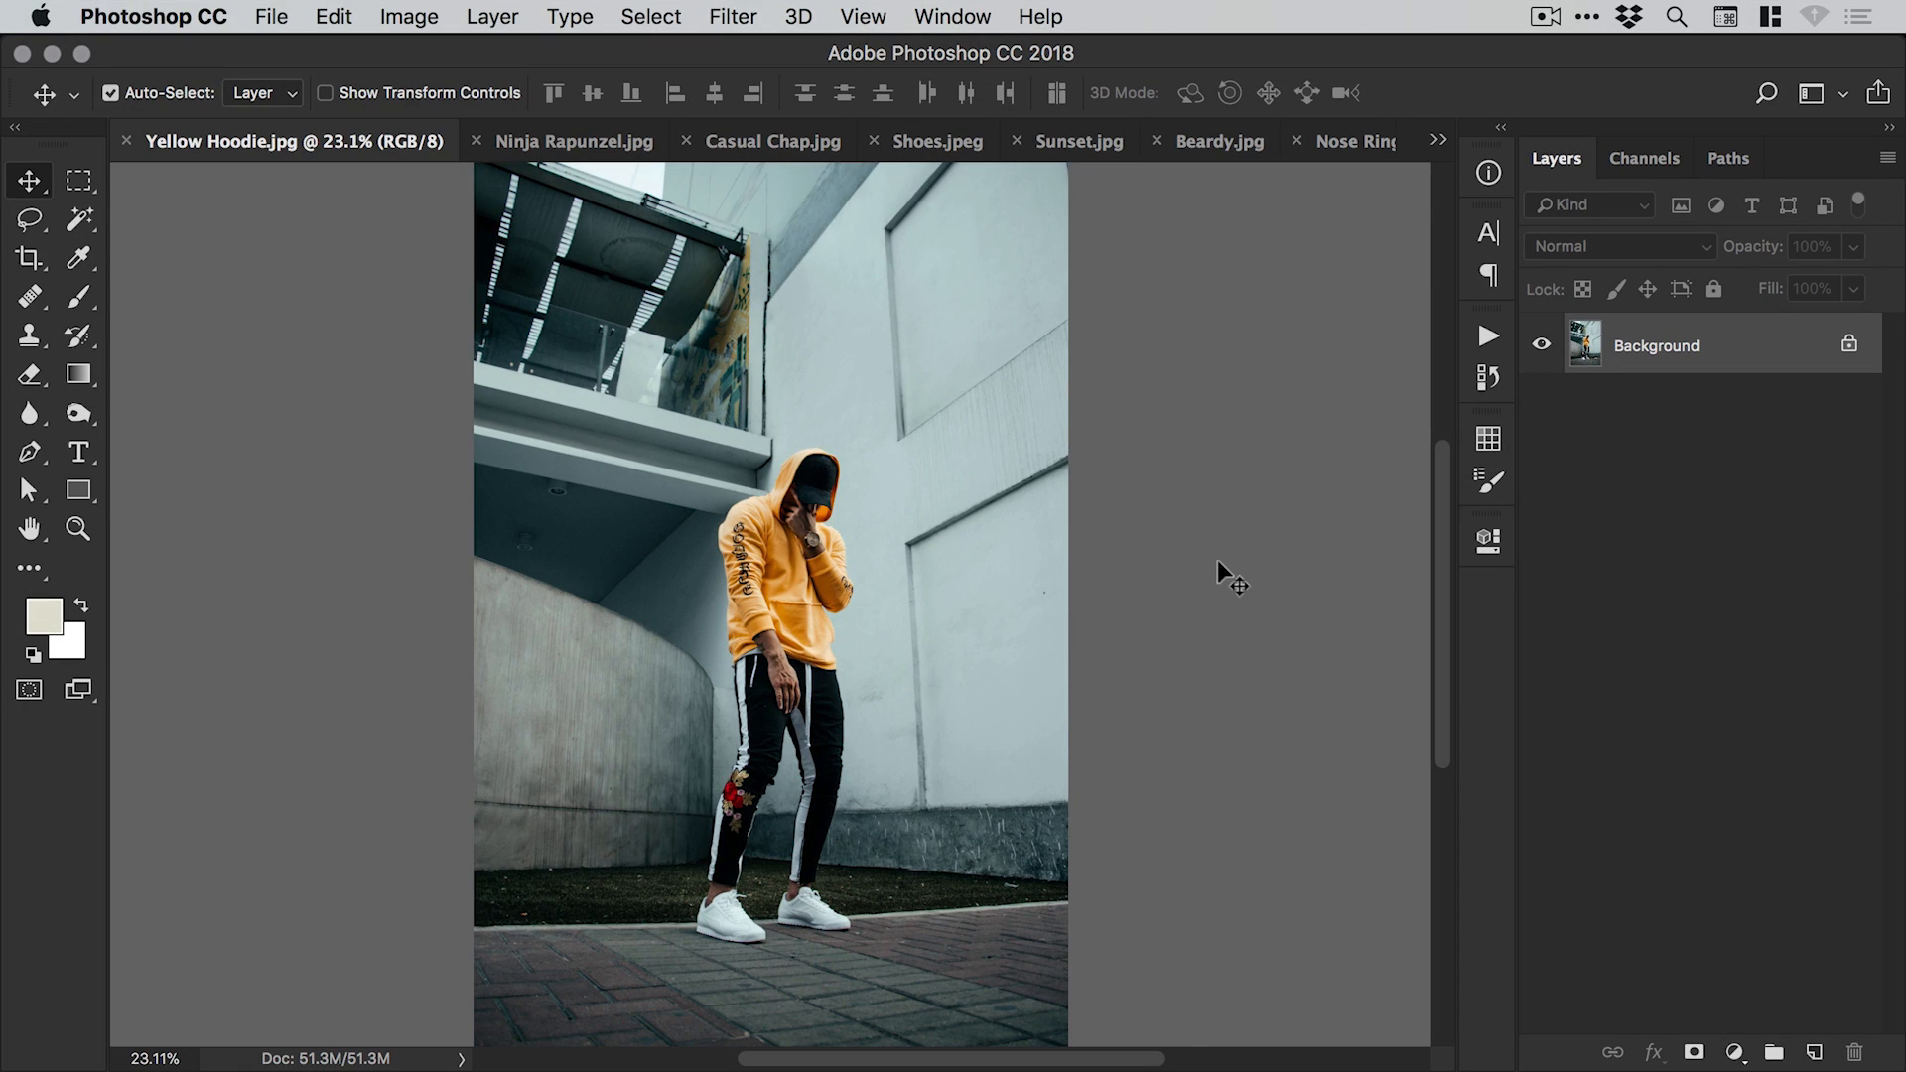
mouse_move(574, 141)
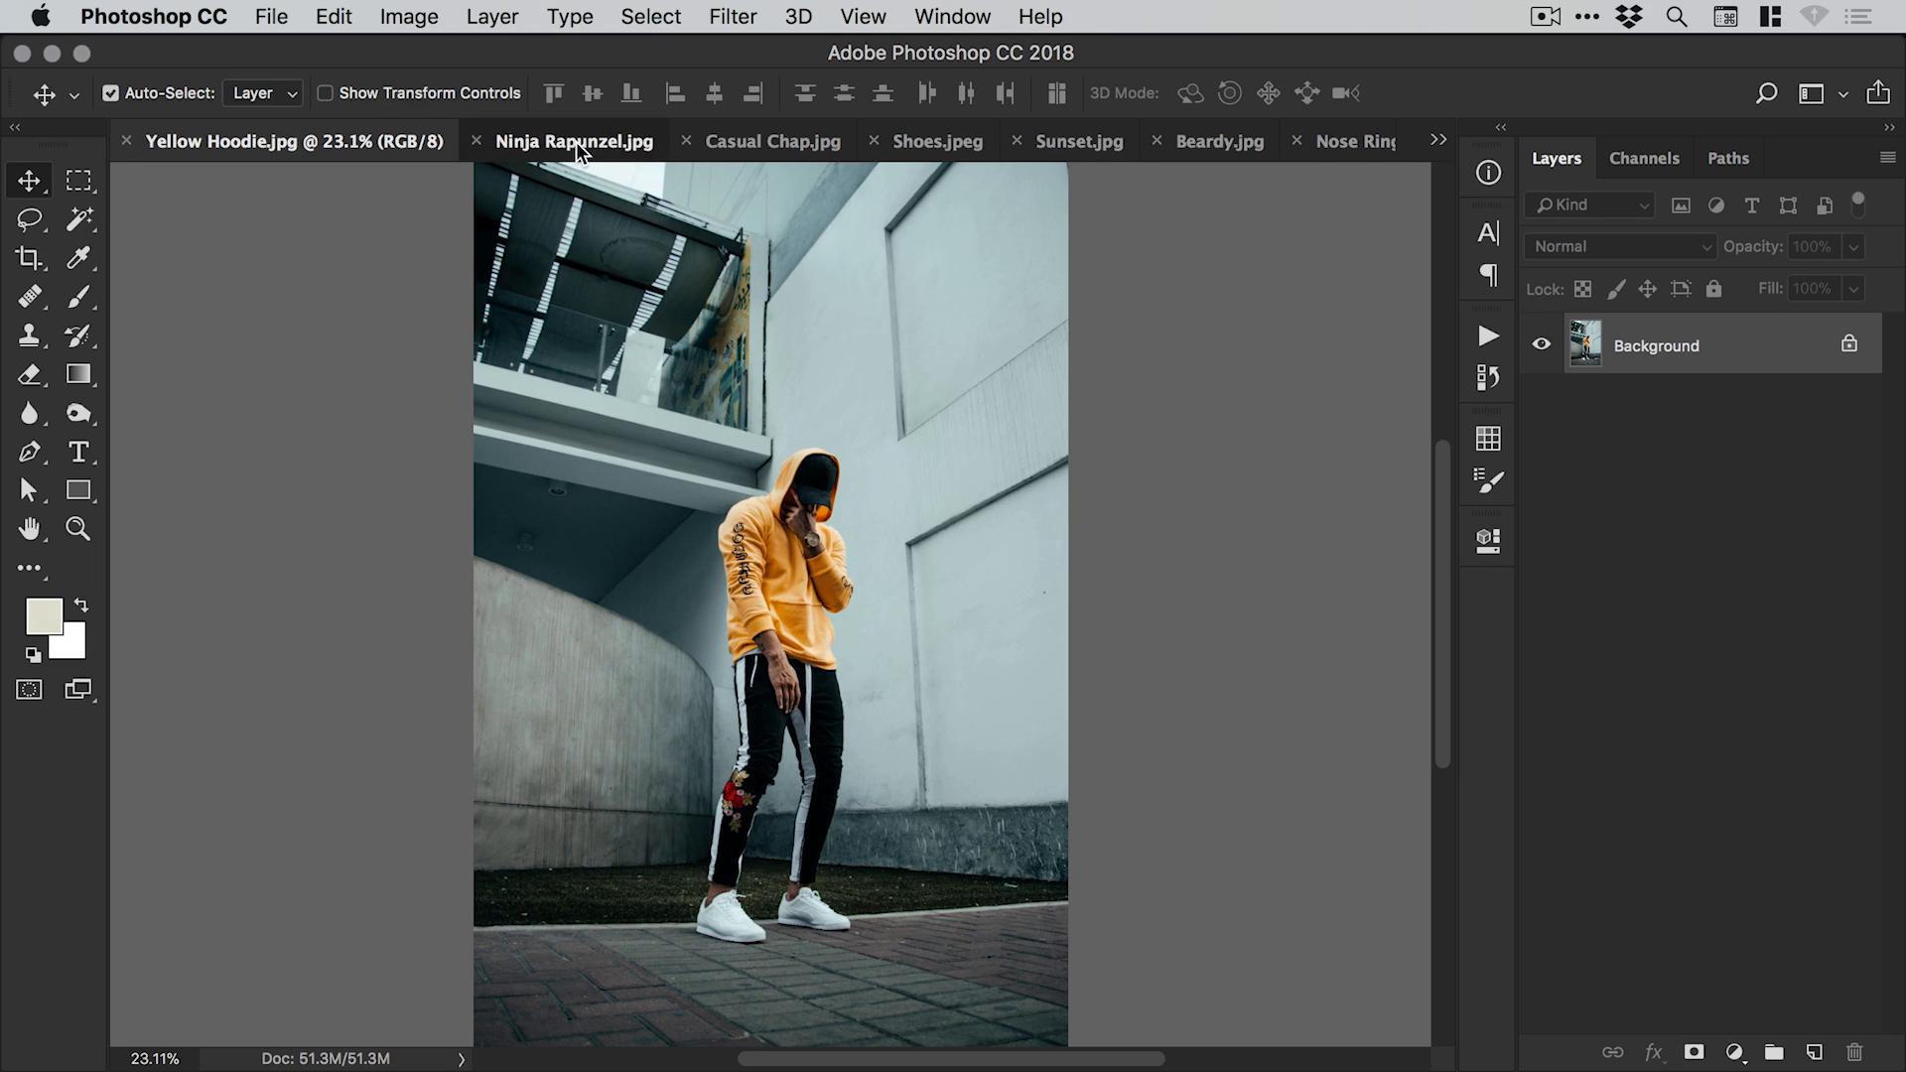
Browse the Shoes, Sunset and Beardy photos, then return to Yellow Hoodie.
left_click(937, 141)
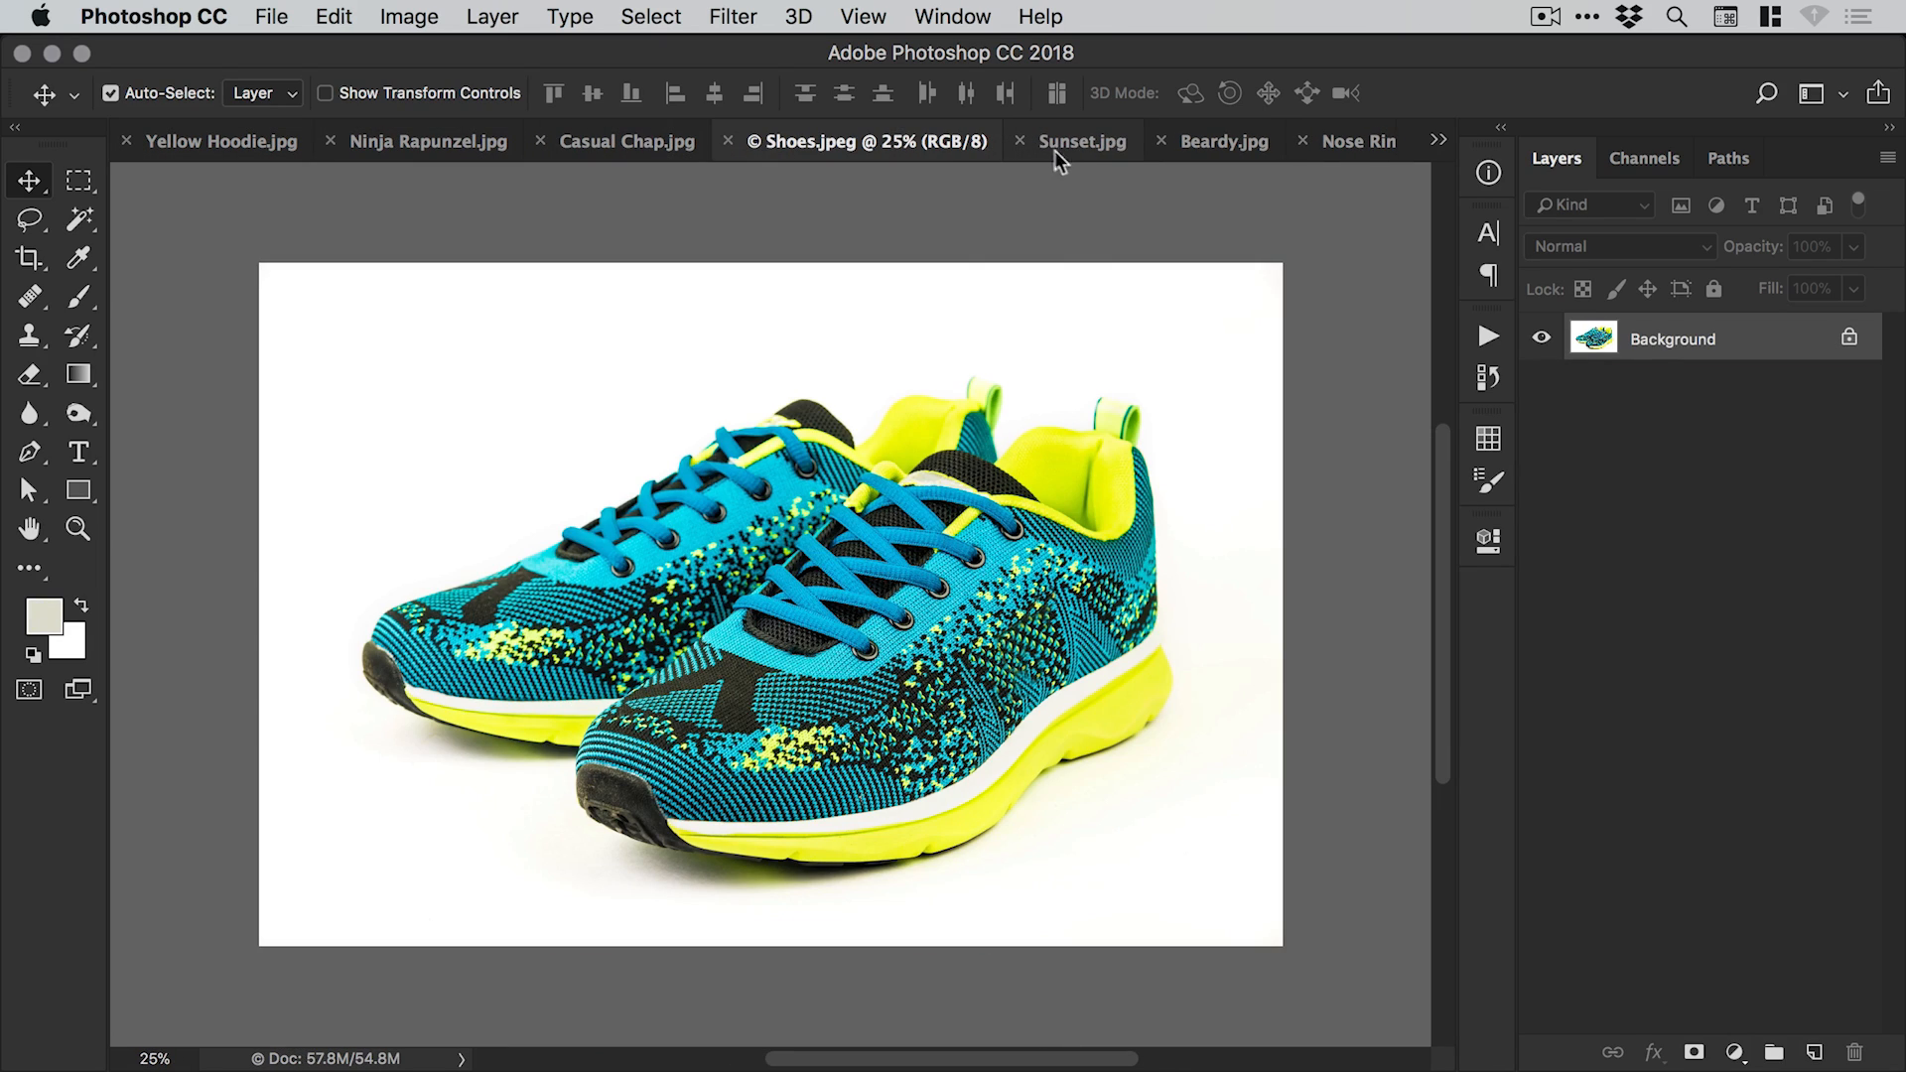
left_click(1081, 141)
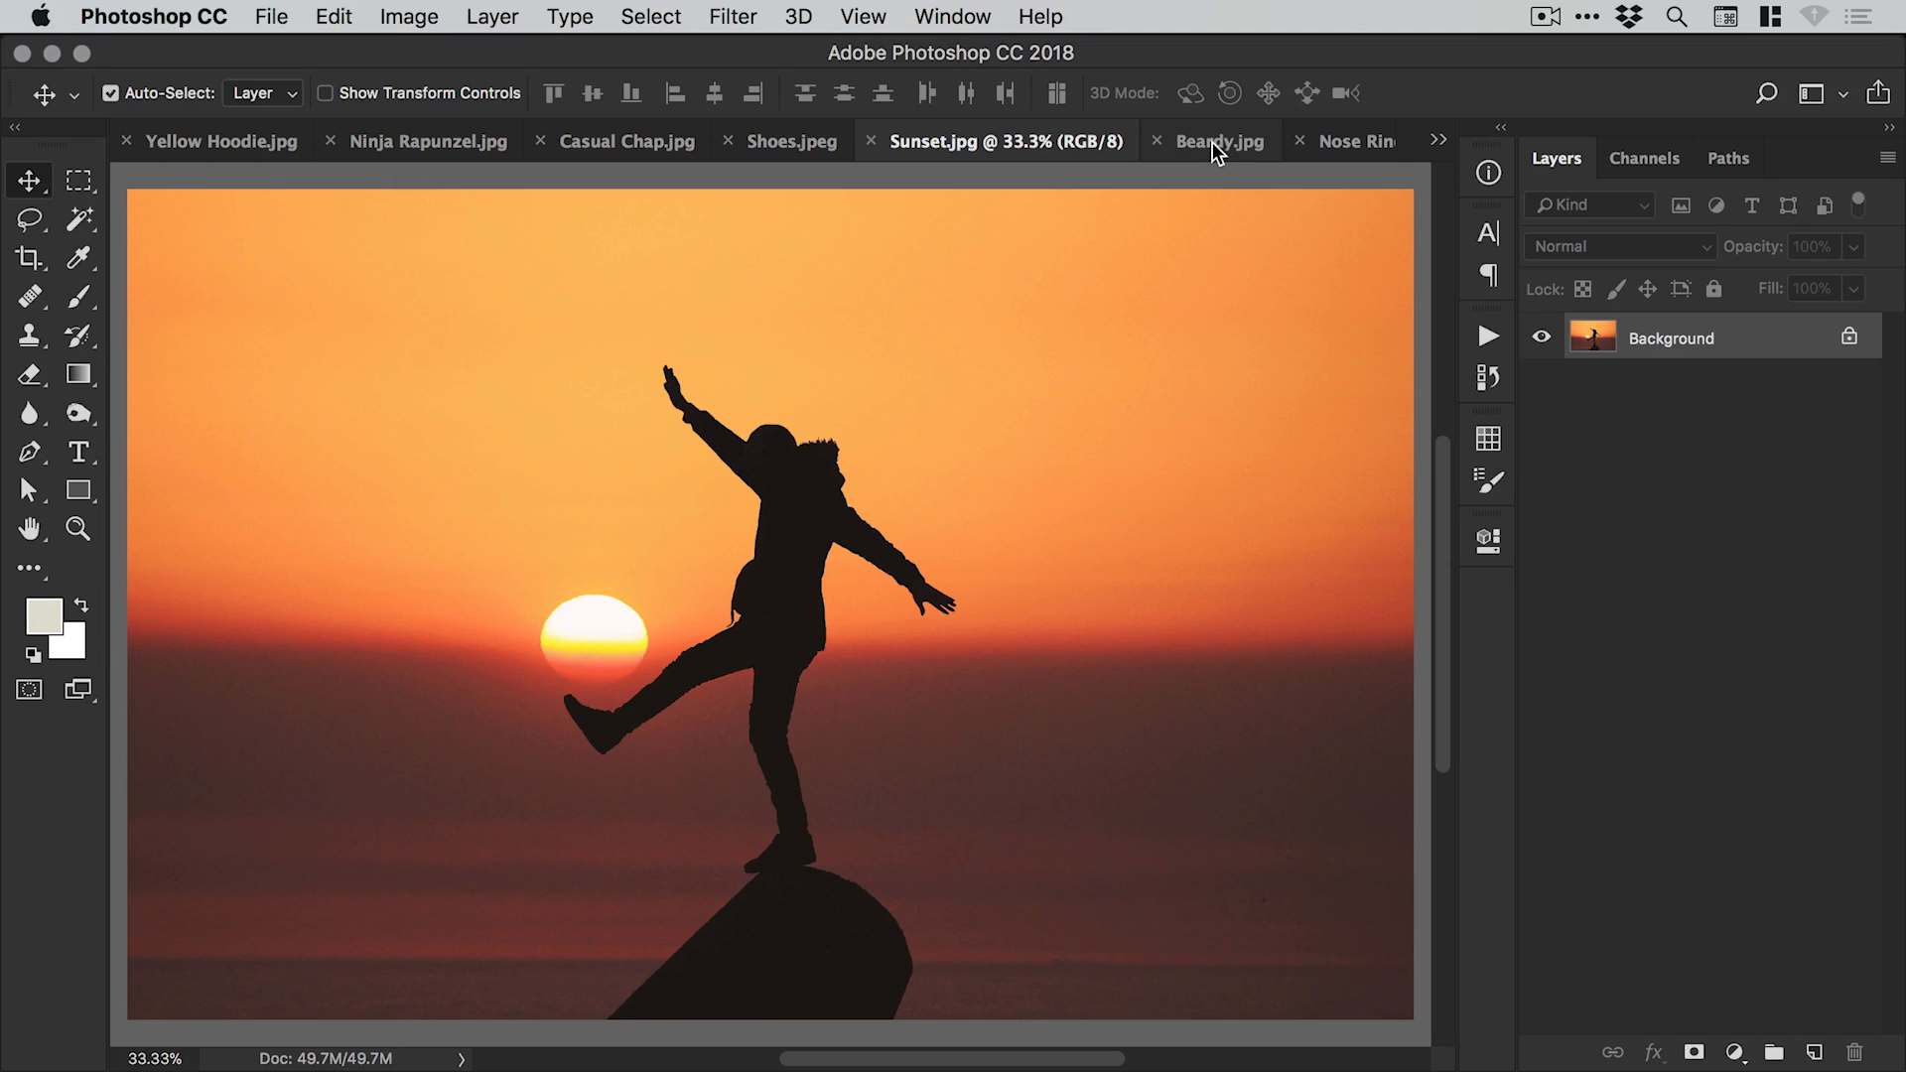
left_click(1217, 141)
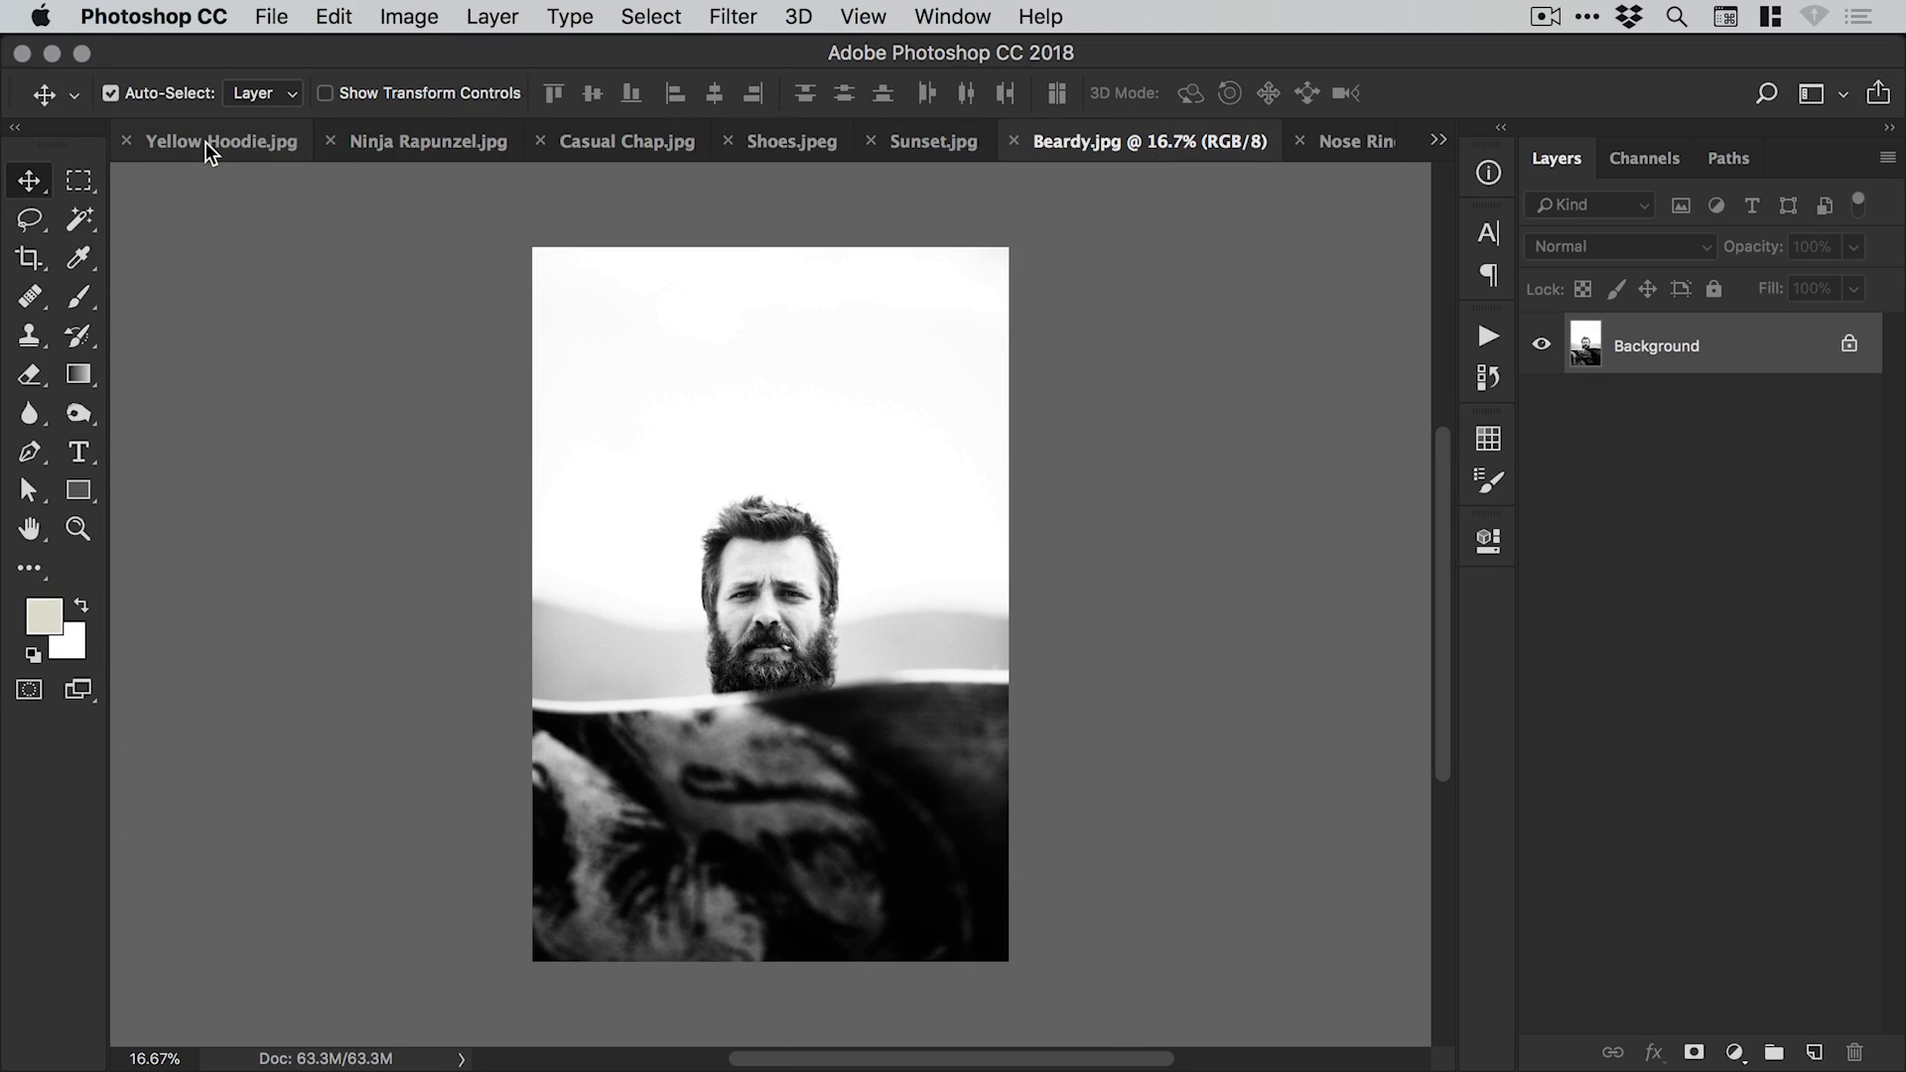
left_click(221, 141)
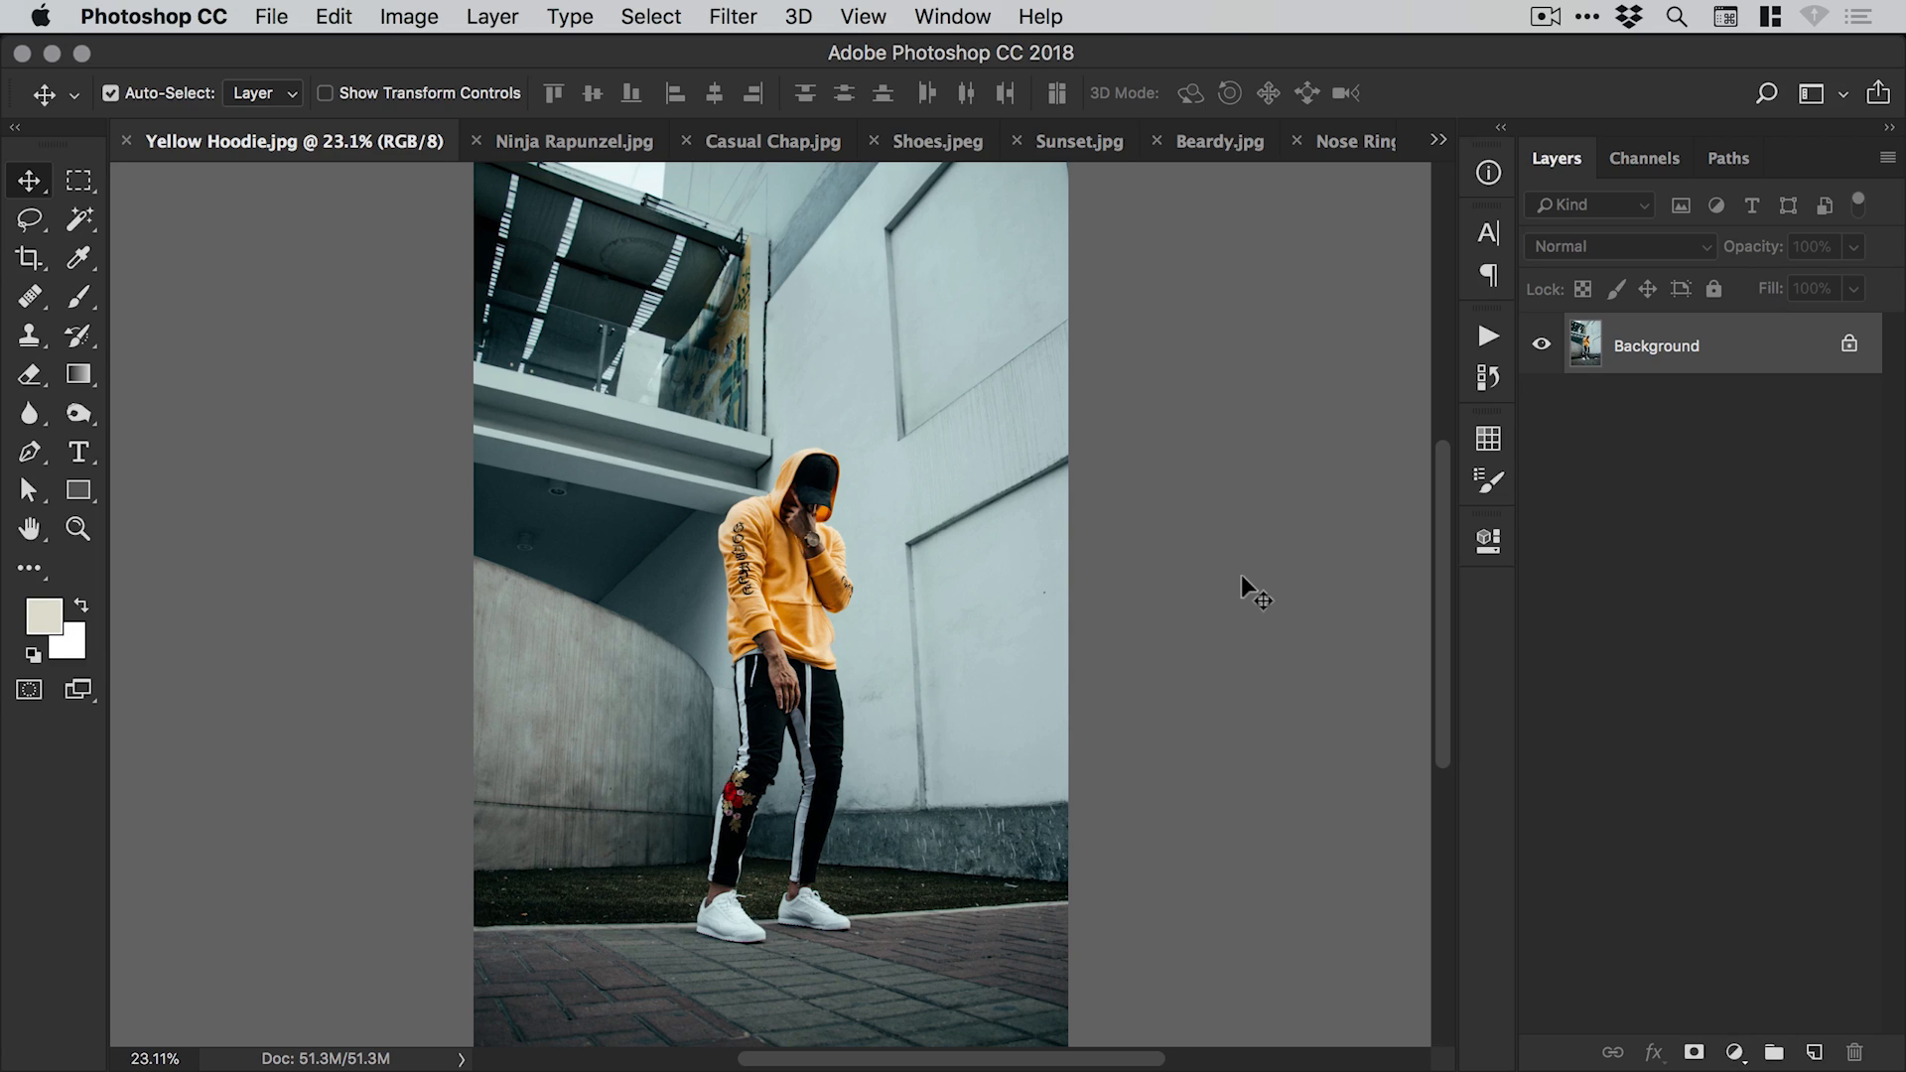
mouse_move(1234, 602)
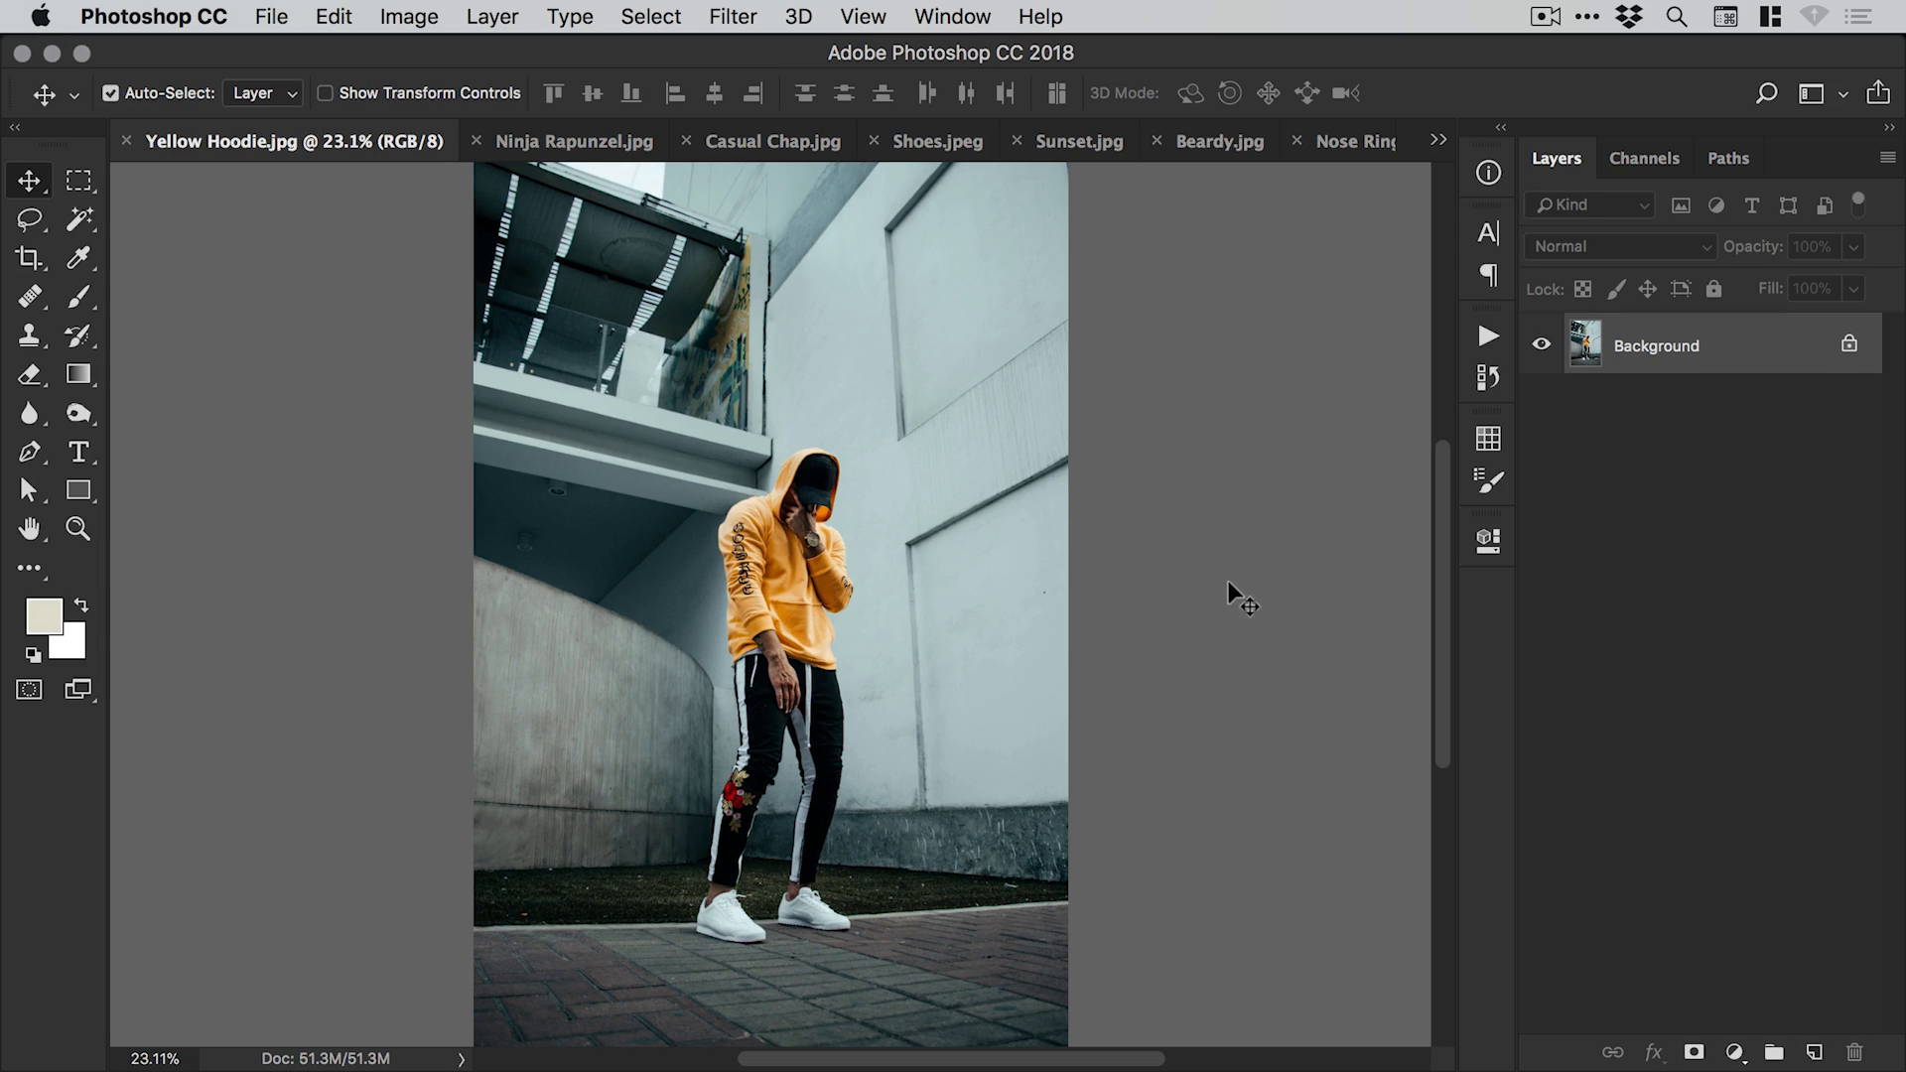
mouse_move(1256, 586)
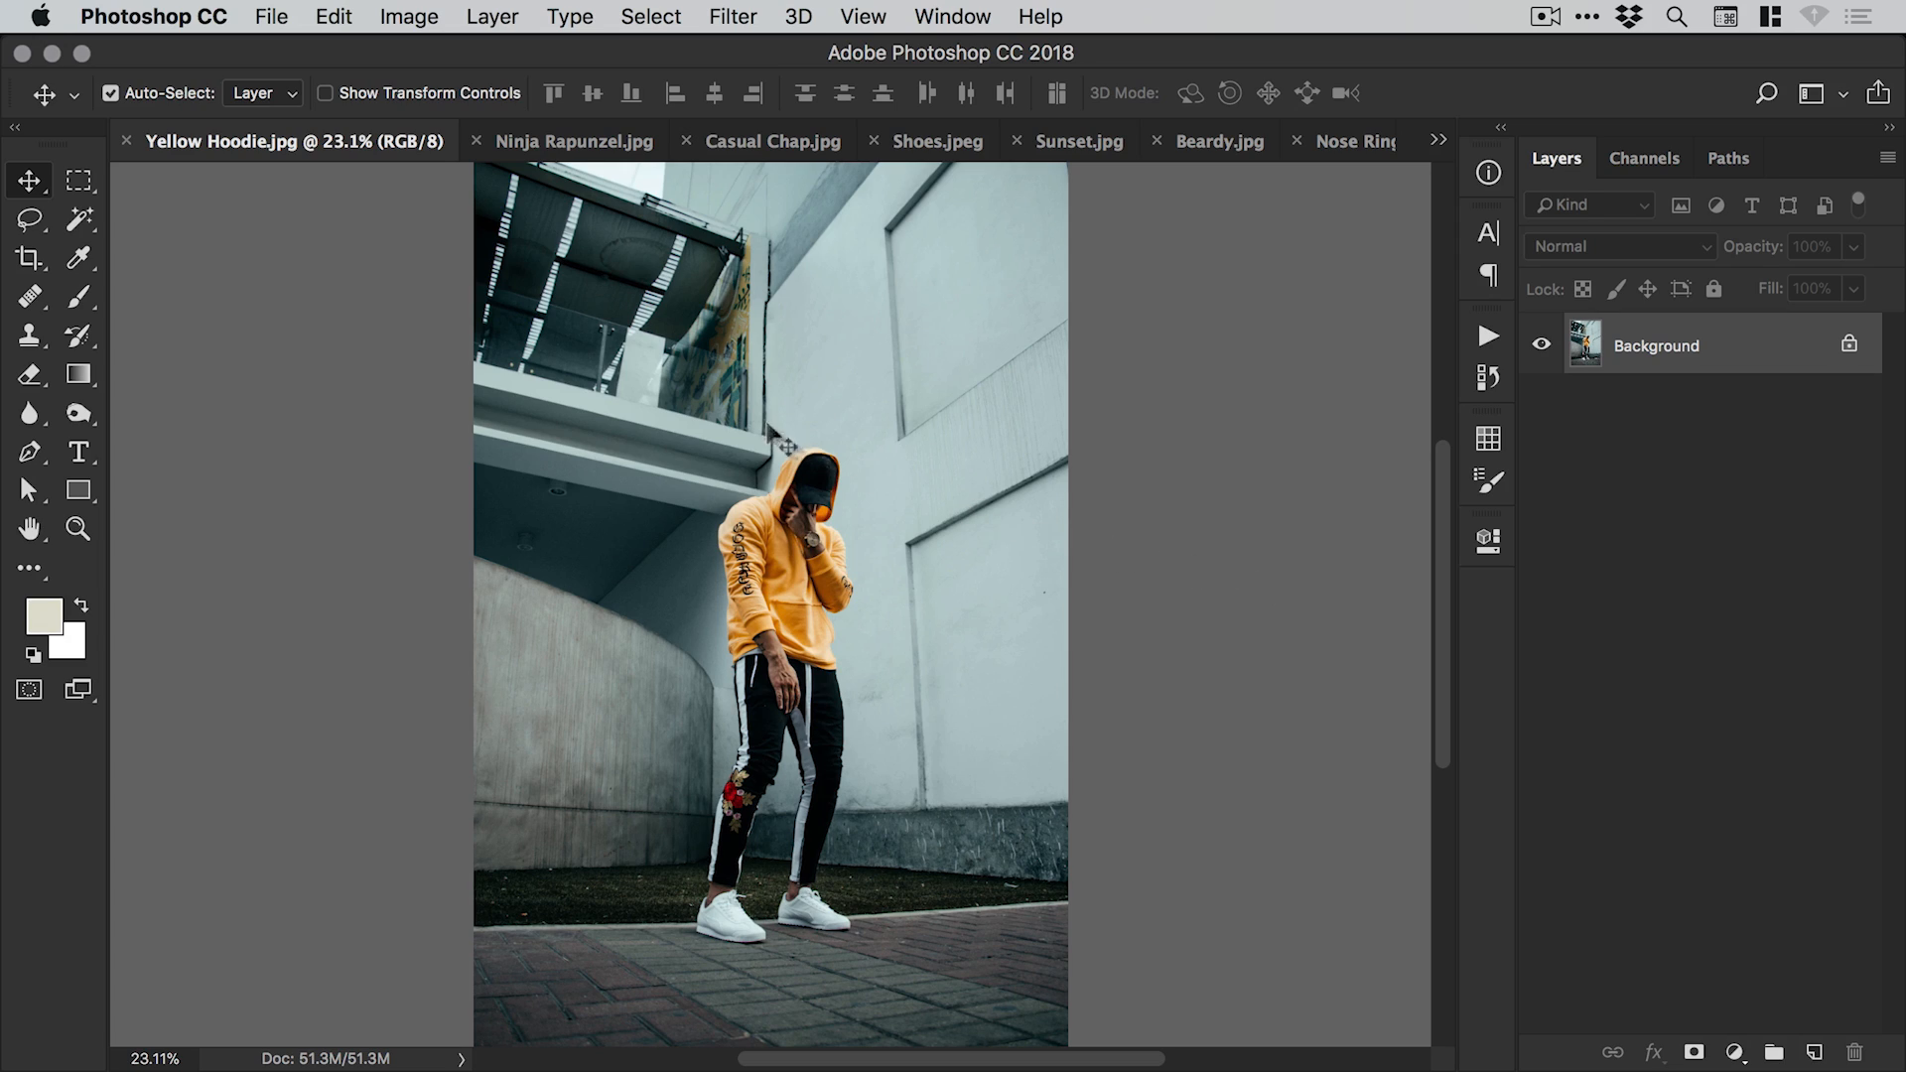
mouse_move(687, 407)
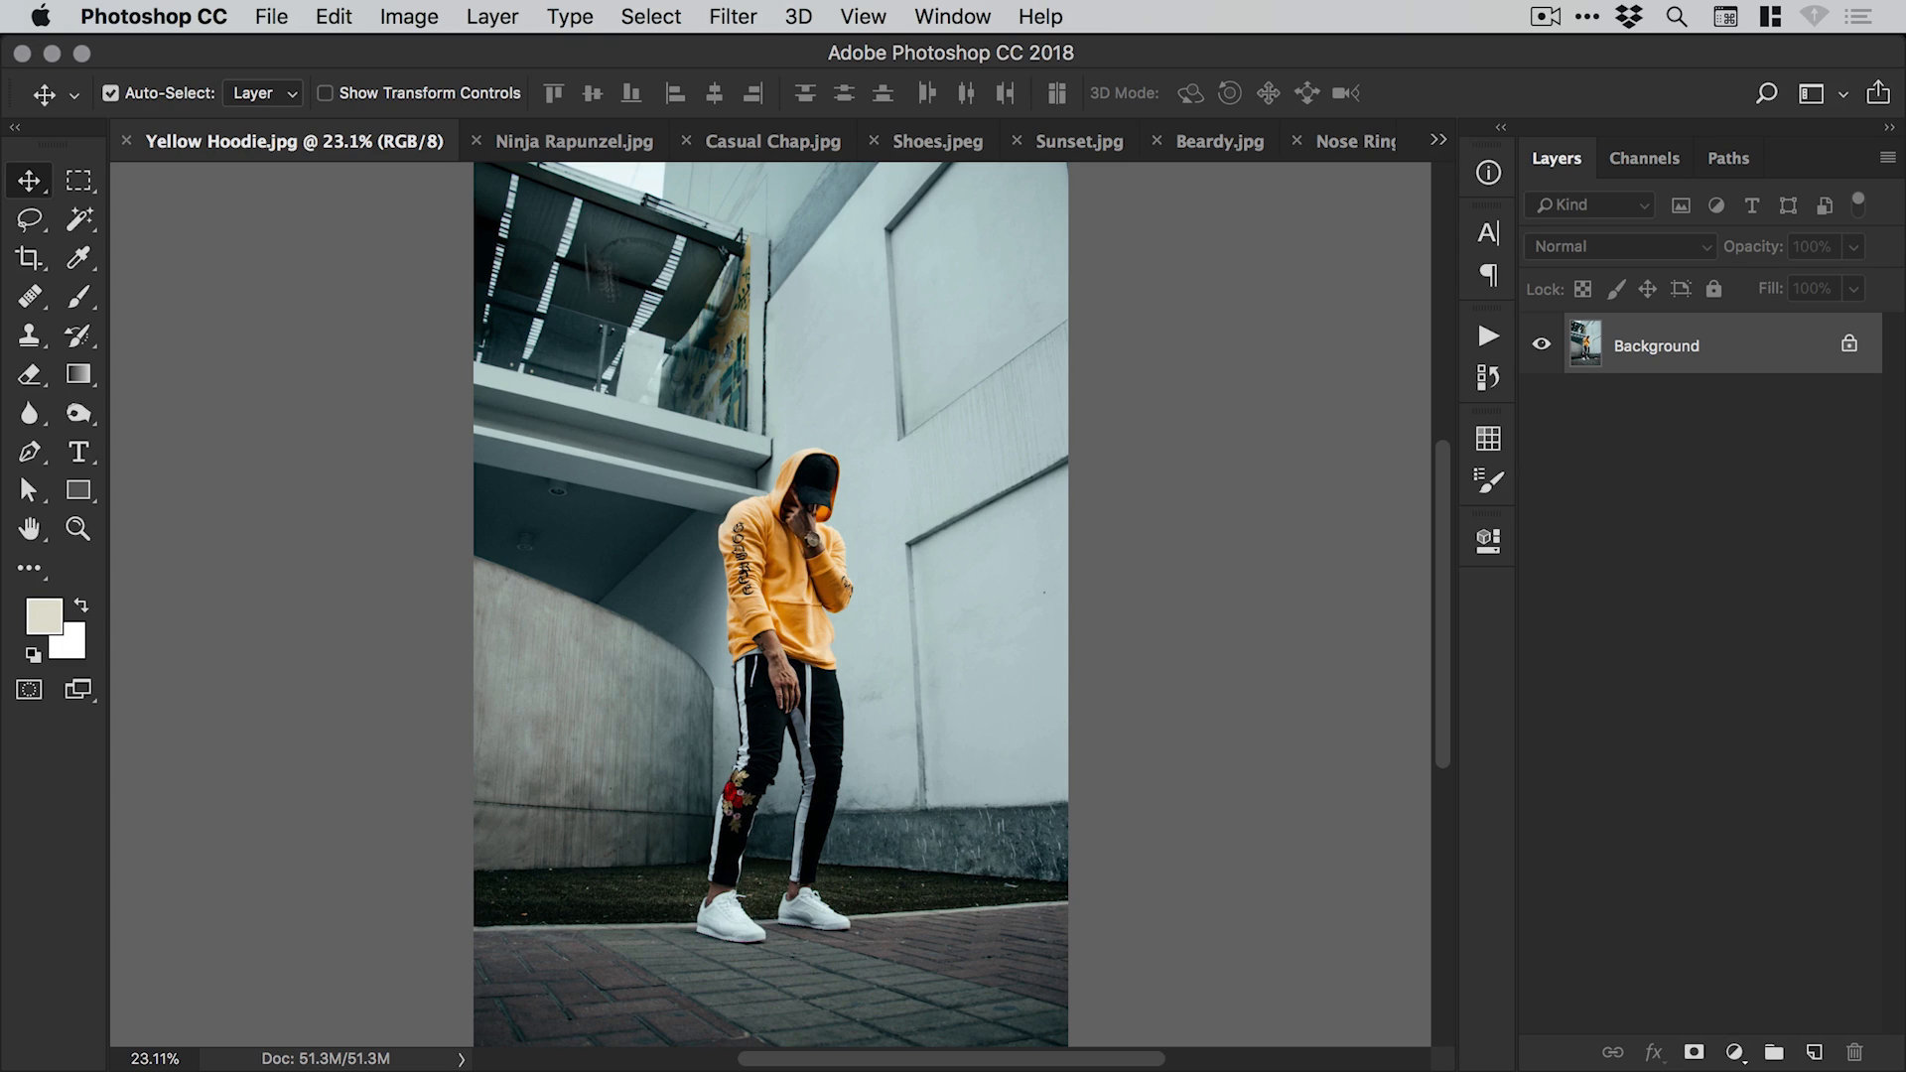
Open Select and Mask on the Yellow Hoodie photo and set up its panel.
left_click(650, 16)
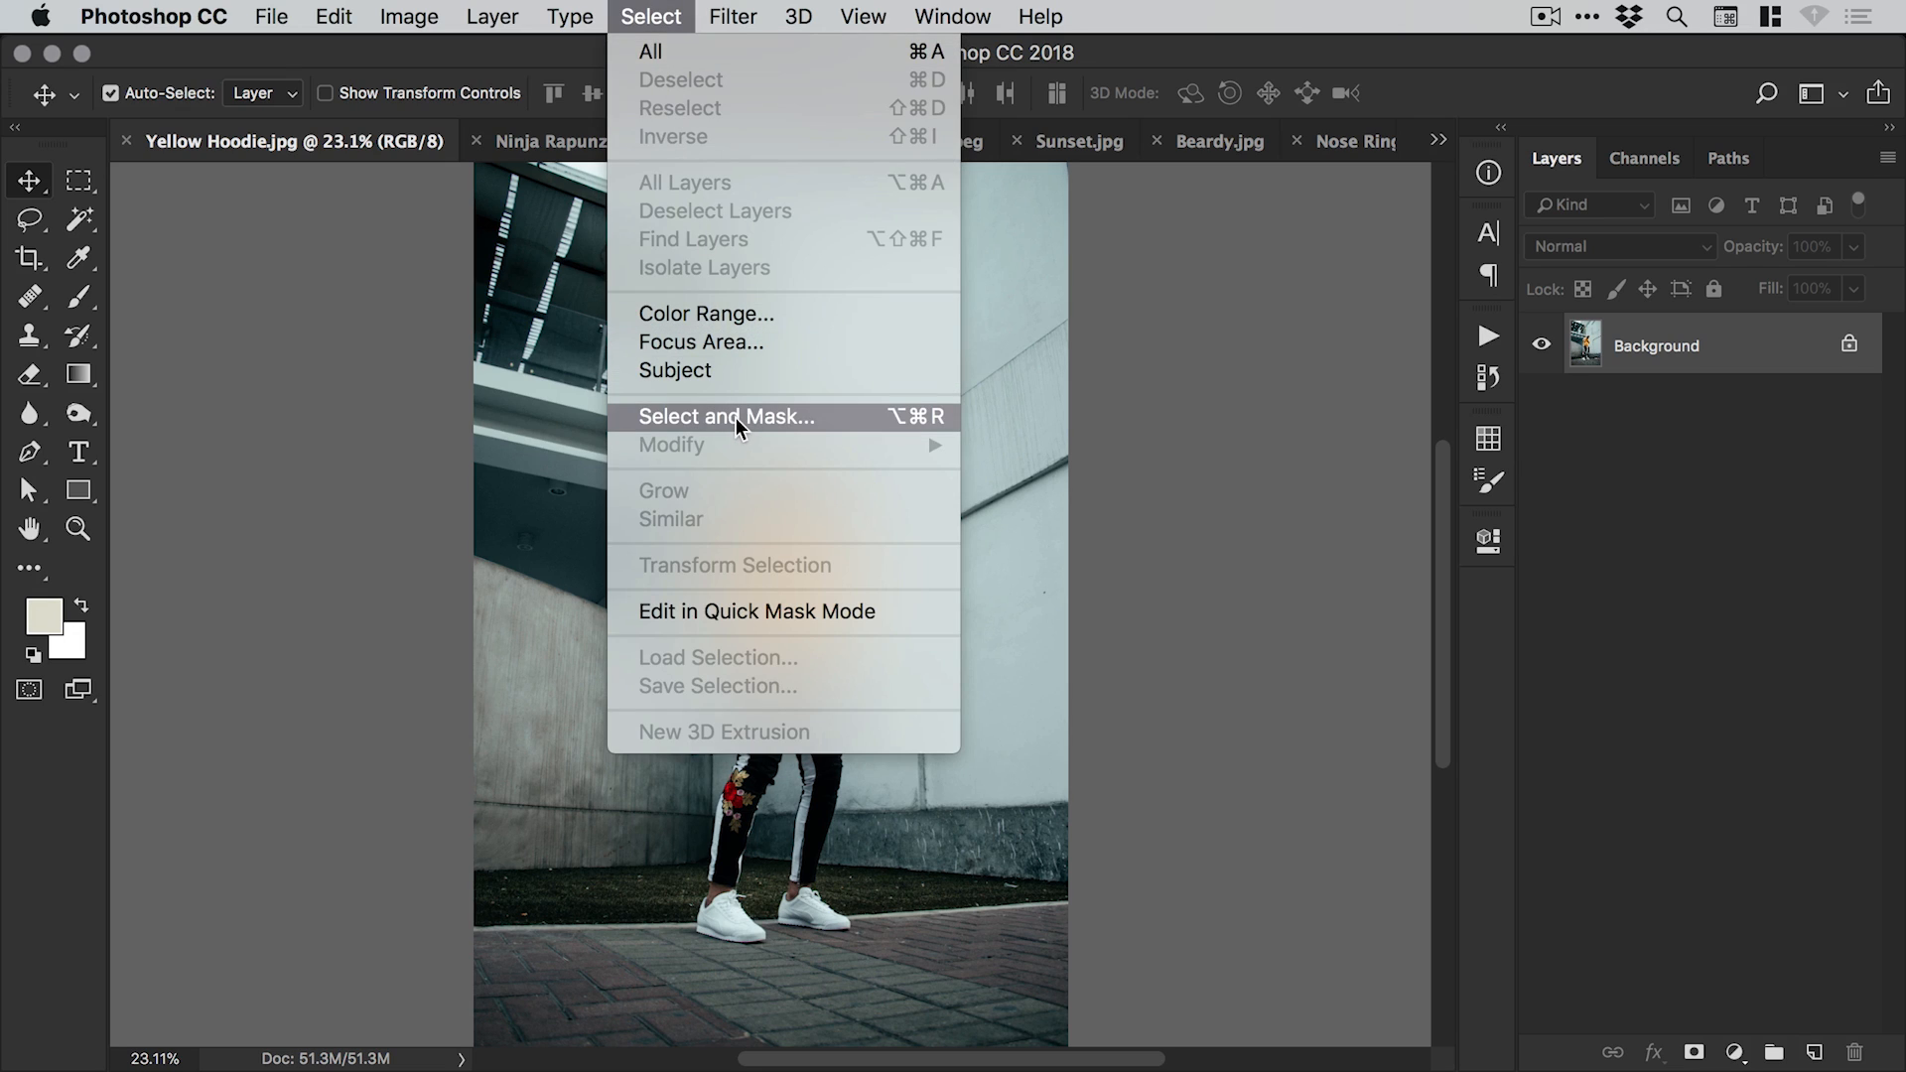
left_click(727, 416)
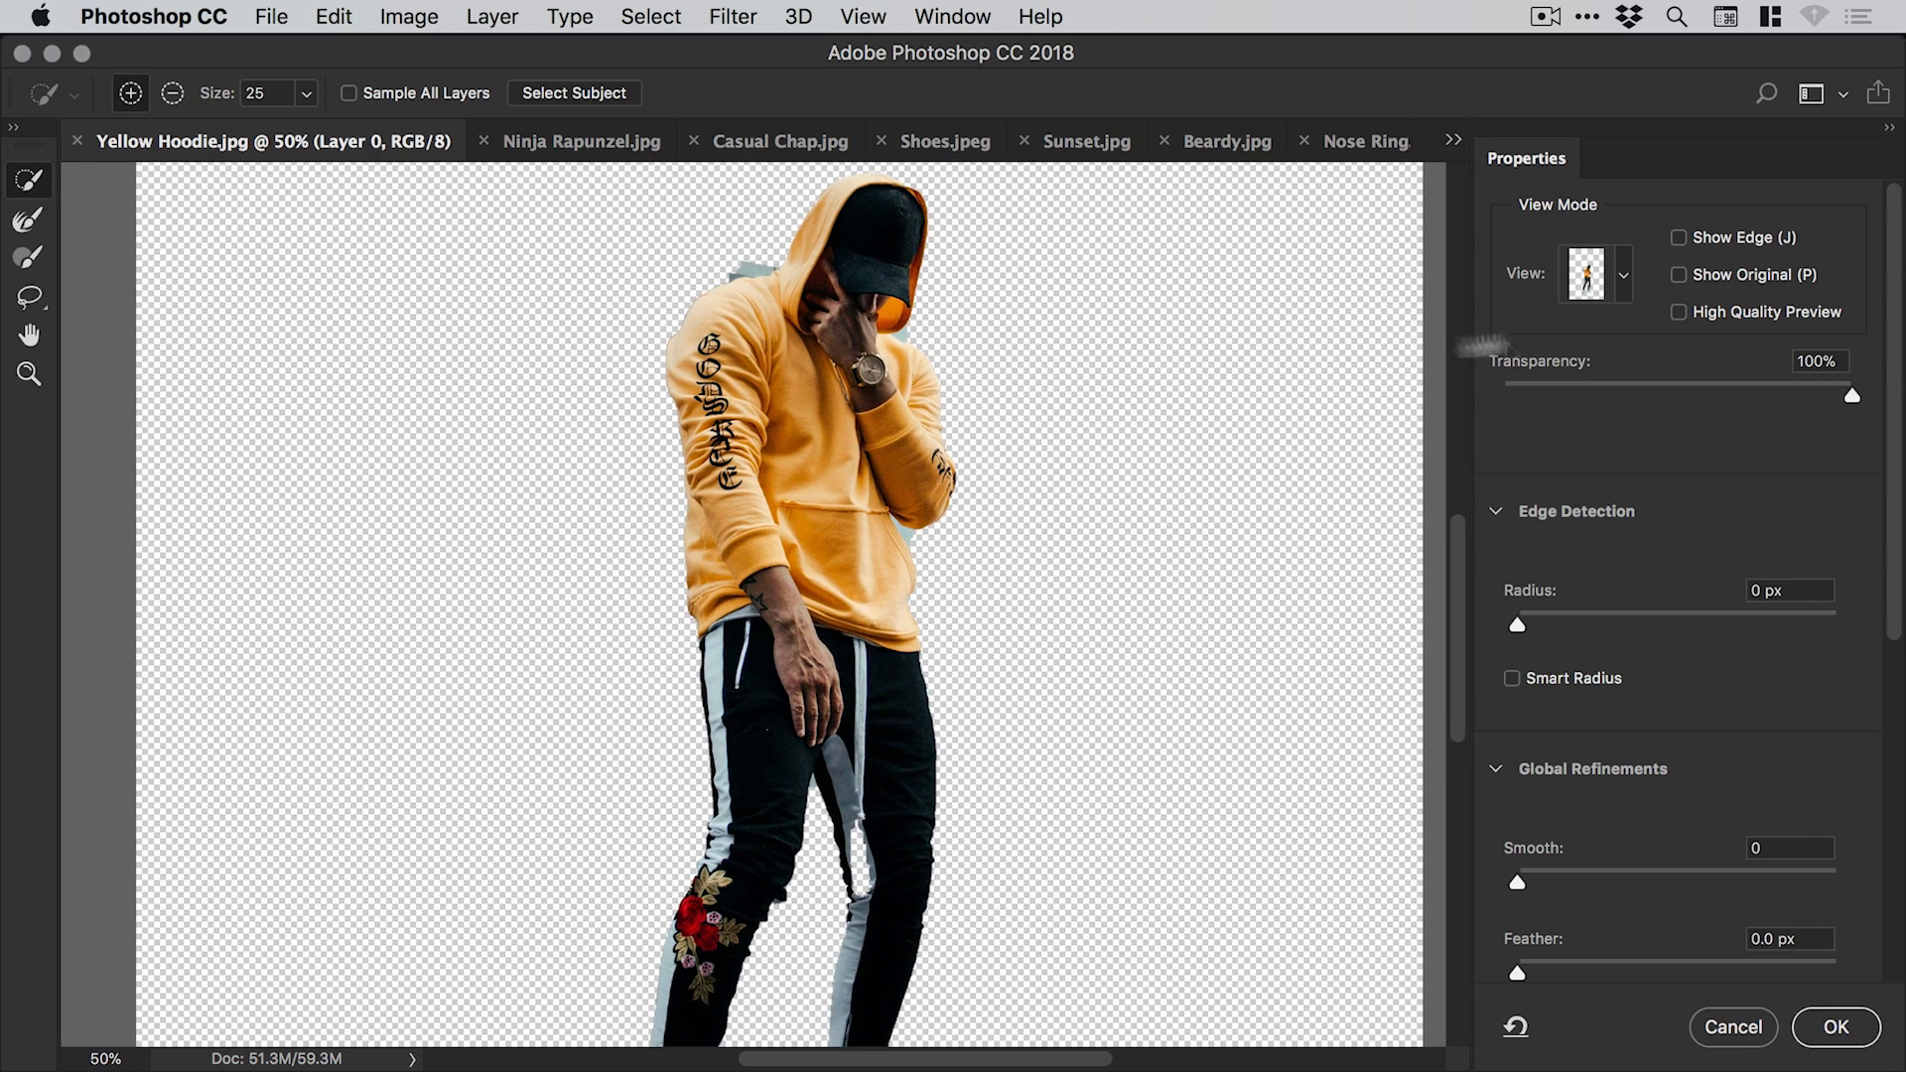
left_click(1620, 274)
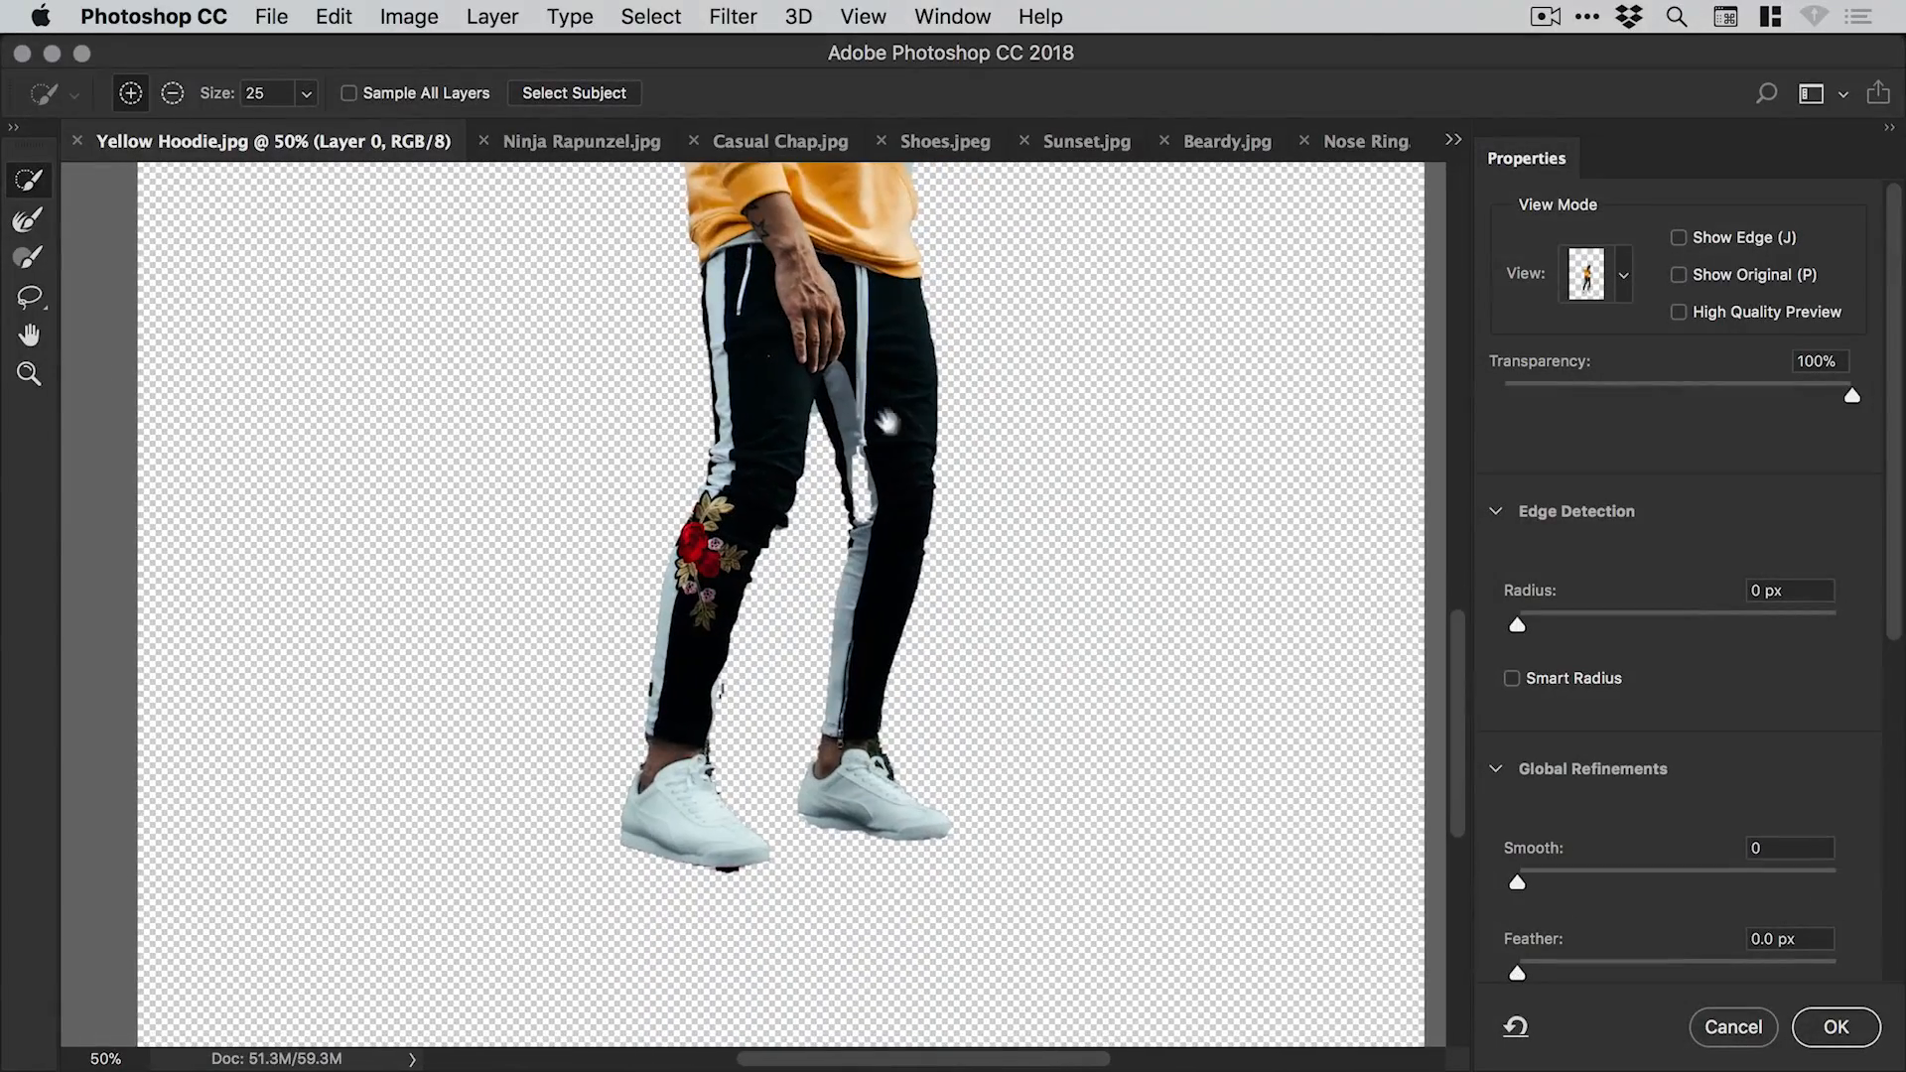
Refine the edges around the legs, output a masked layer, and compare with the original.
left_click(28, 374)
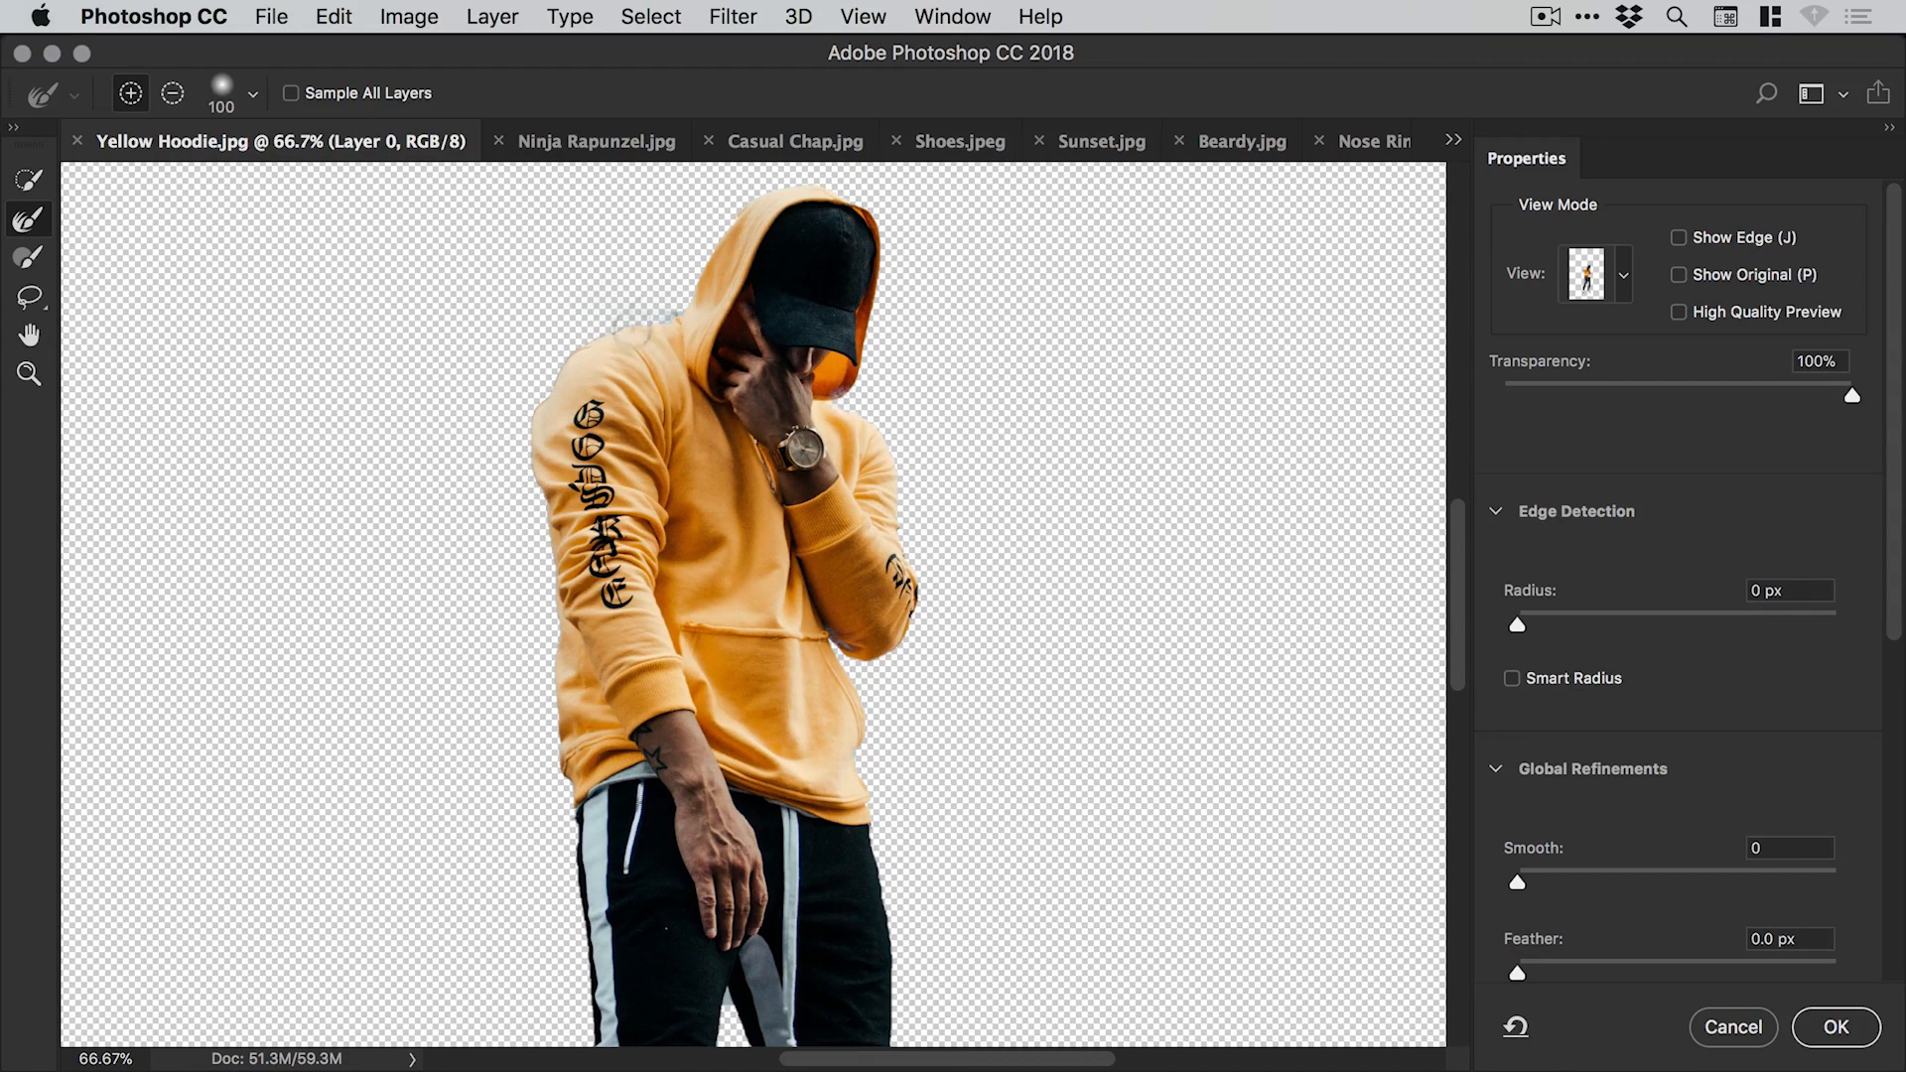
scroll("down", 3)
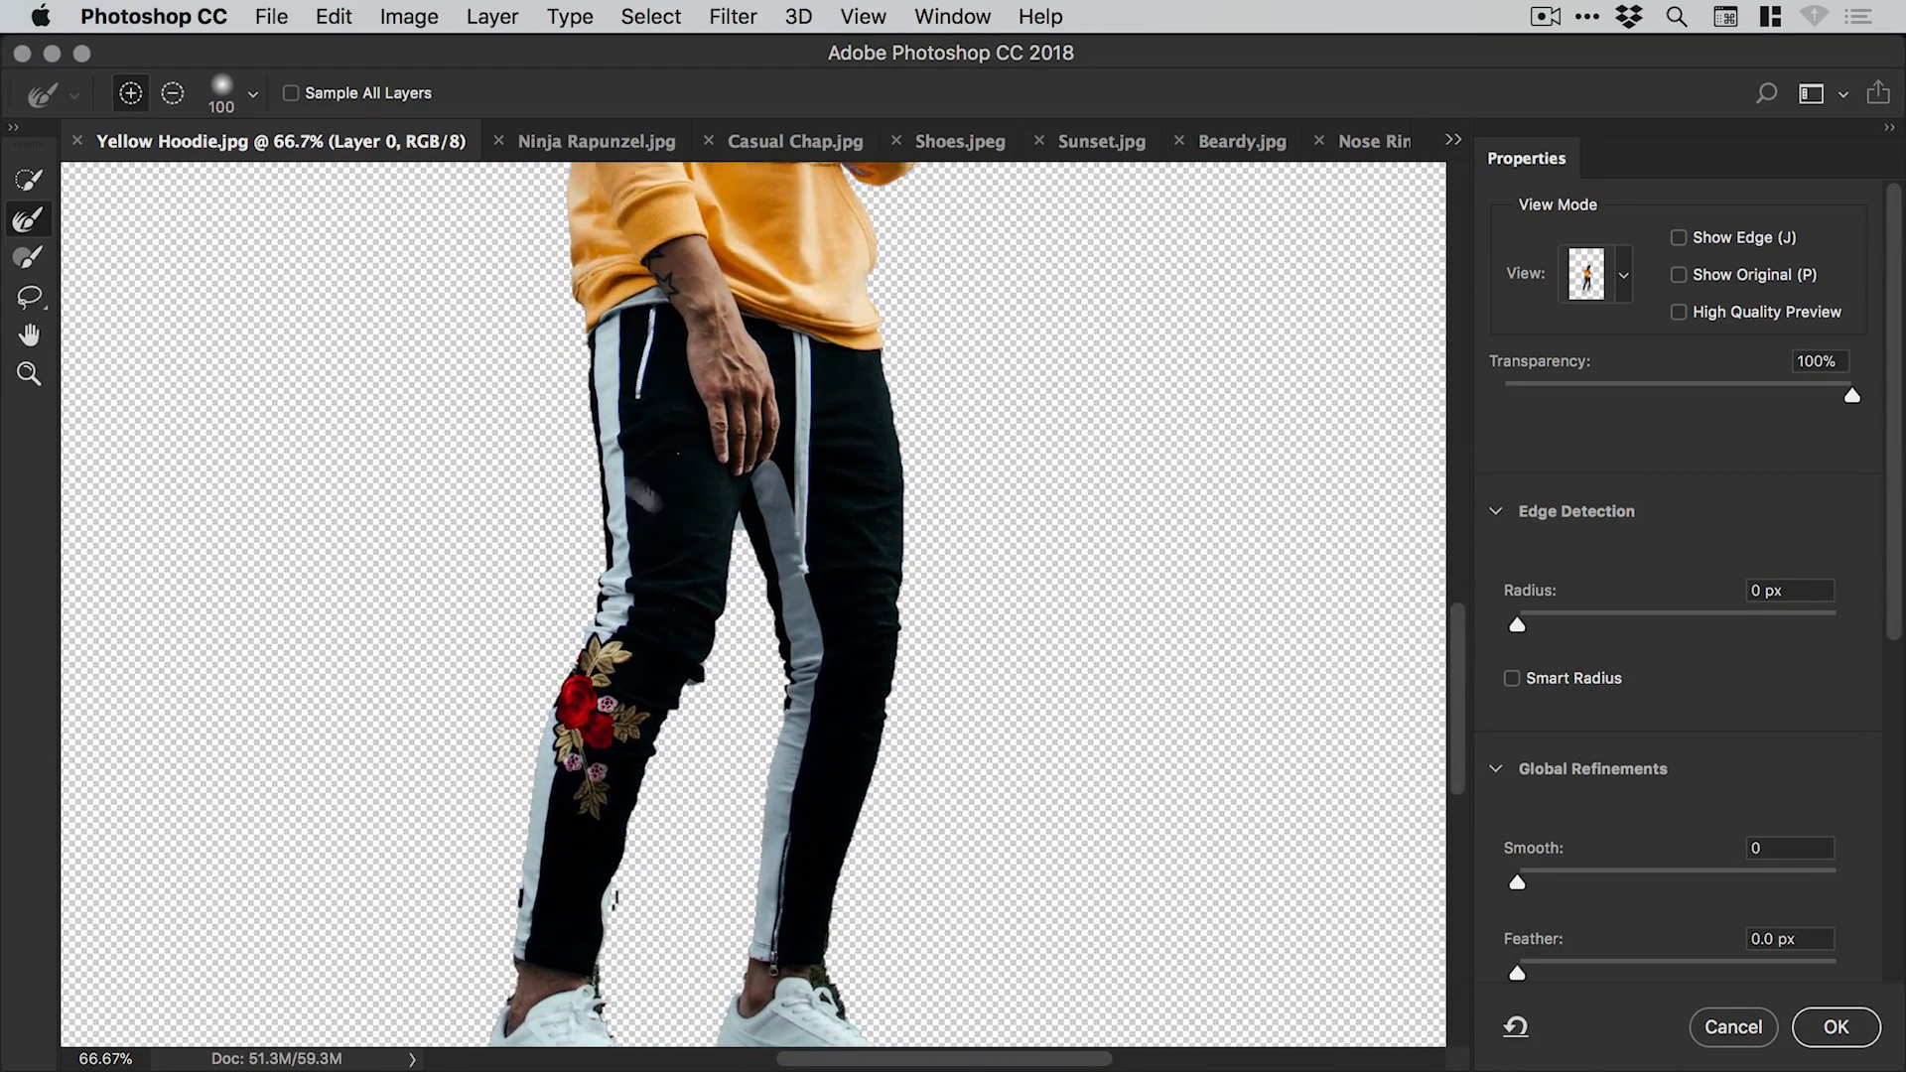
scroll("down", 3)
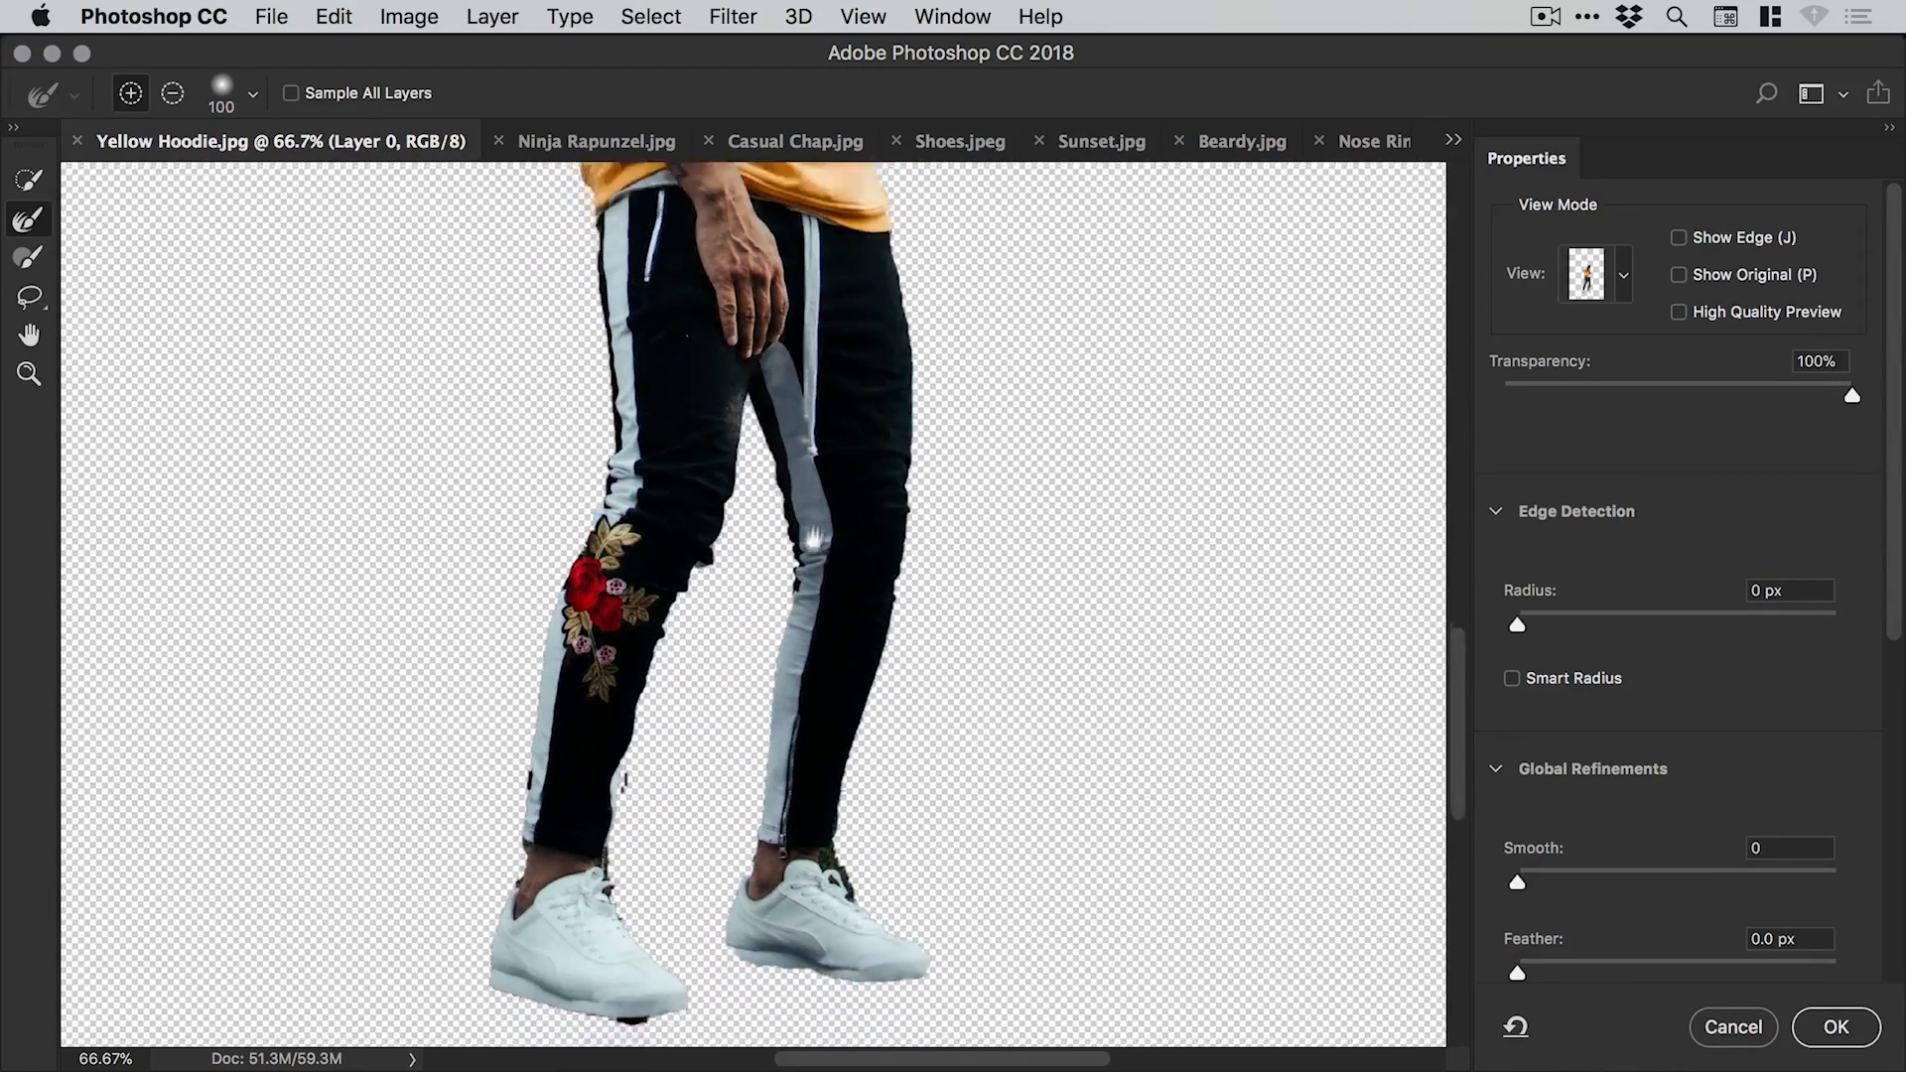
scroll("down", 3)
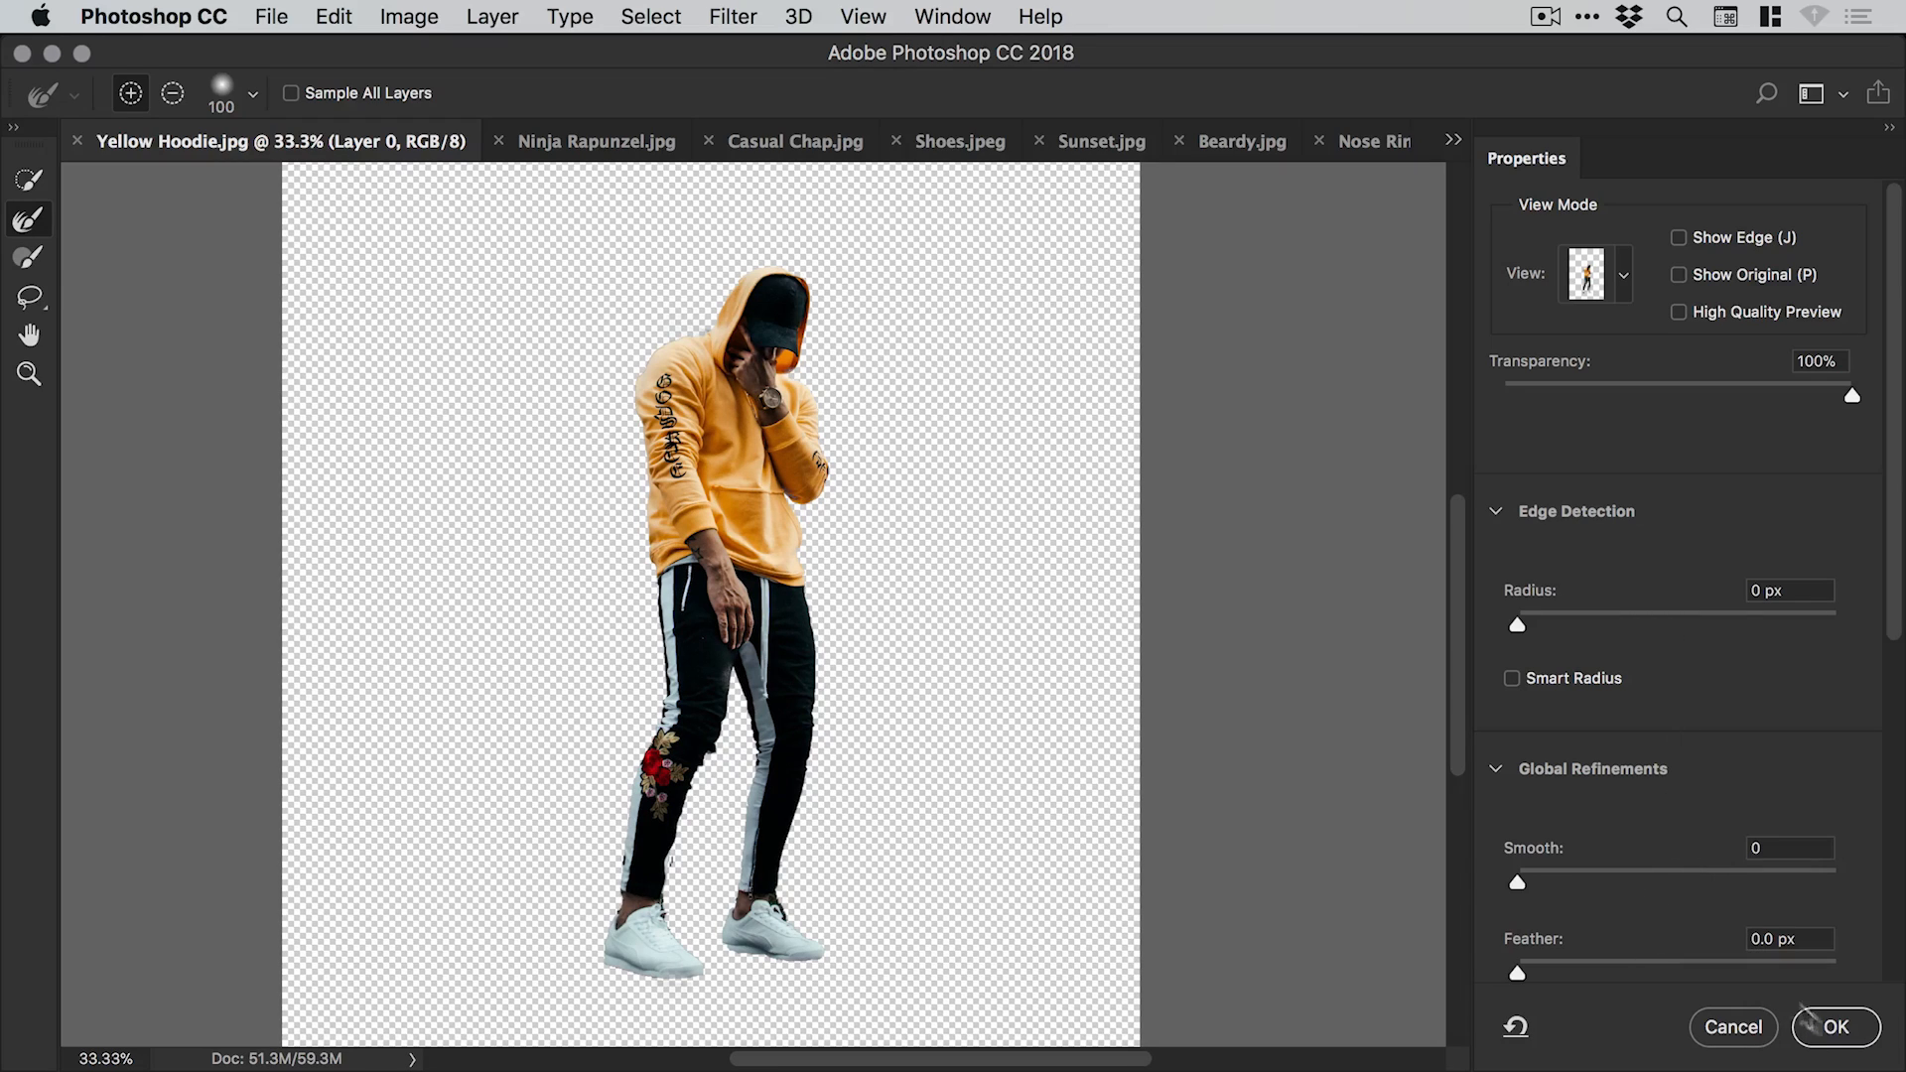
left_click(1835, 1028)
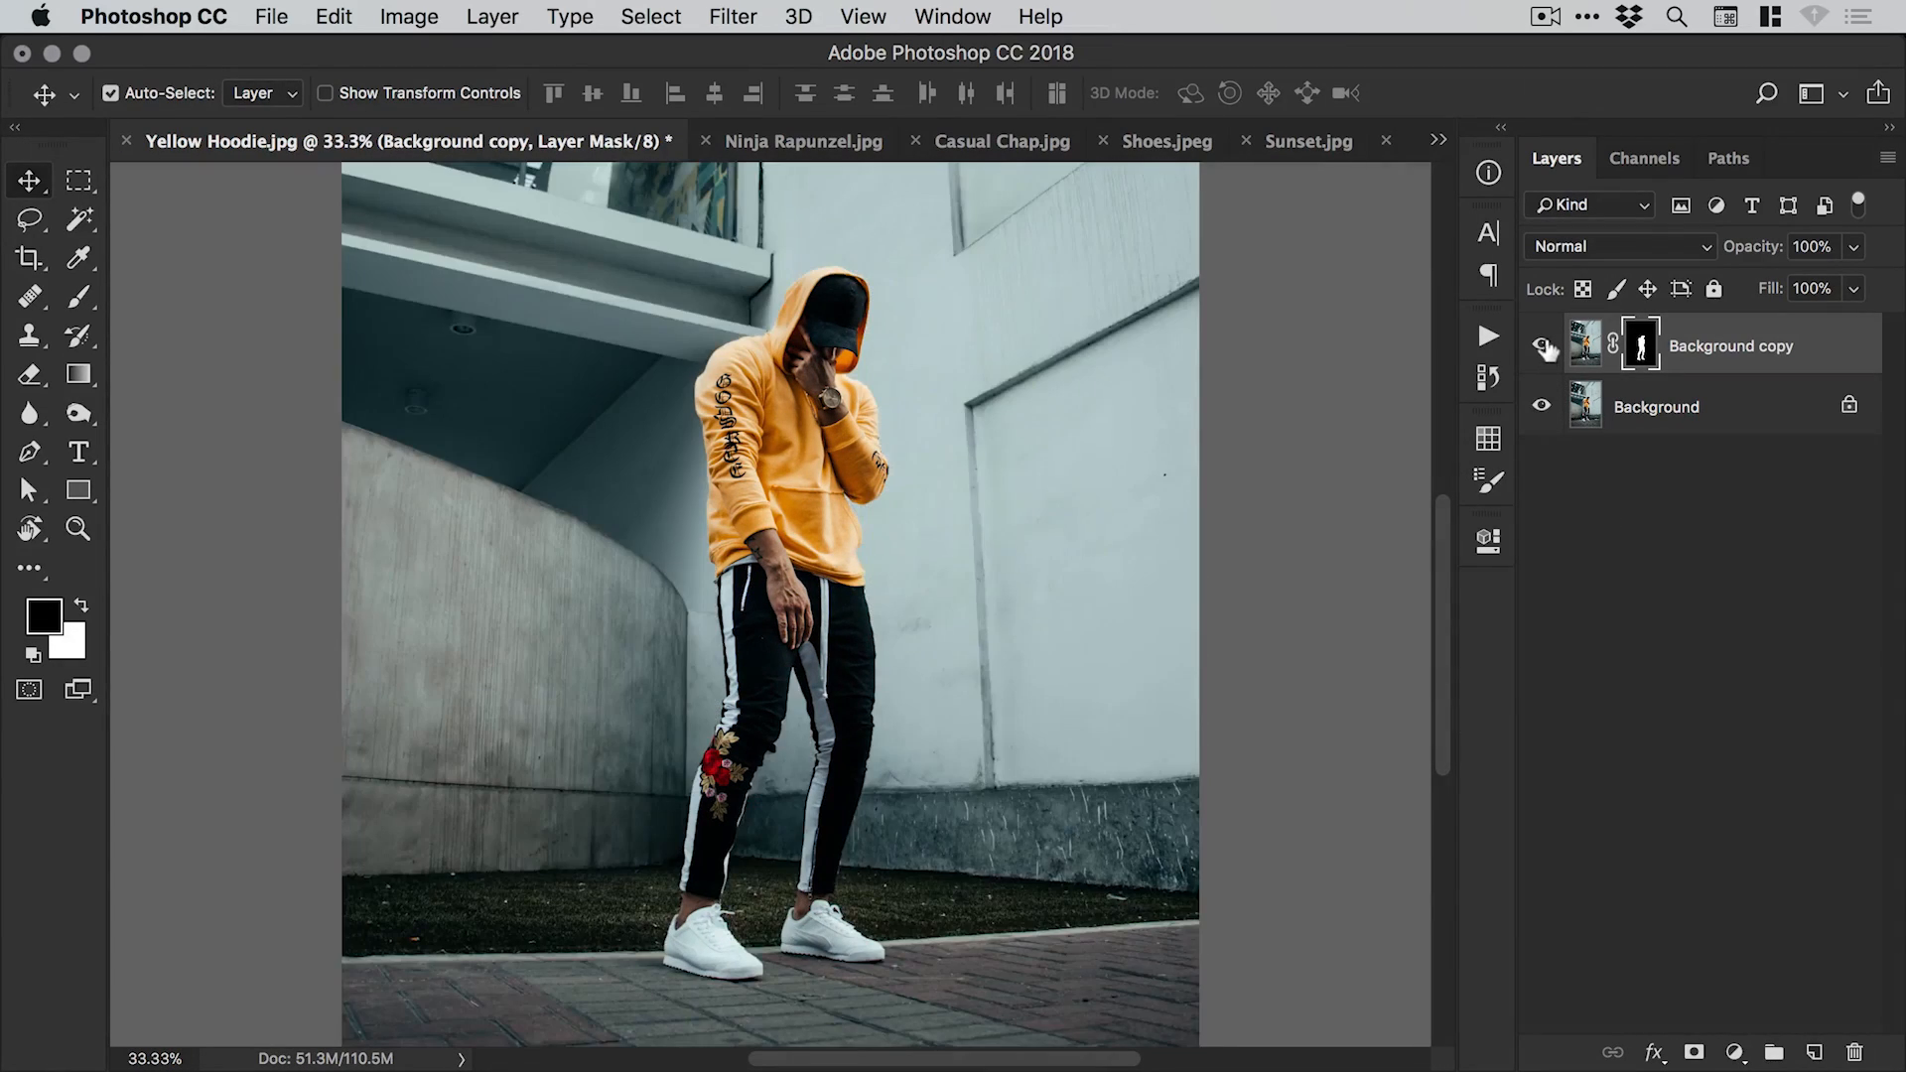
left_click(1542, 347)
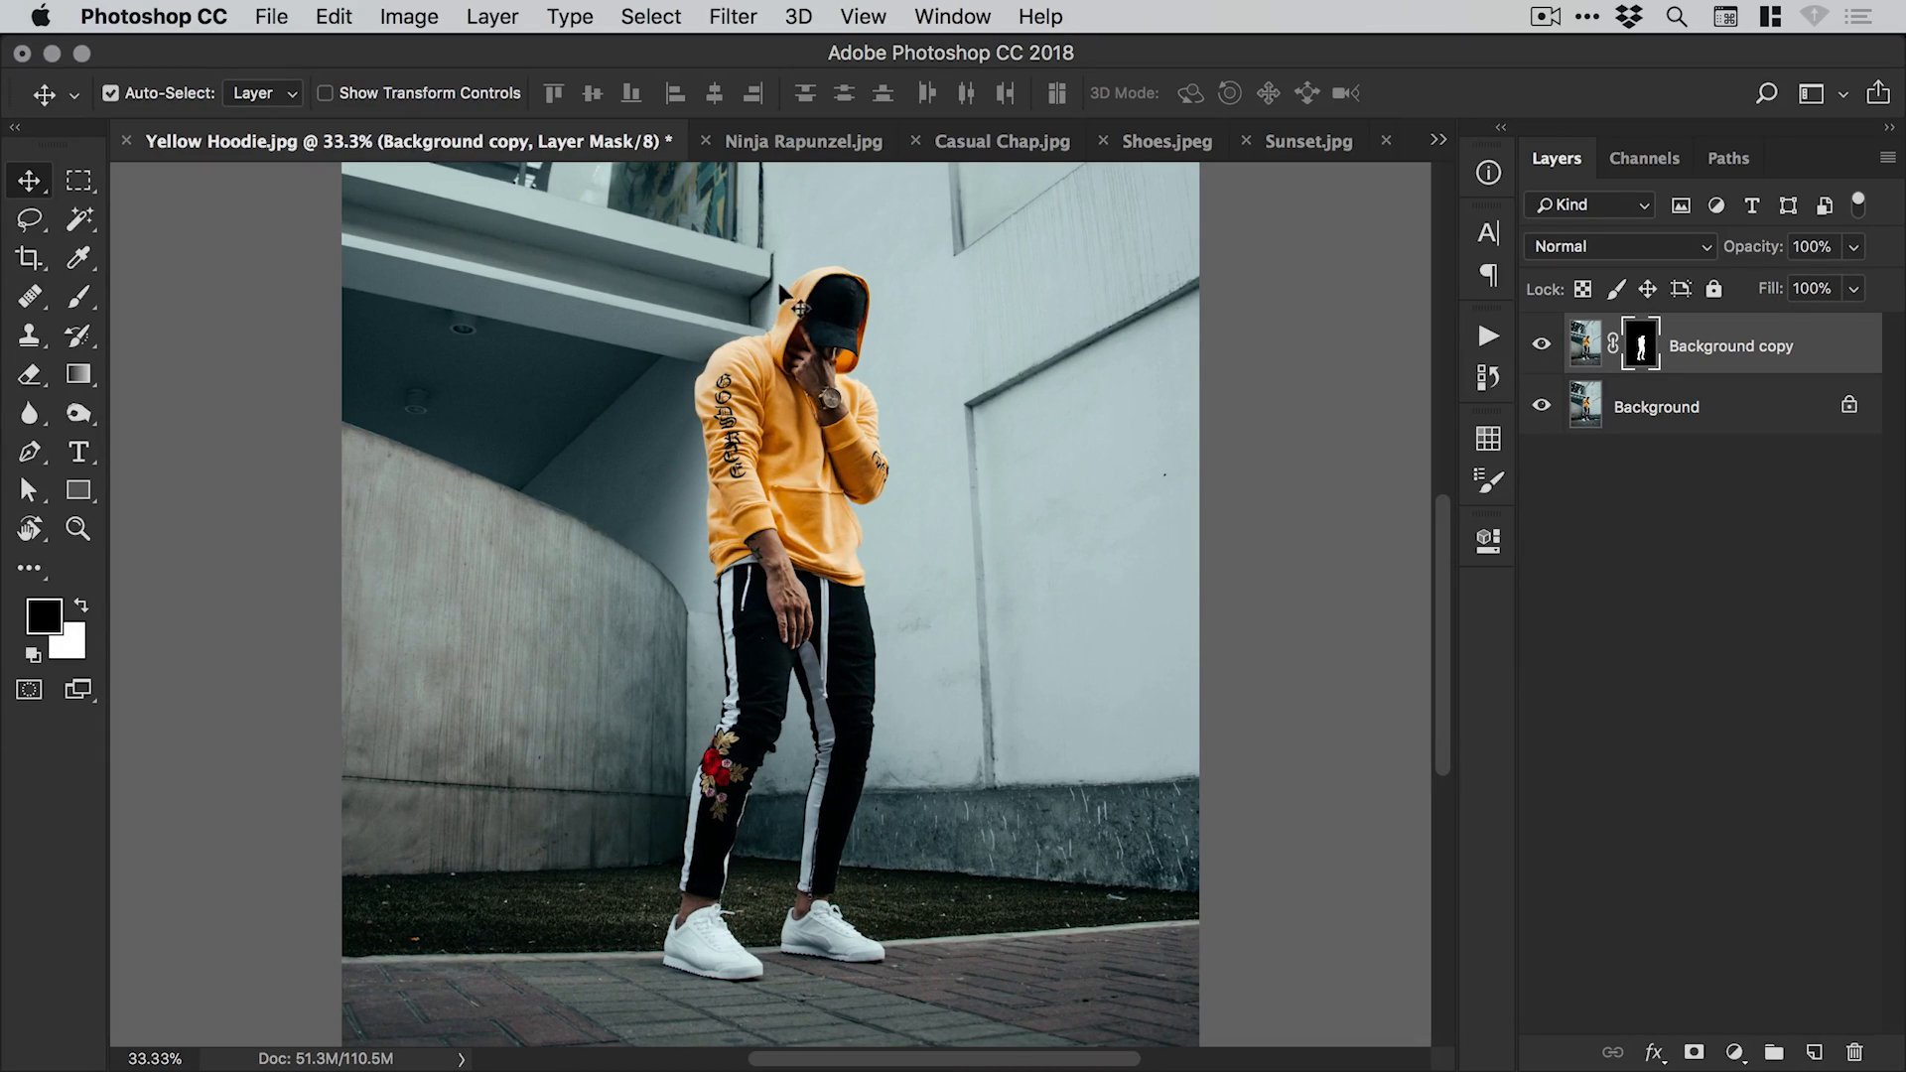
Close Yellow Hoodie, then refine and confirm the sword-wielding woman's mask in Ninja Rapunzel.
left_click(984, 141)
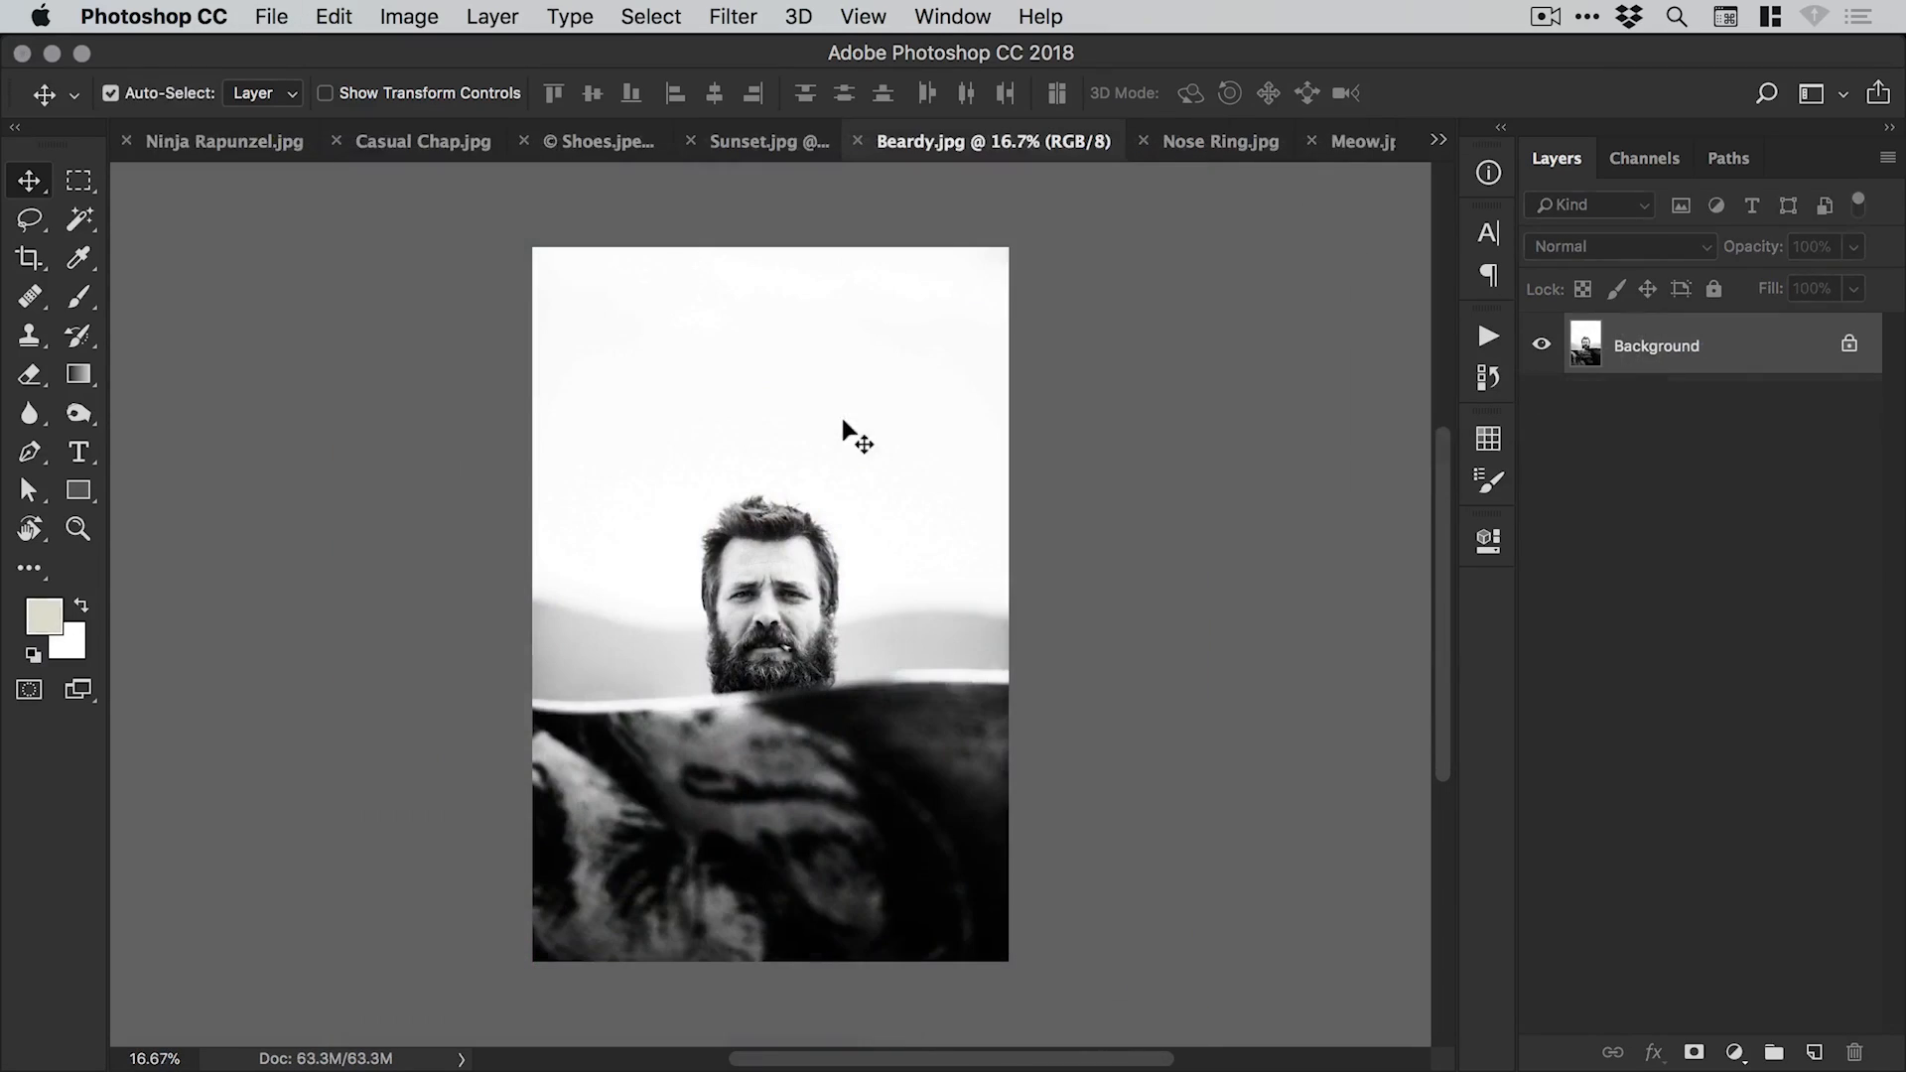
left_click(224, 141)
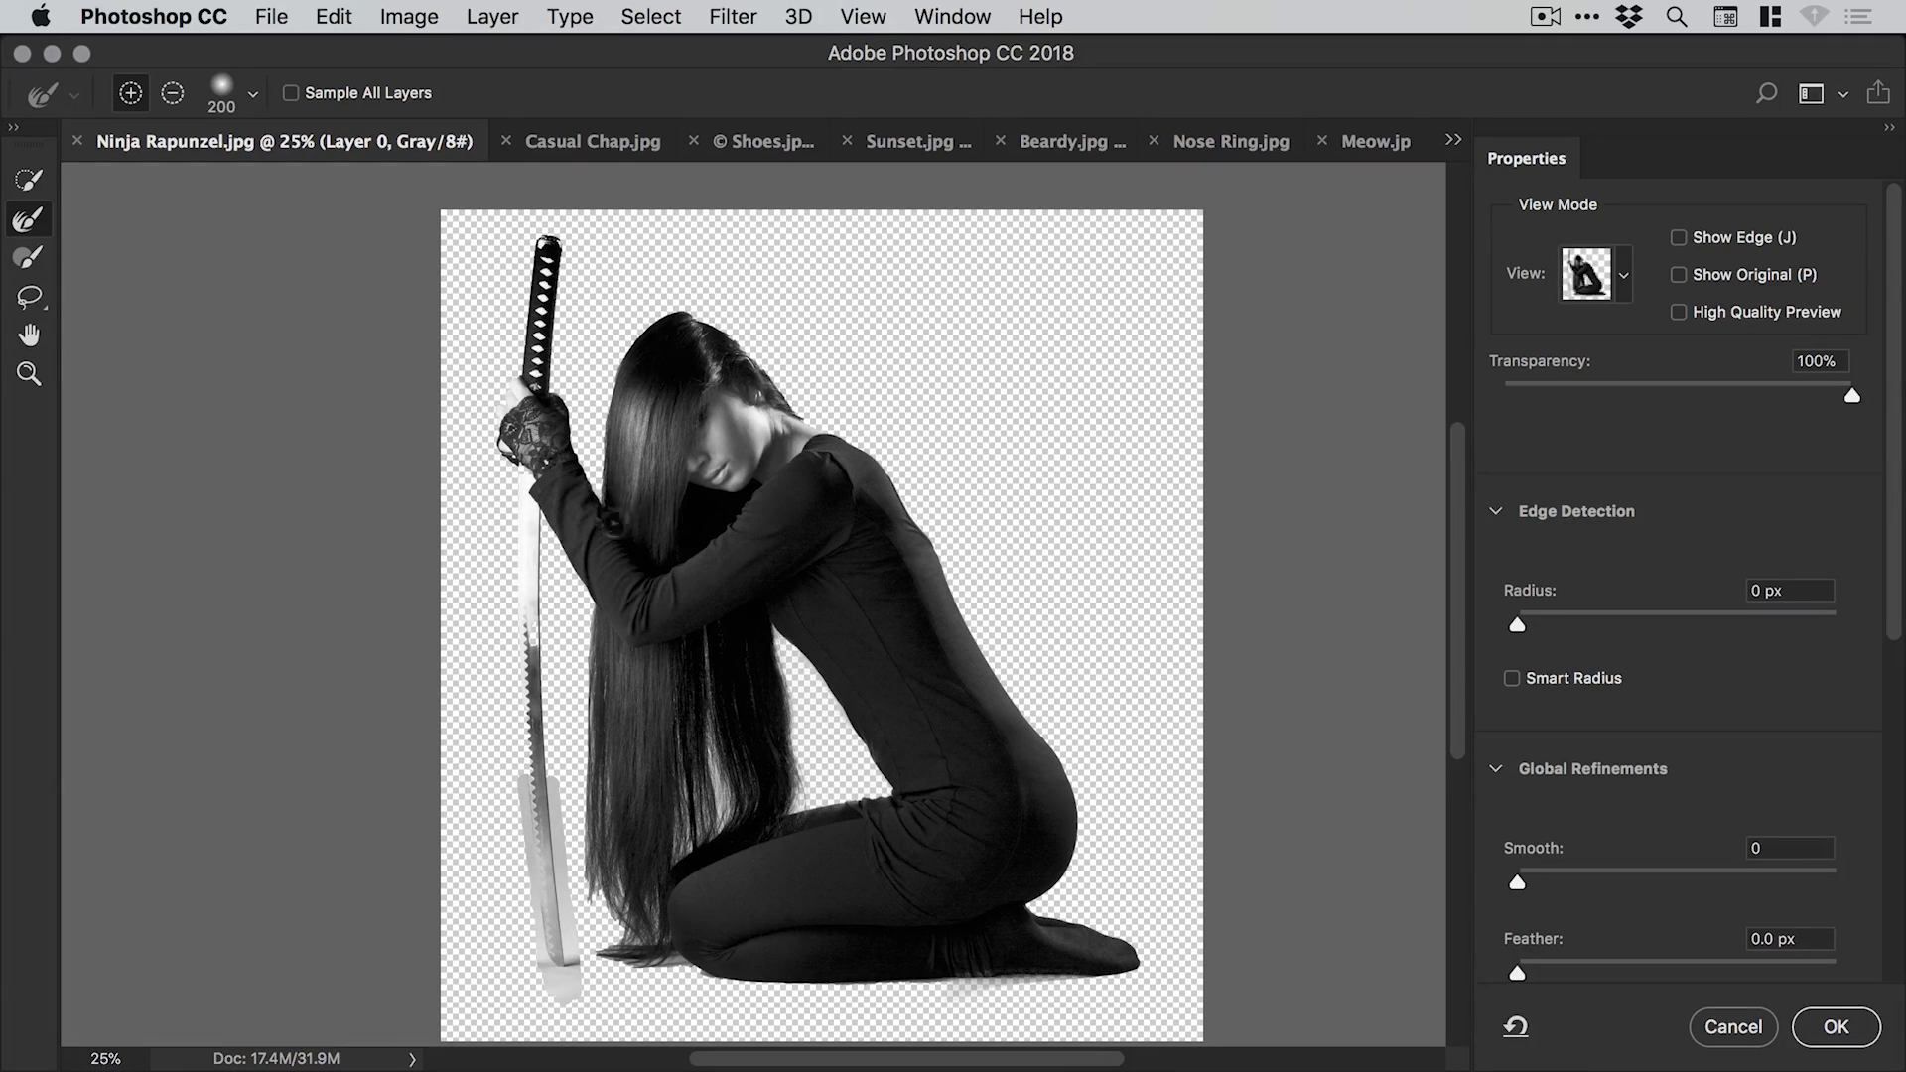
left_click(28, 374)
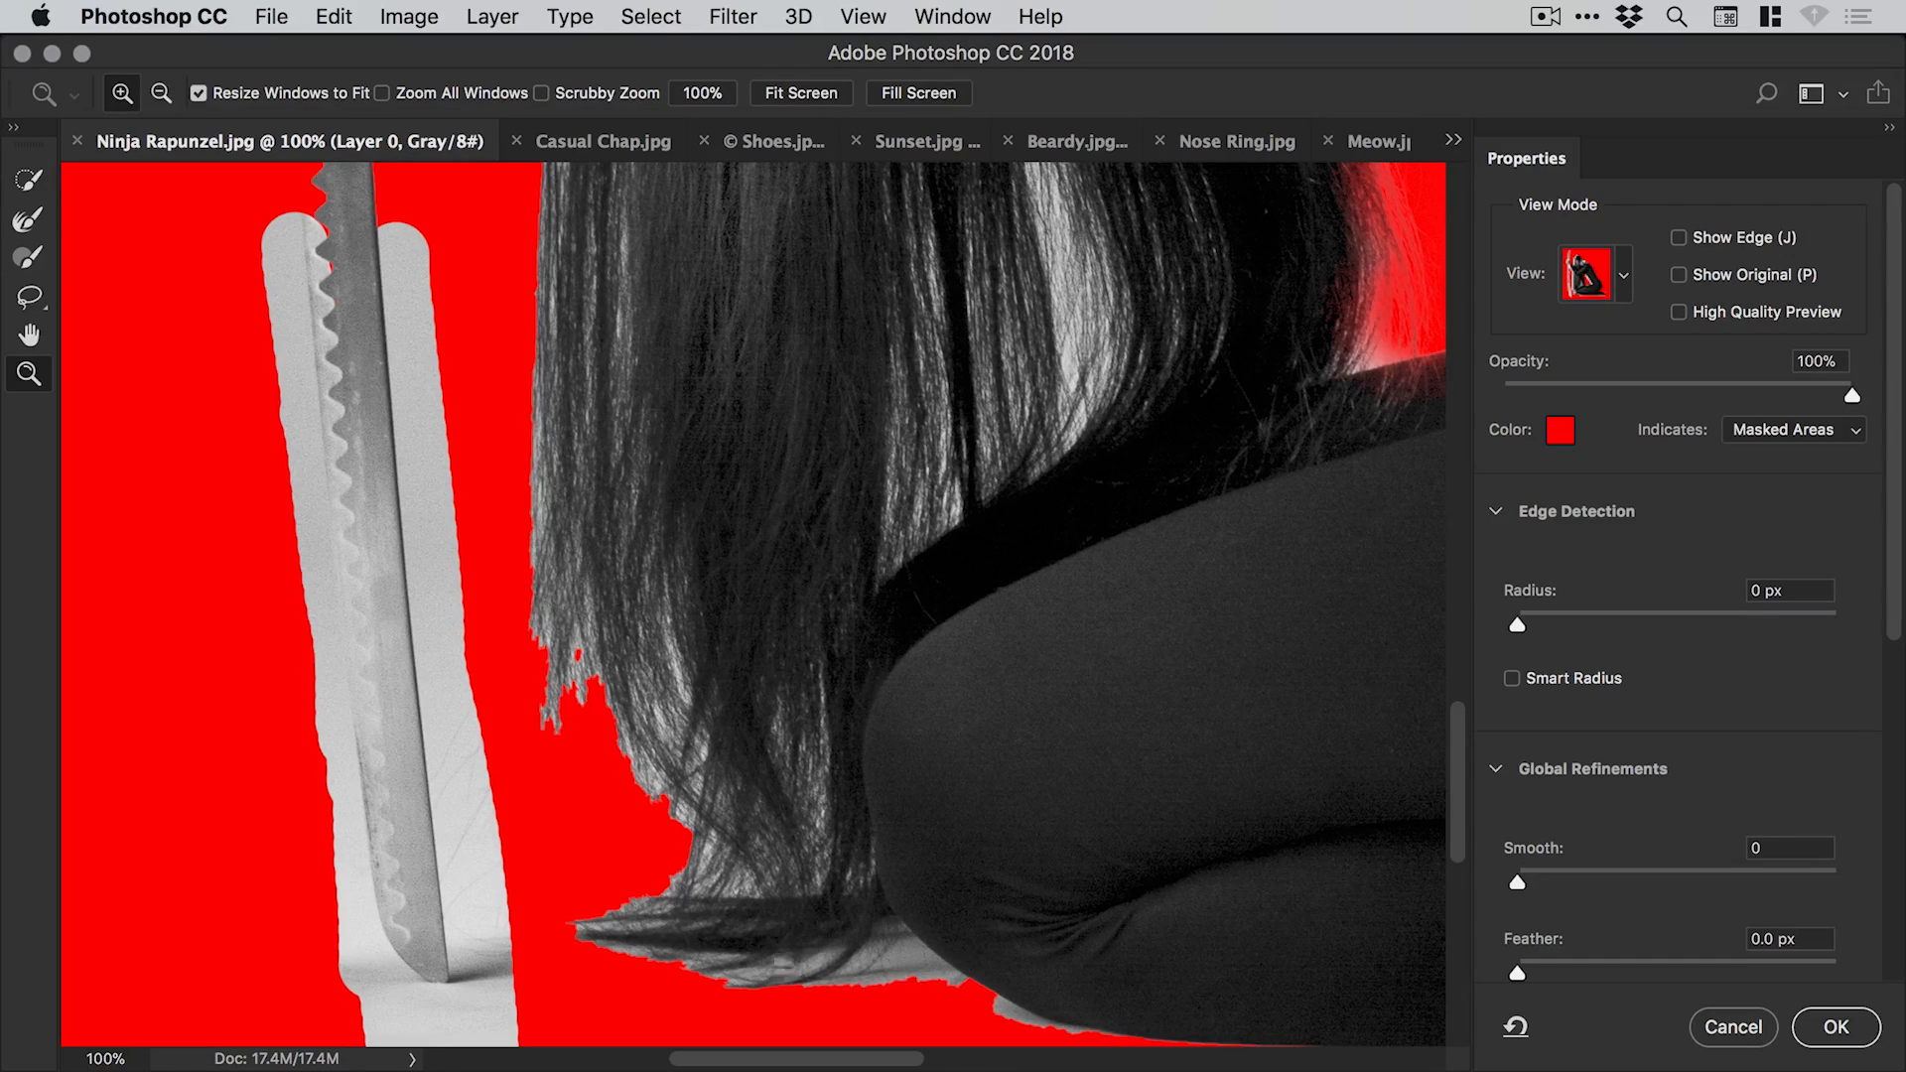
left_click(1594, 274)
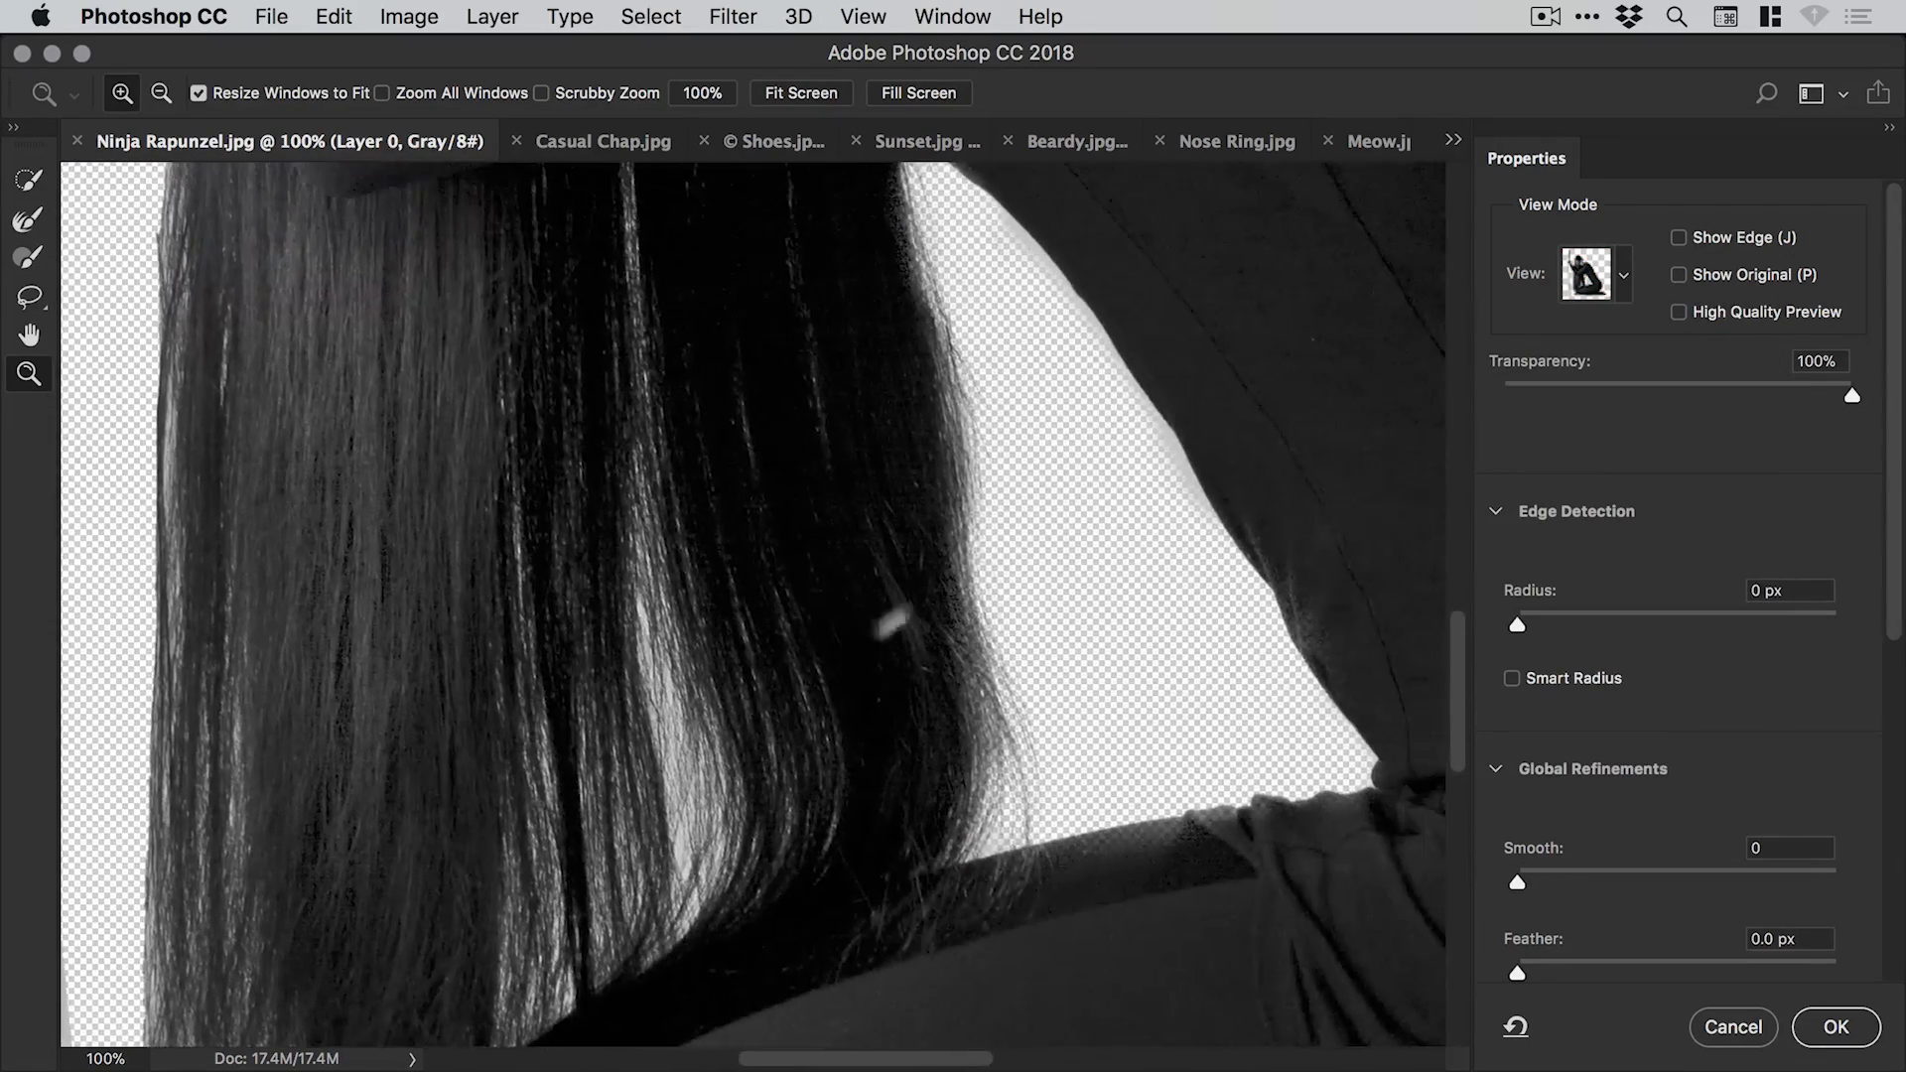
left_click(28, 222)
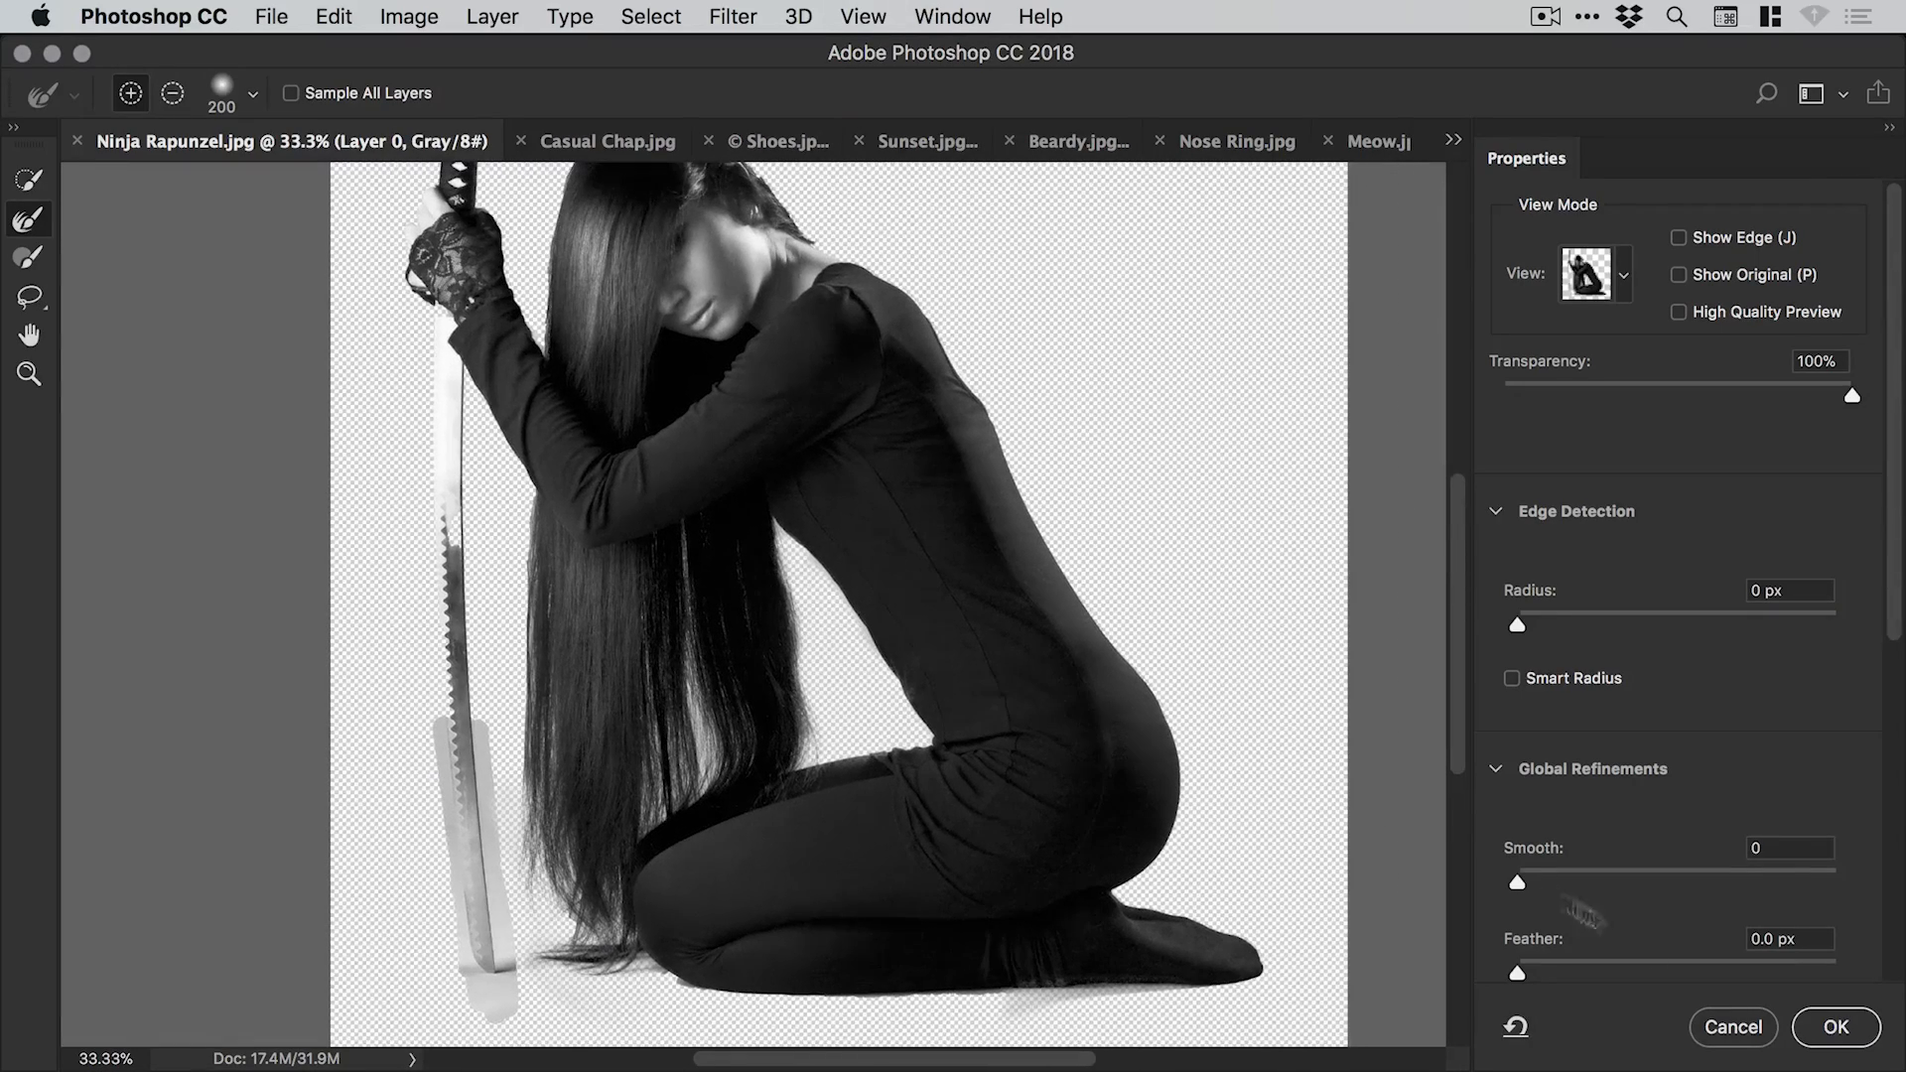
left_click(1834, 1027)
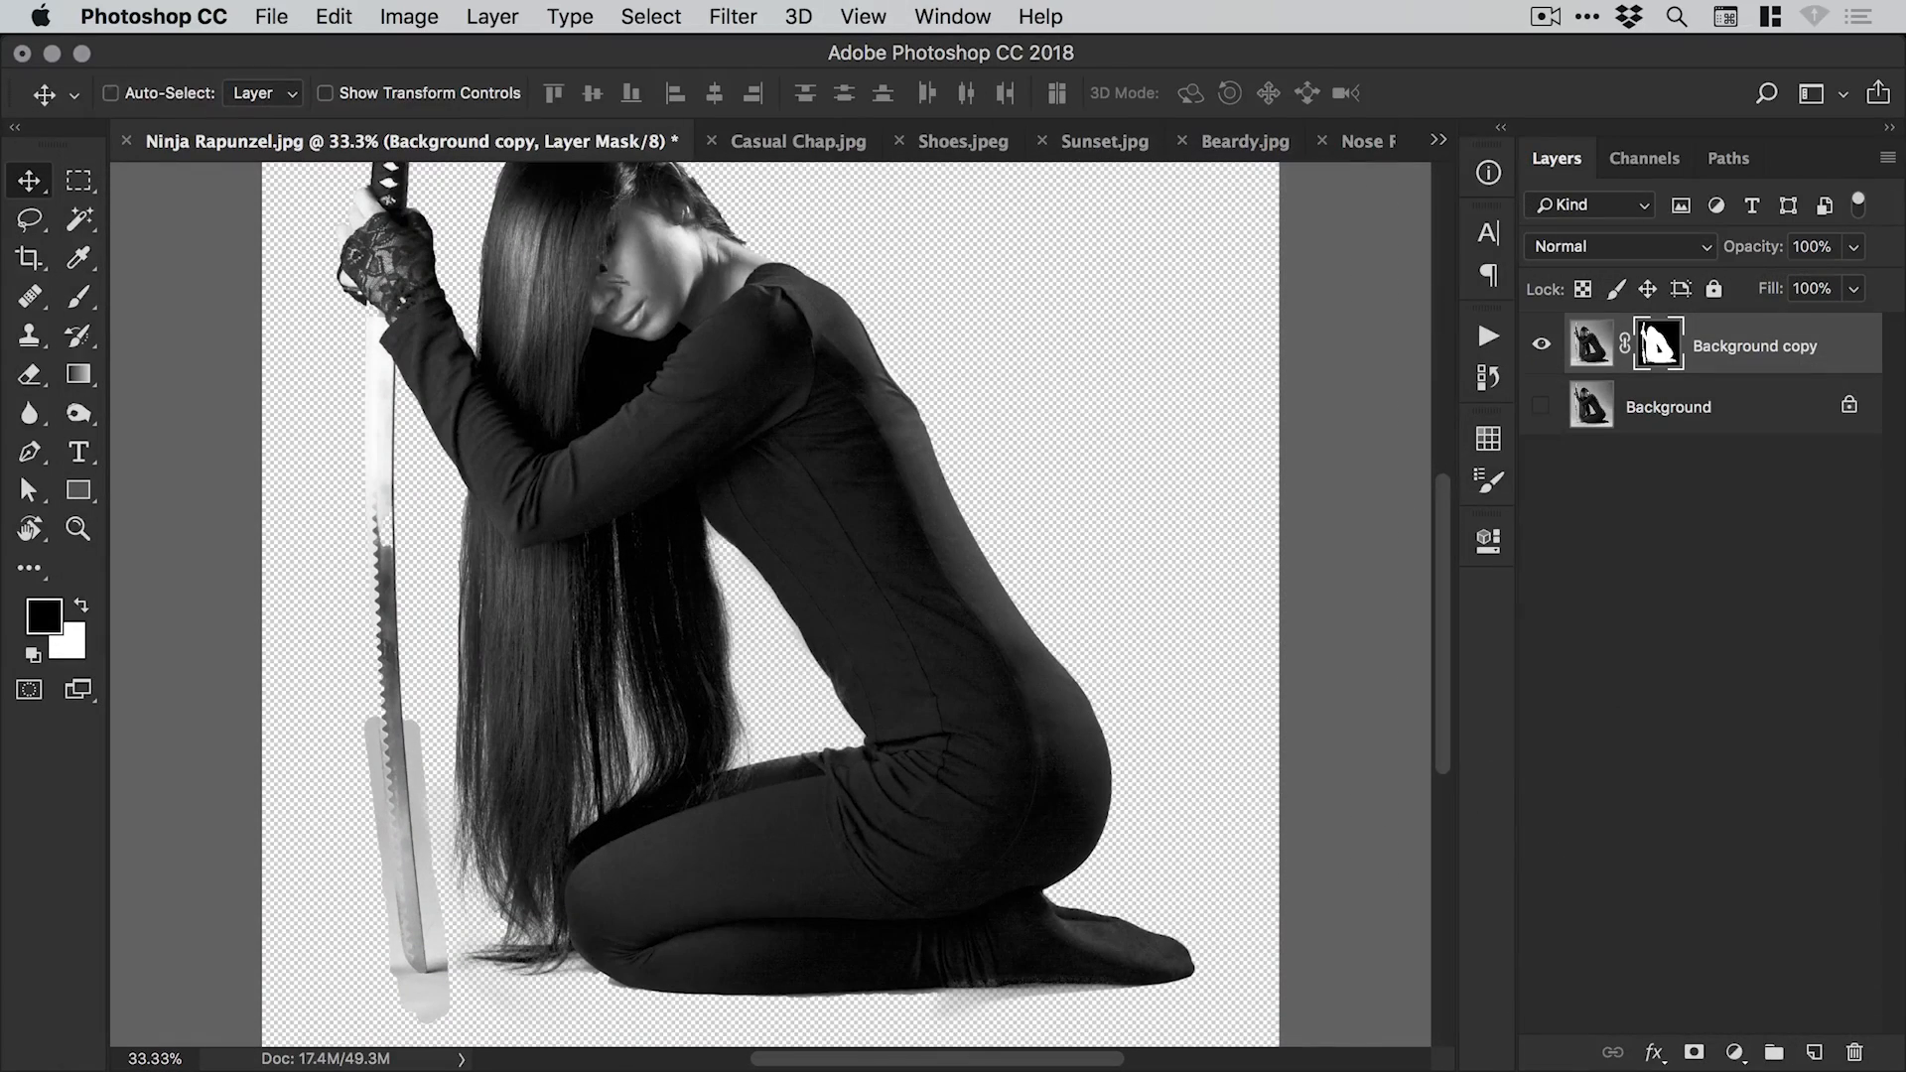
Close Ninja Rapunzel, zoom in on the Casual Chap man, and open Select and Mask.
left_click(1242, 141)
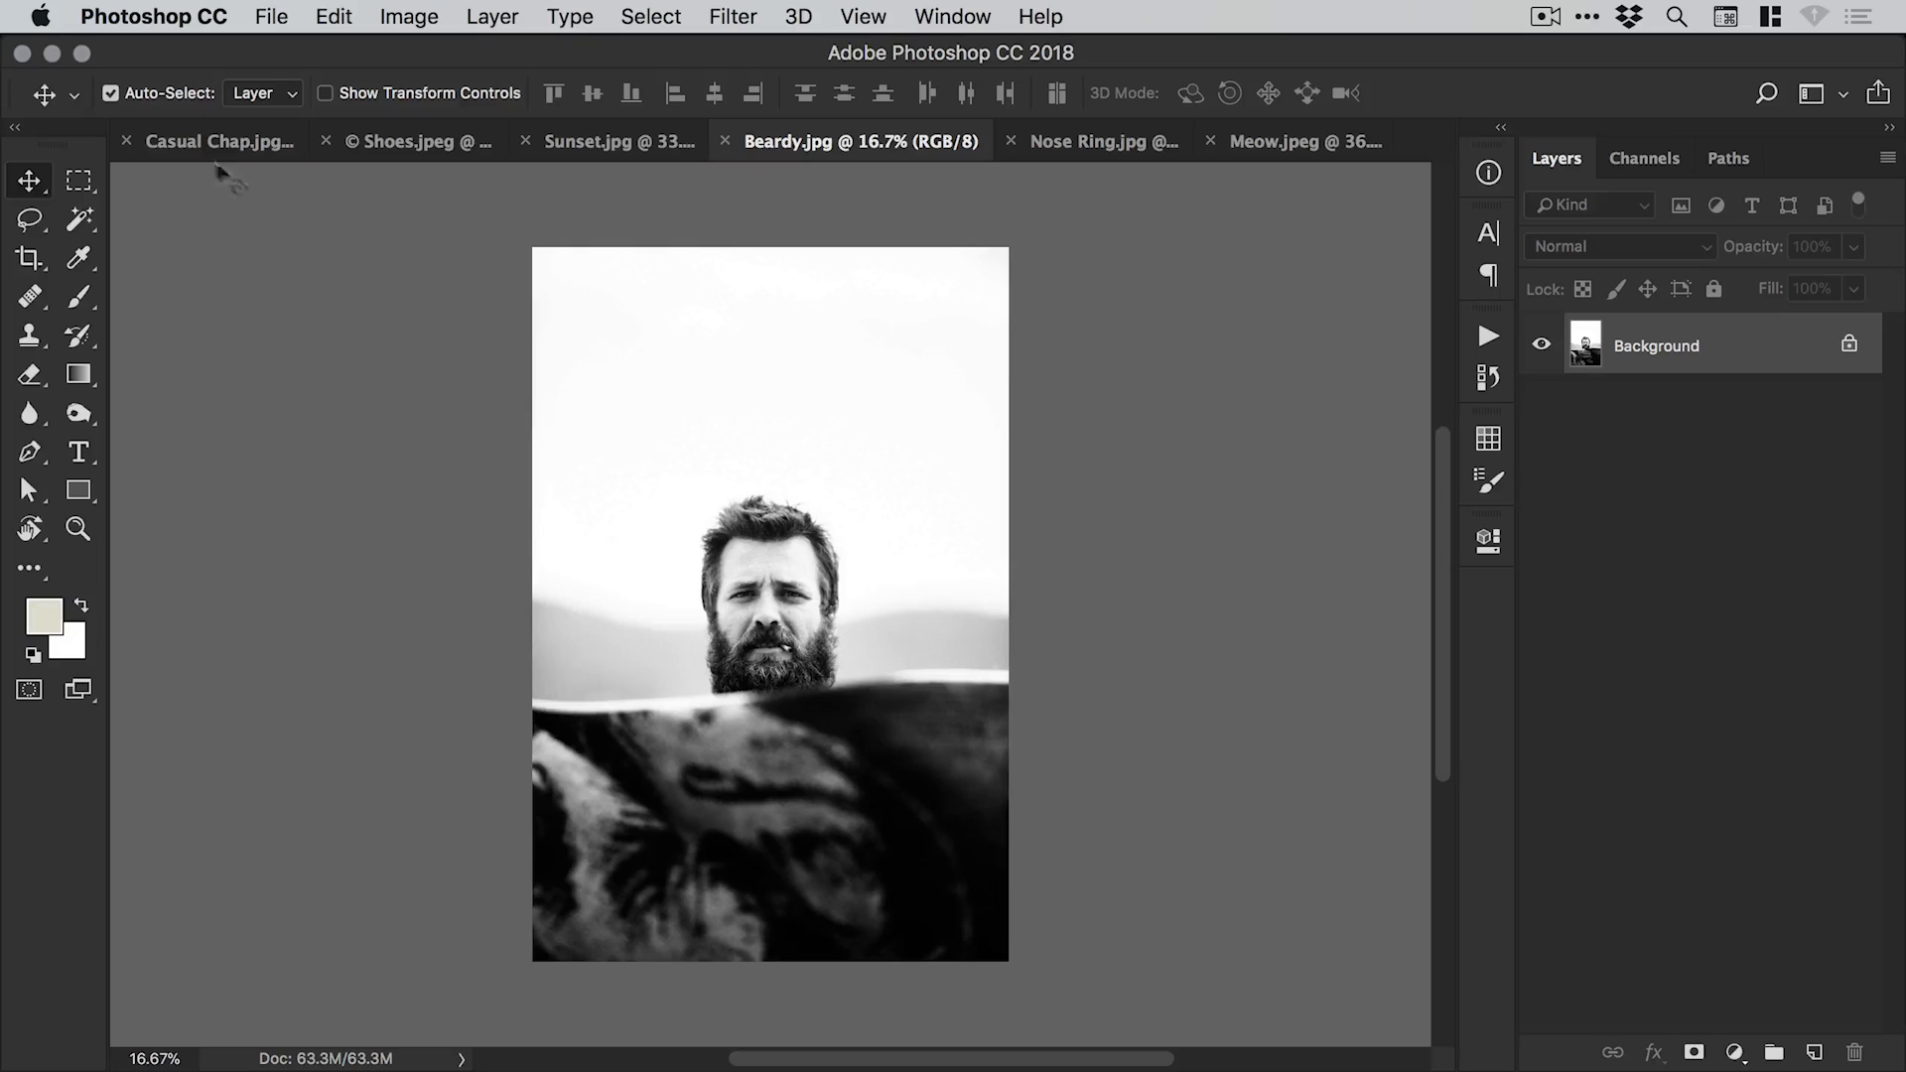
left_click(220, 141)
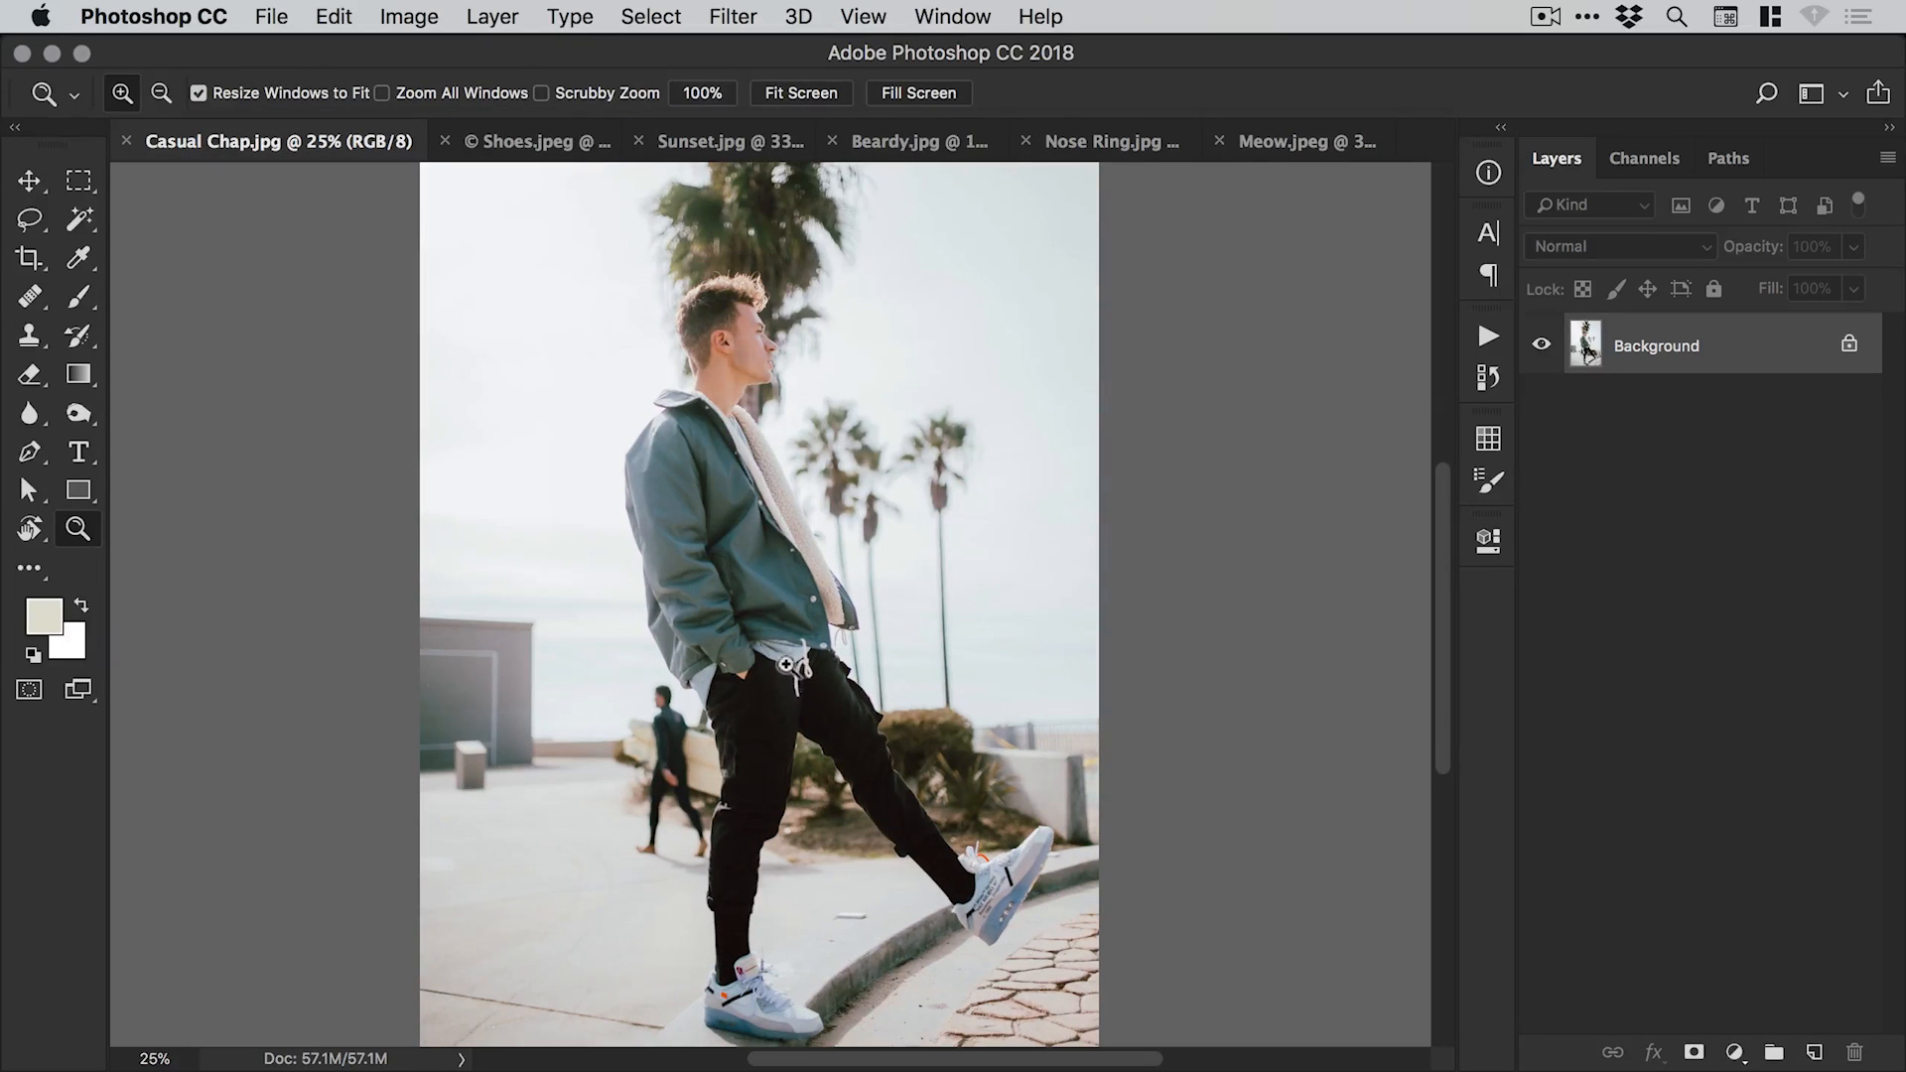
left_click(29, 179)
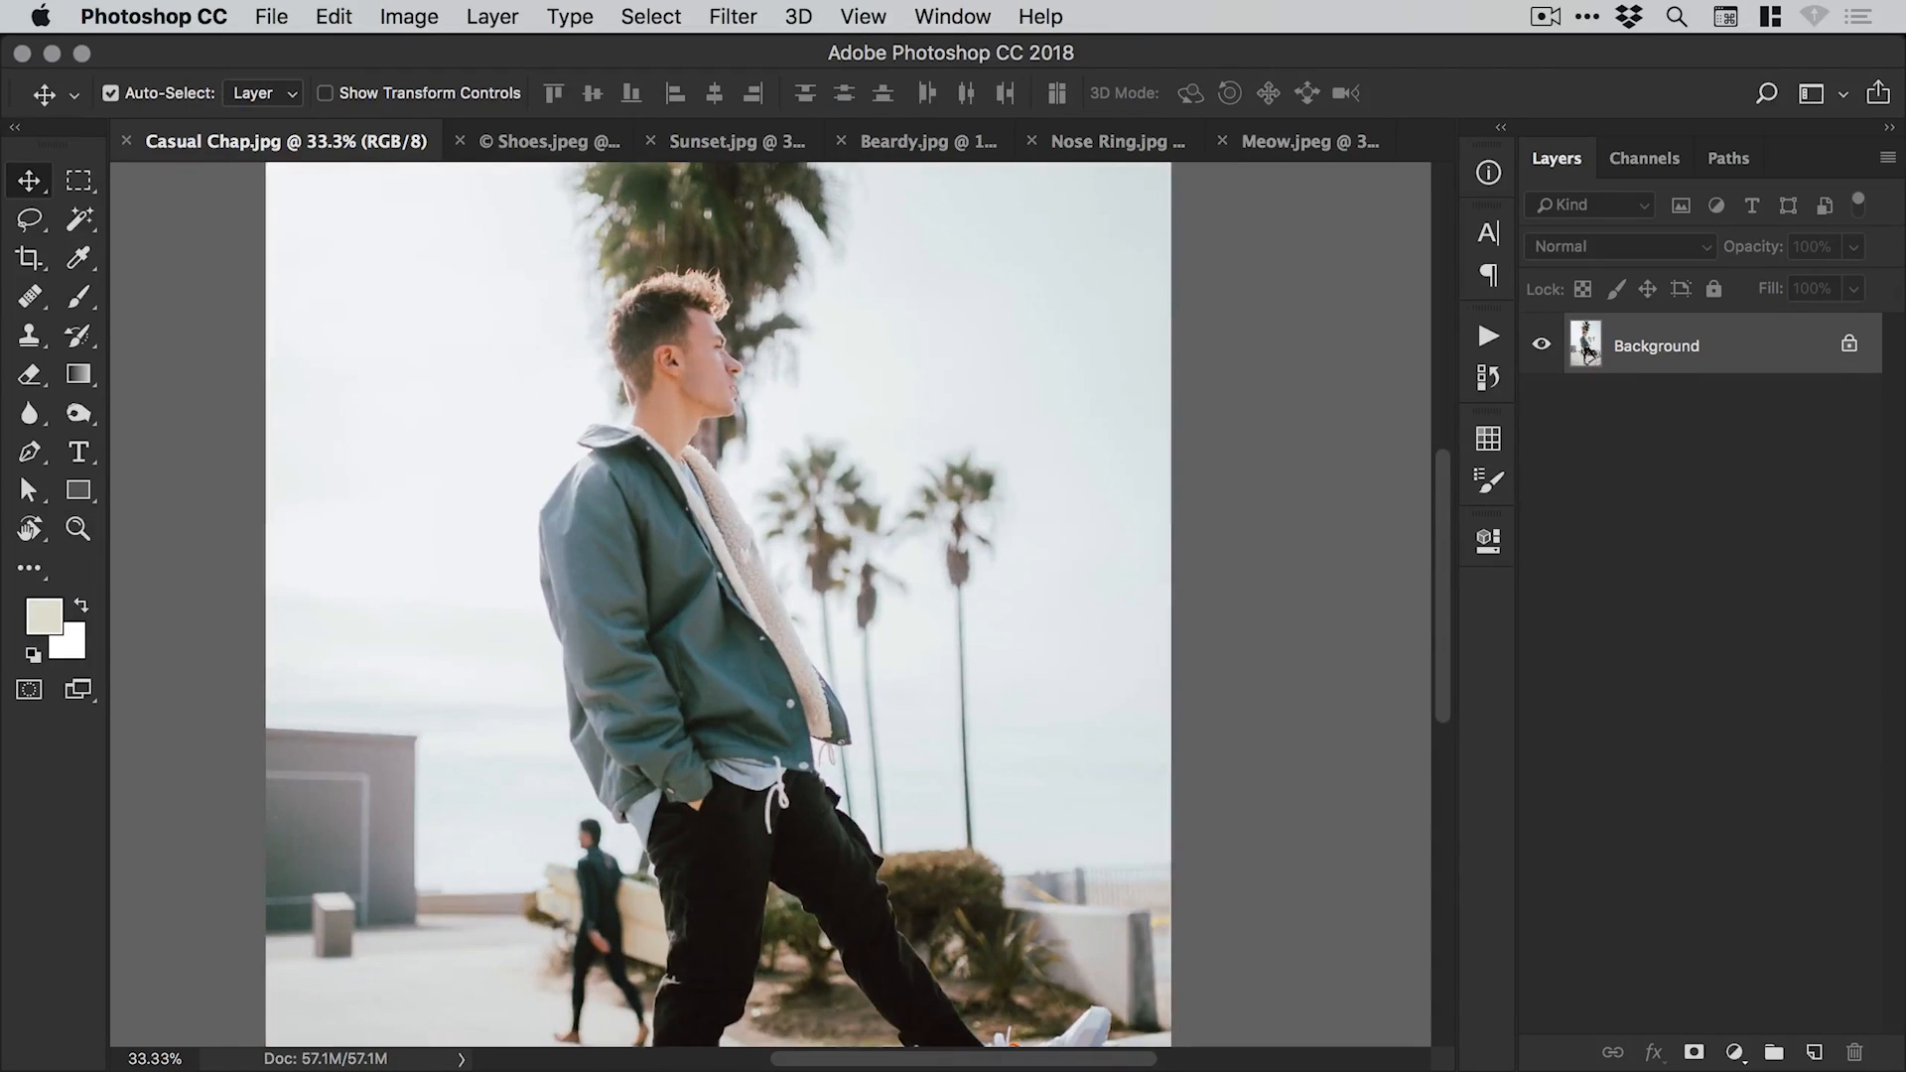
left_click(77, 527)
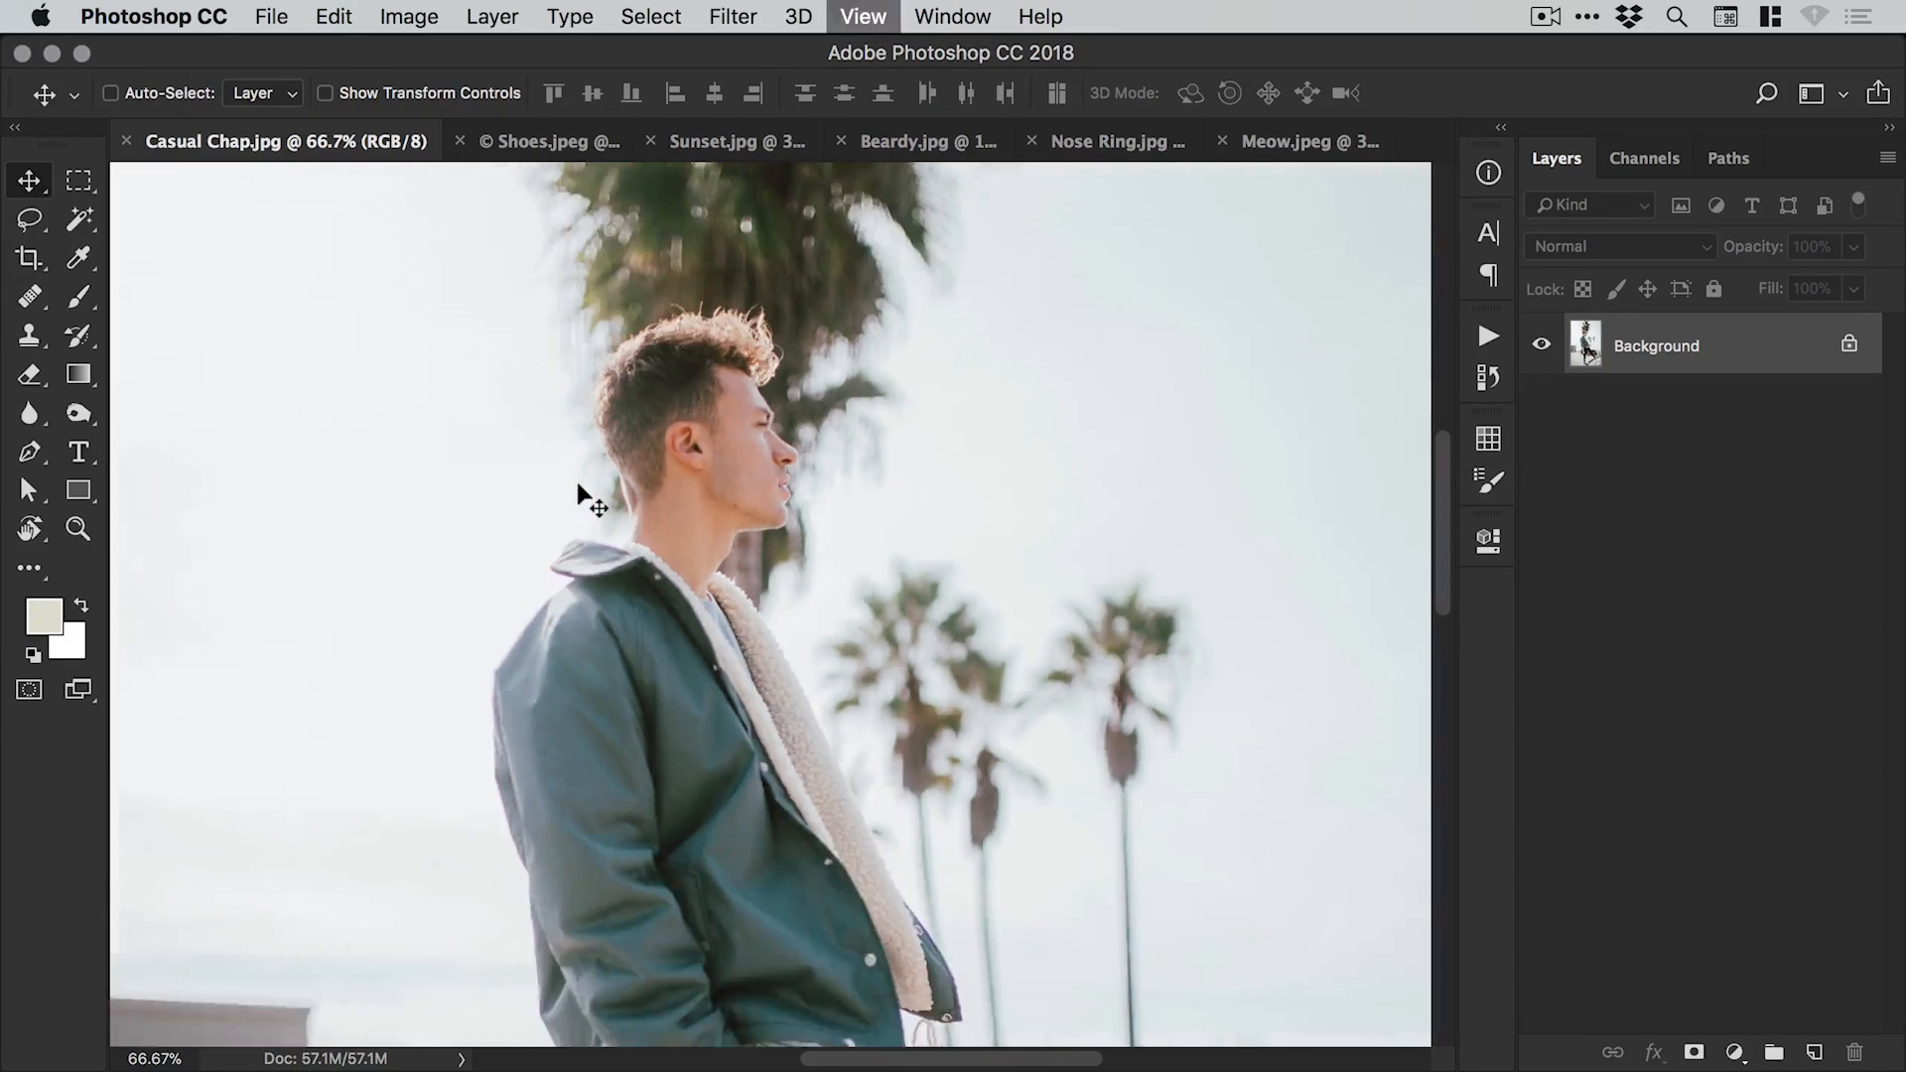
left_click(650, 16)
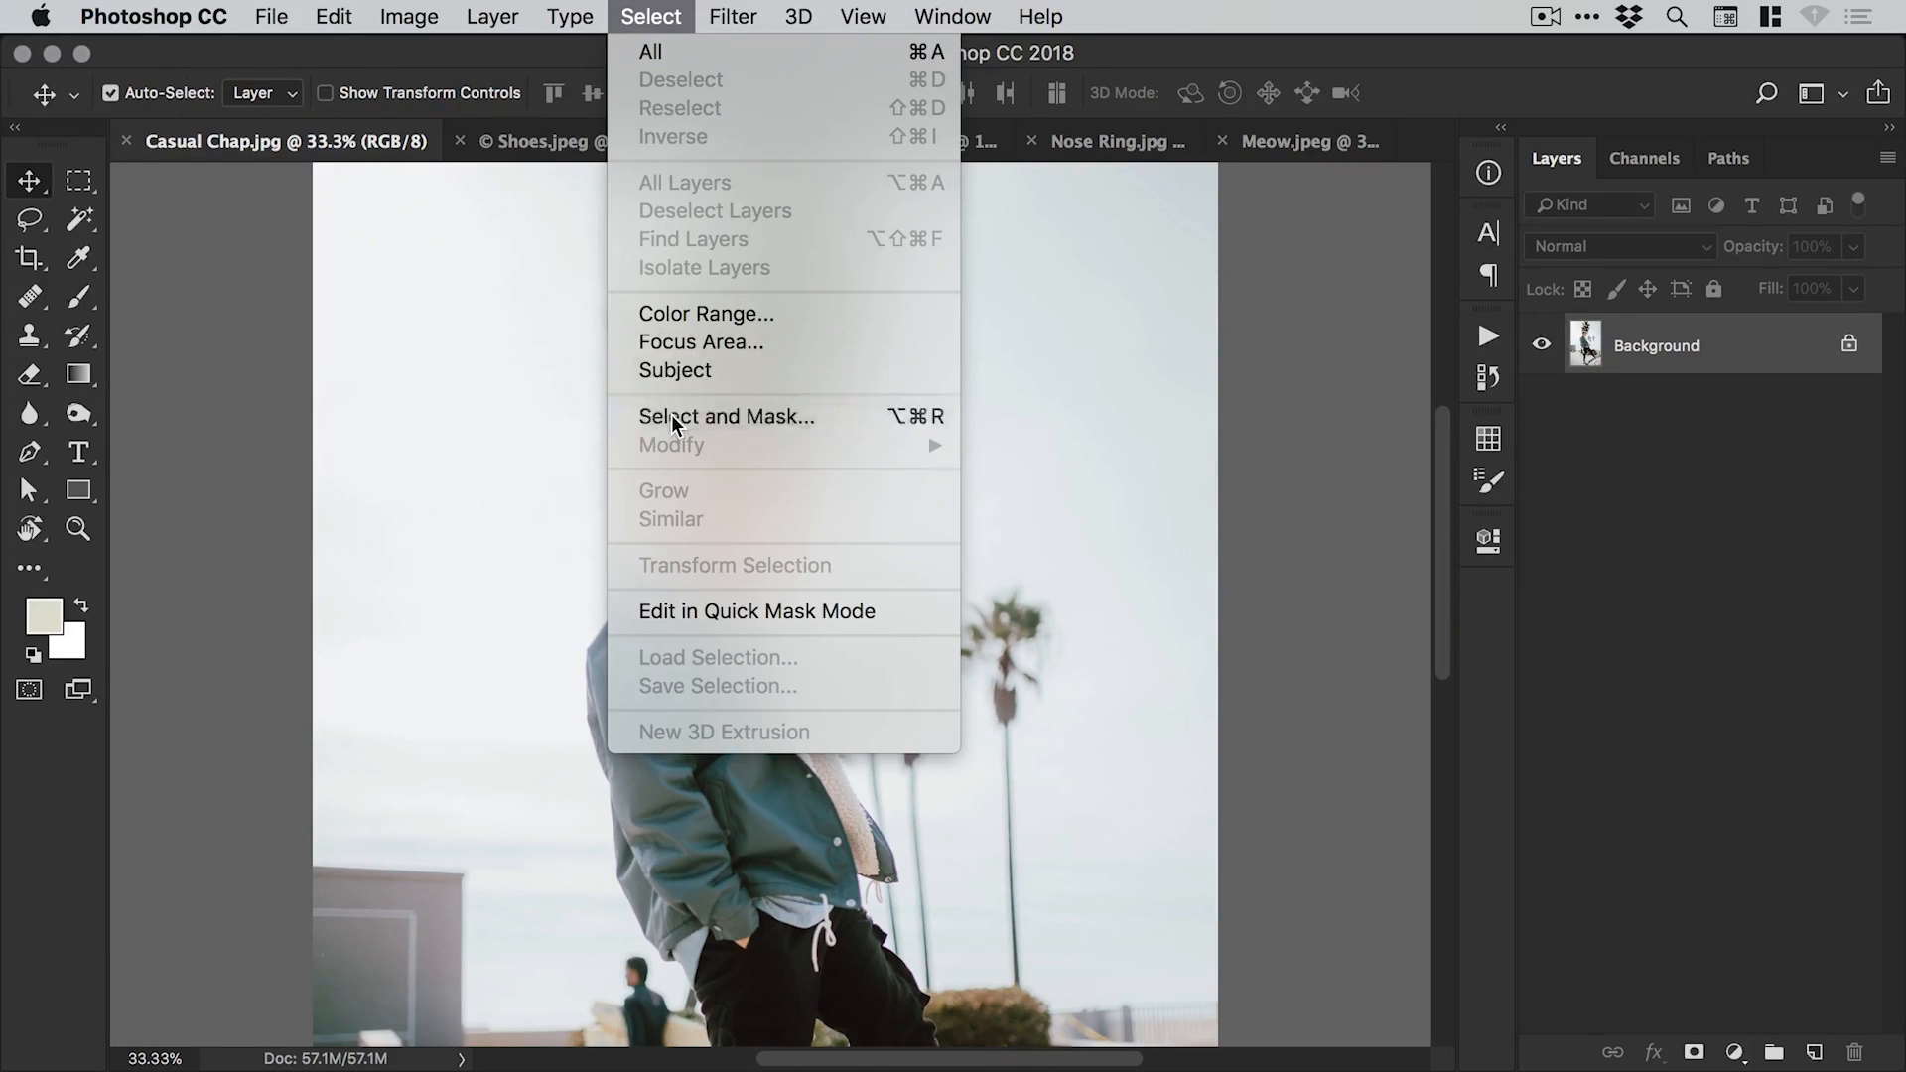
left_click(725, 416)
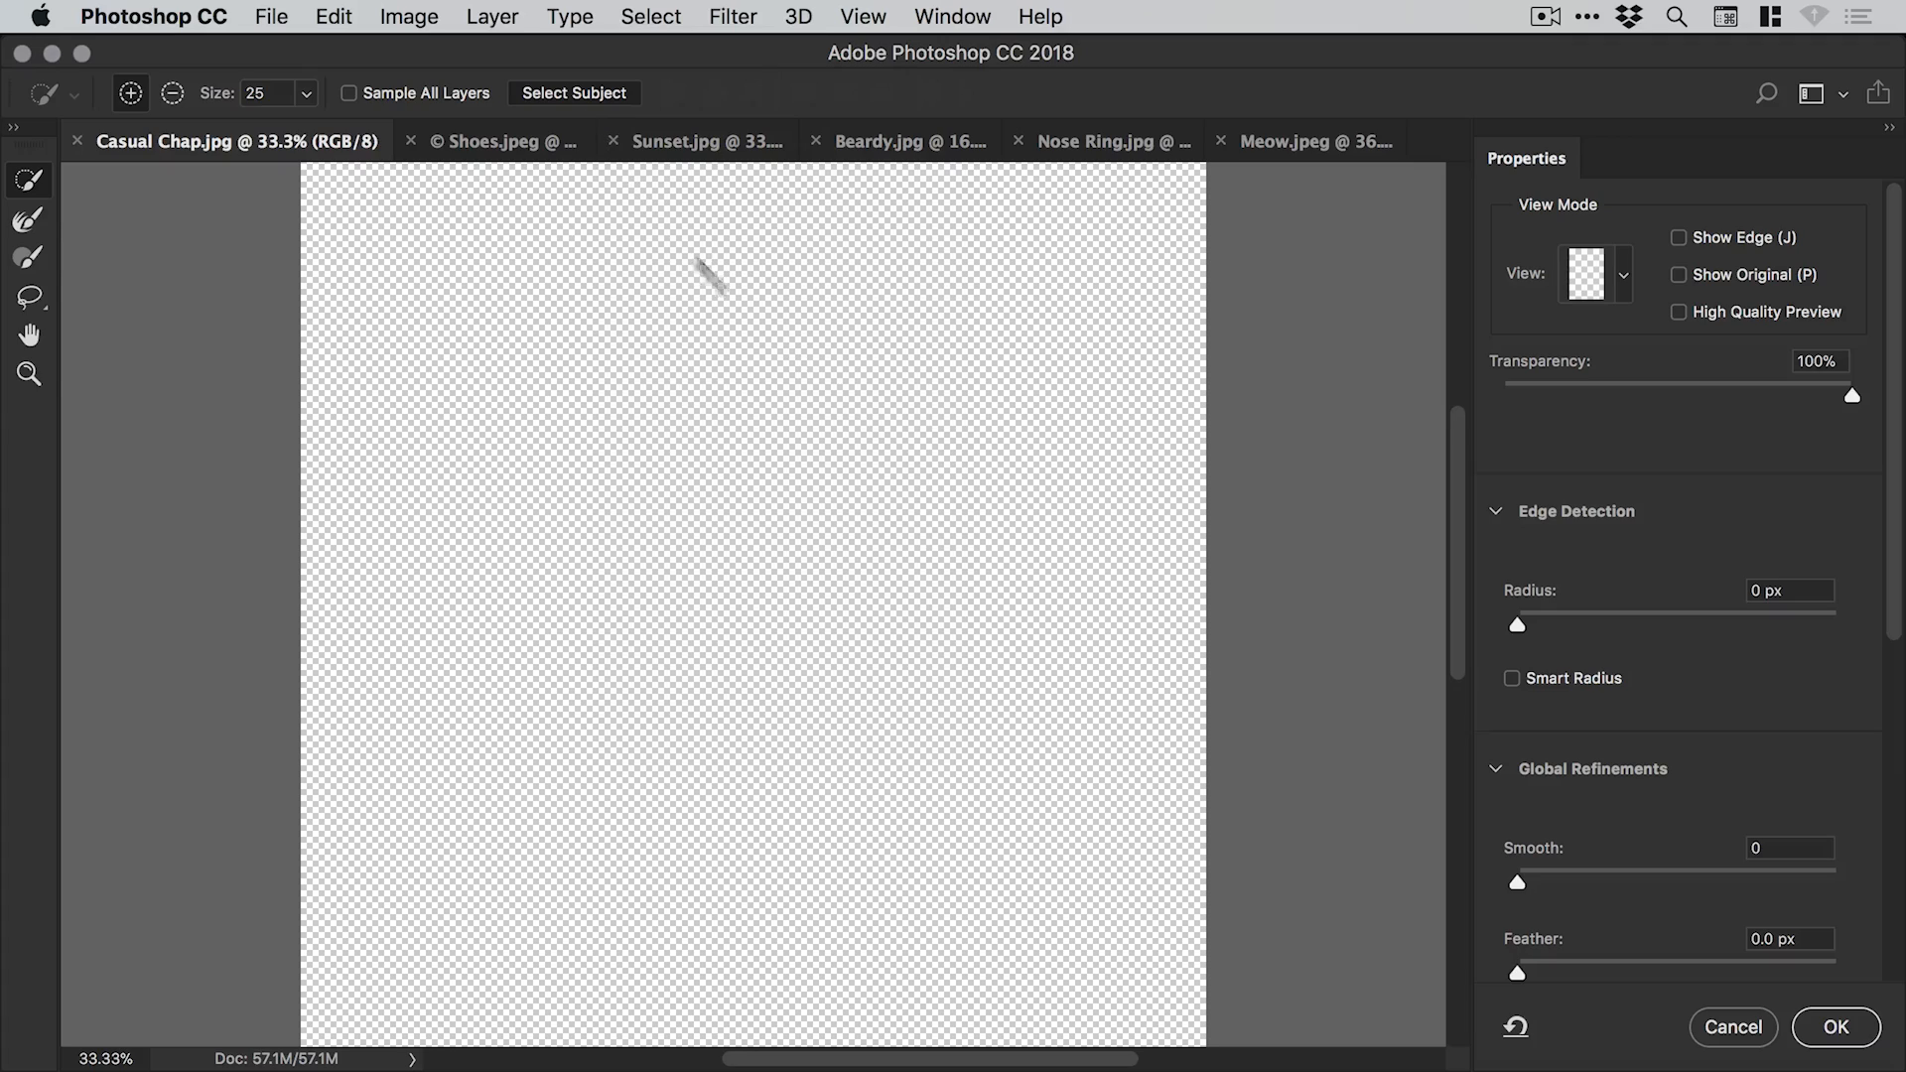
mouse_move(1330, 360)
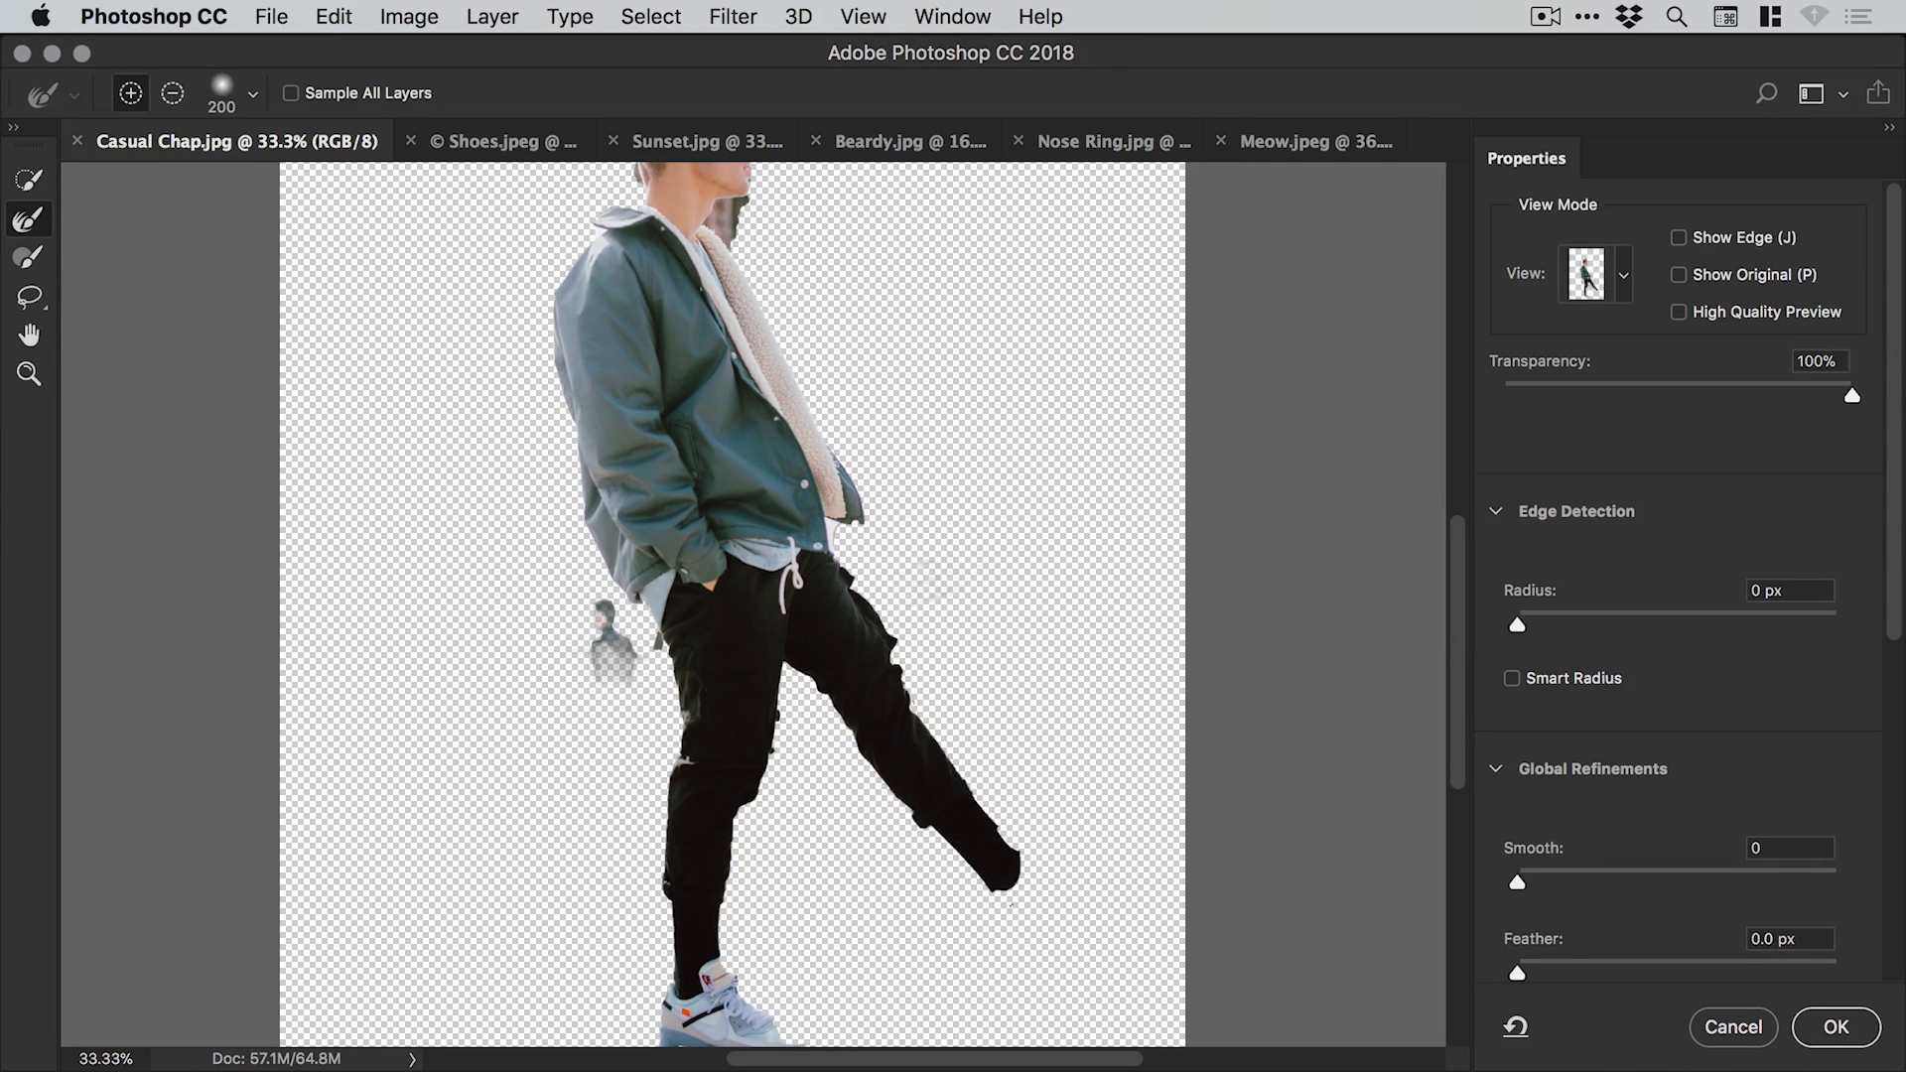
Paint both sneakers into the Casual Chap selection and check the edges.
left_click(29, 374)
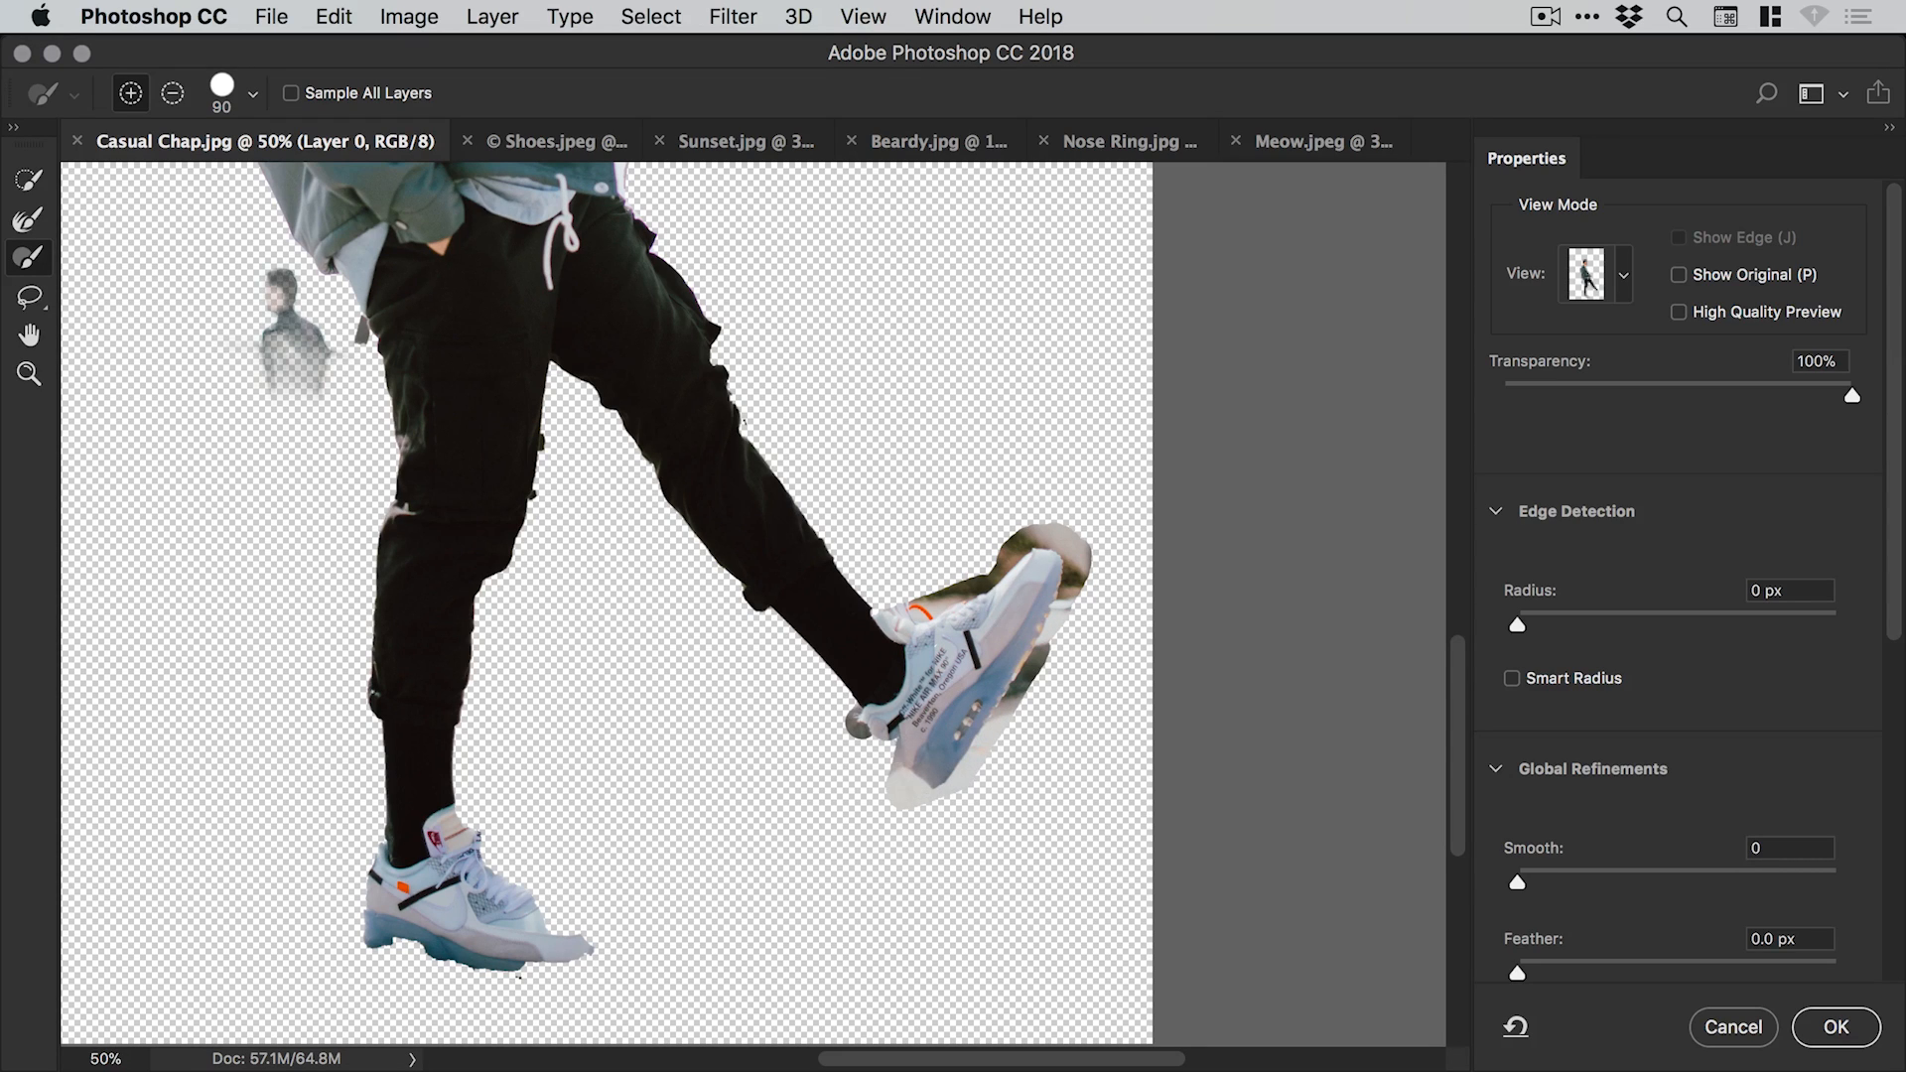
scroll("down", 3)
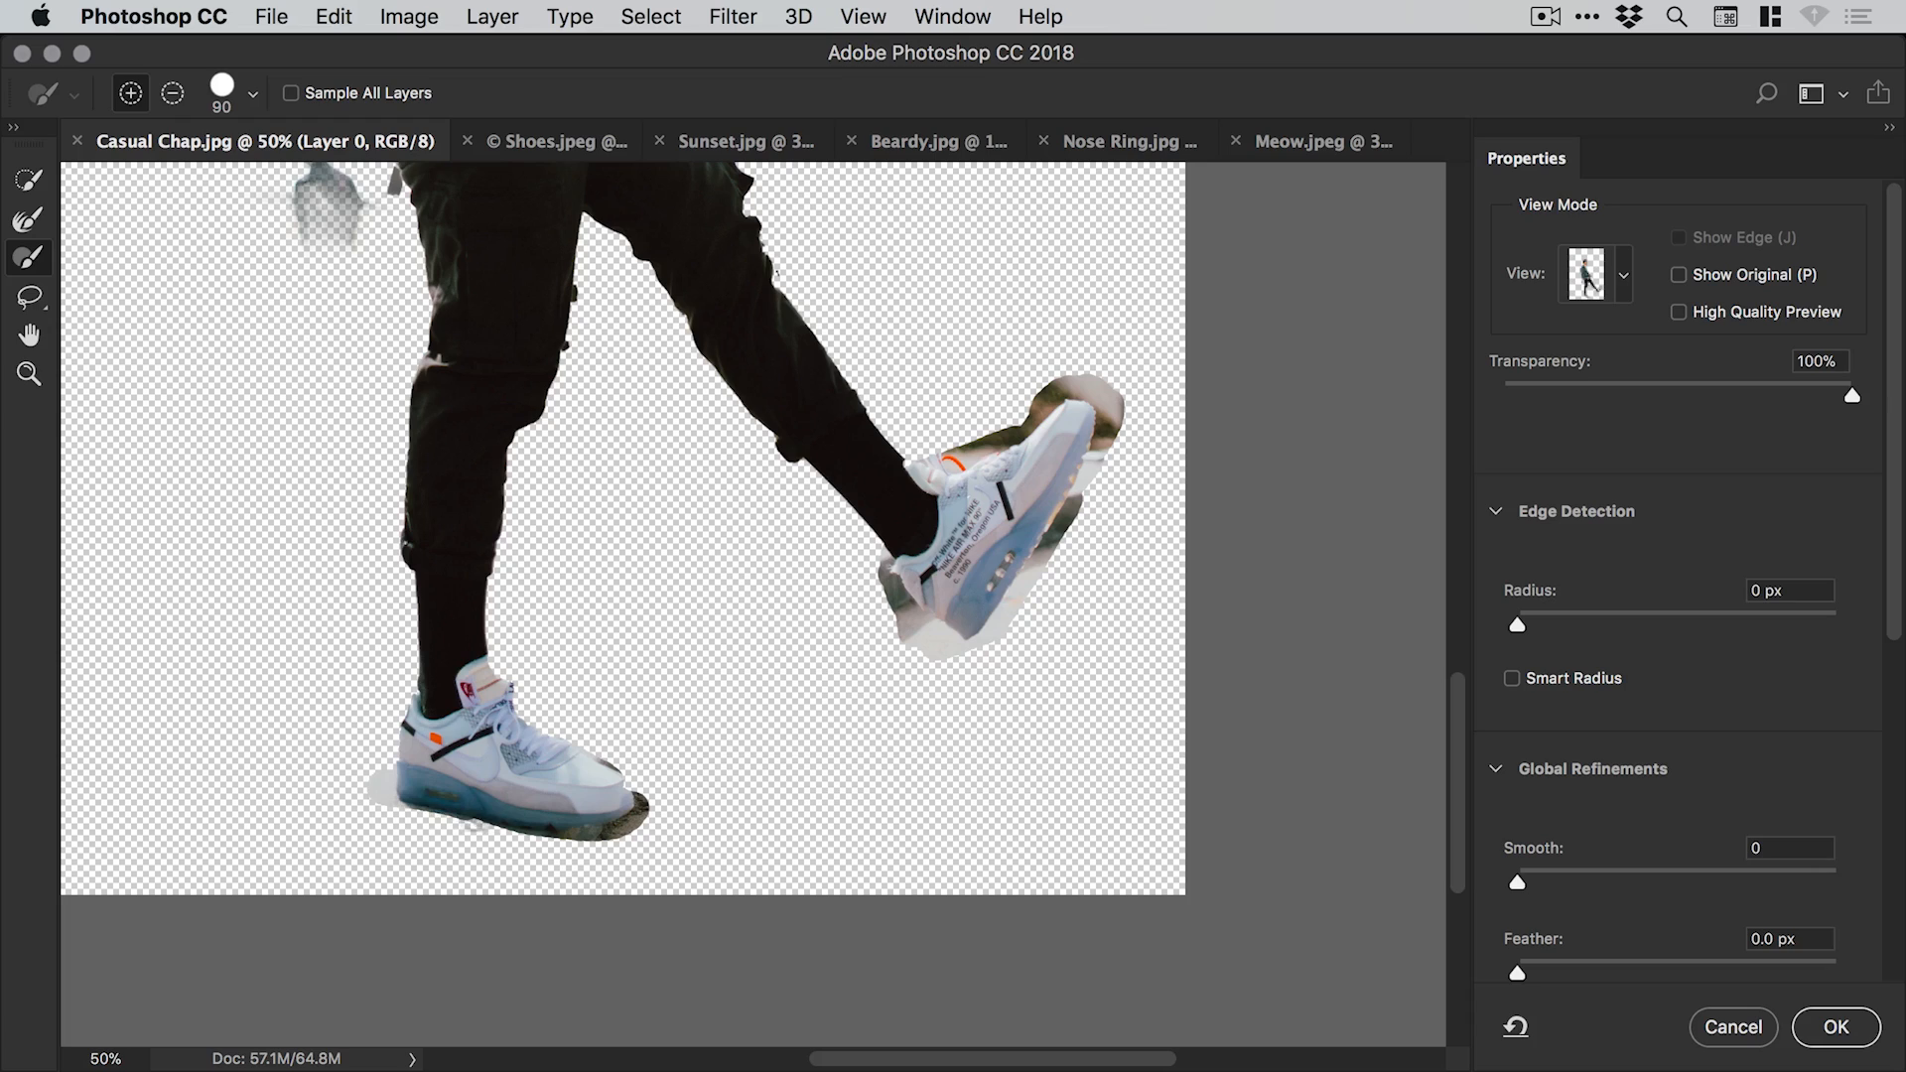
left_click(554, 738)
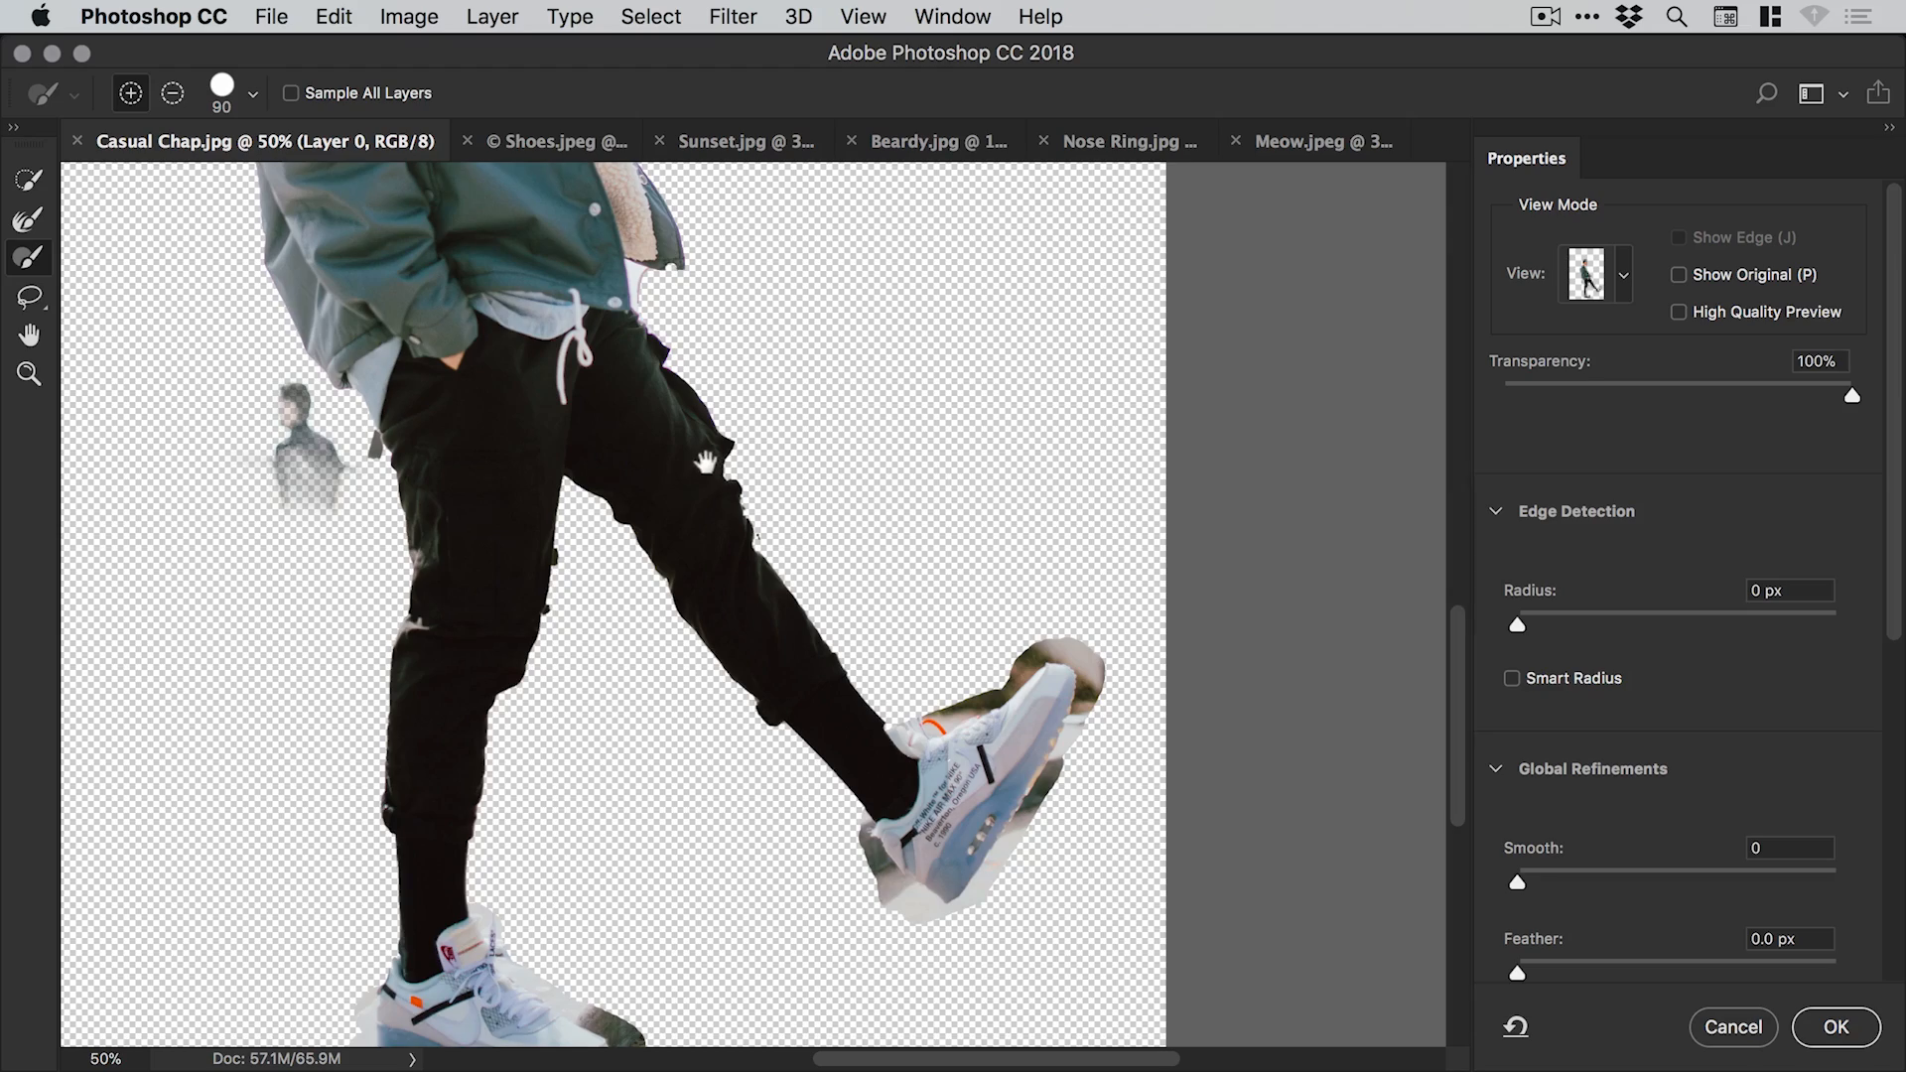
scroll("up", 3)
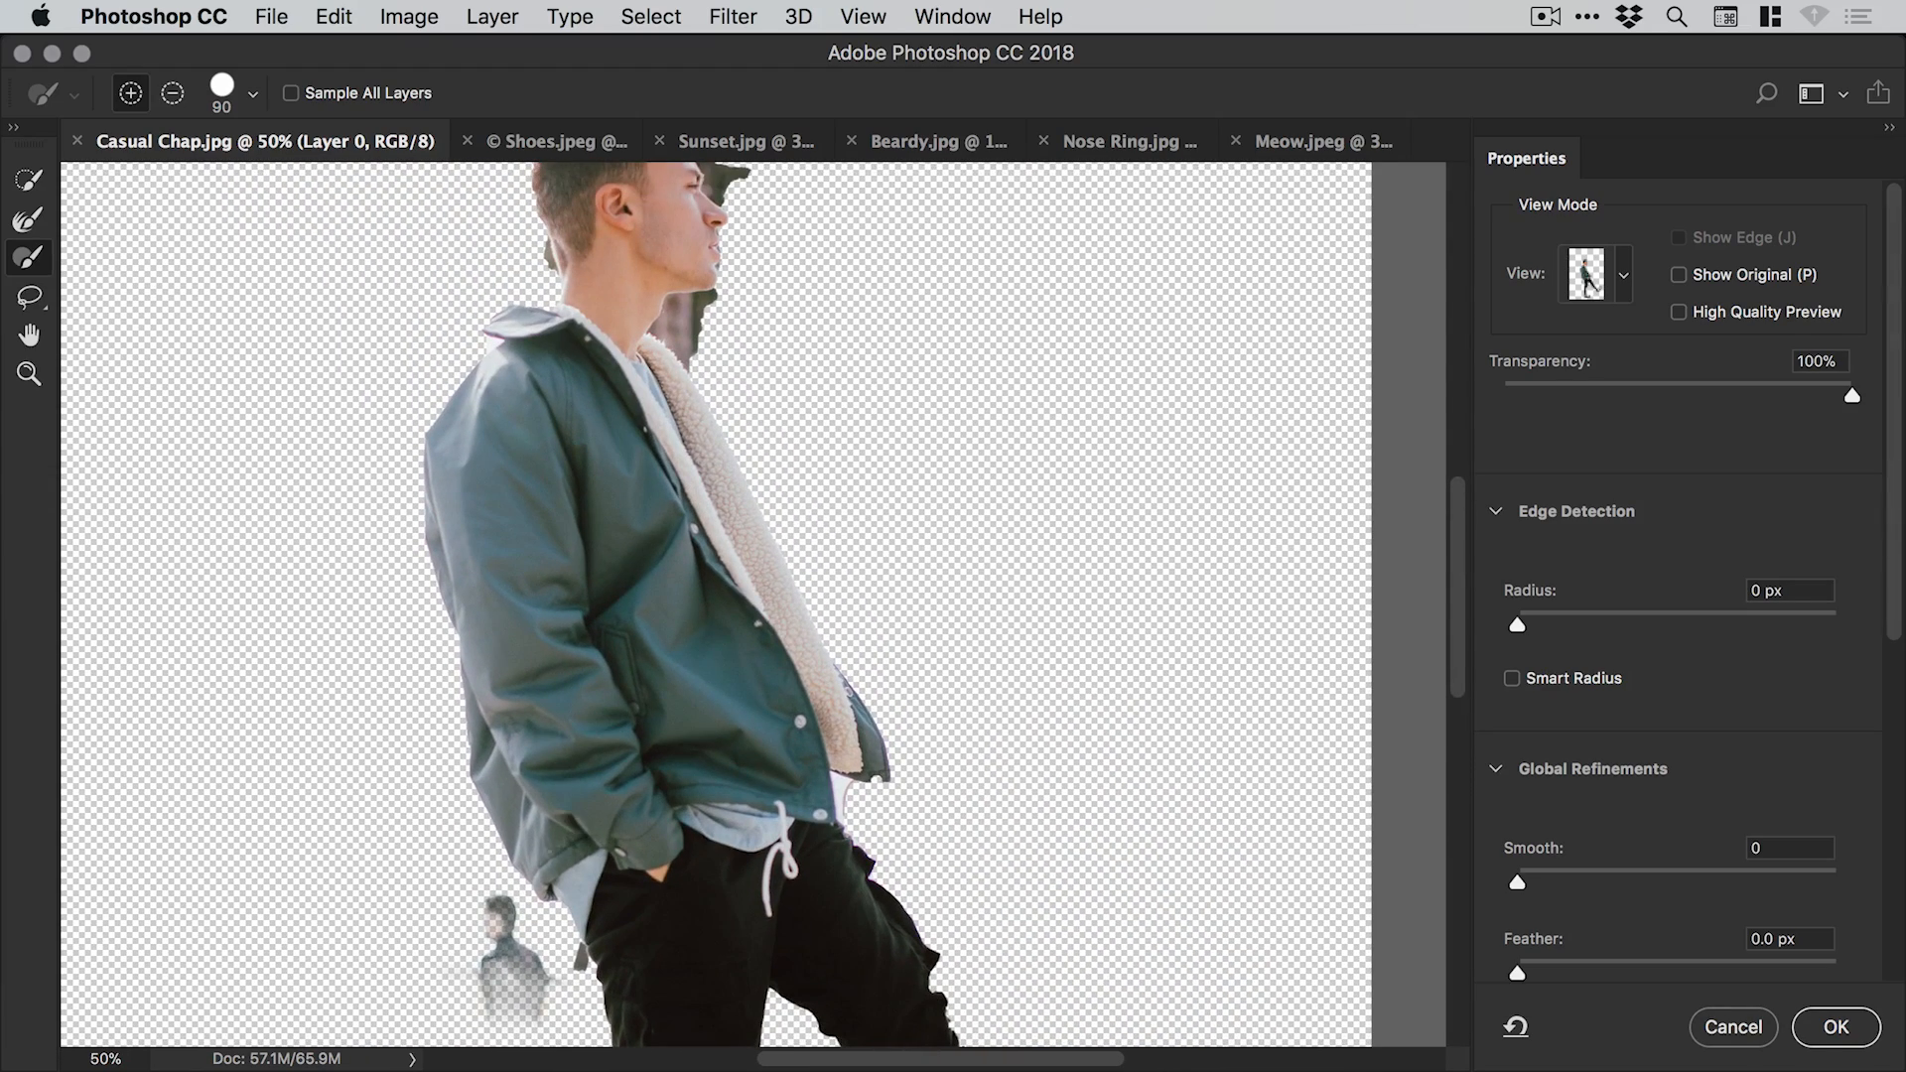
left_click(28, 374)
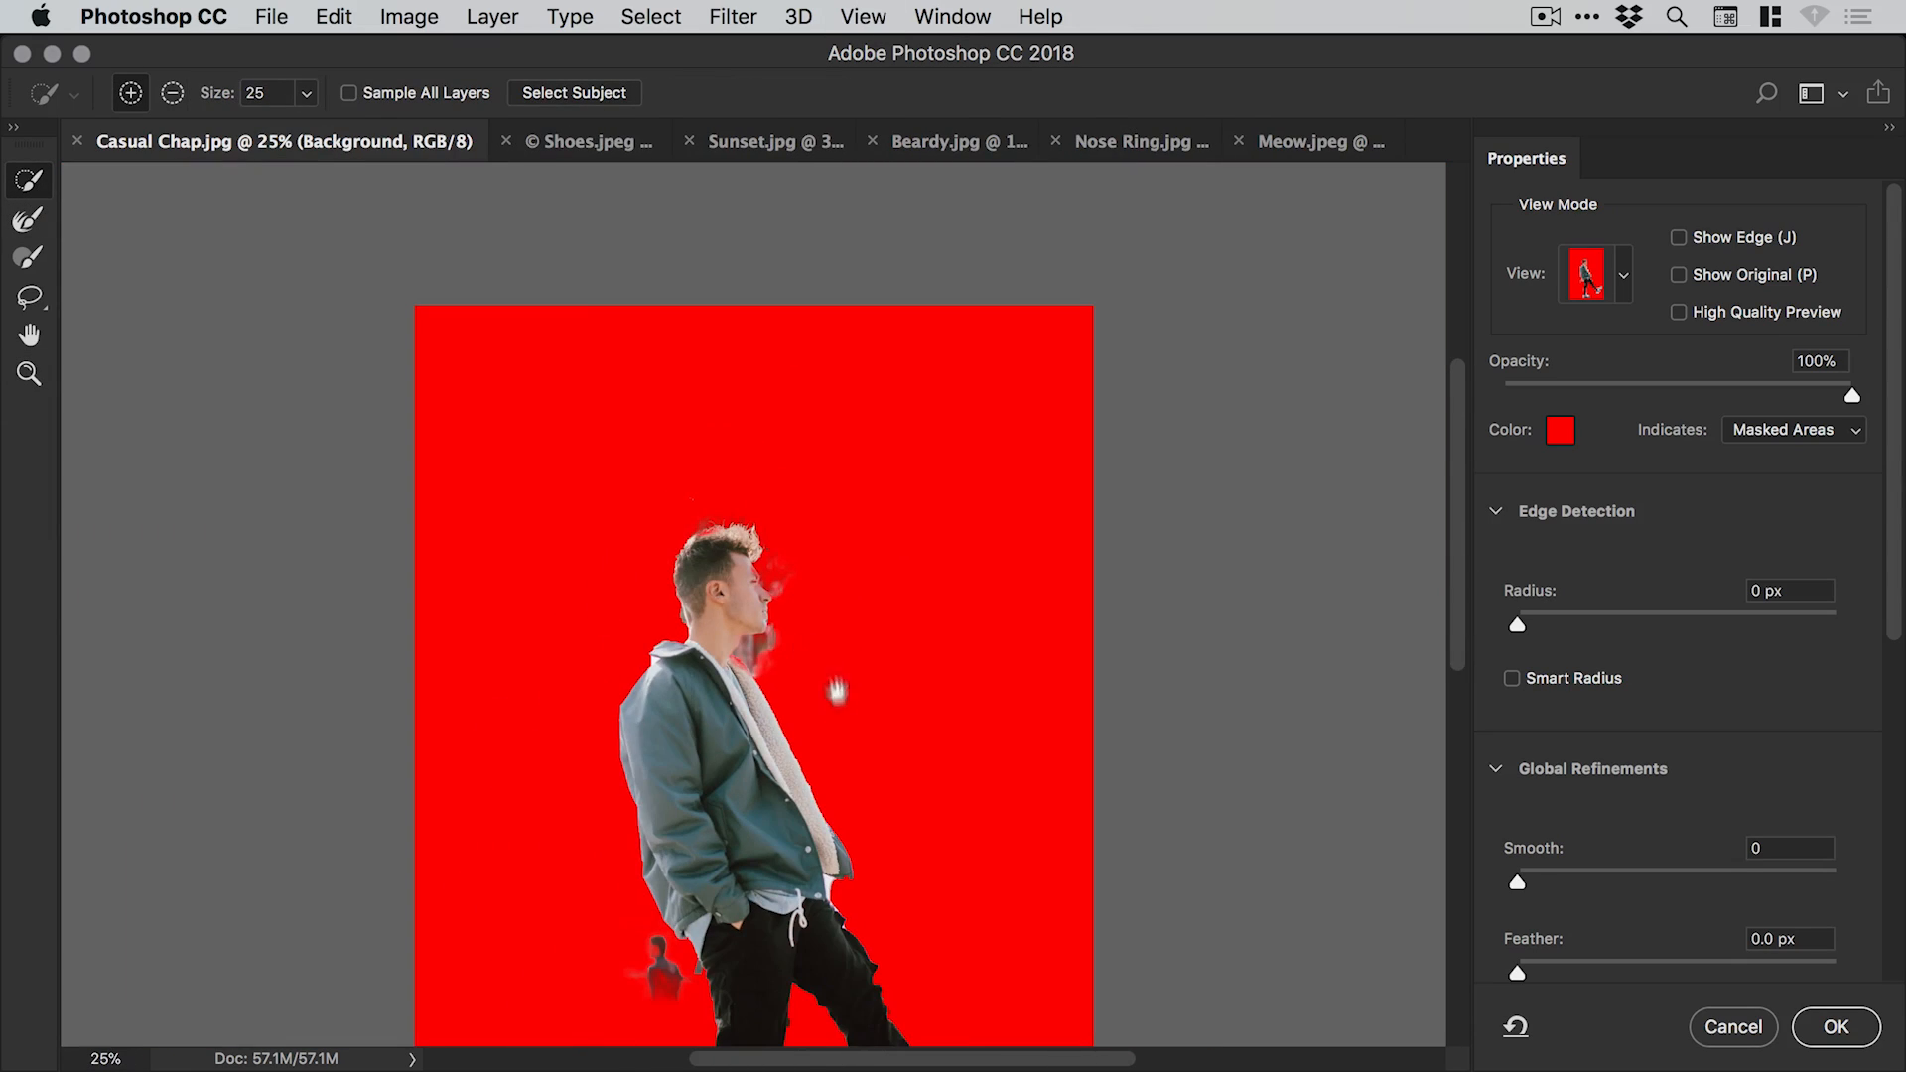
scroll("down", 3)
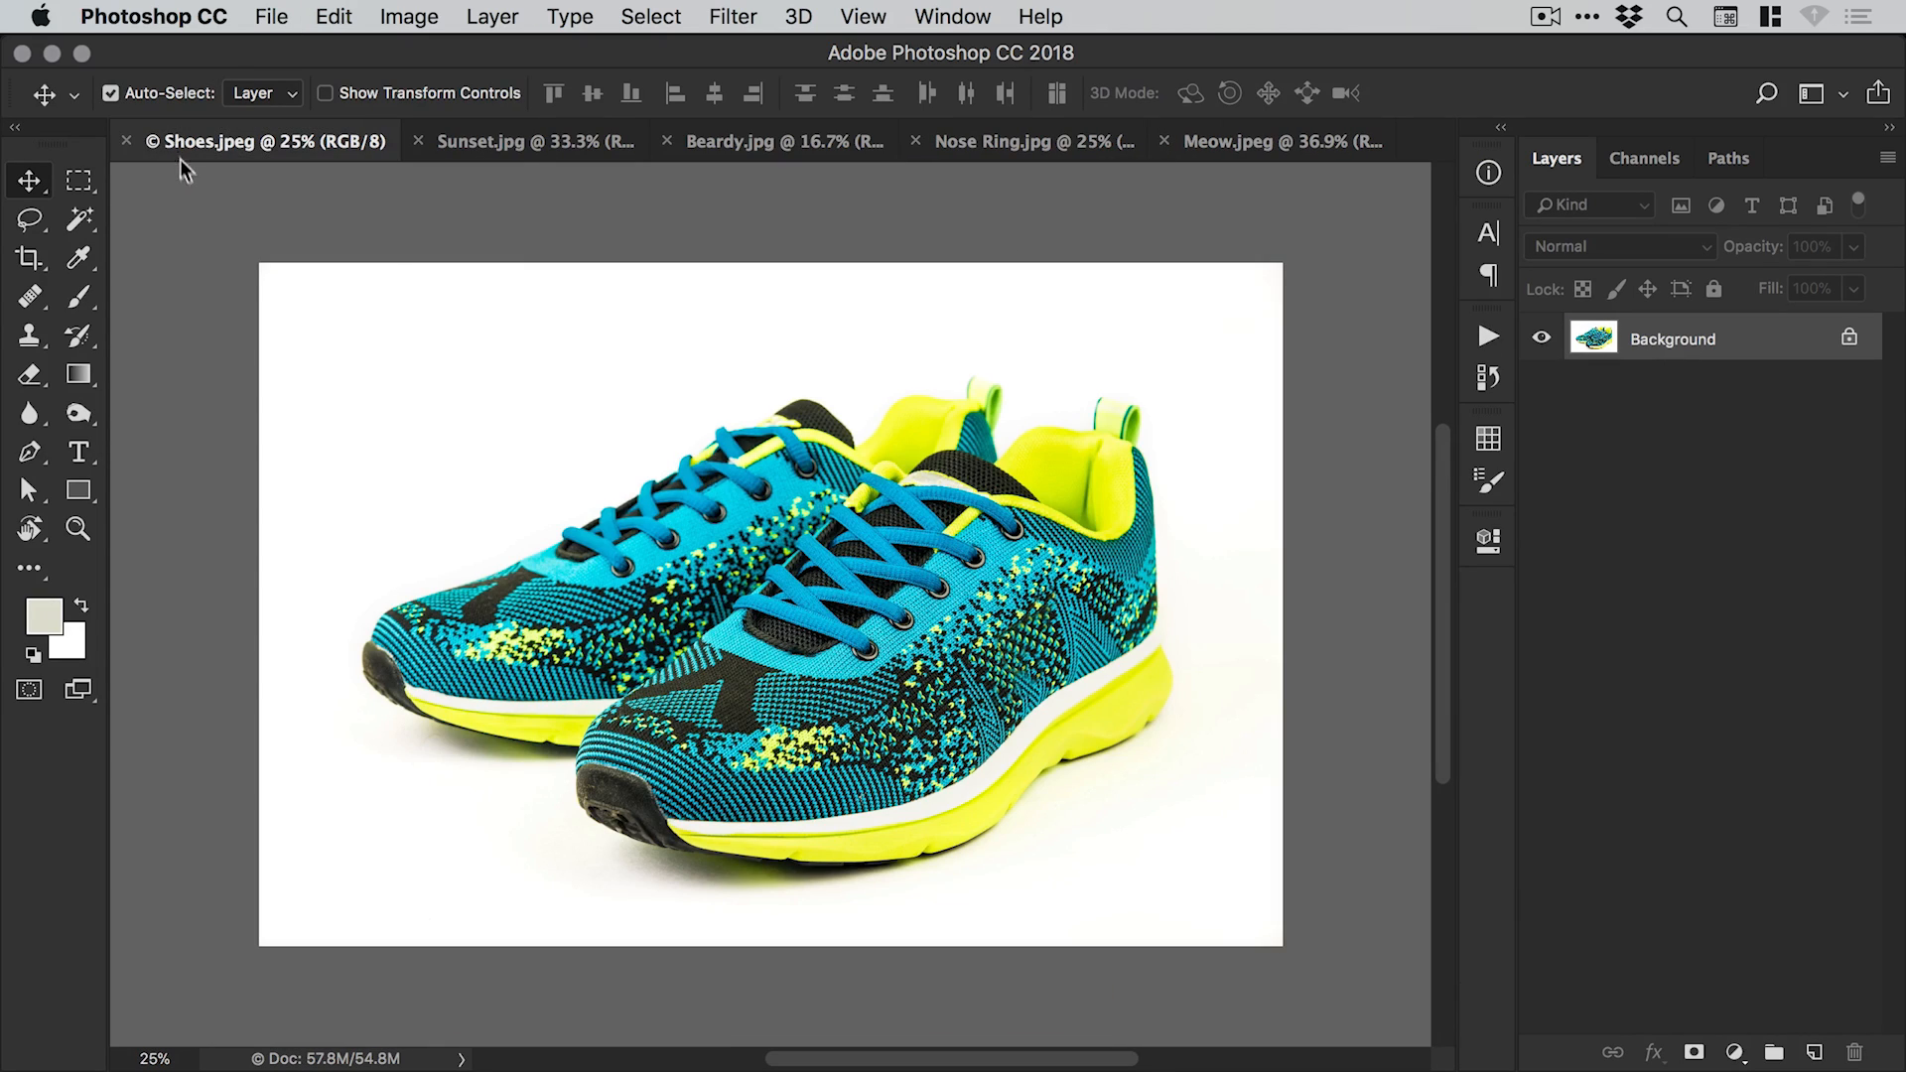
mouse_move(435, 411)
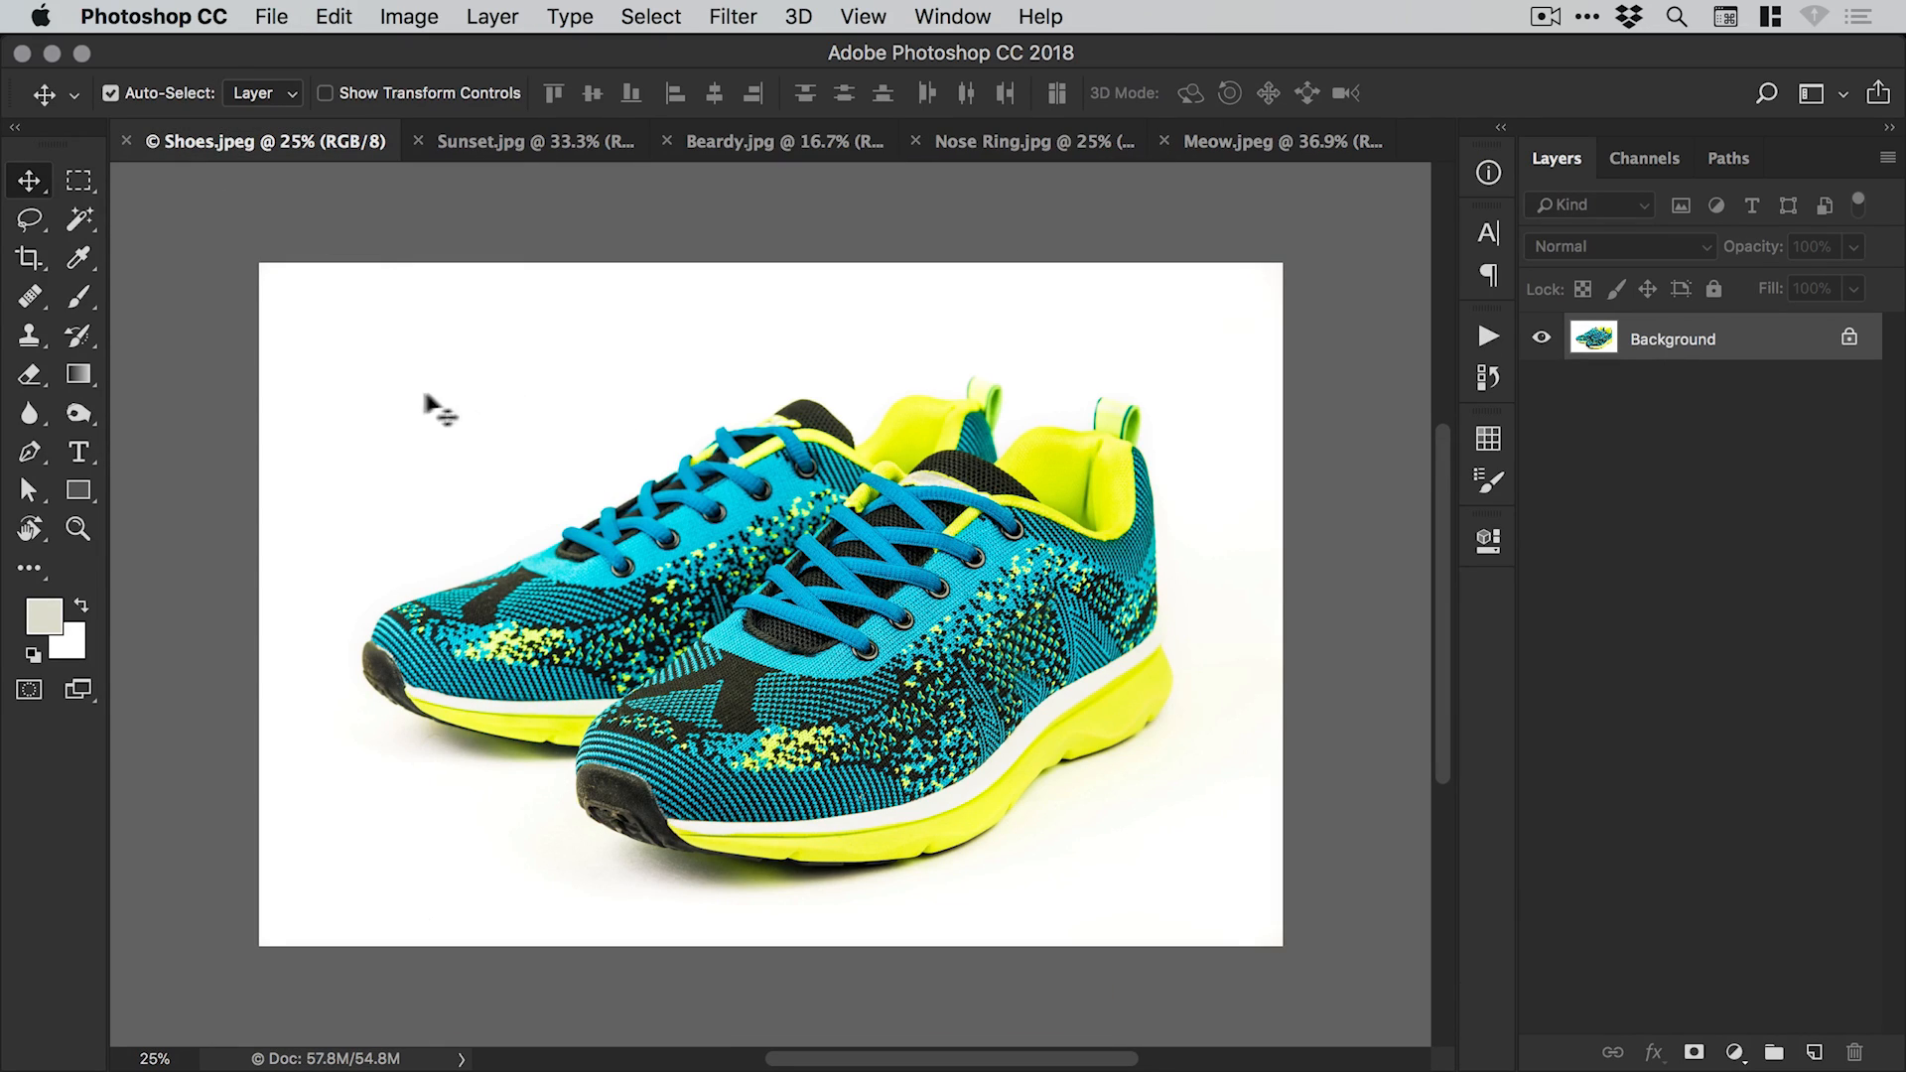
Refine the sneakers' mask under the sole, output a masked layer, close Shoes unsaved.
left_click(650, 16)
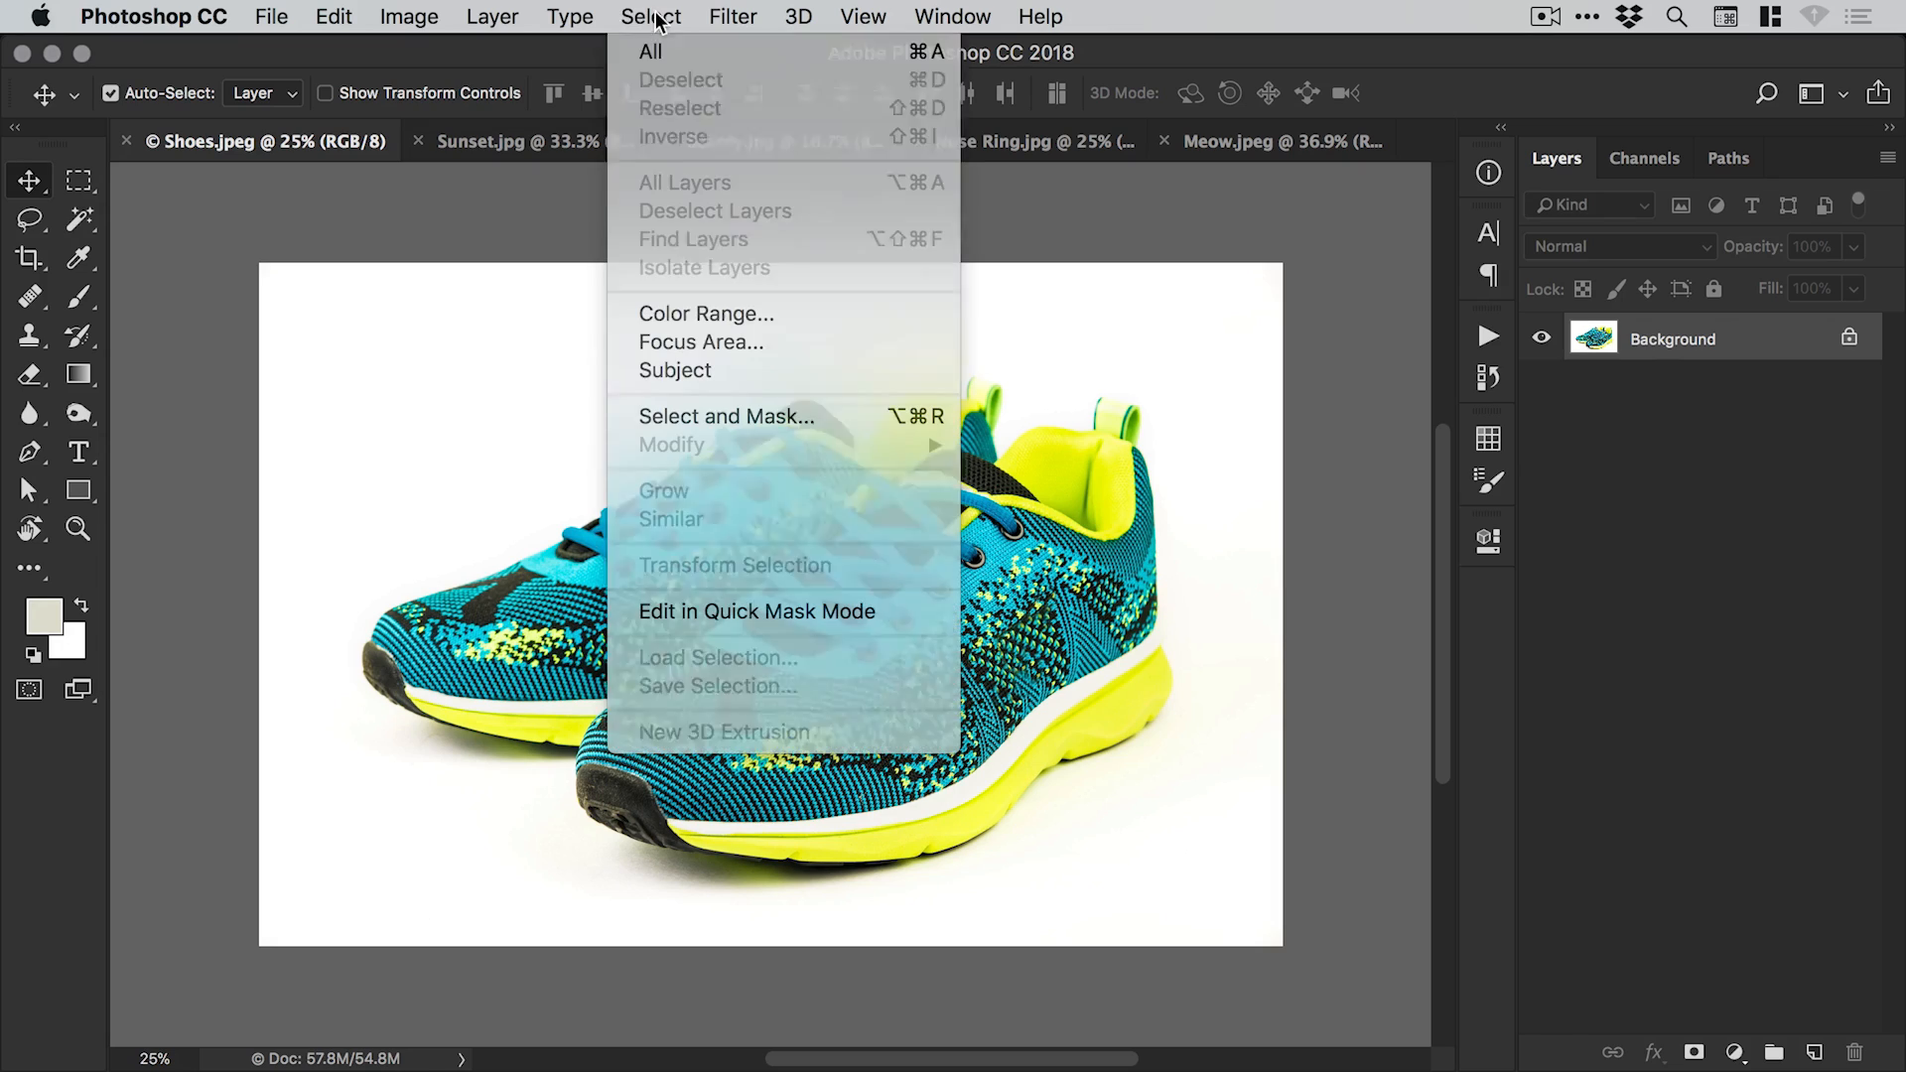
left_click(725, 416)
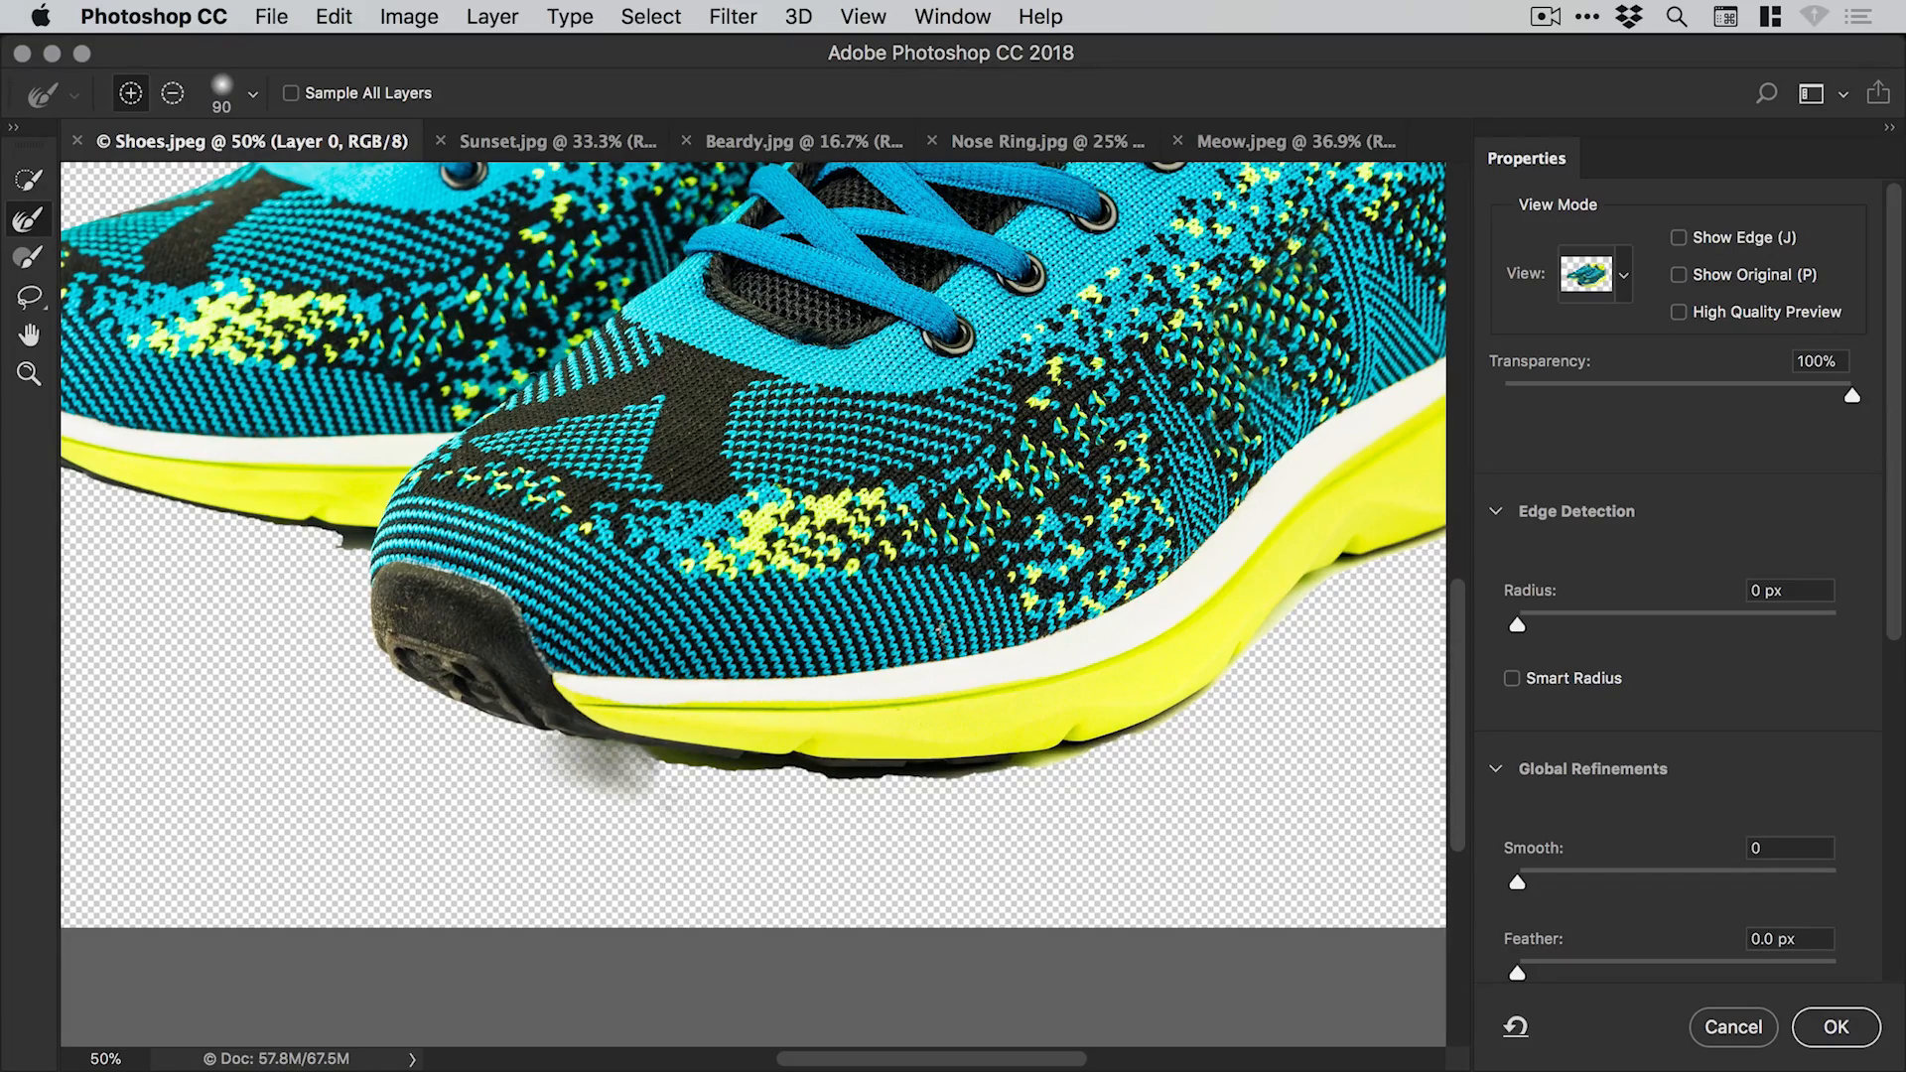
left_click(172, 93)
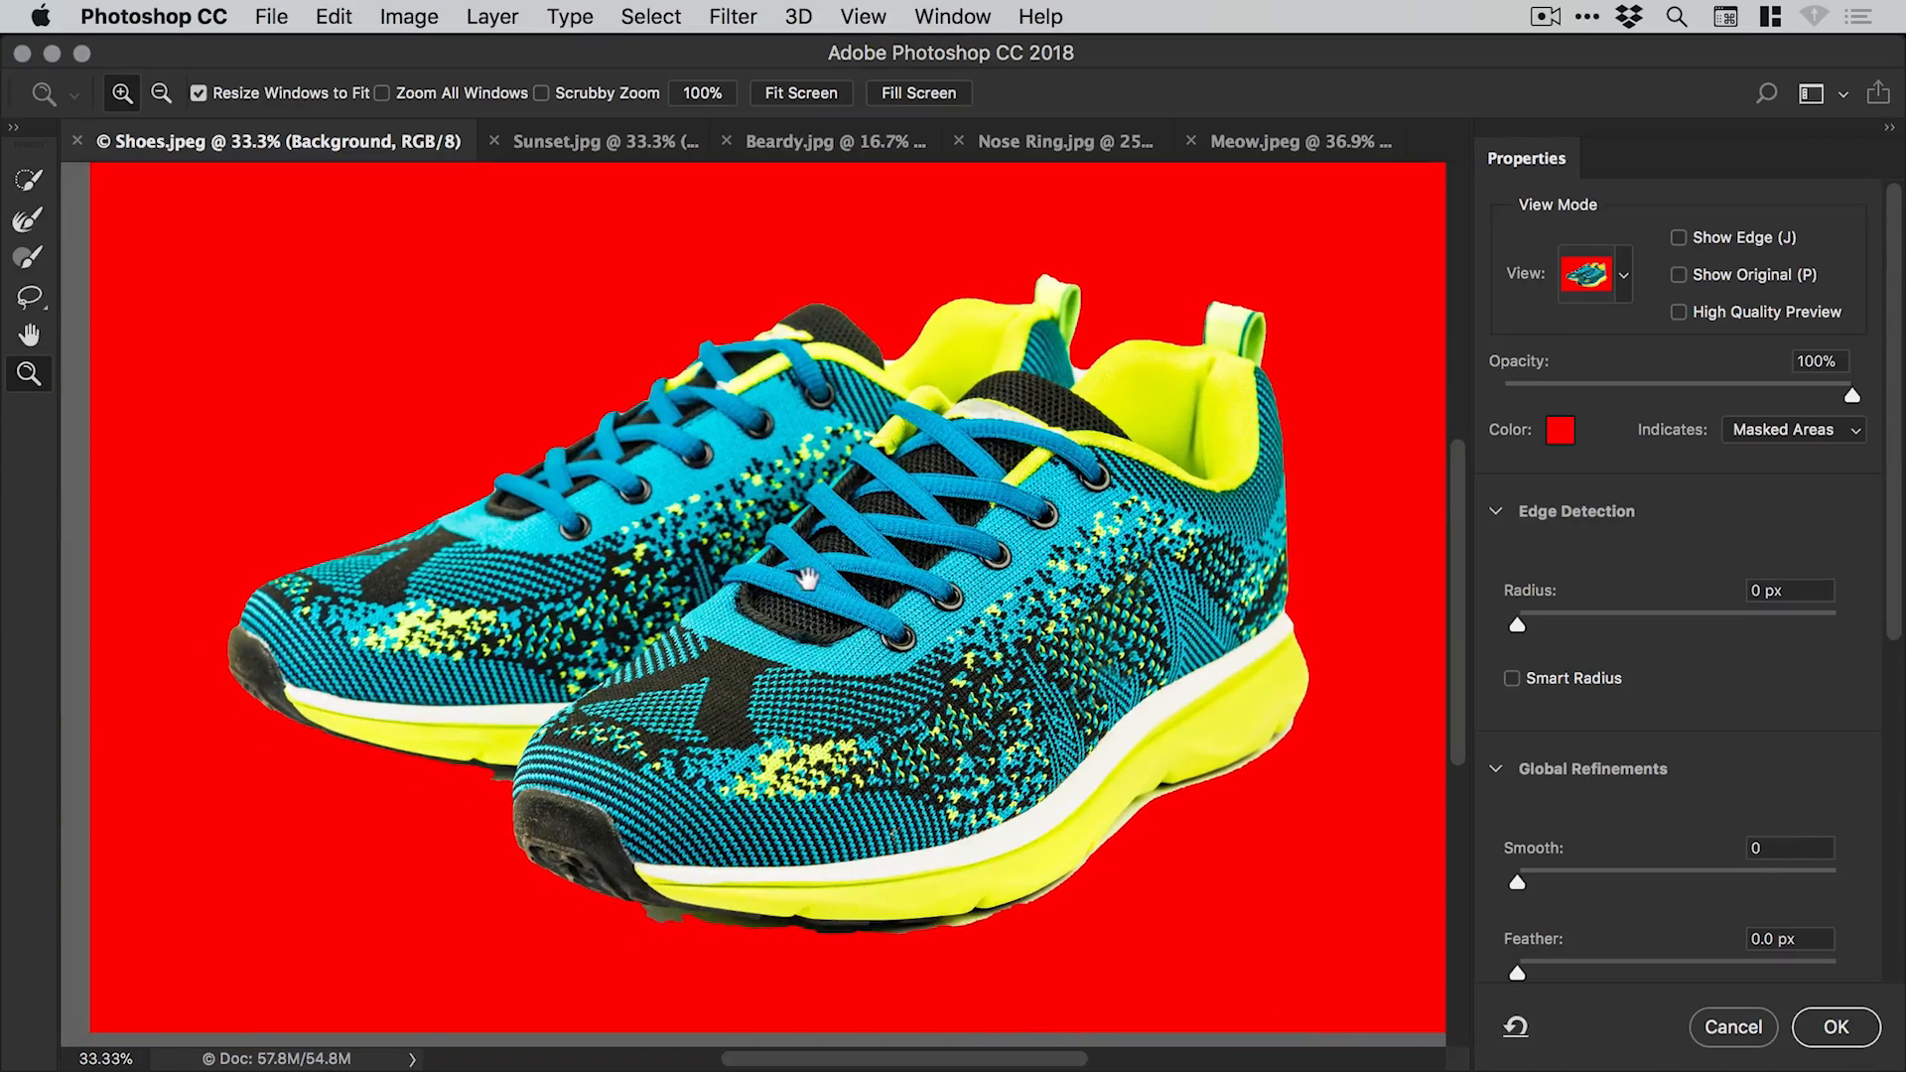
mouse_move(407, 772)
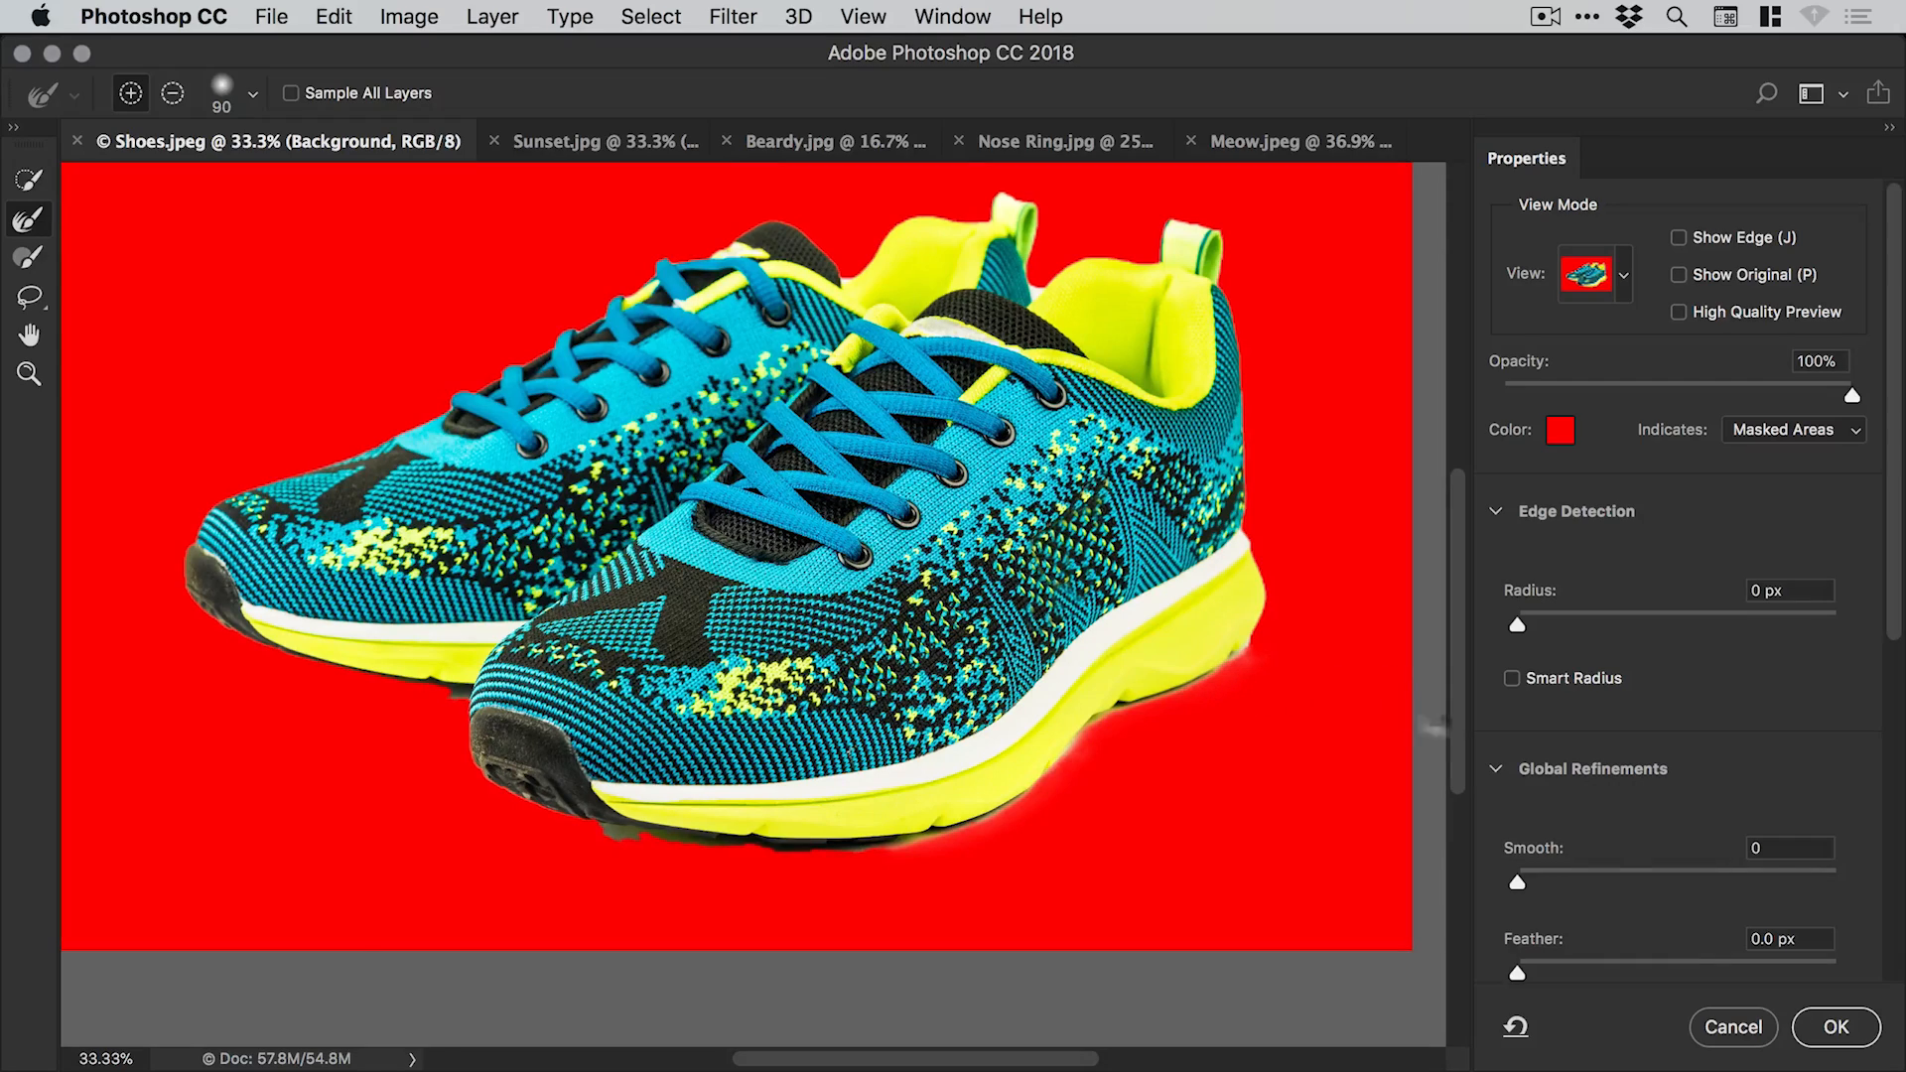
left_click(1834, 1028)
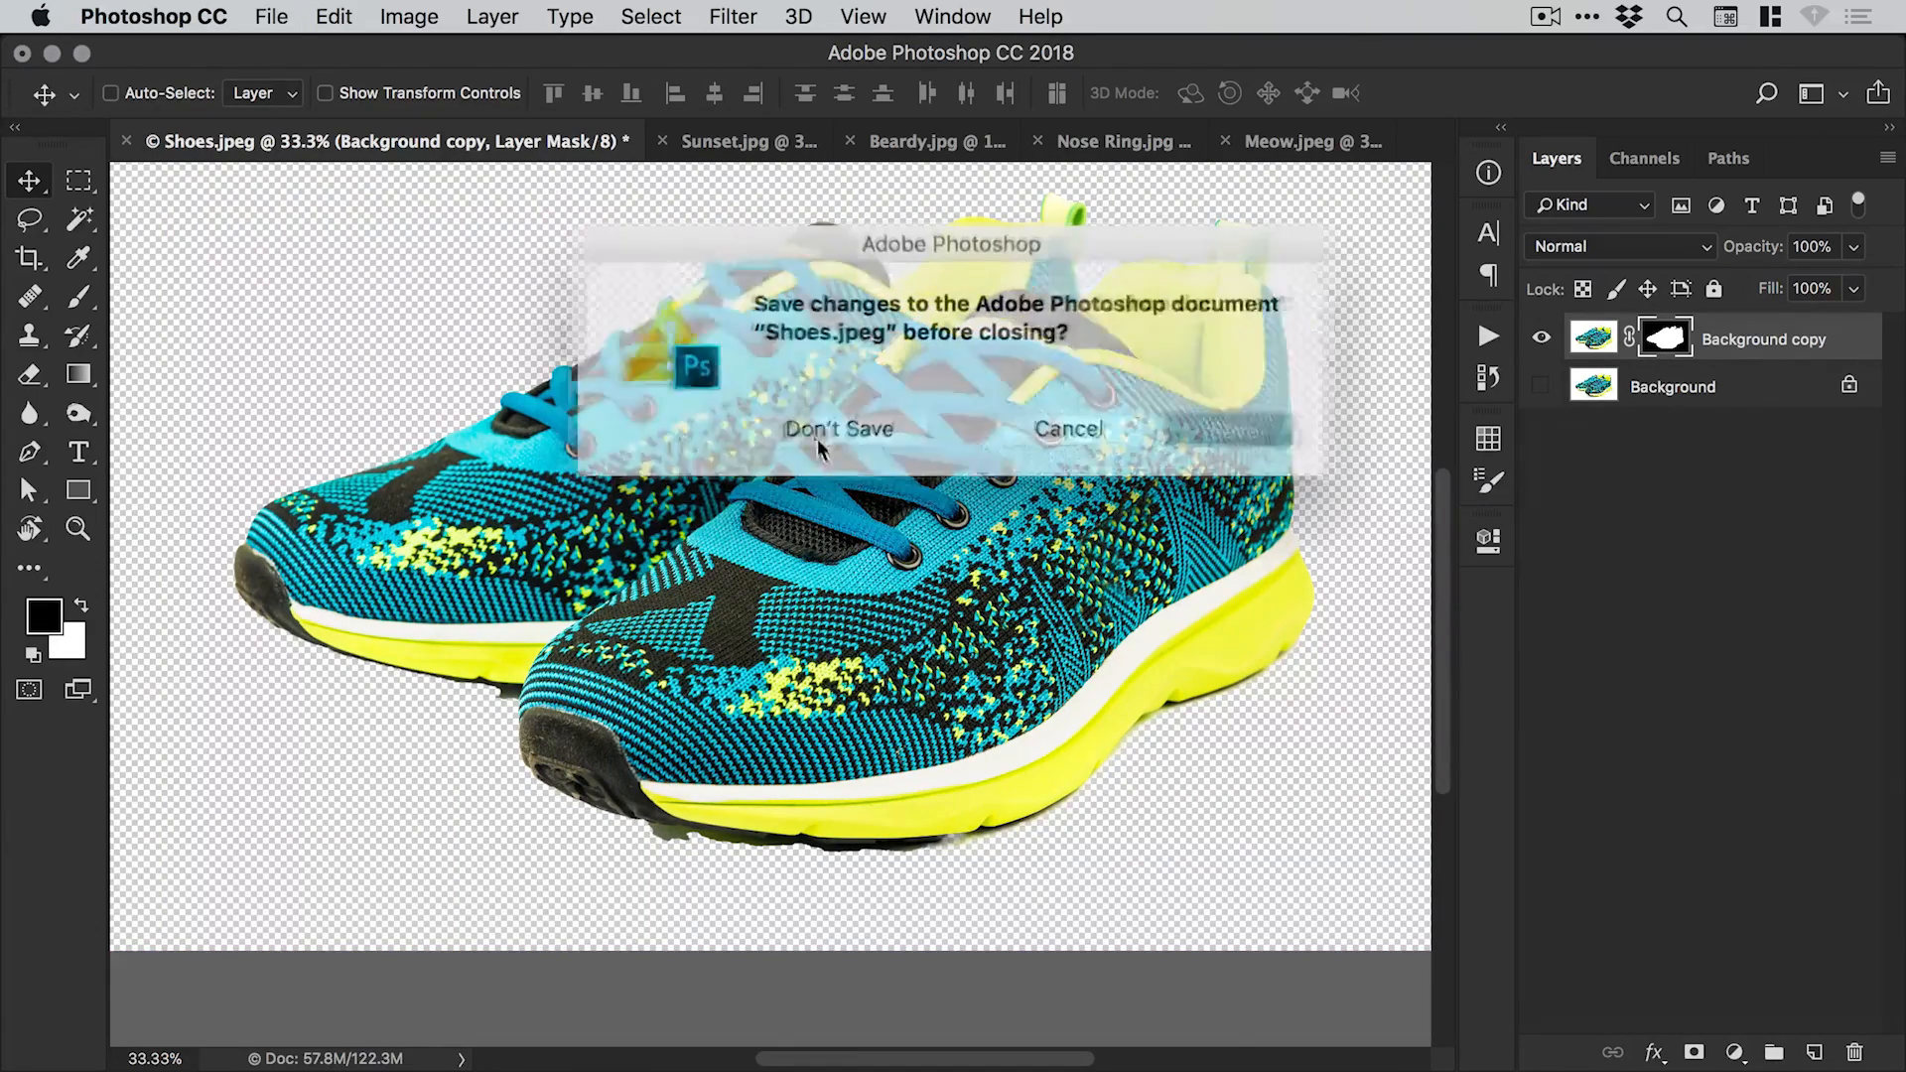
left_click(839, 428)
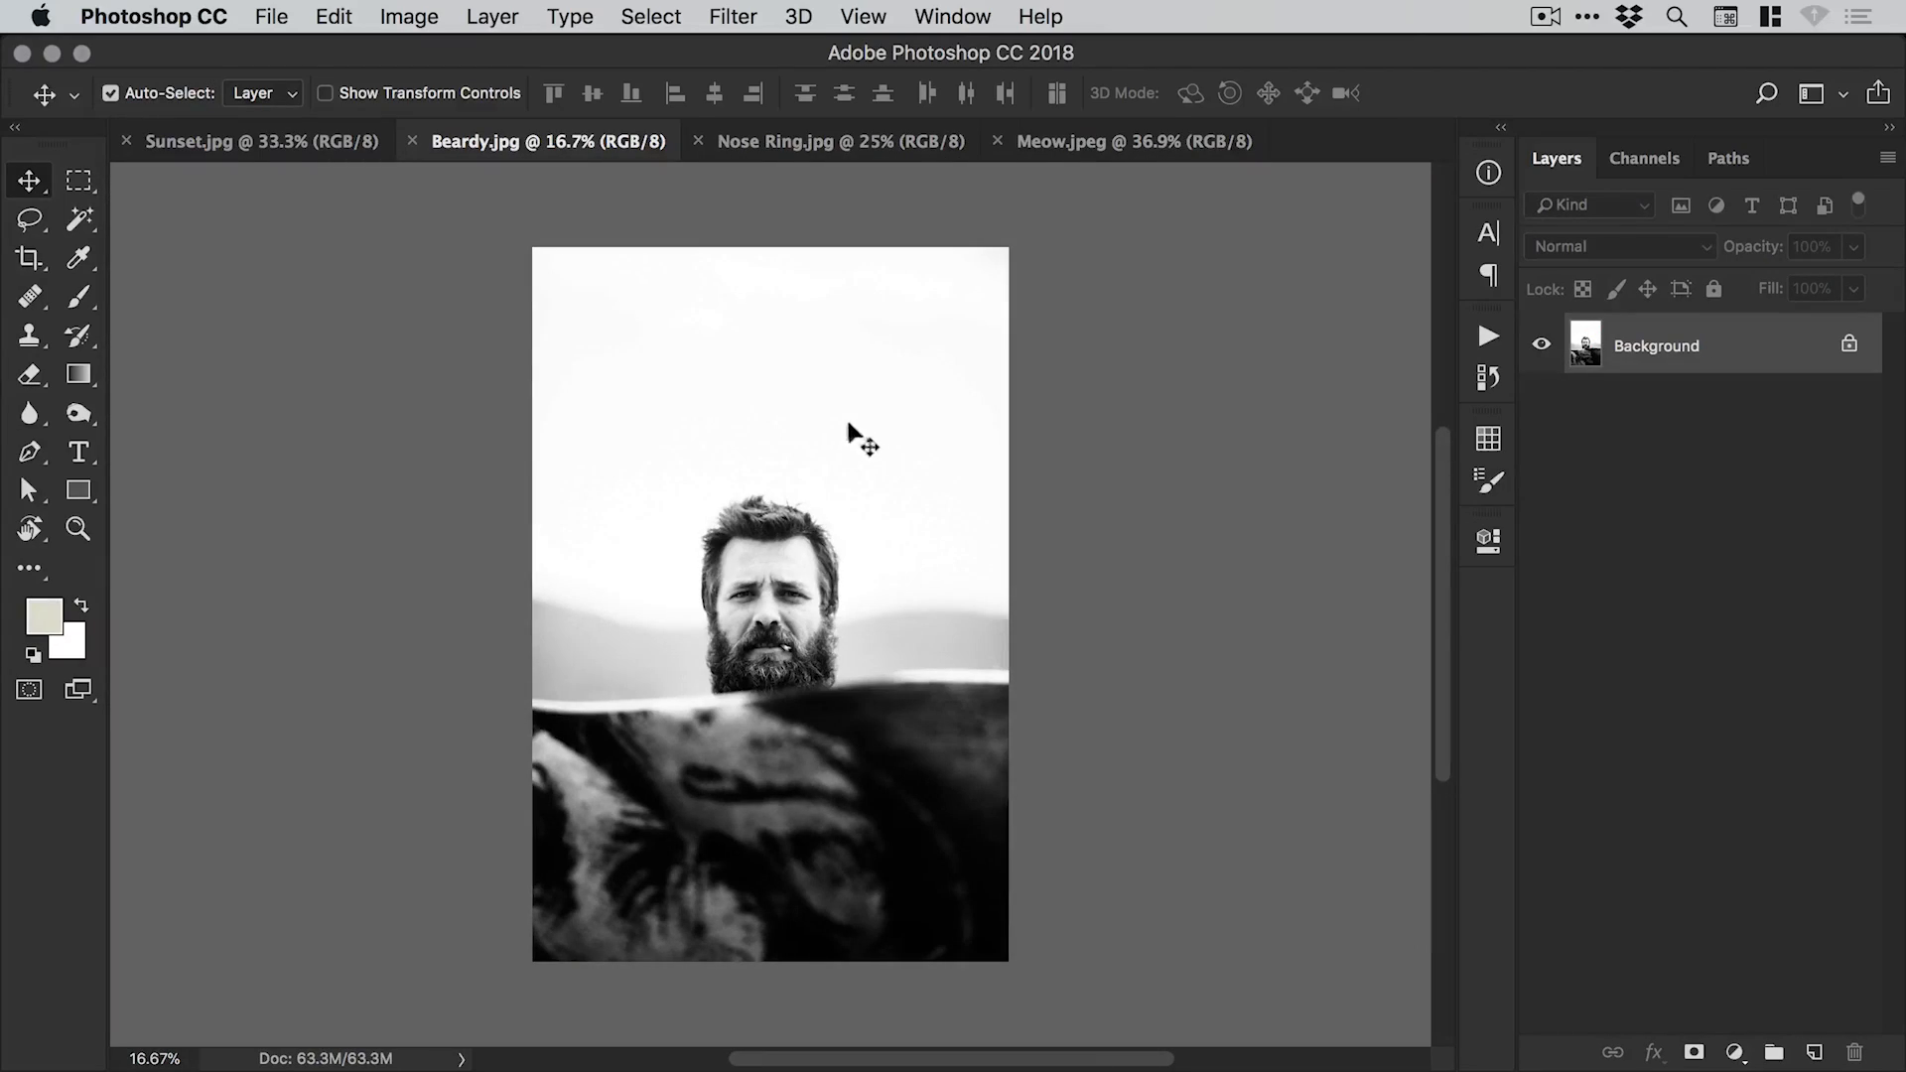
Switch to Sunset.jpg, enlarge it to fill the window, and open the Select menu.
left_click(249, 141)
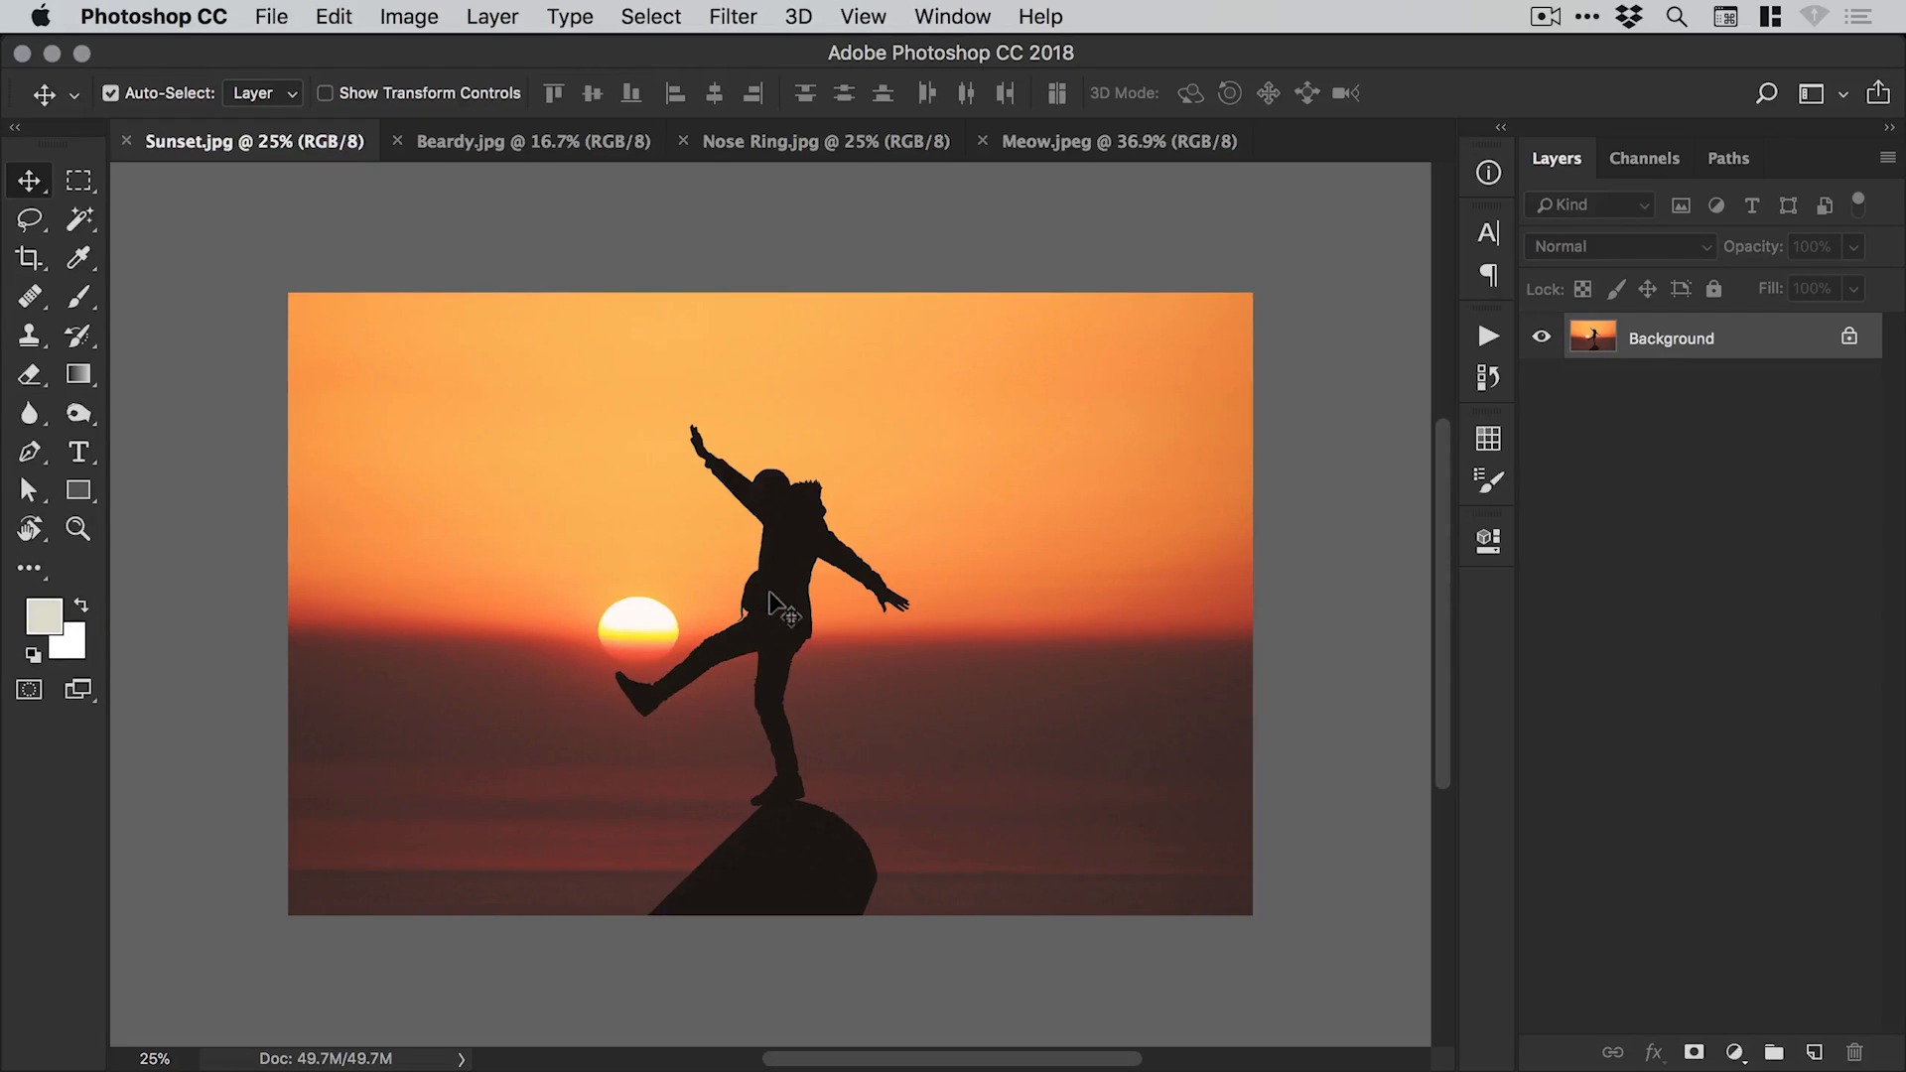
mouse_move(778, 613)
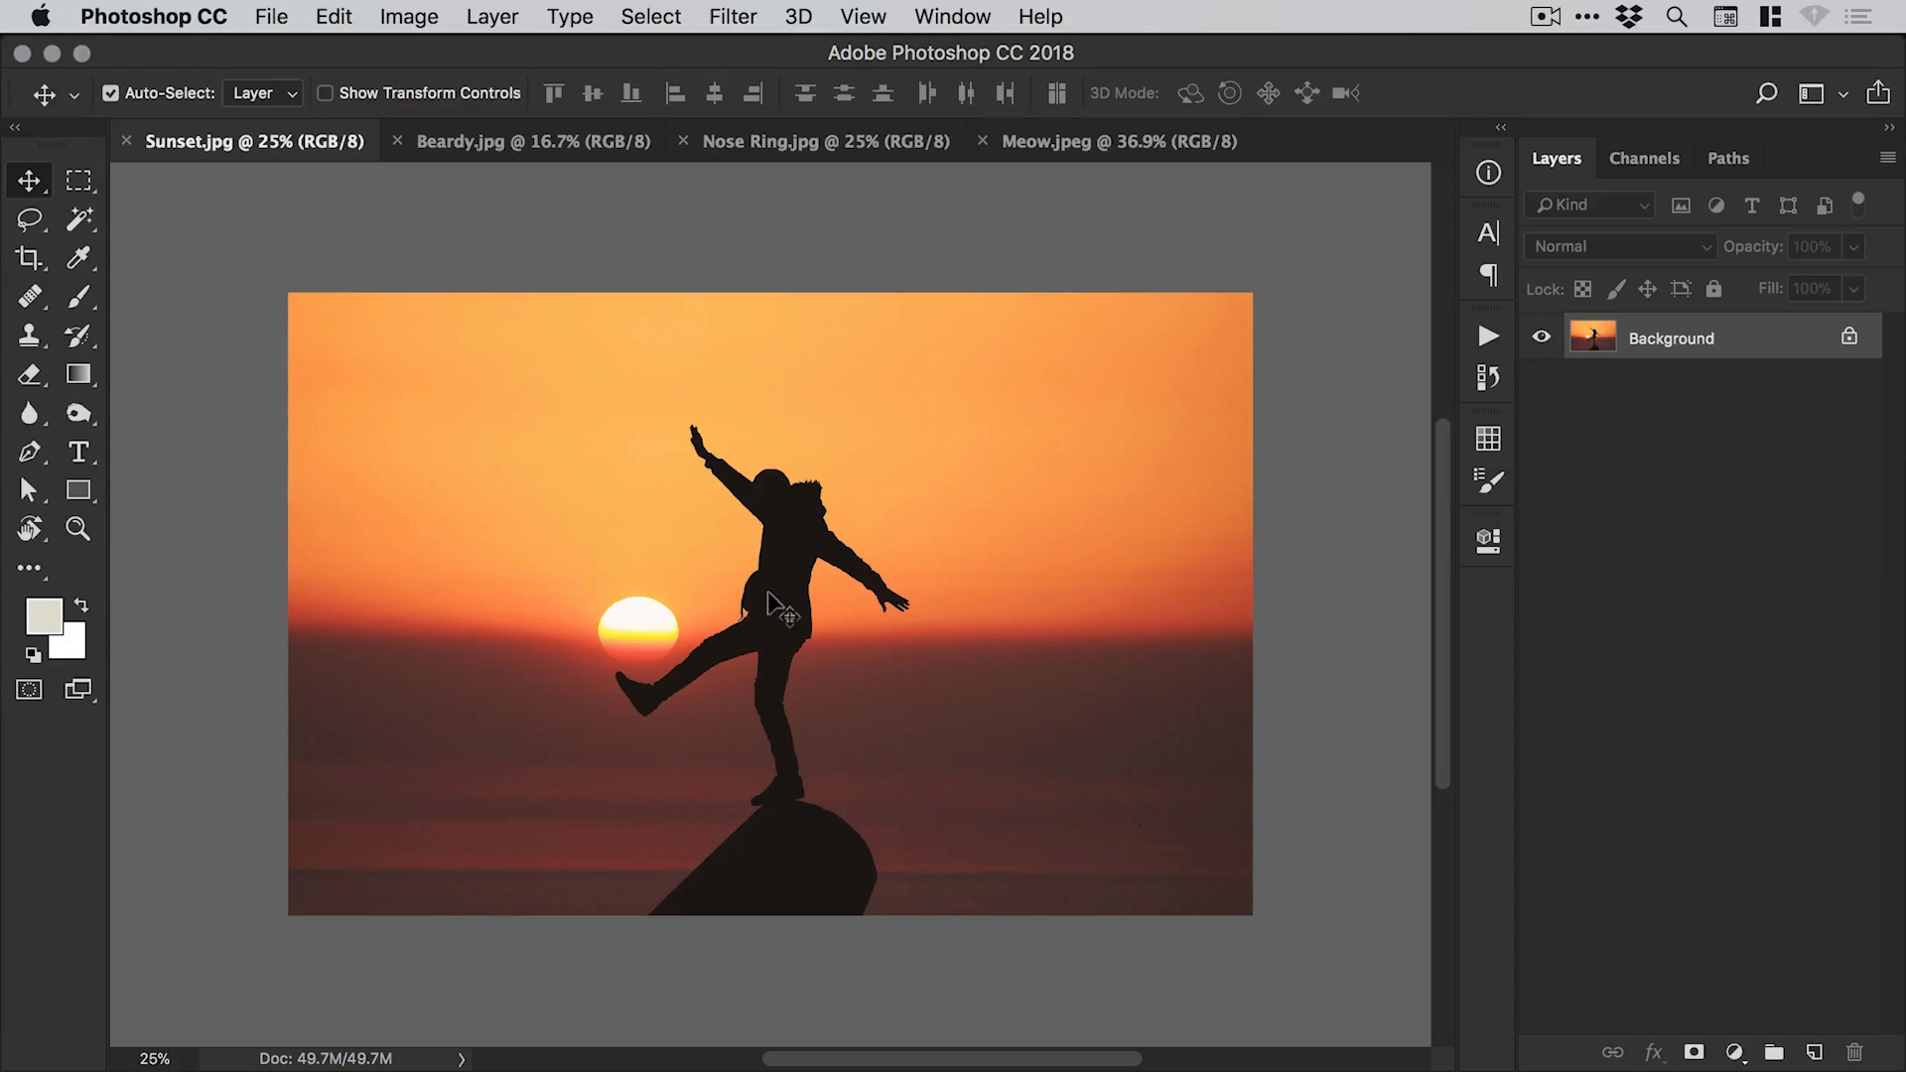
left_click(862, 16)
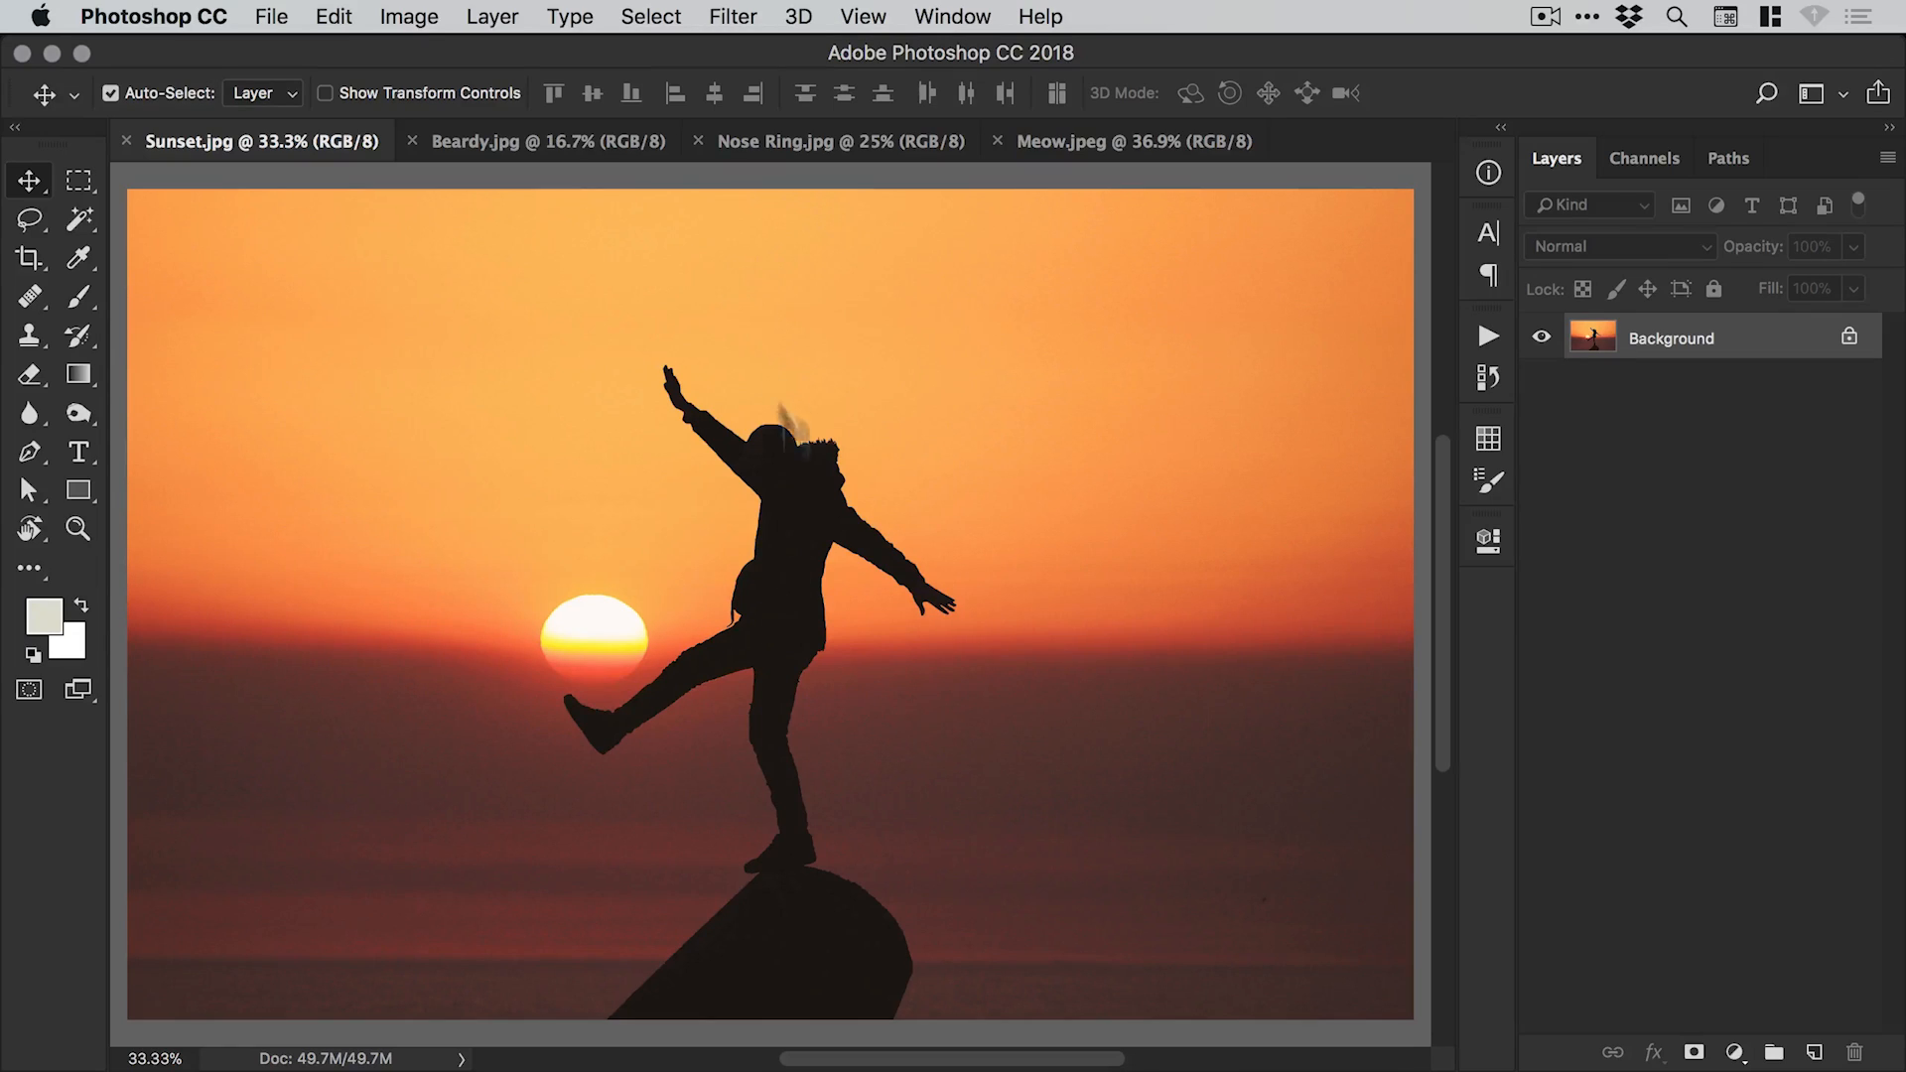
left_click(650, 16)
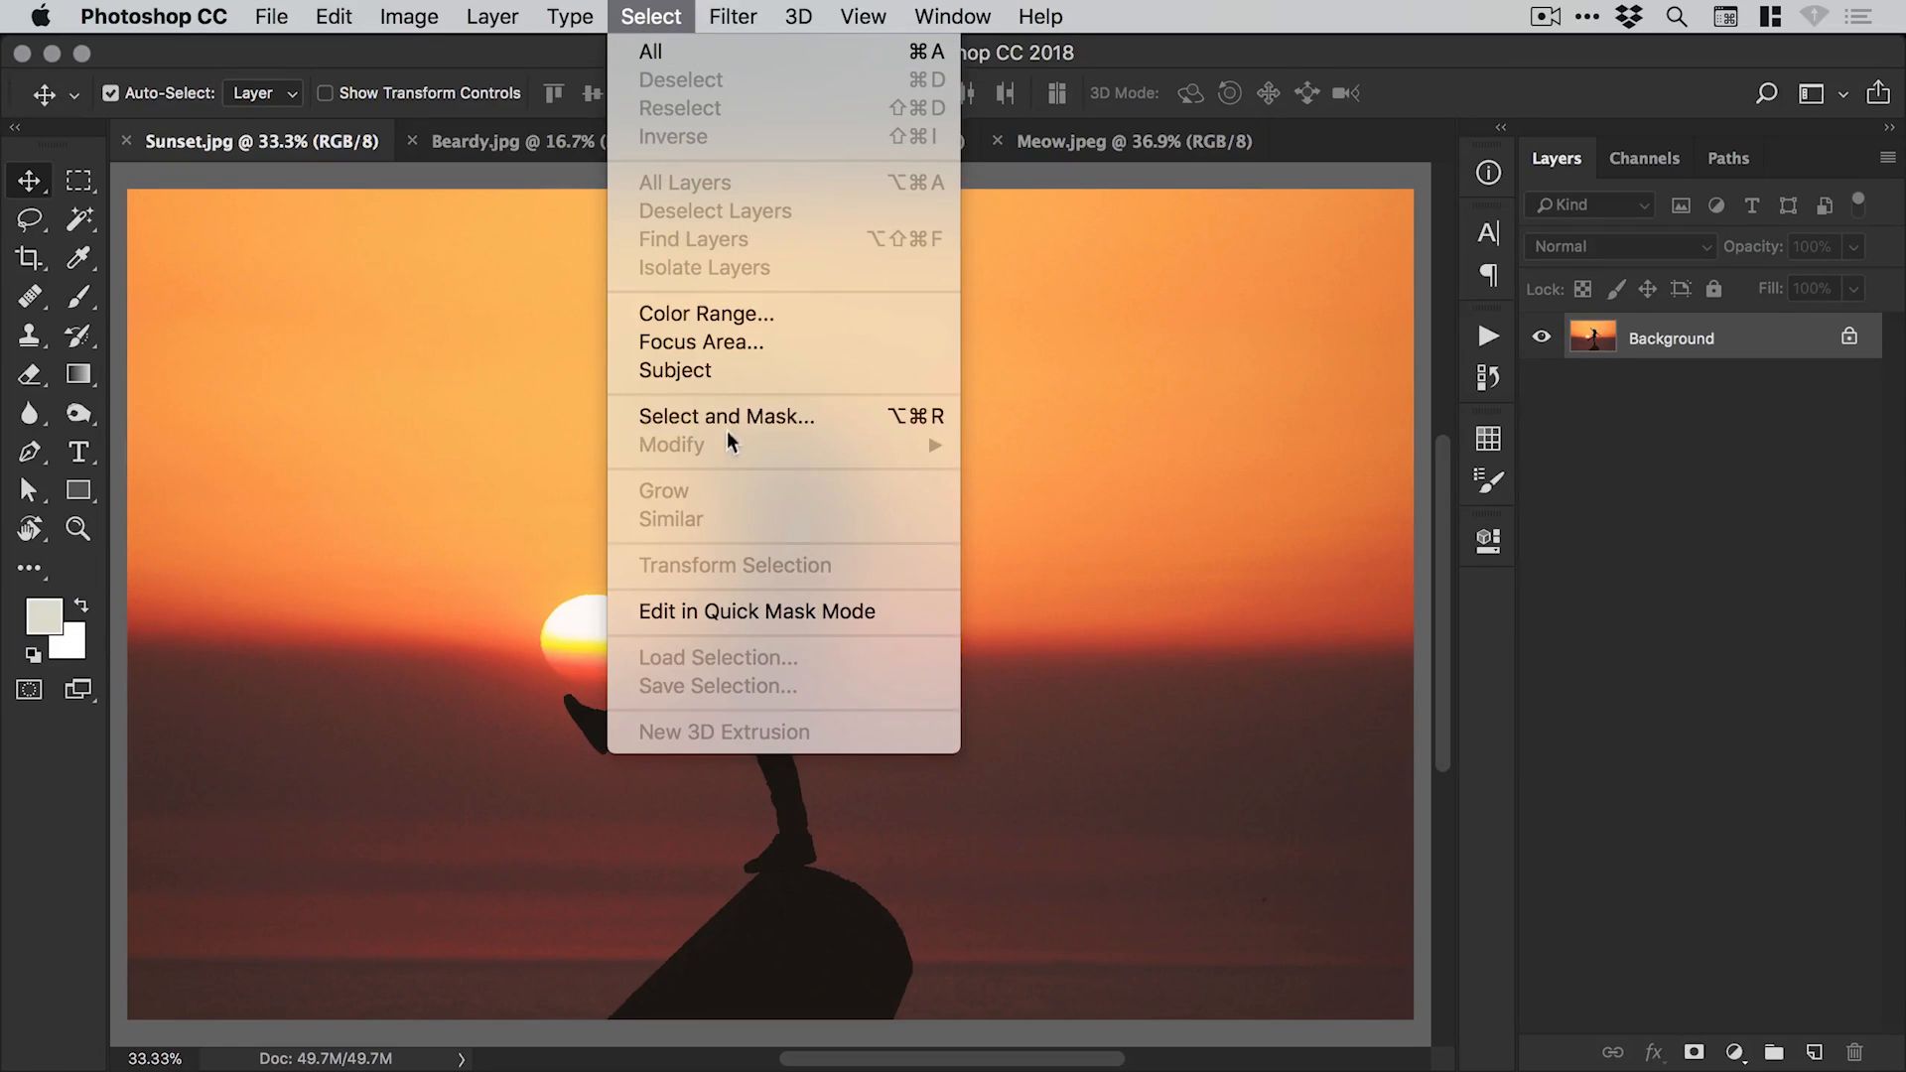
Run Select Subject on the silhouette, refine its soft edges, and output a masked copy.
left_click(725, 416)
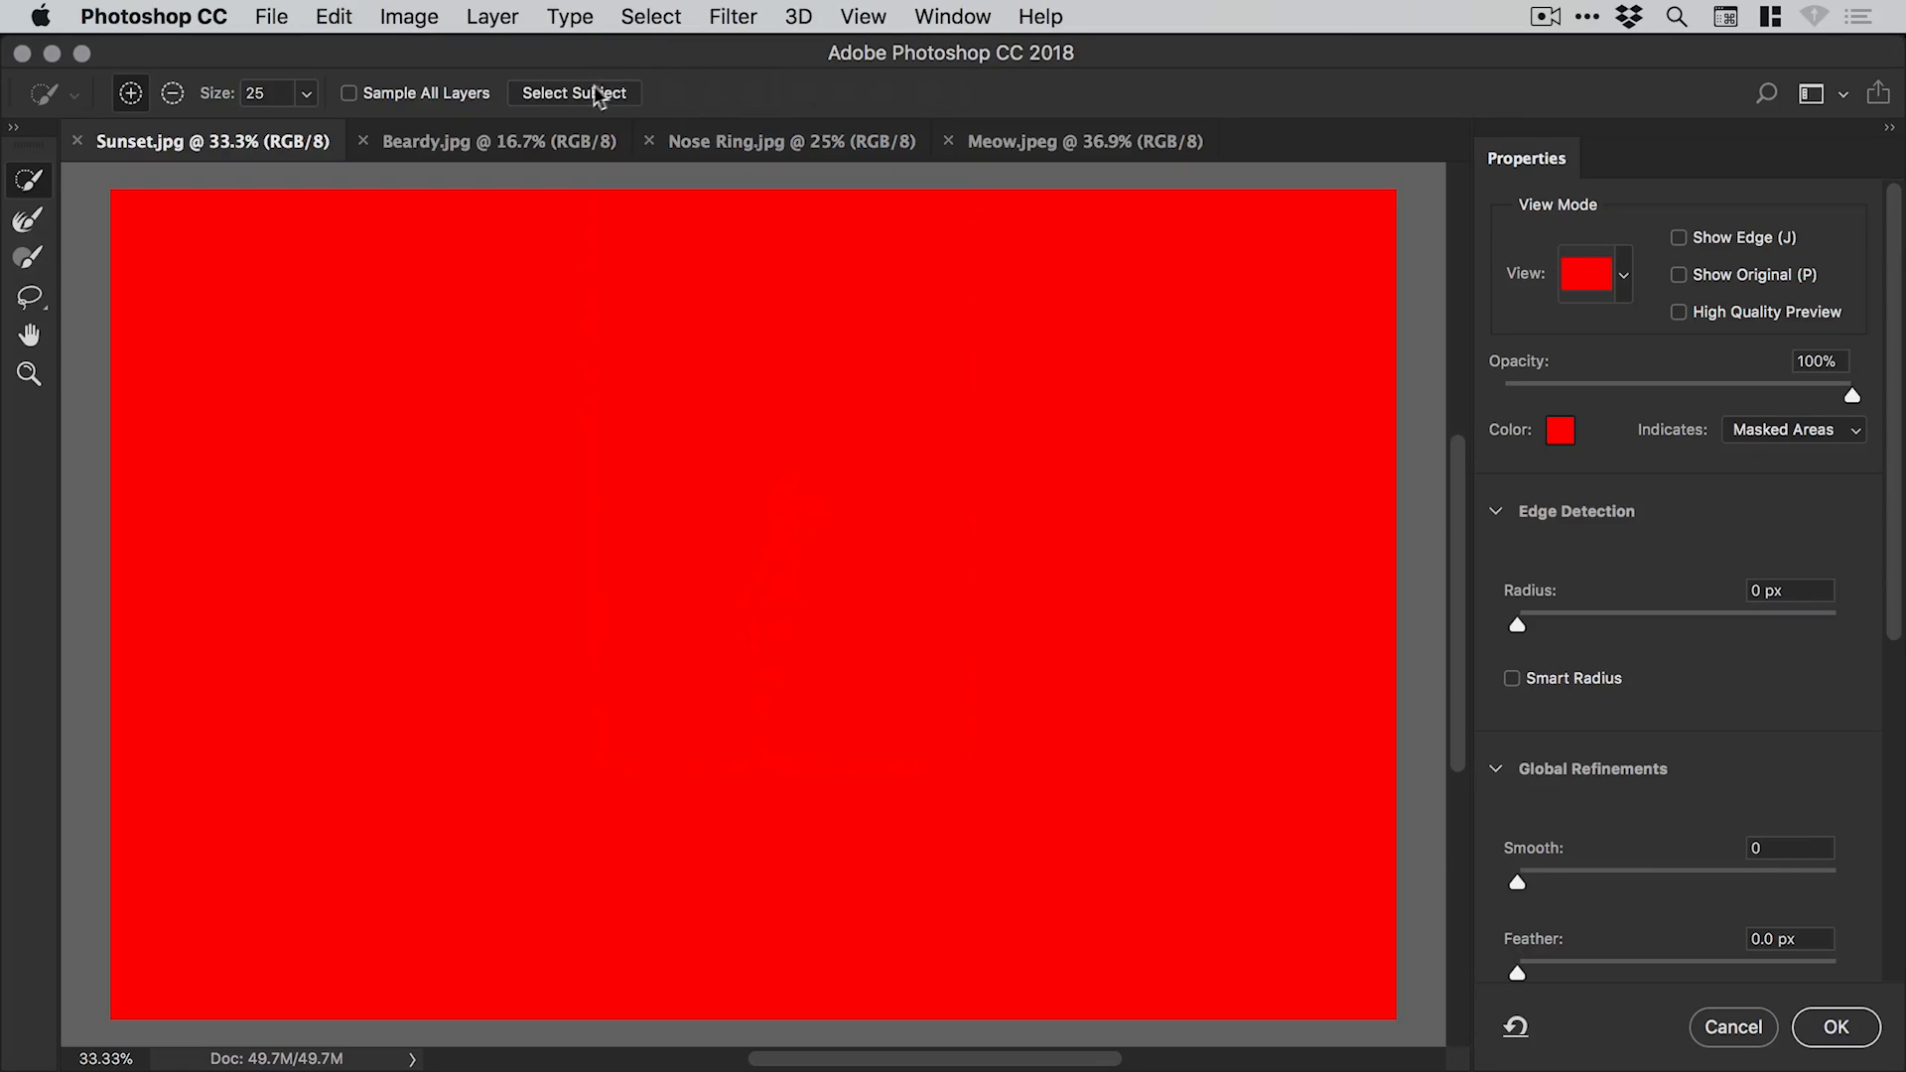
left_click(573, 92)
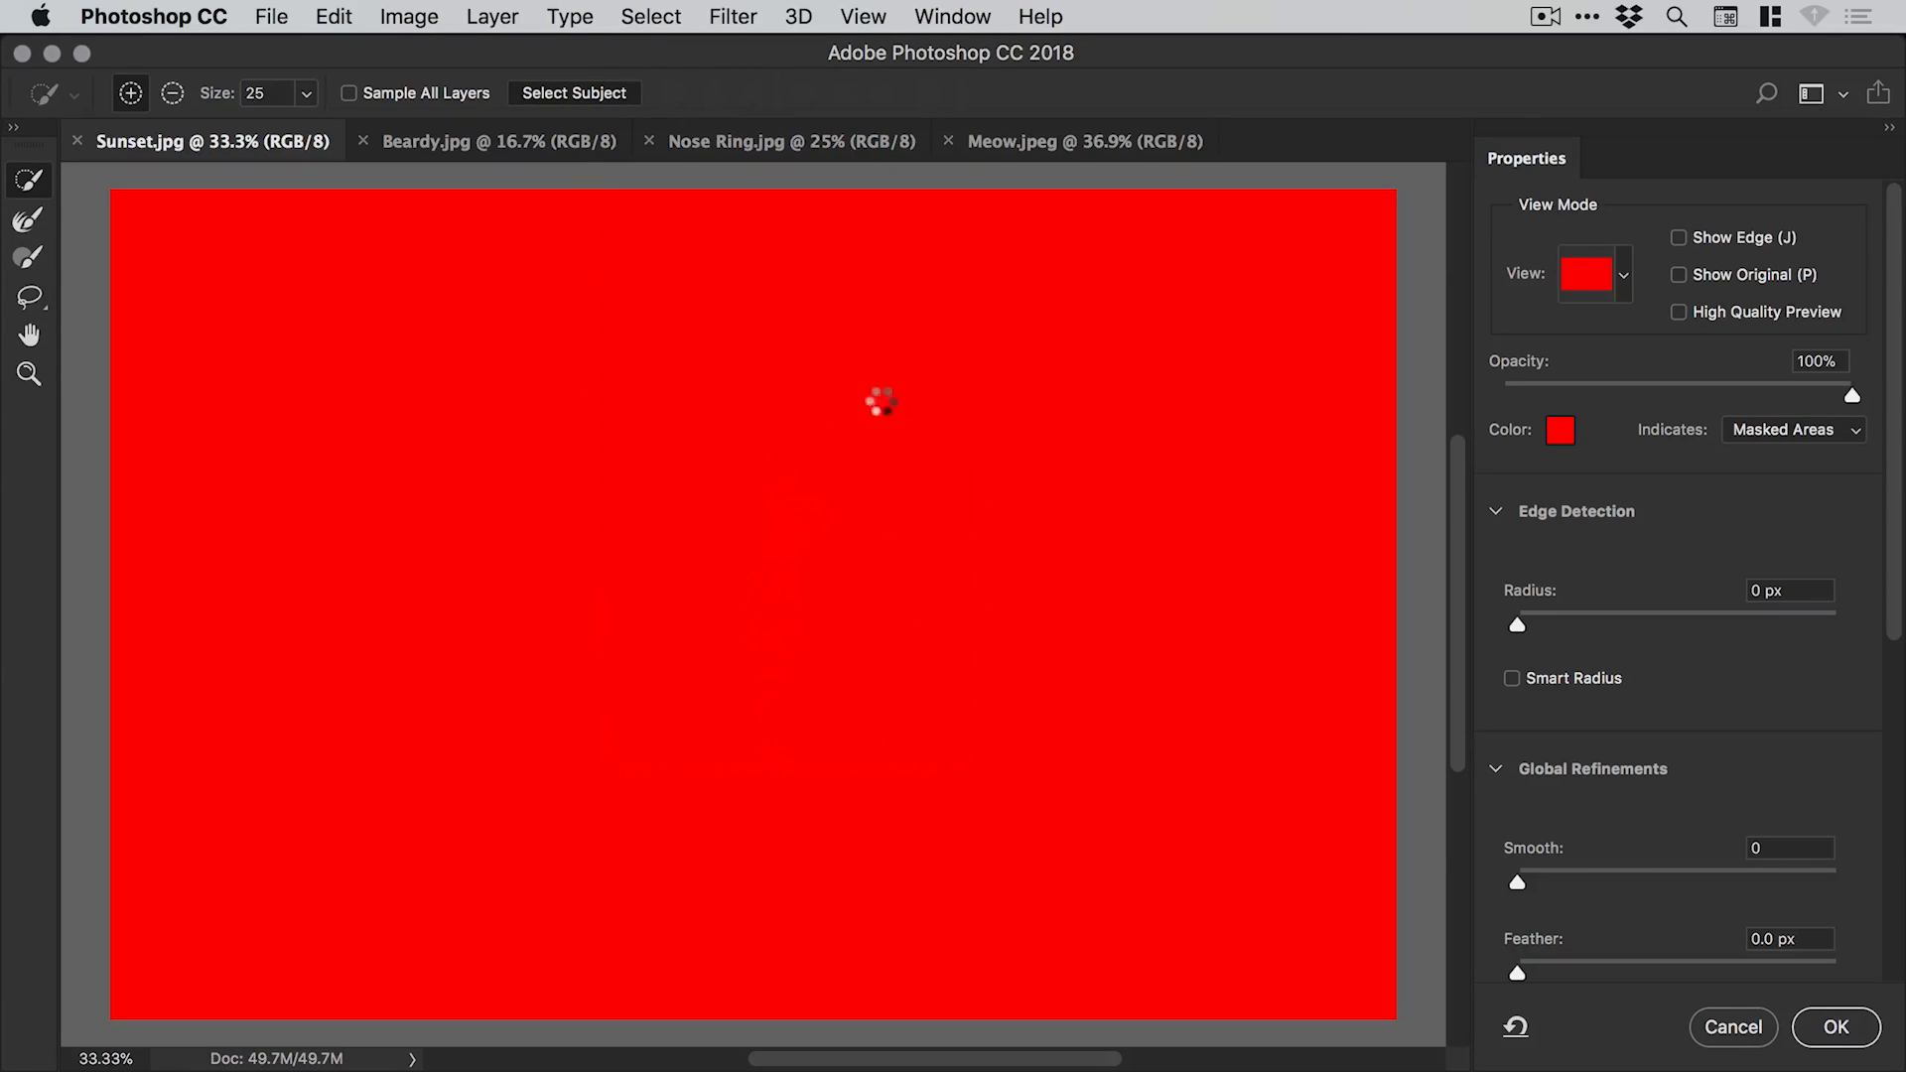
mouse_move(863, 465)
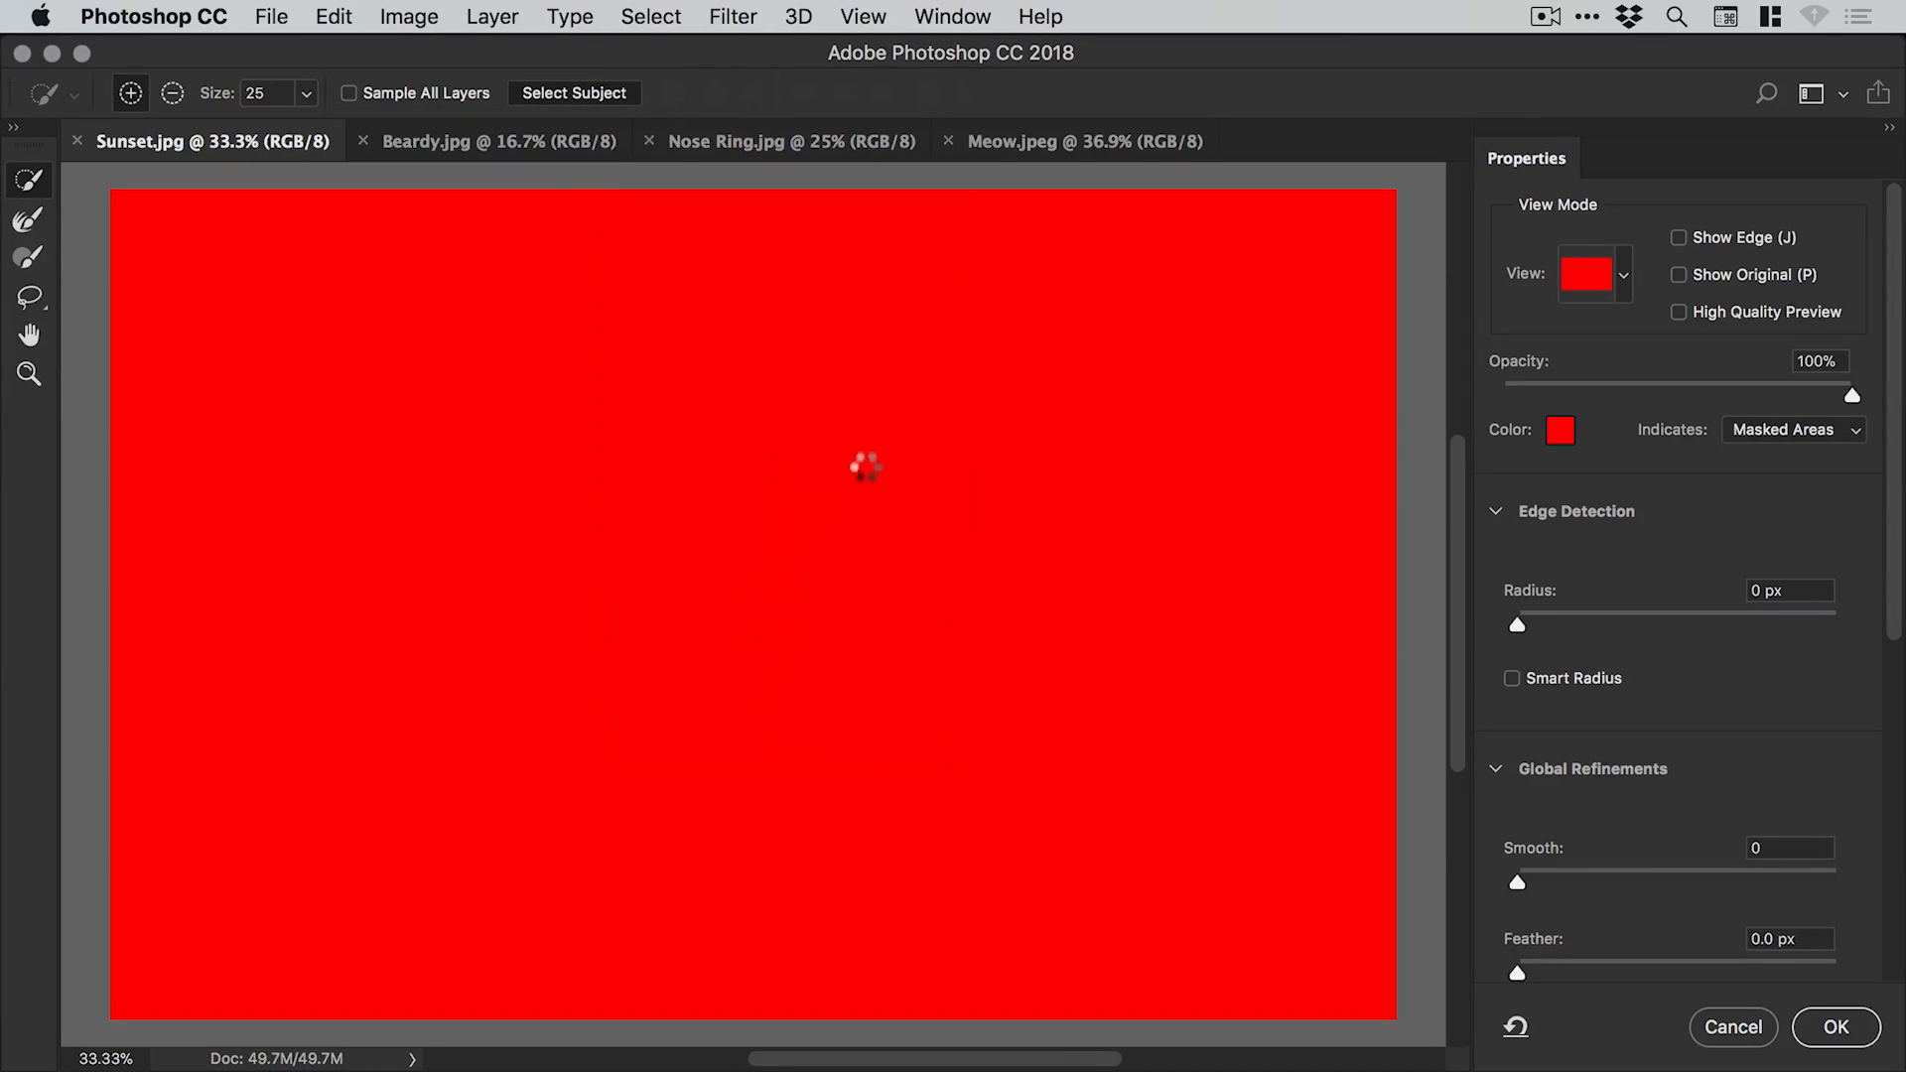
left_click(573, 92)
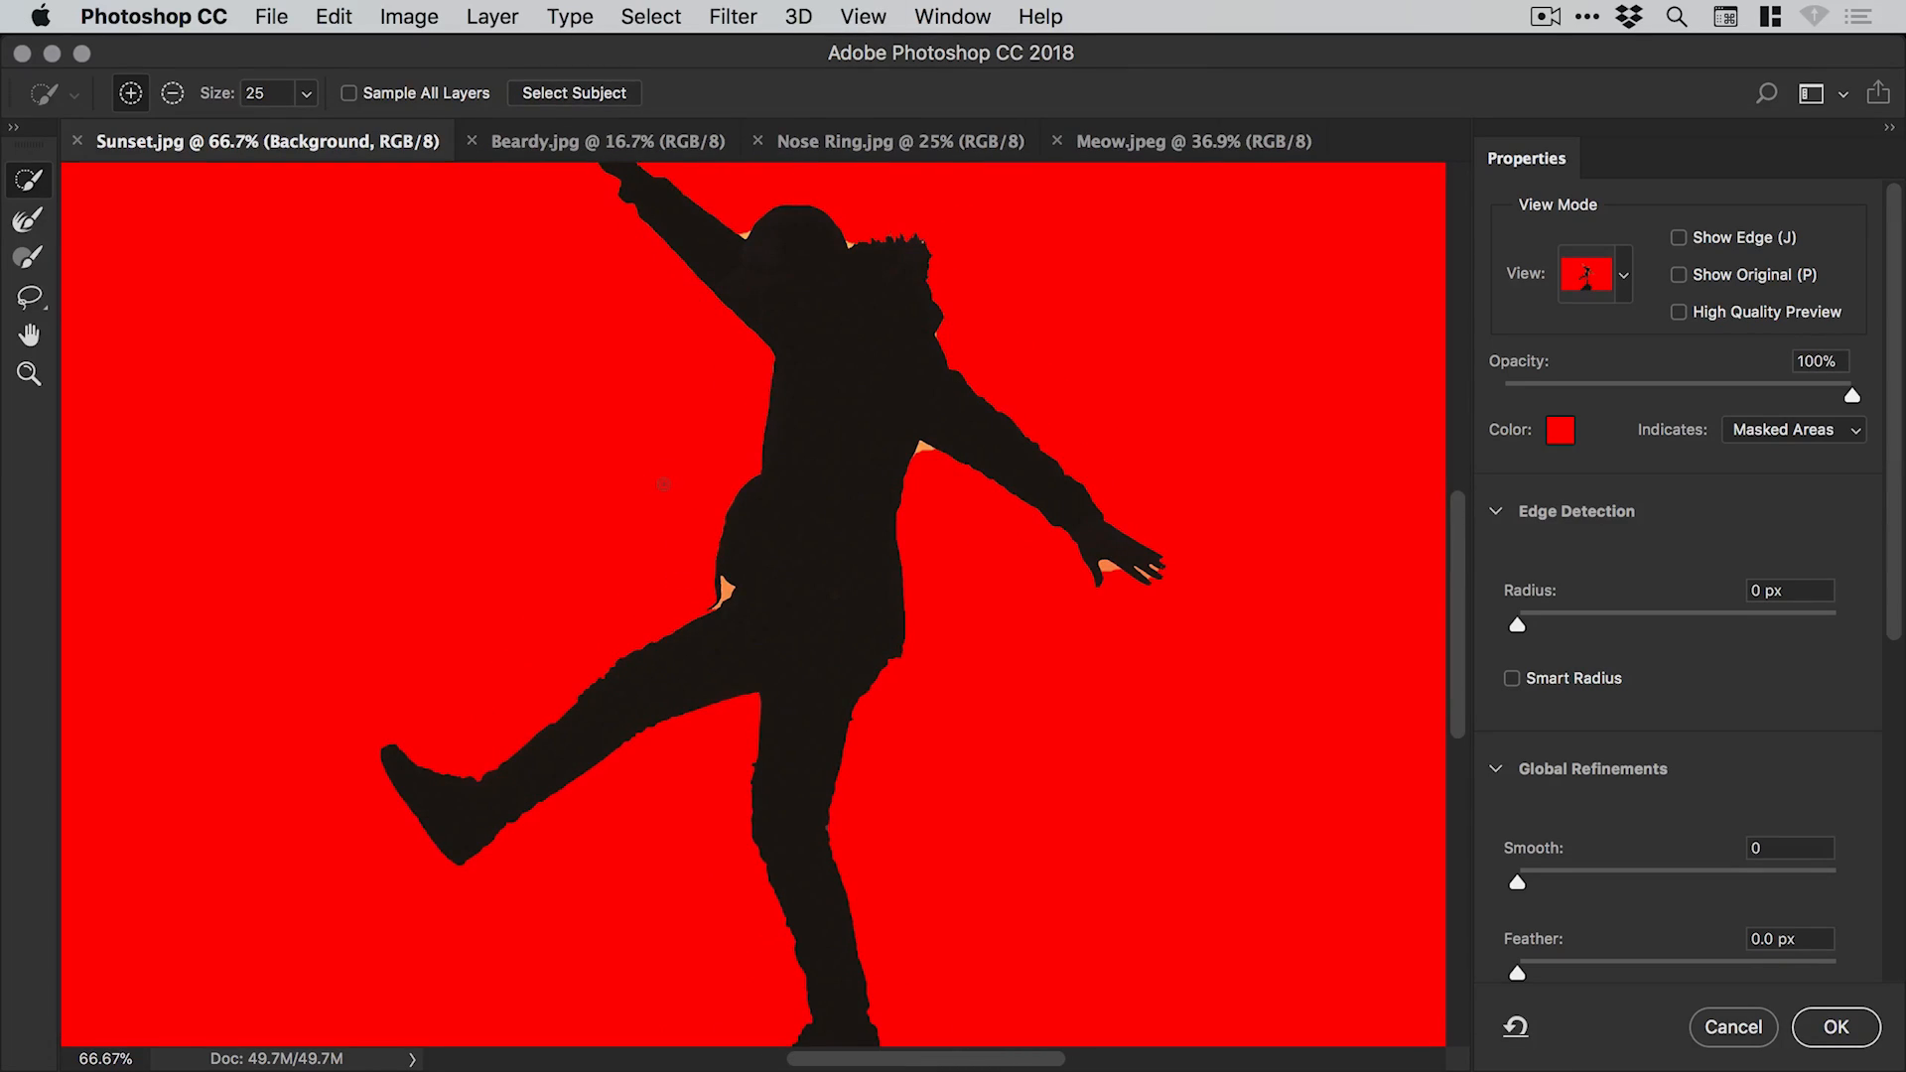
left_click(28, 374)
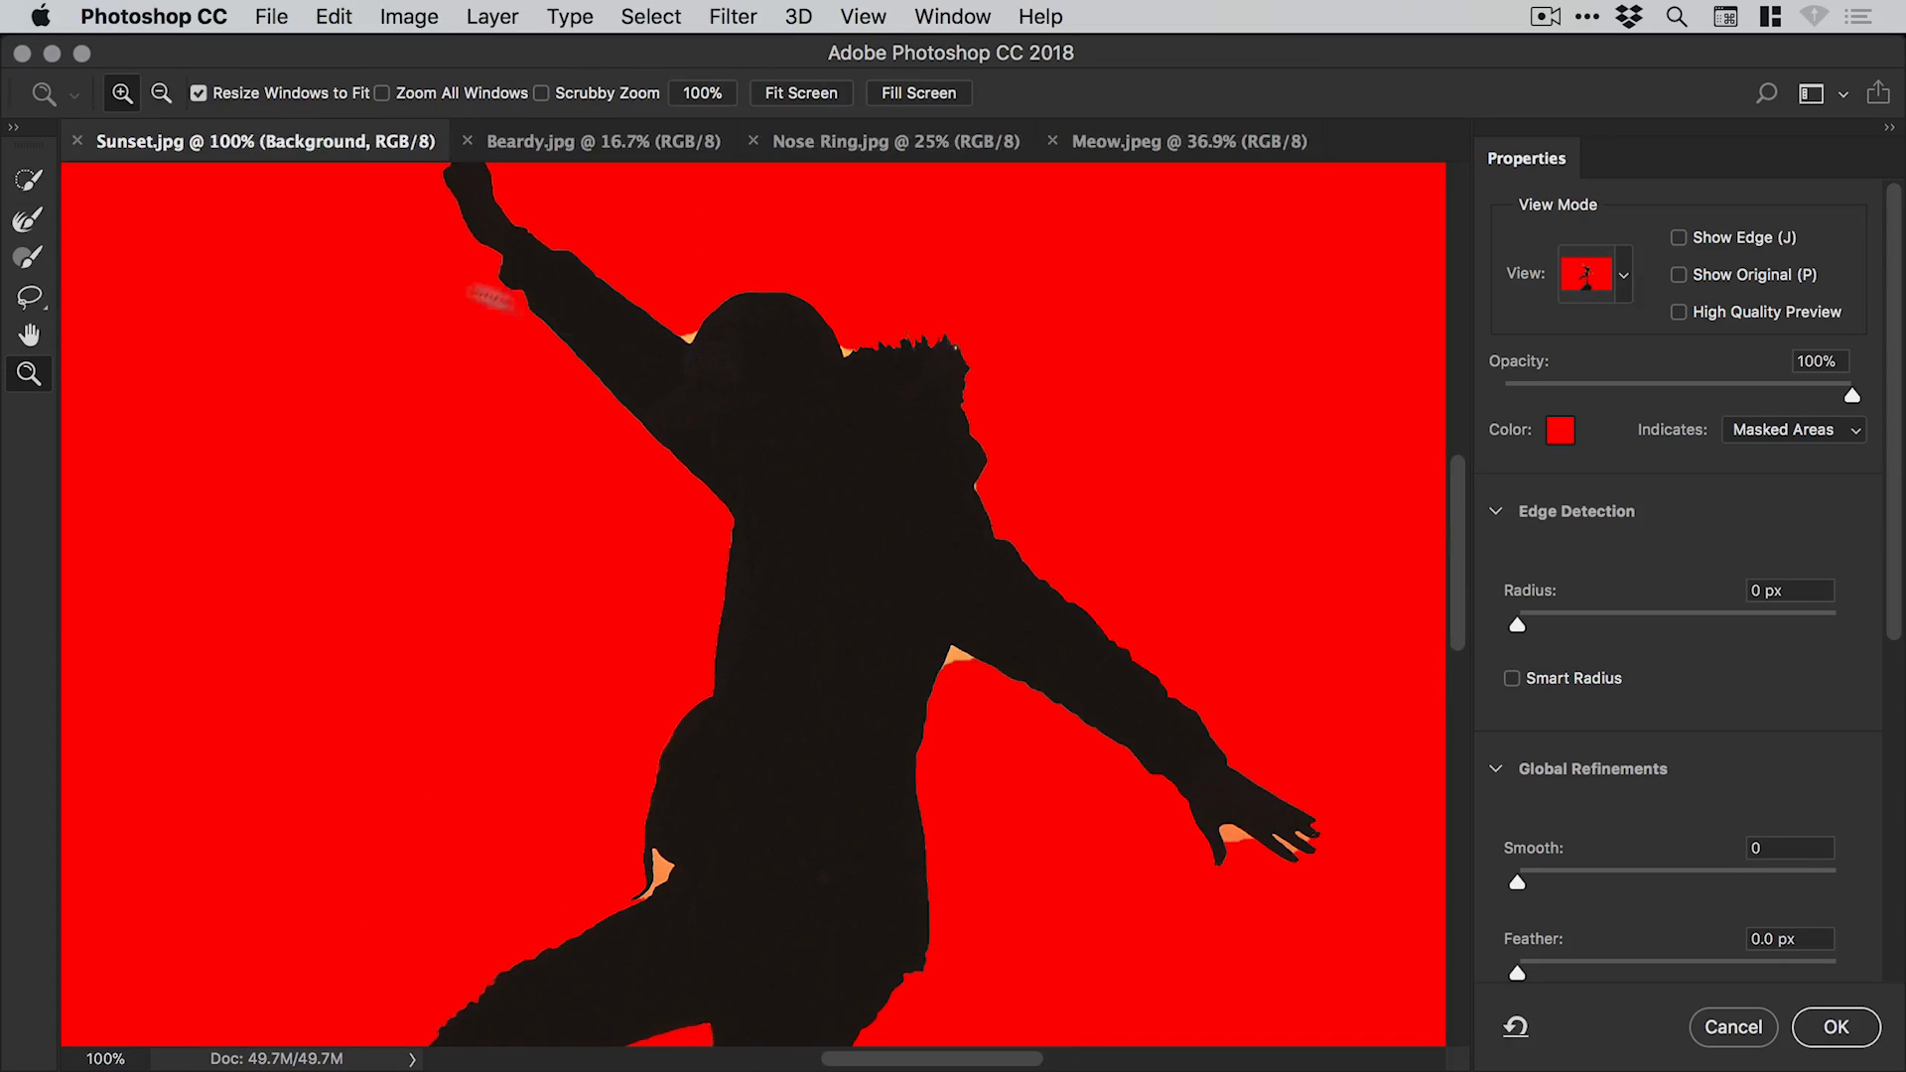
left_click(29, 219)
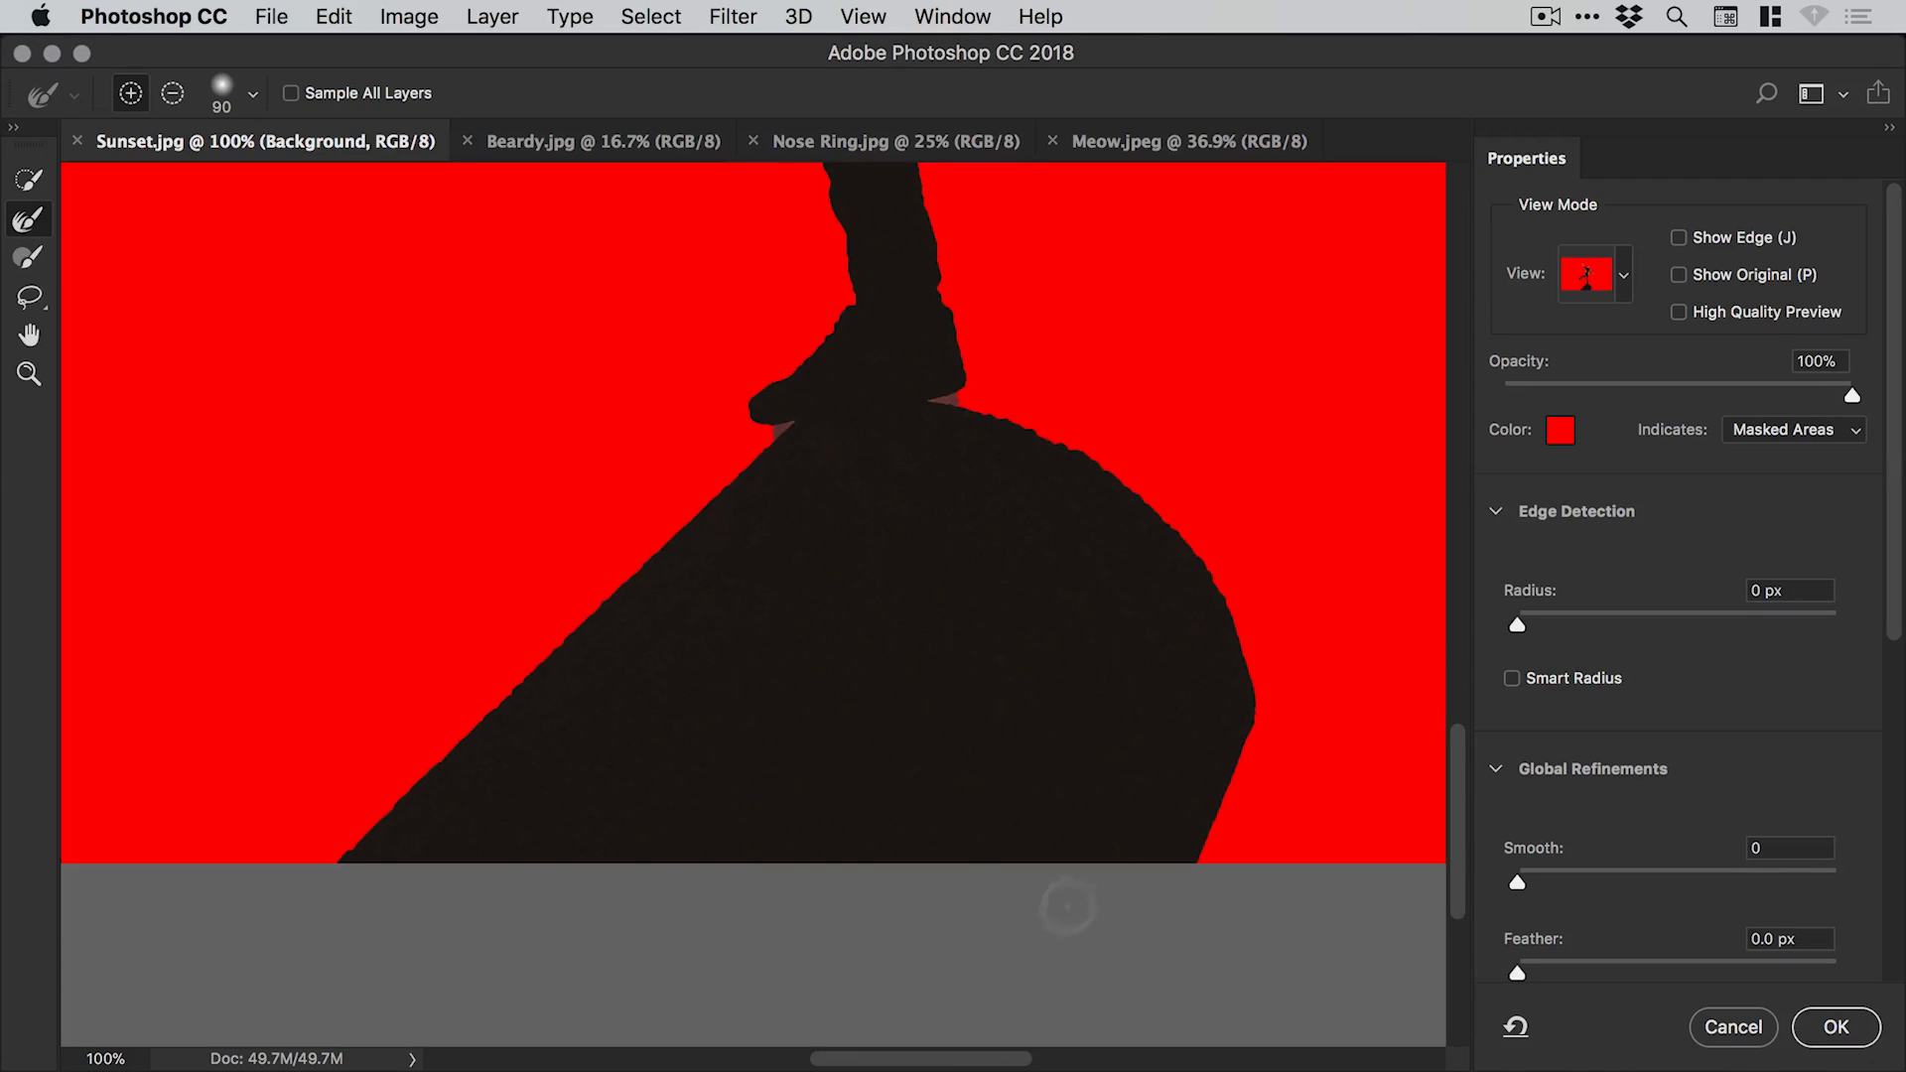
mouse_move(841, 390)
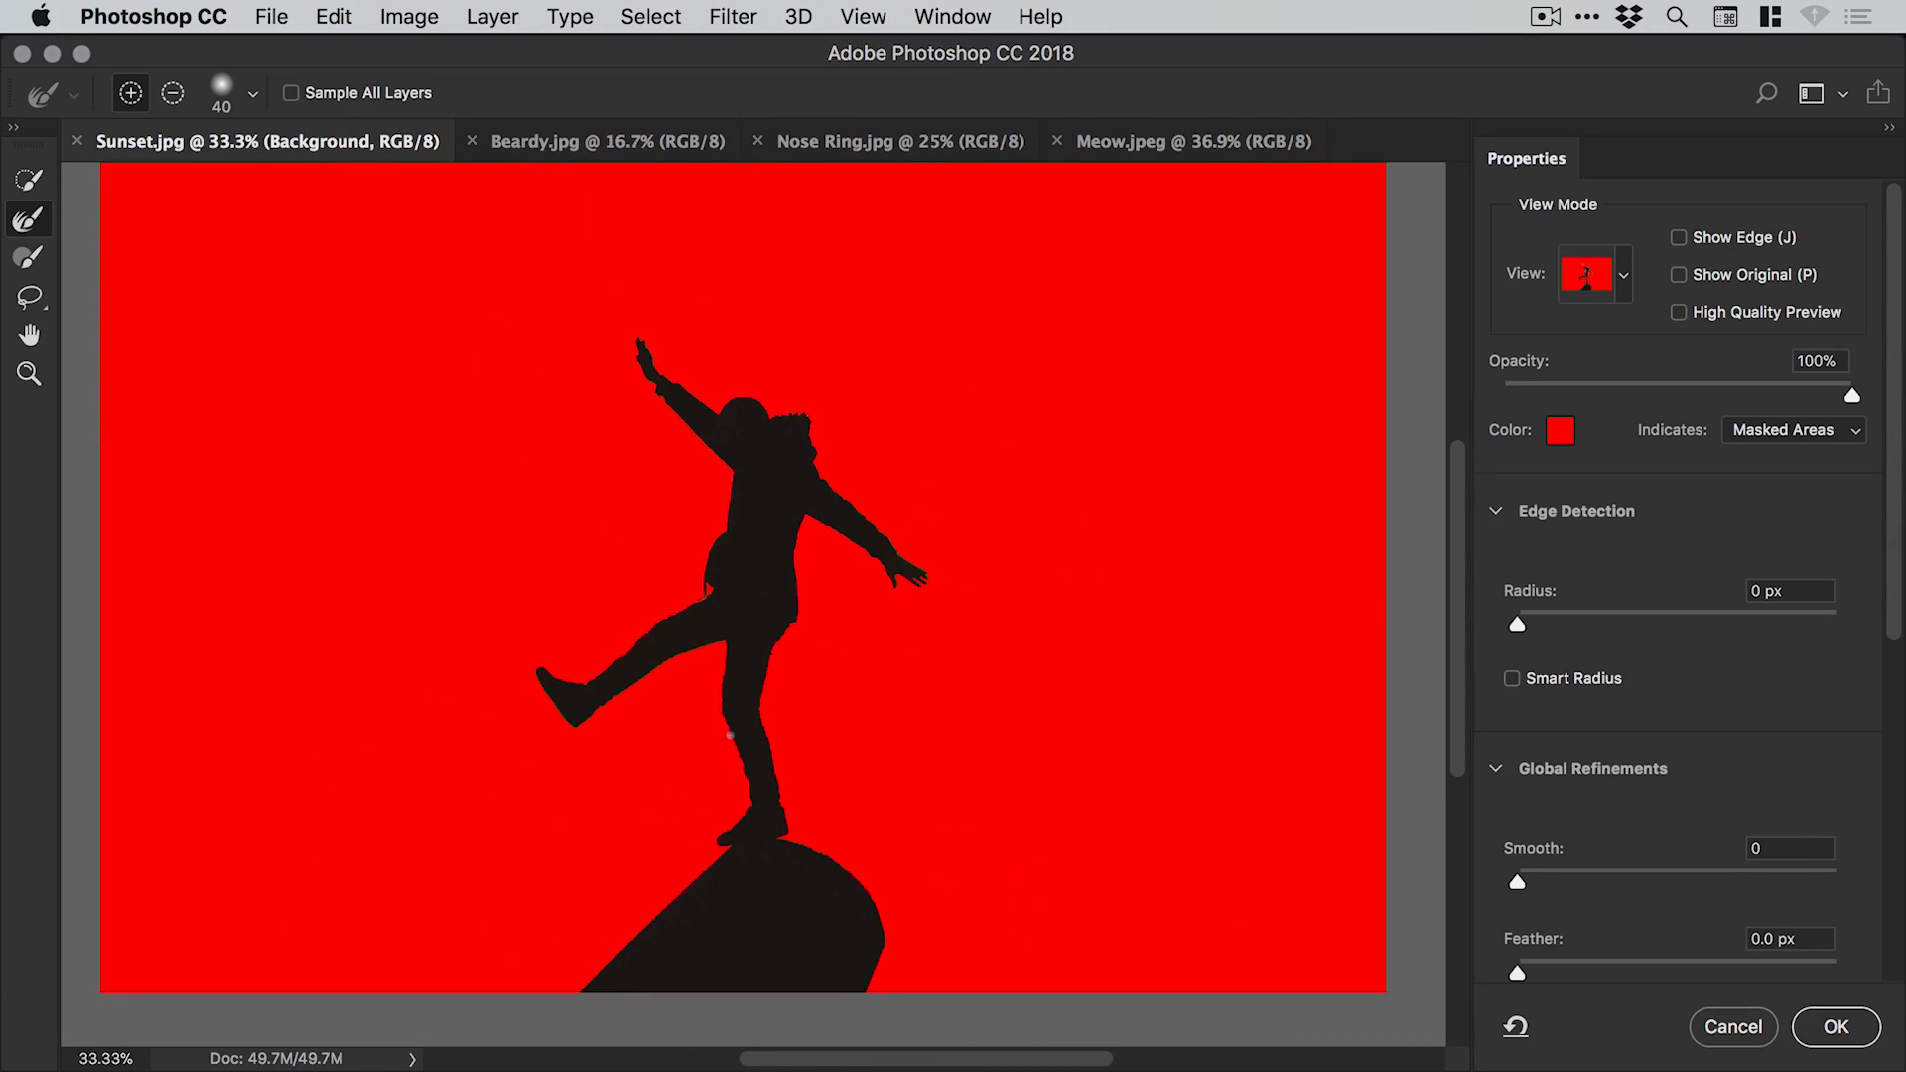
mouse_move(1690, 948)
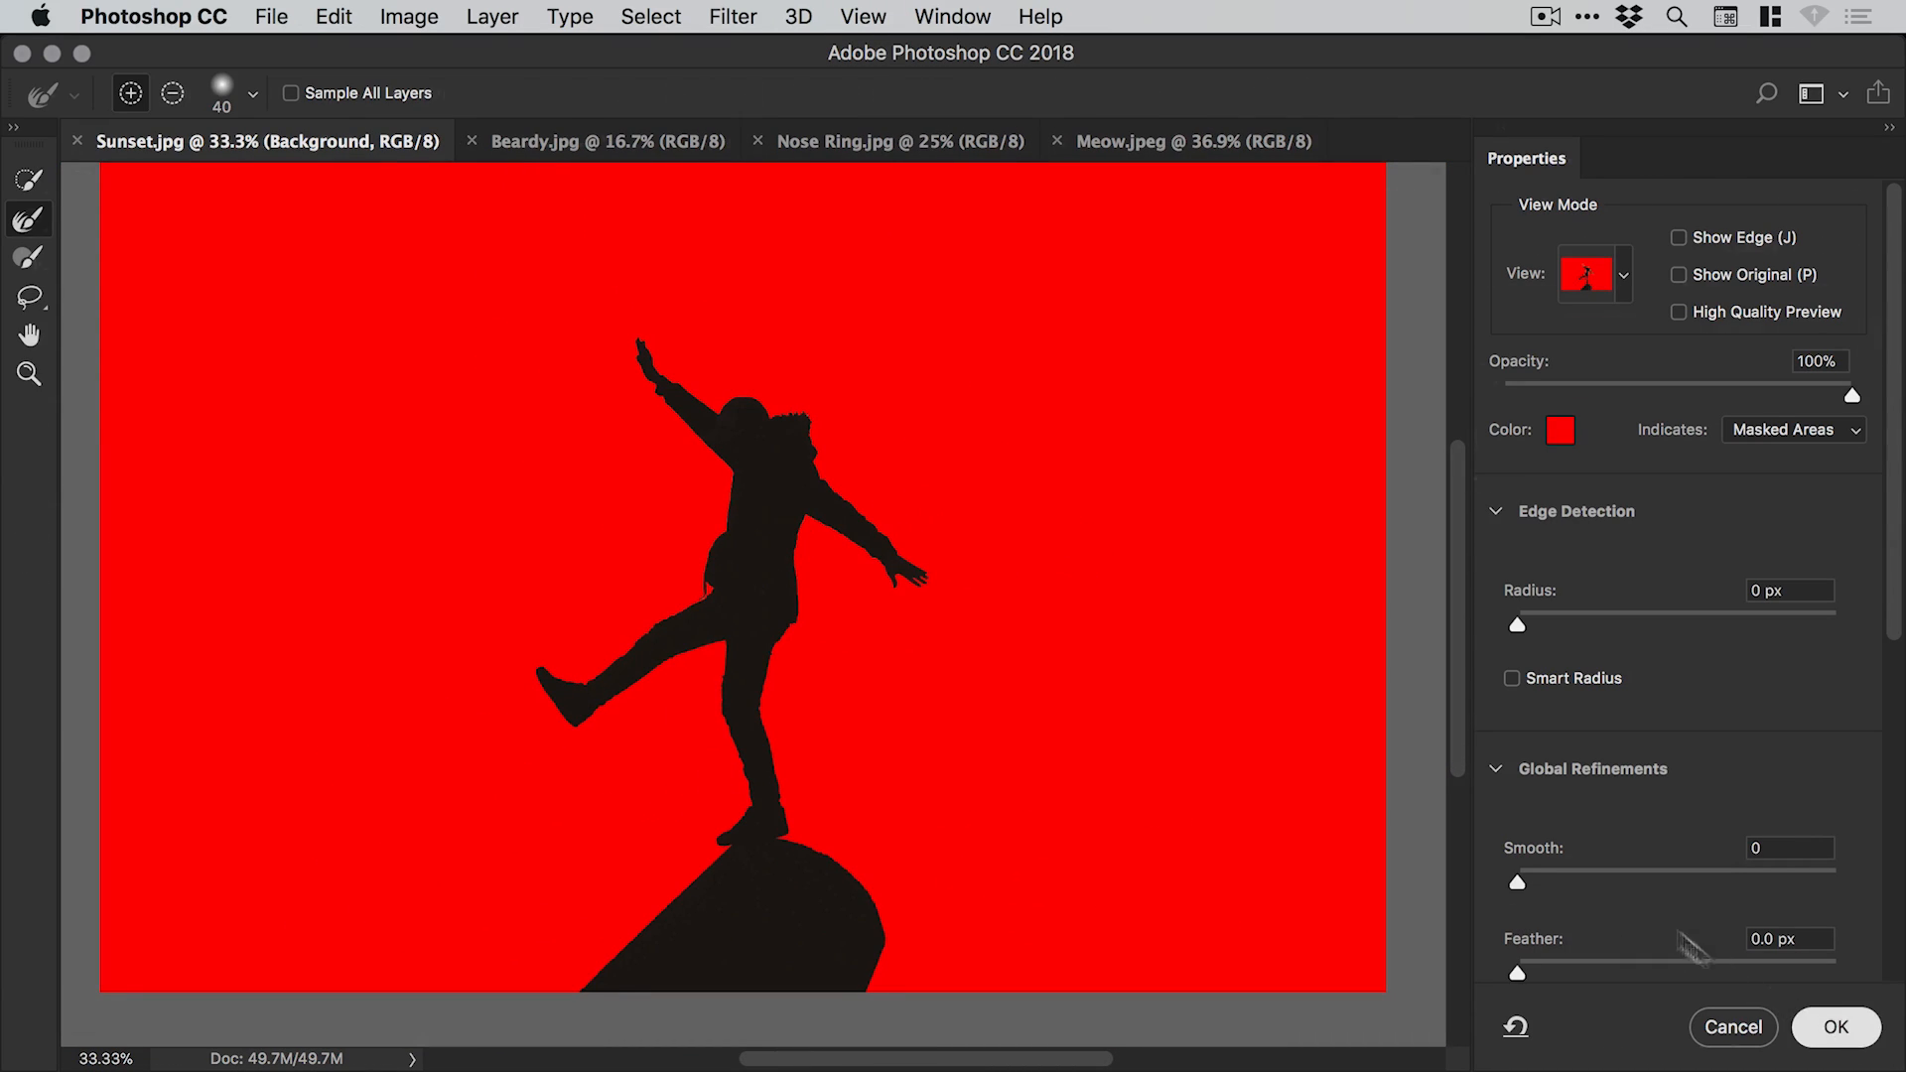
left_click(1834, 1027)
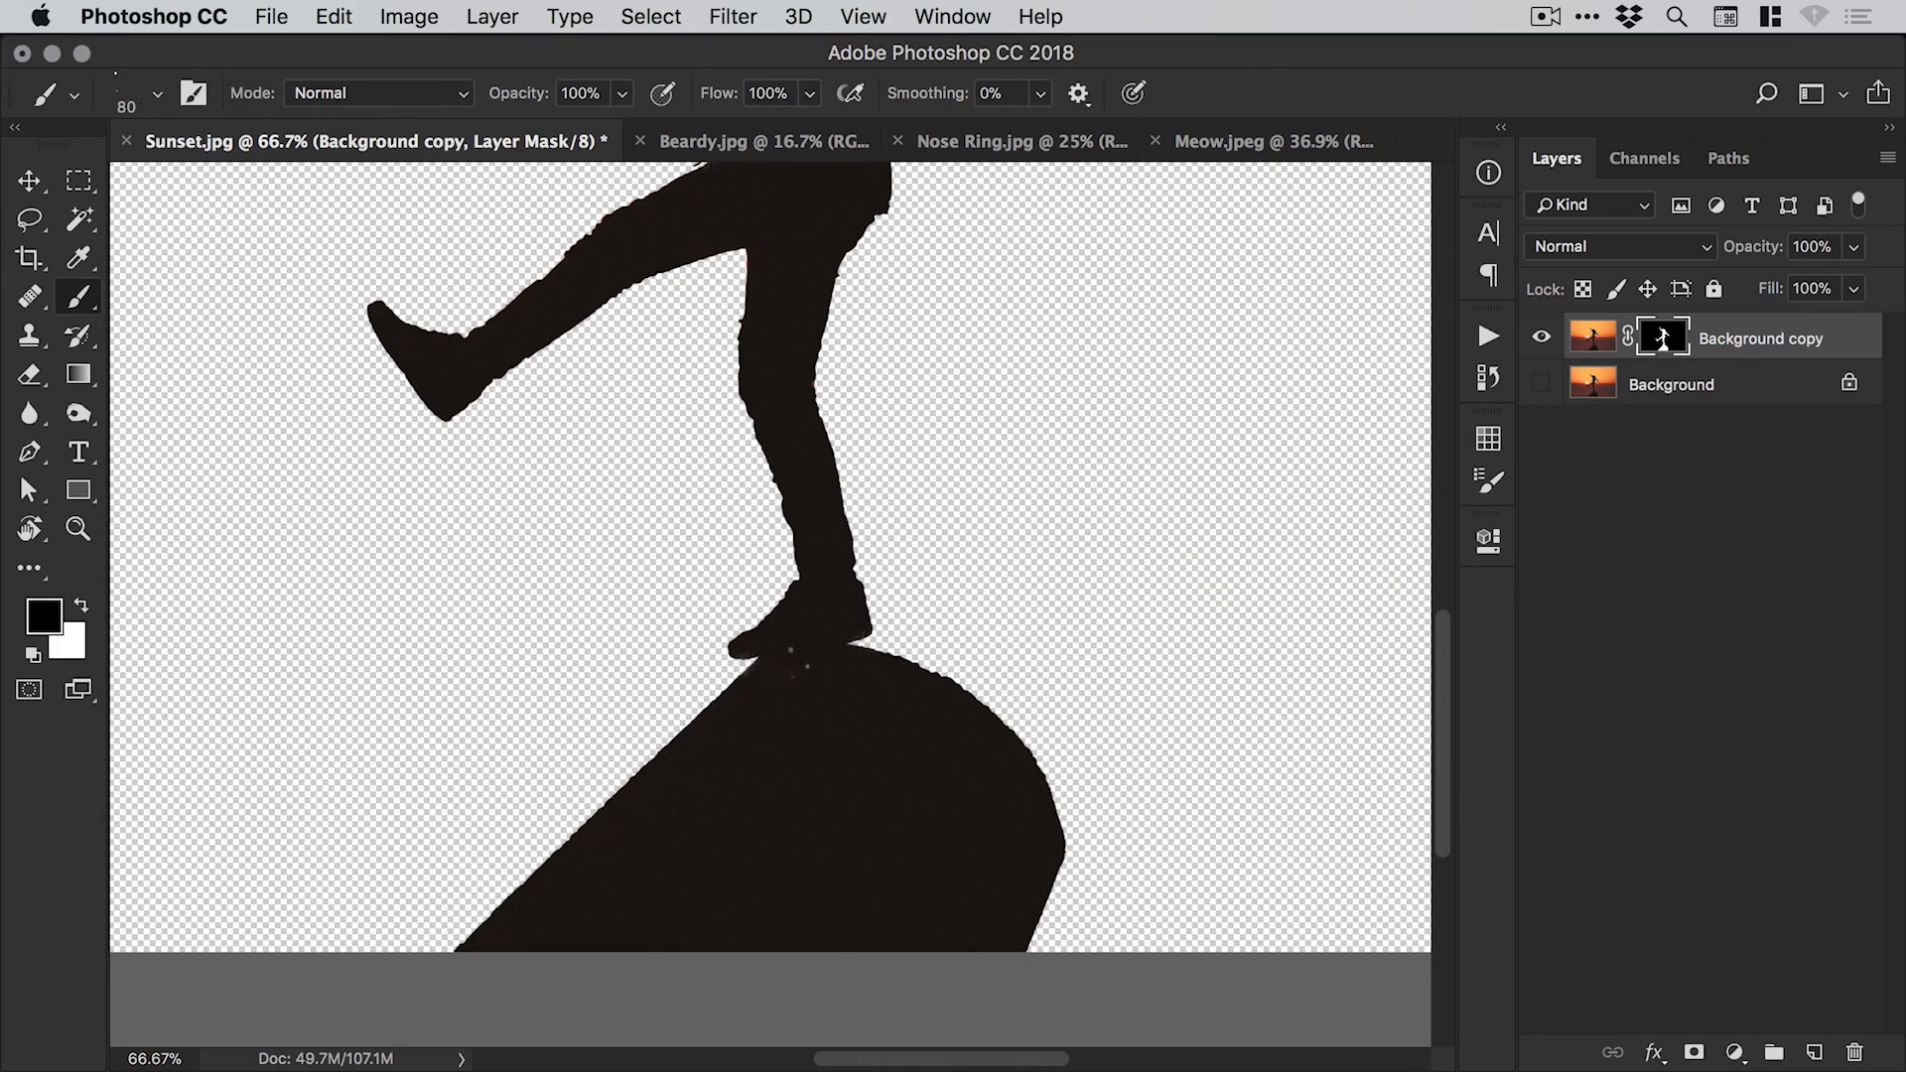
Paint the rock out of the mask, then close Sunset.jpg with Don't Save.
left_click(155, 93)
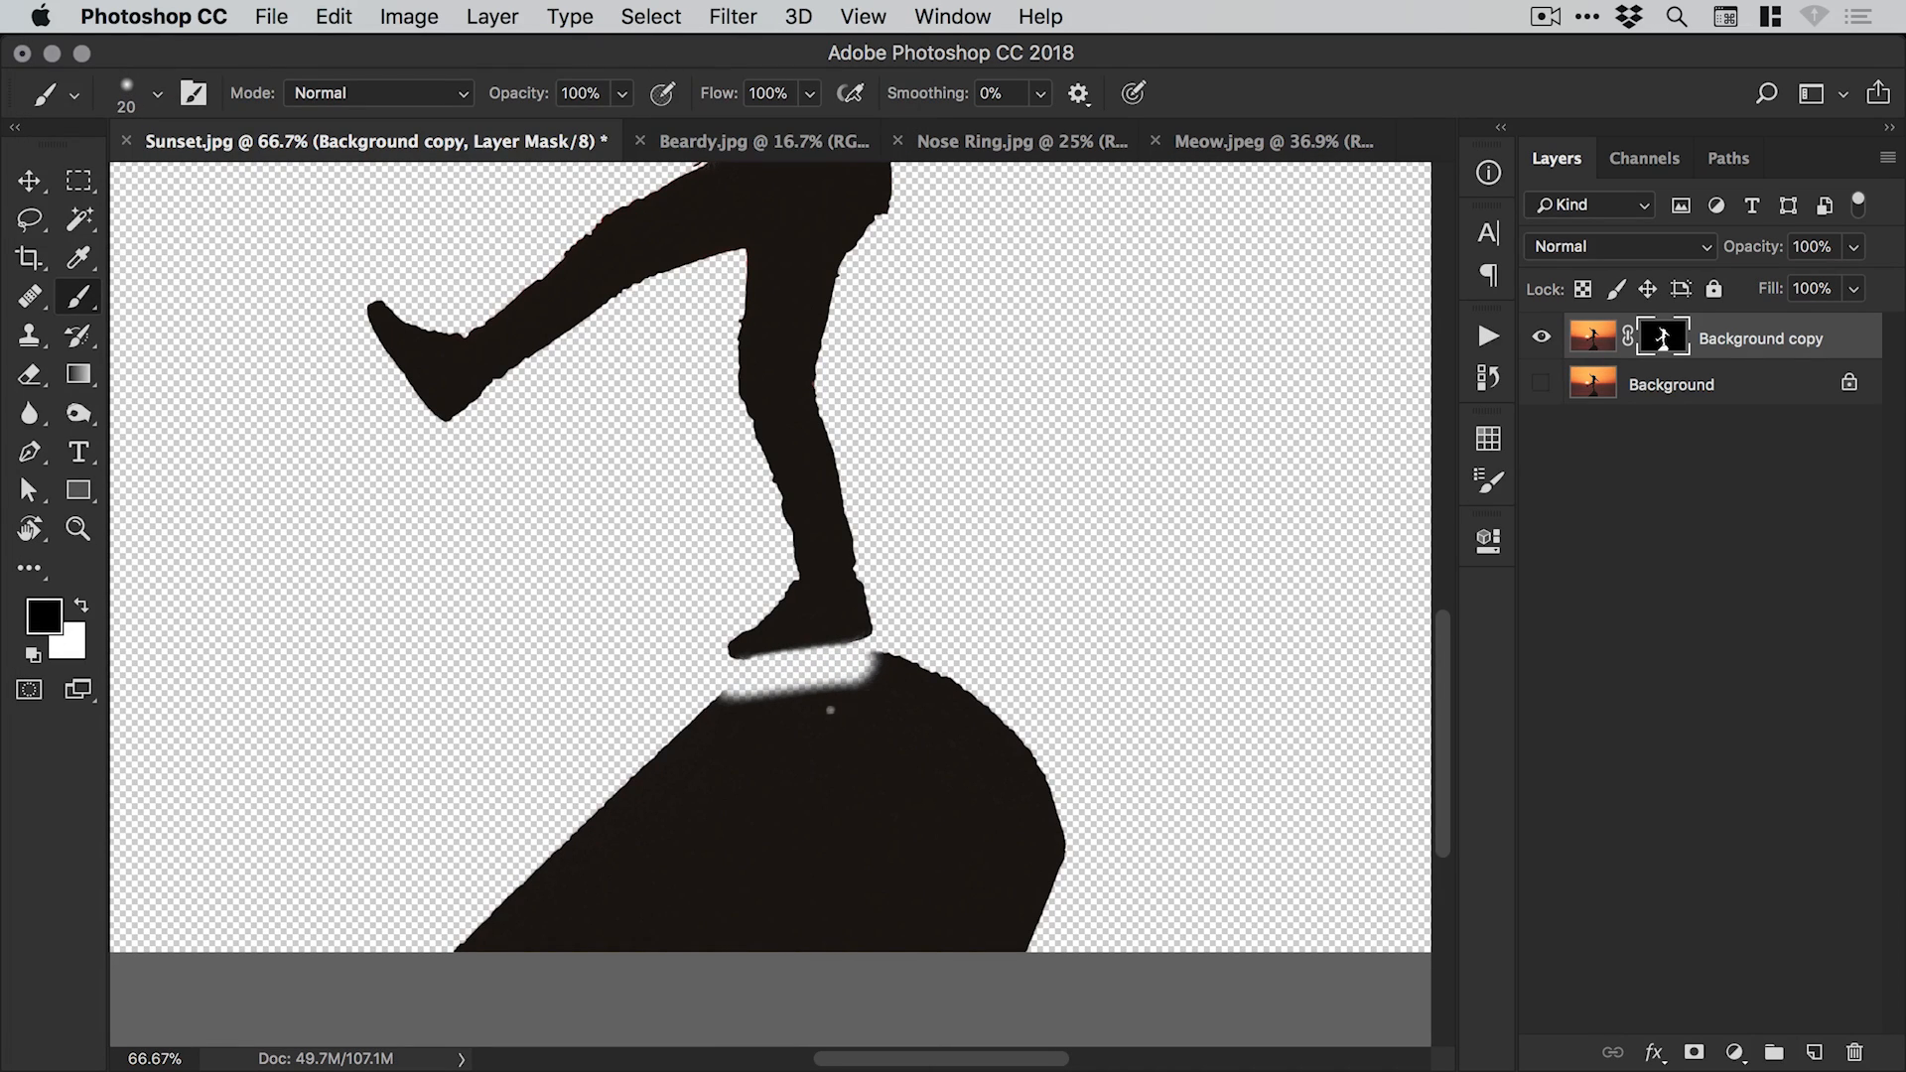
left_click(827, 705)
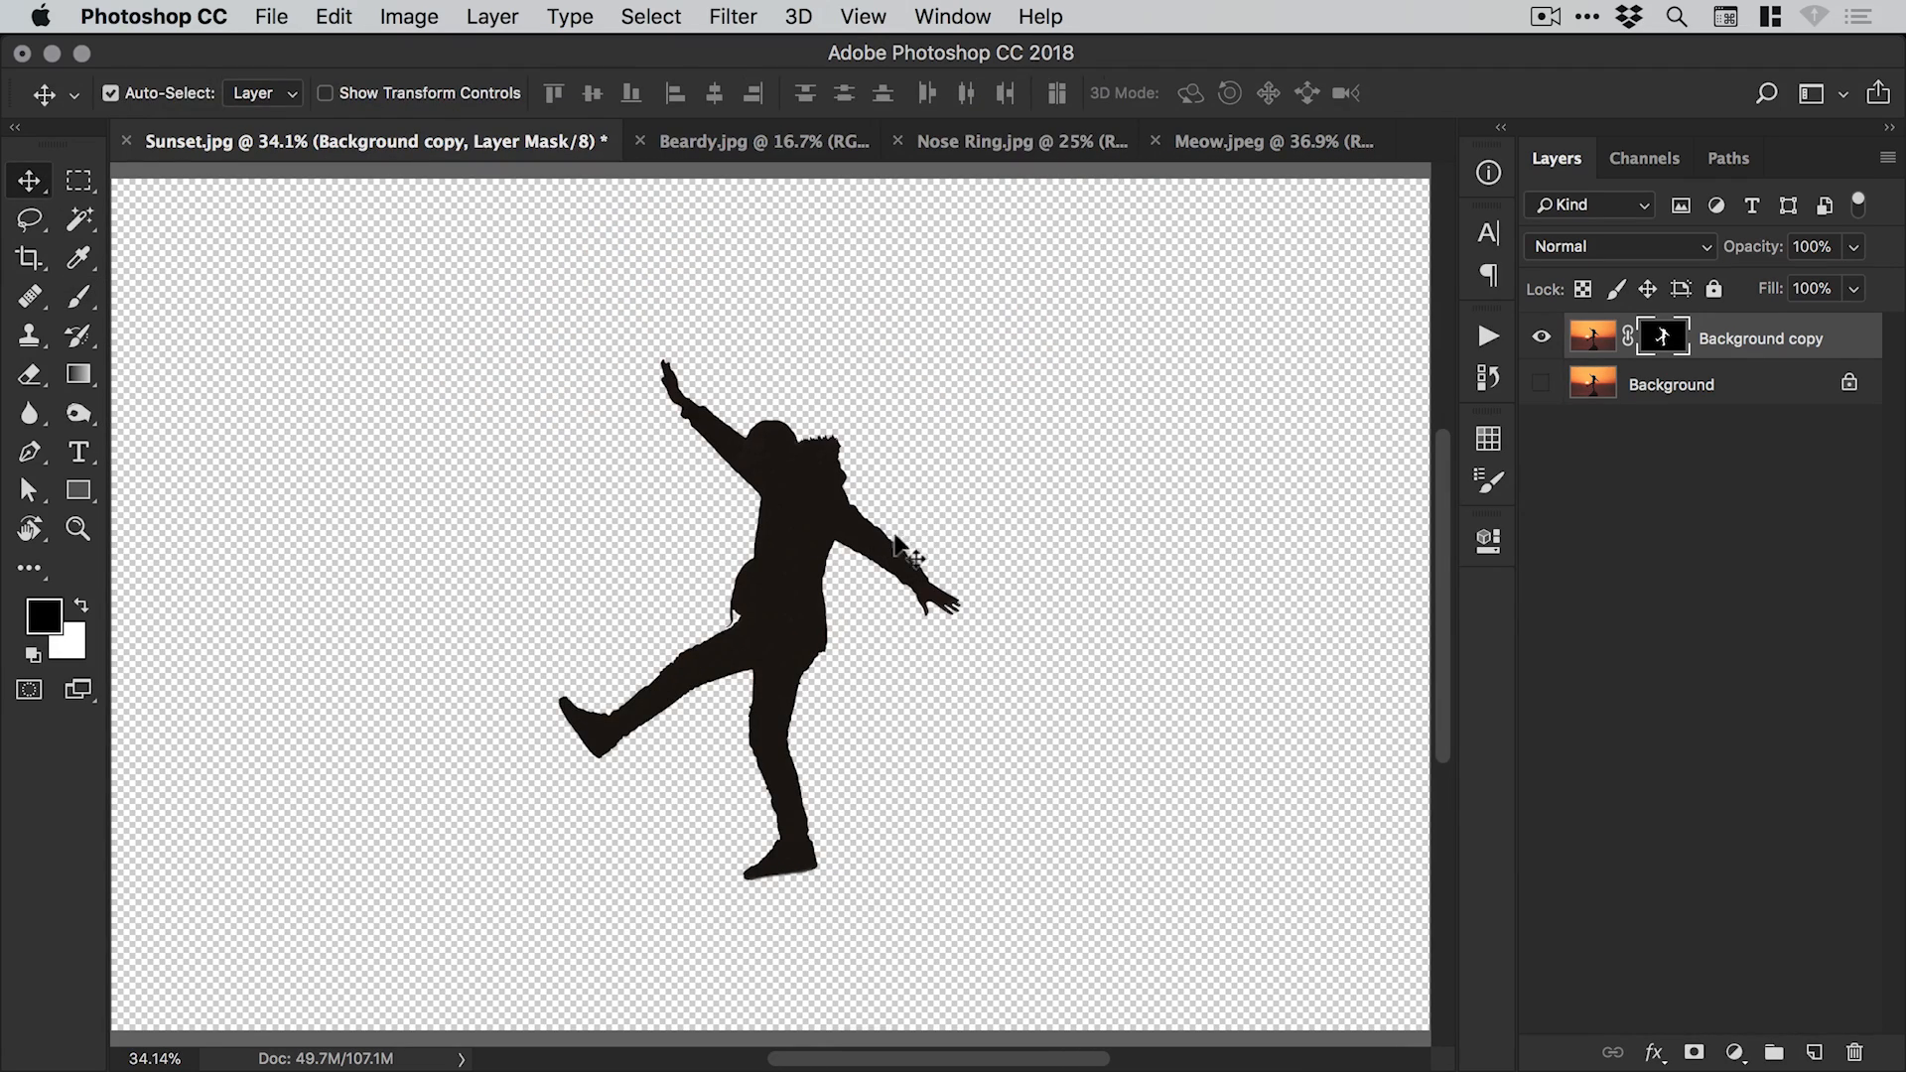
mouse_move(1034, 346)
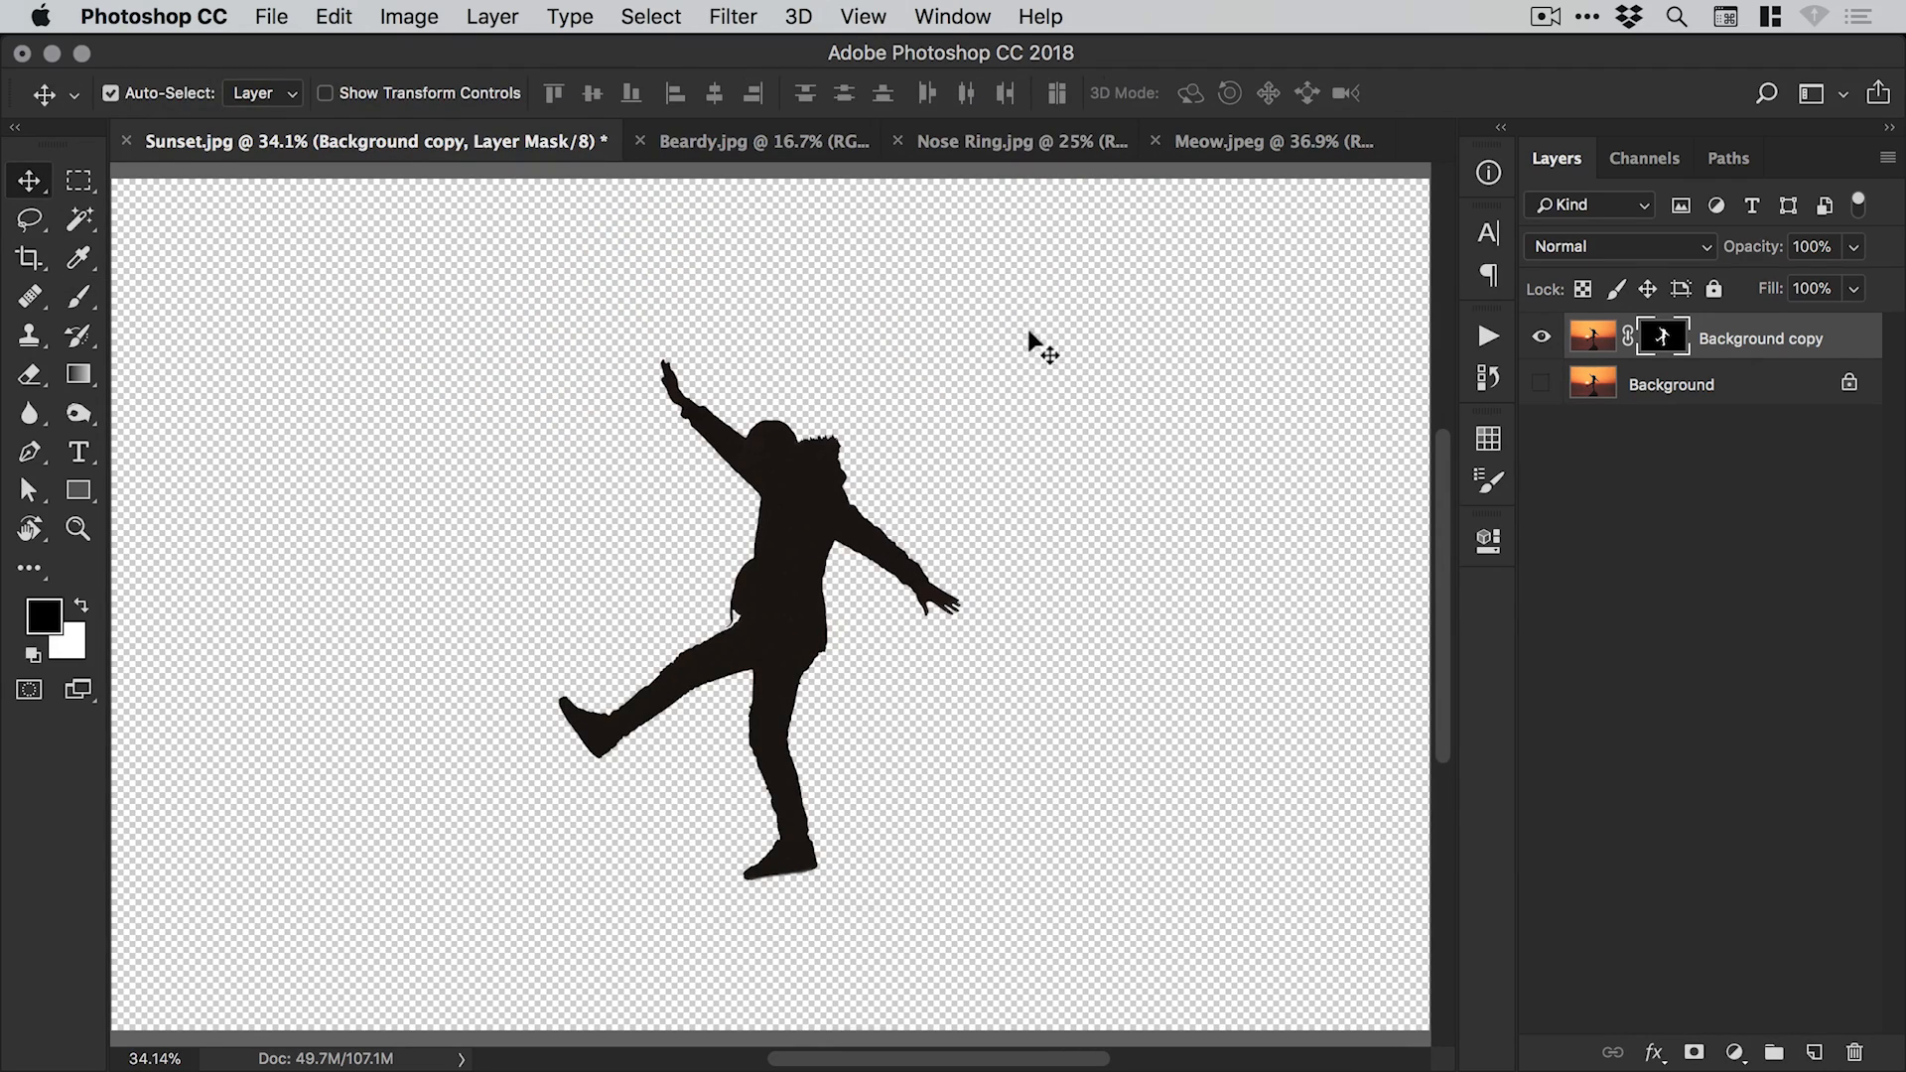
left_click(110, 92)
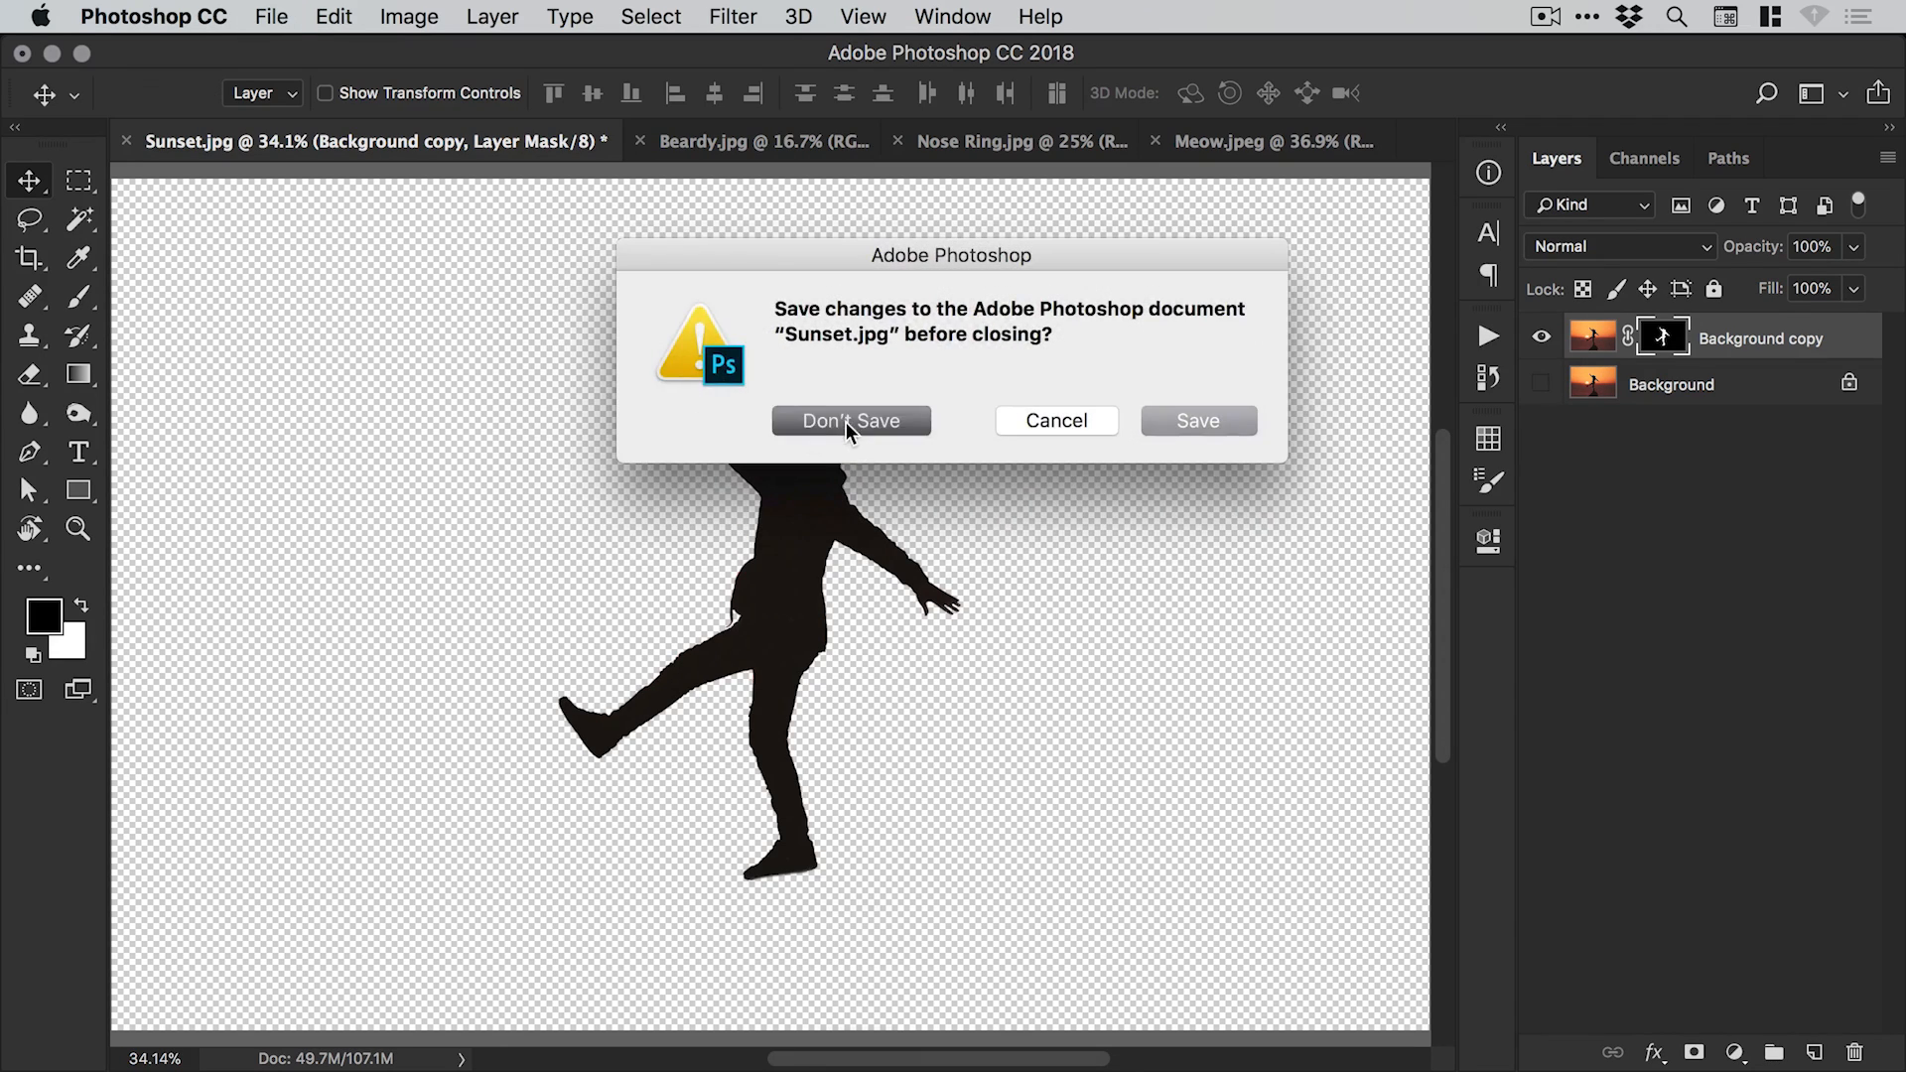
left_click(850, 421)
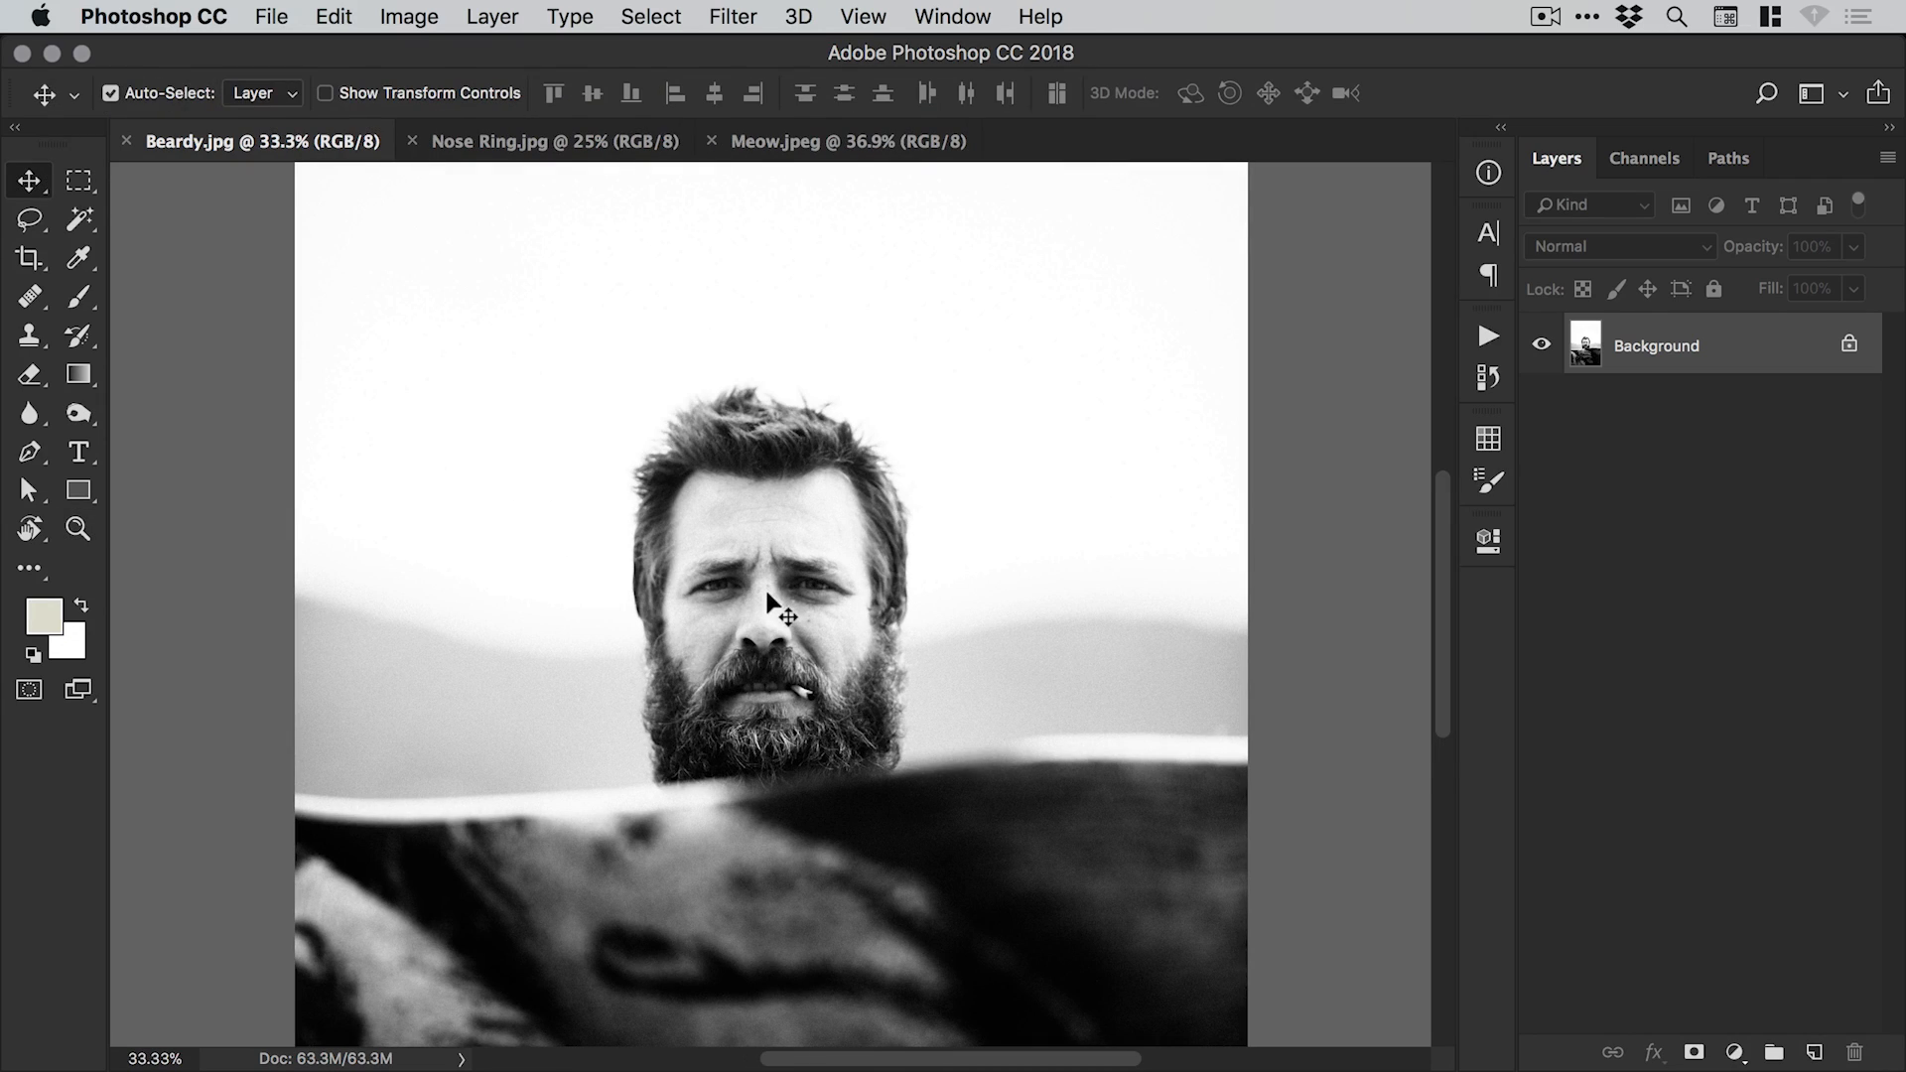
mouse_move(754, 627)
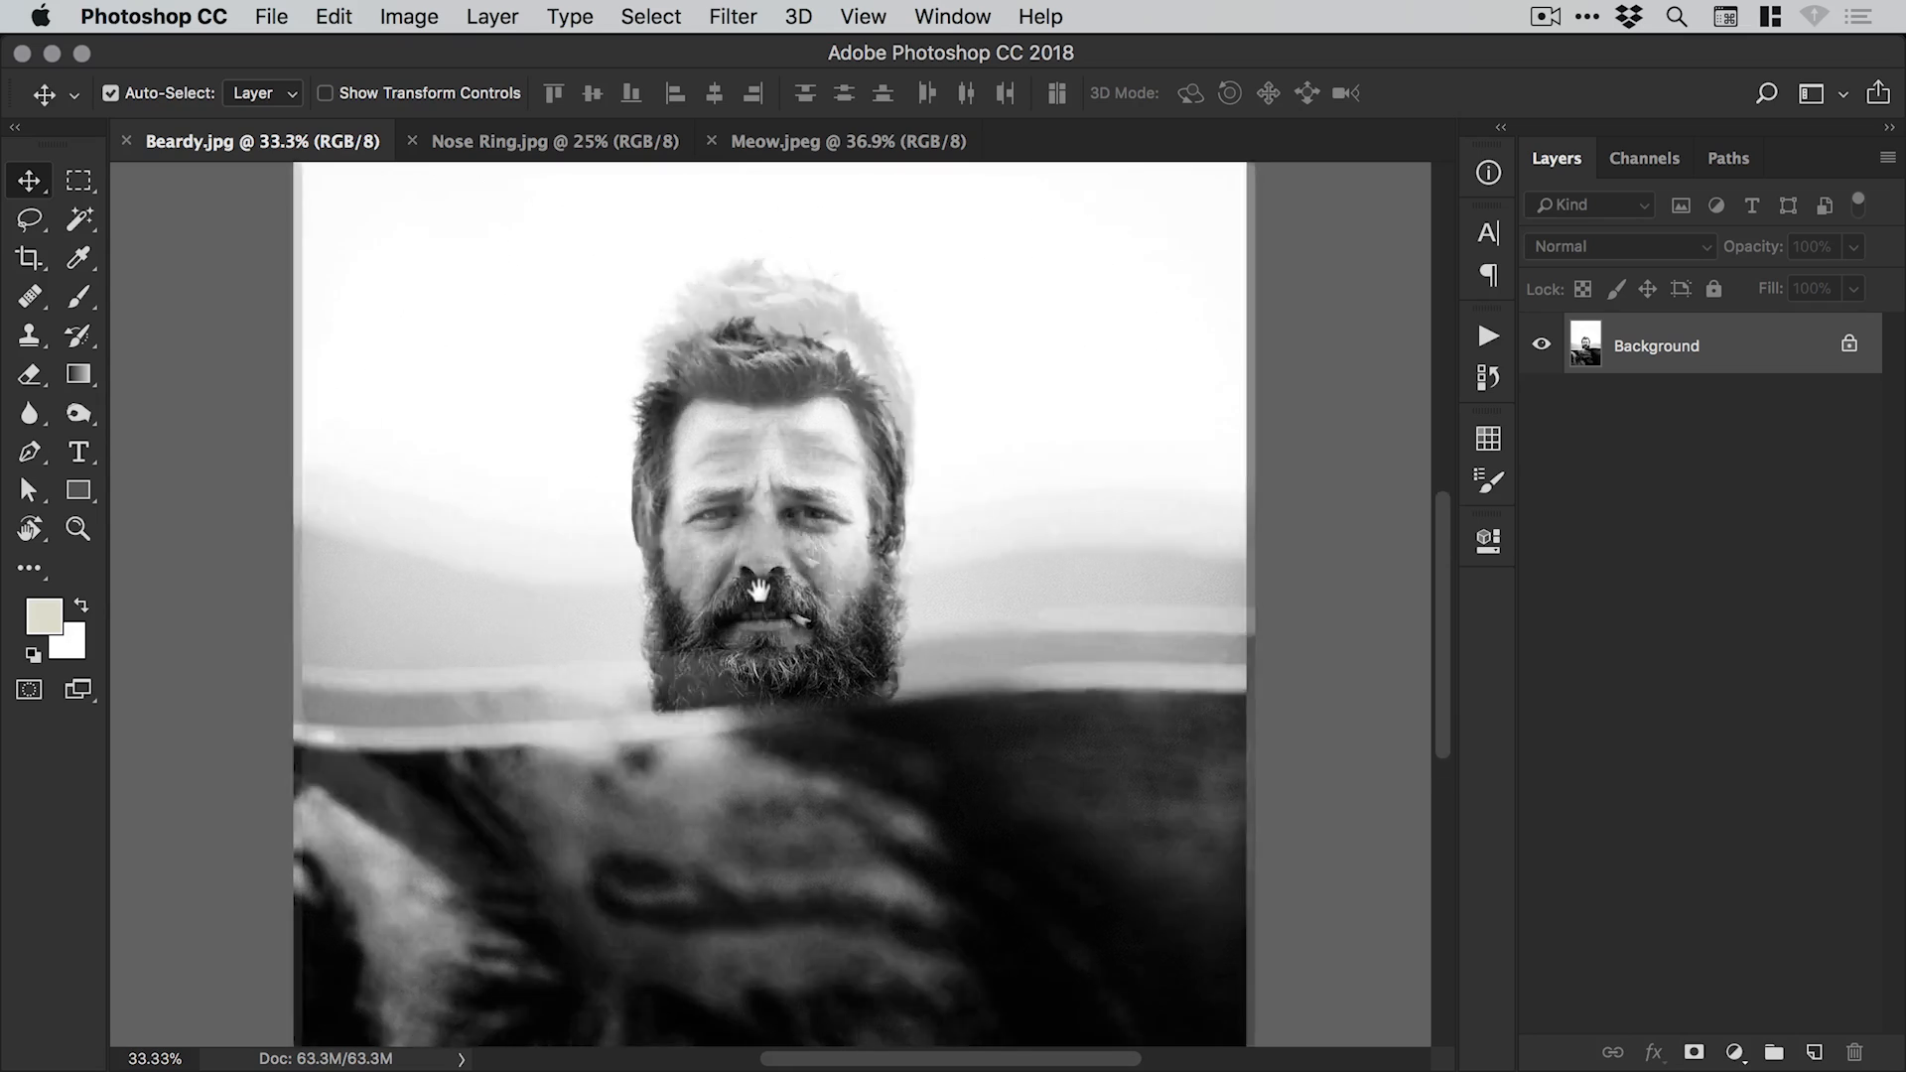
Zoom the Beardy photo out to 25% and open the Select menu.
scroll("down", 3)
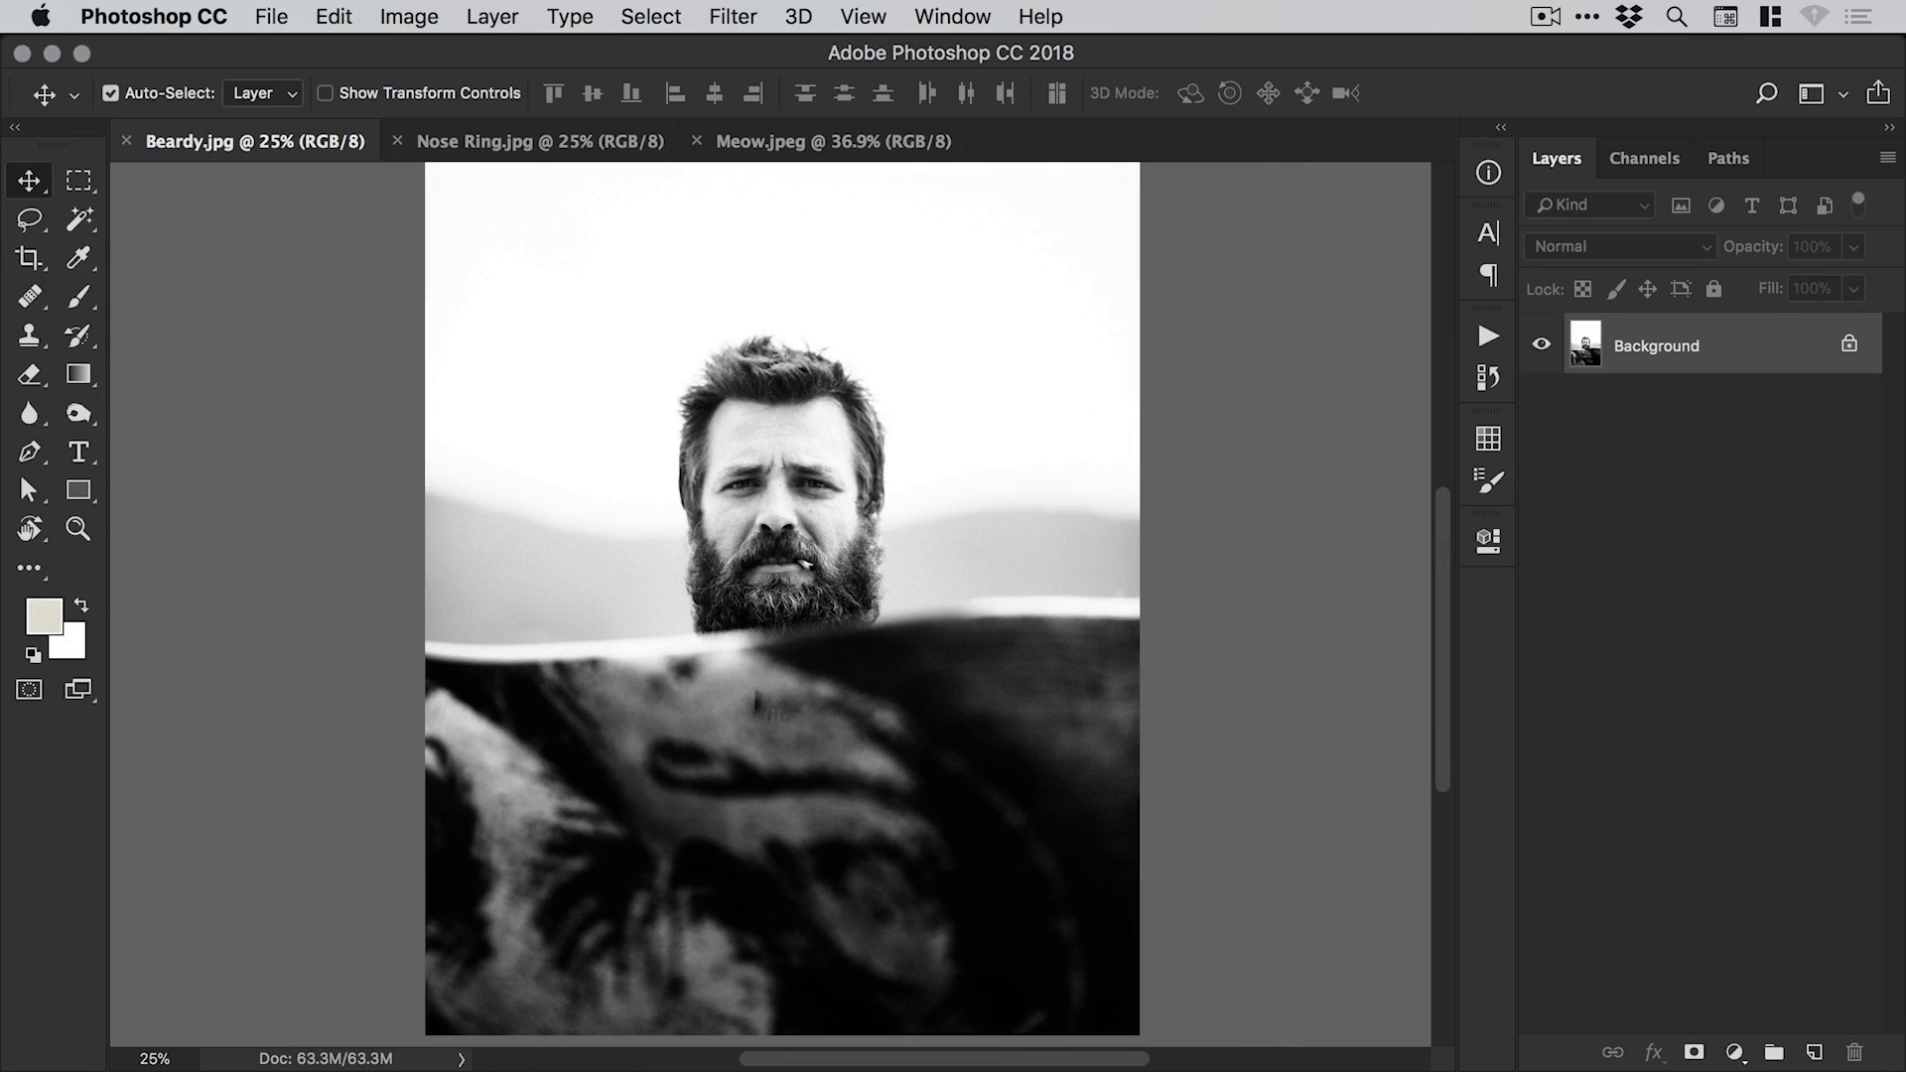
mouse_move(830, 663)
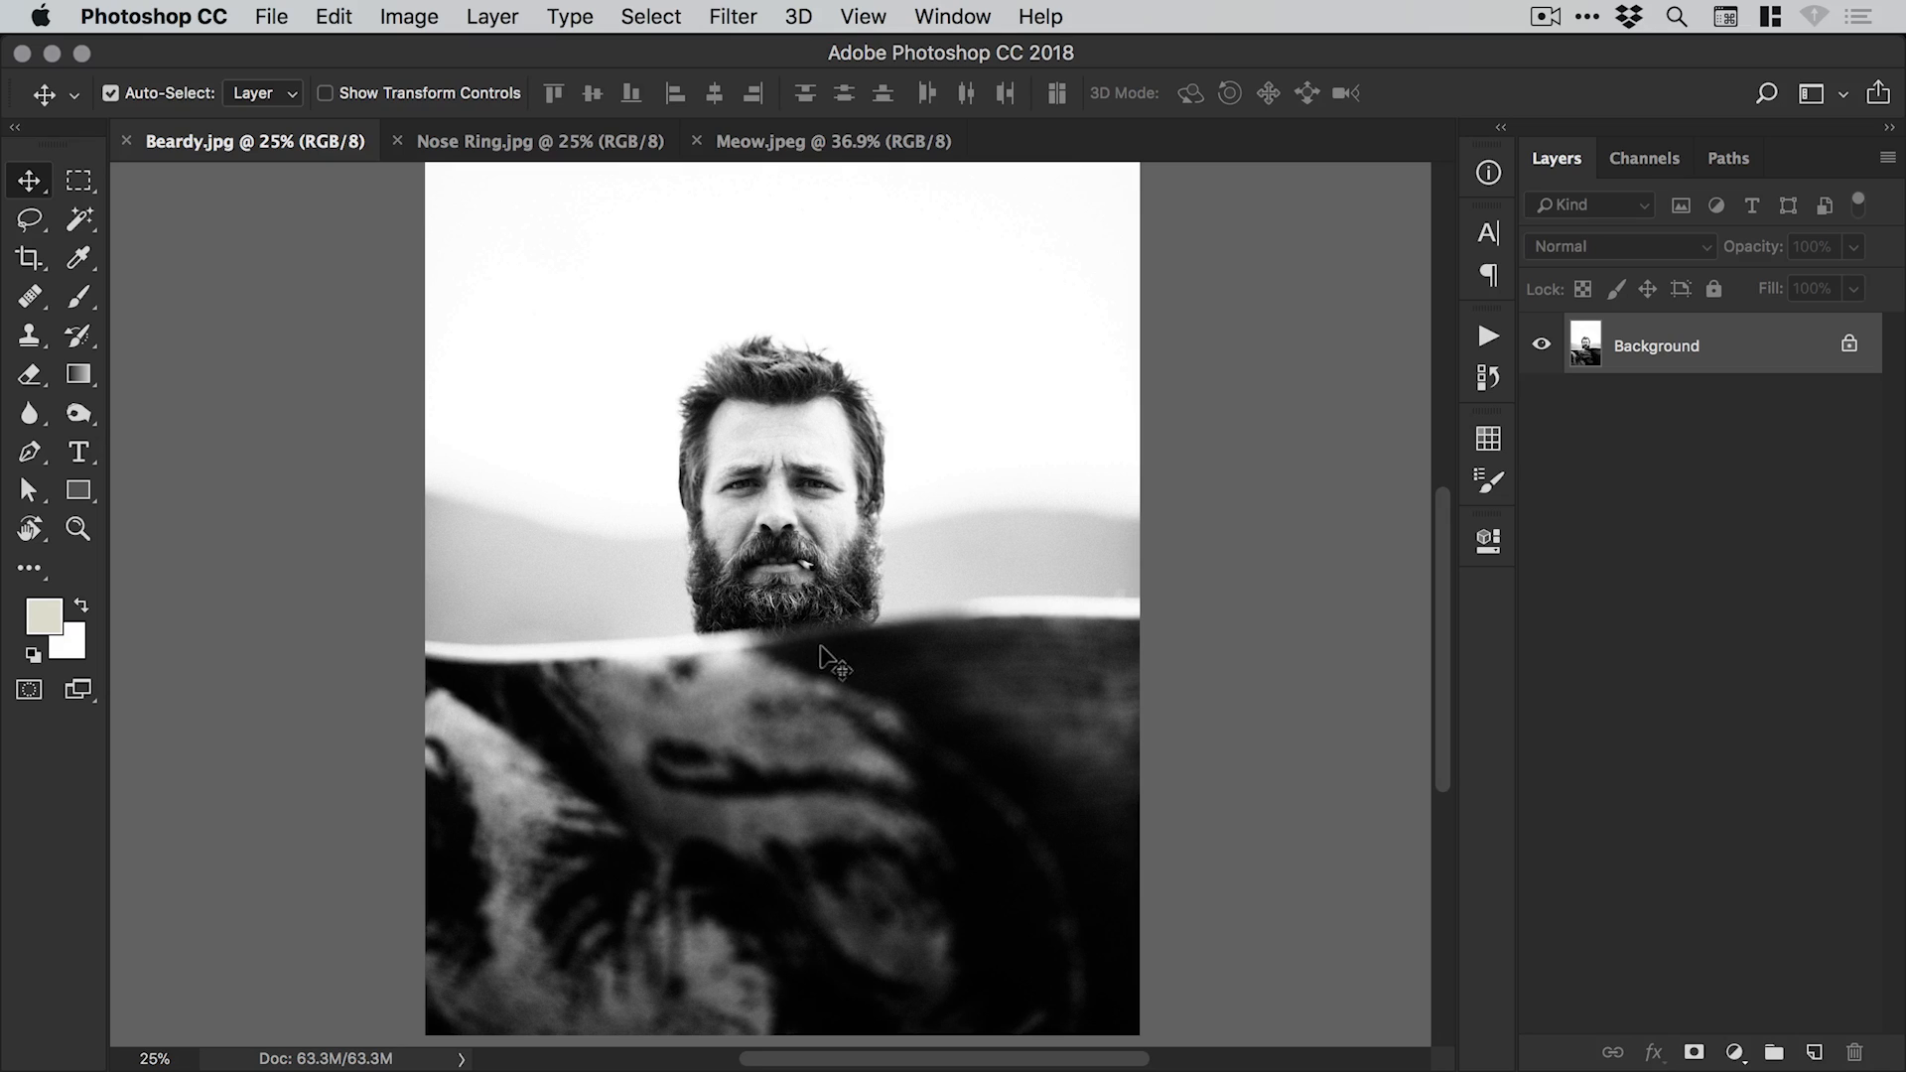
mouse_move(627, 21)
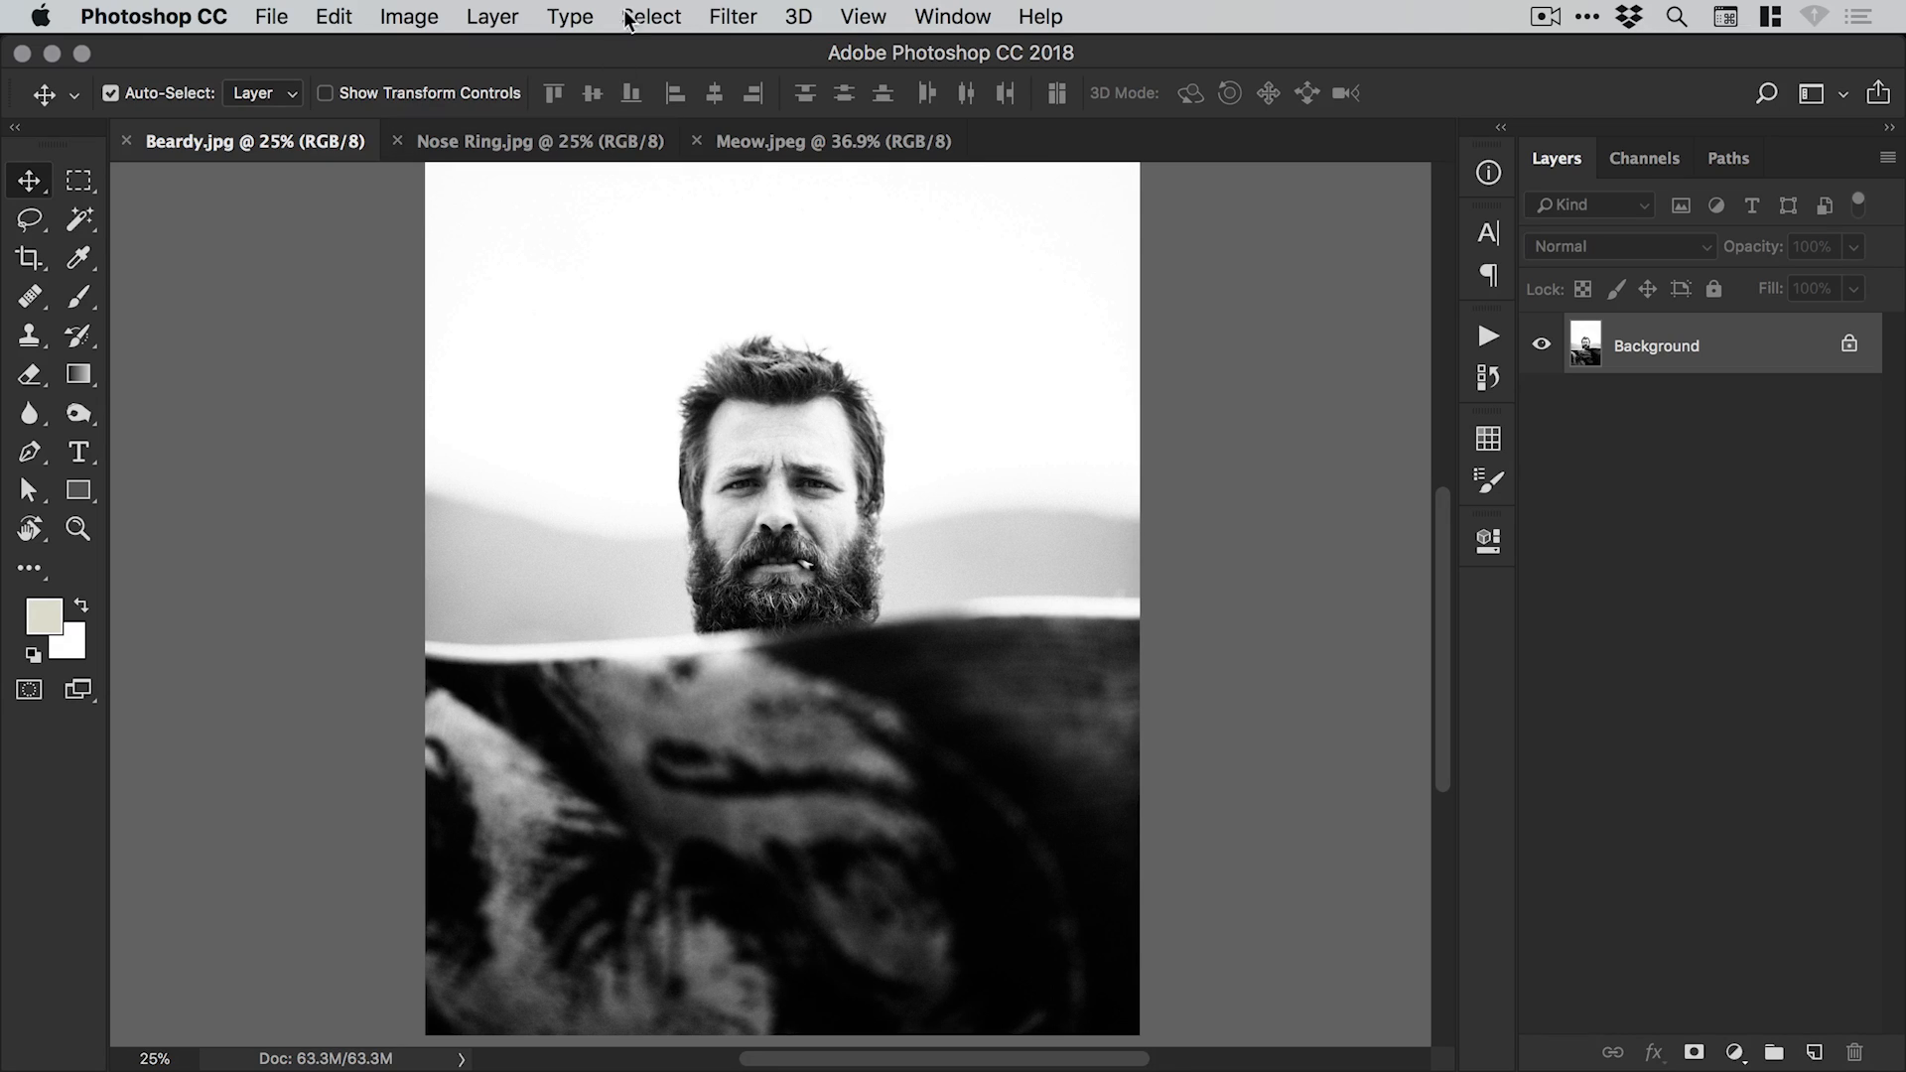
left_click(650, 16)
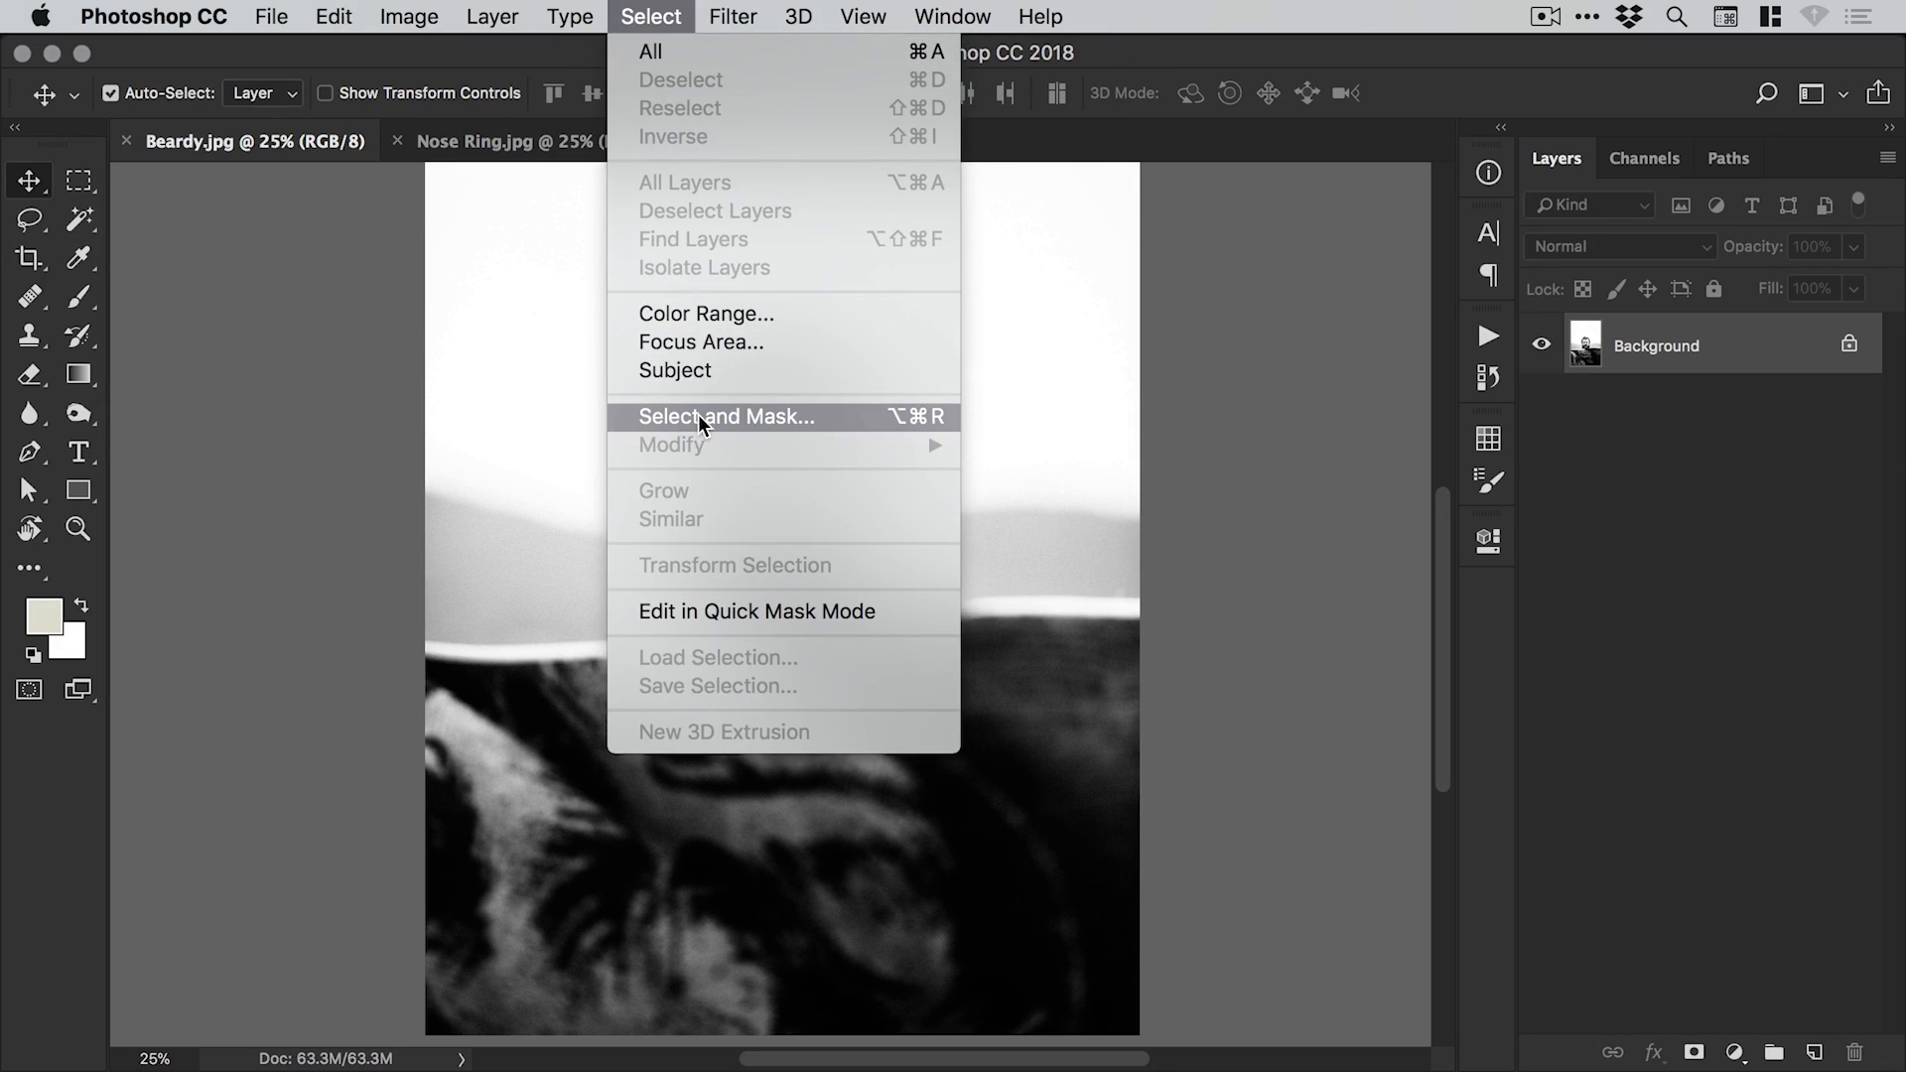
Select the bearded man with Select Subject and output a new layer with layer mask.
left_click(726, 416)
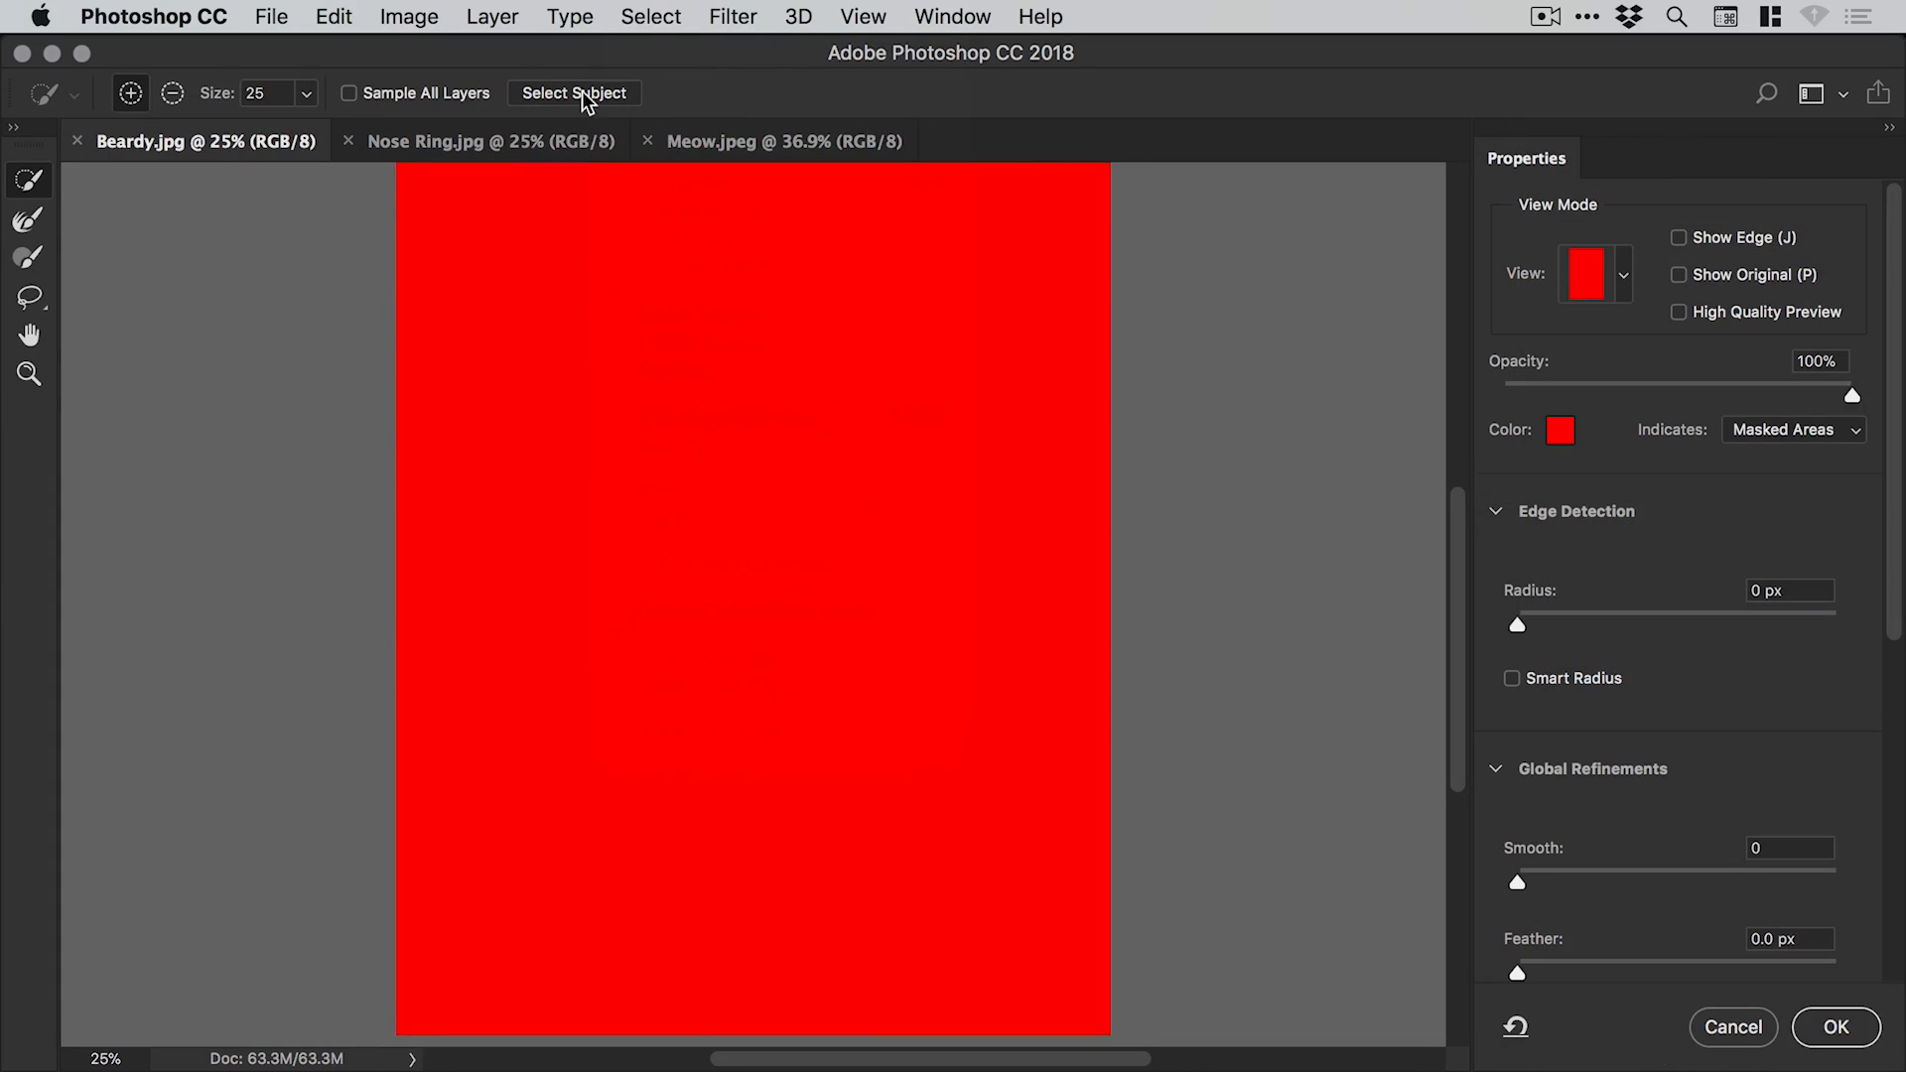
left_click(574, 92)
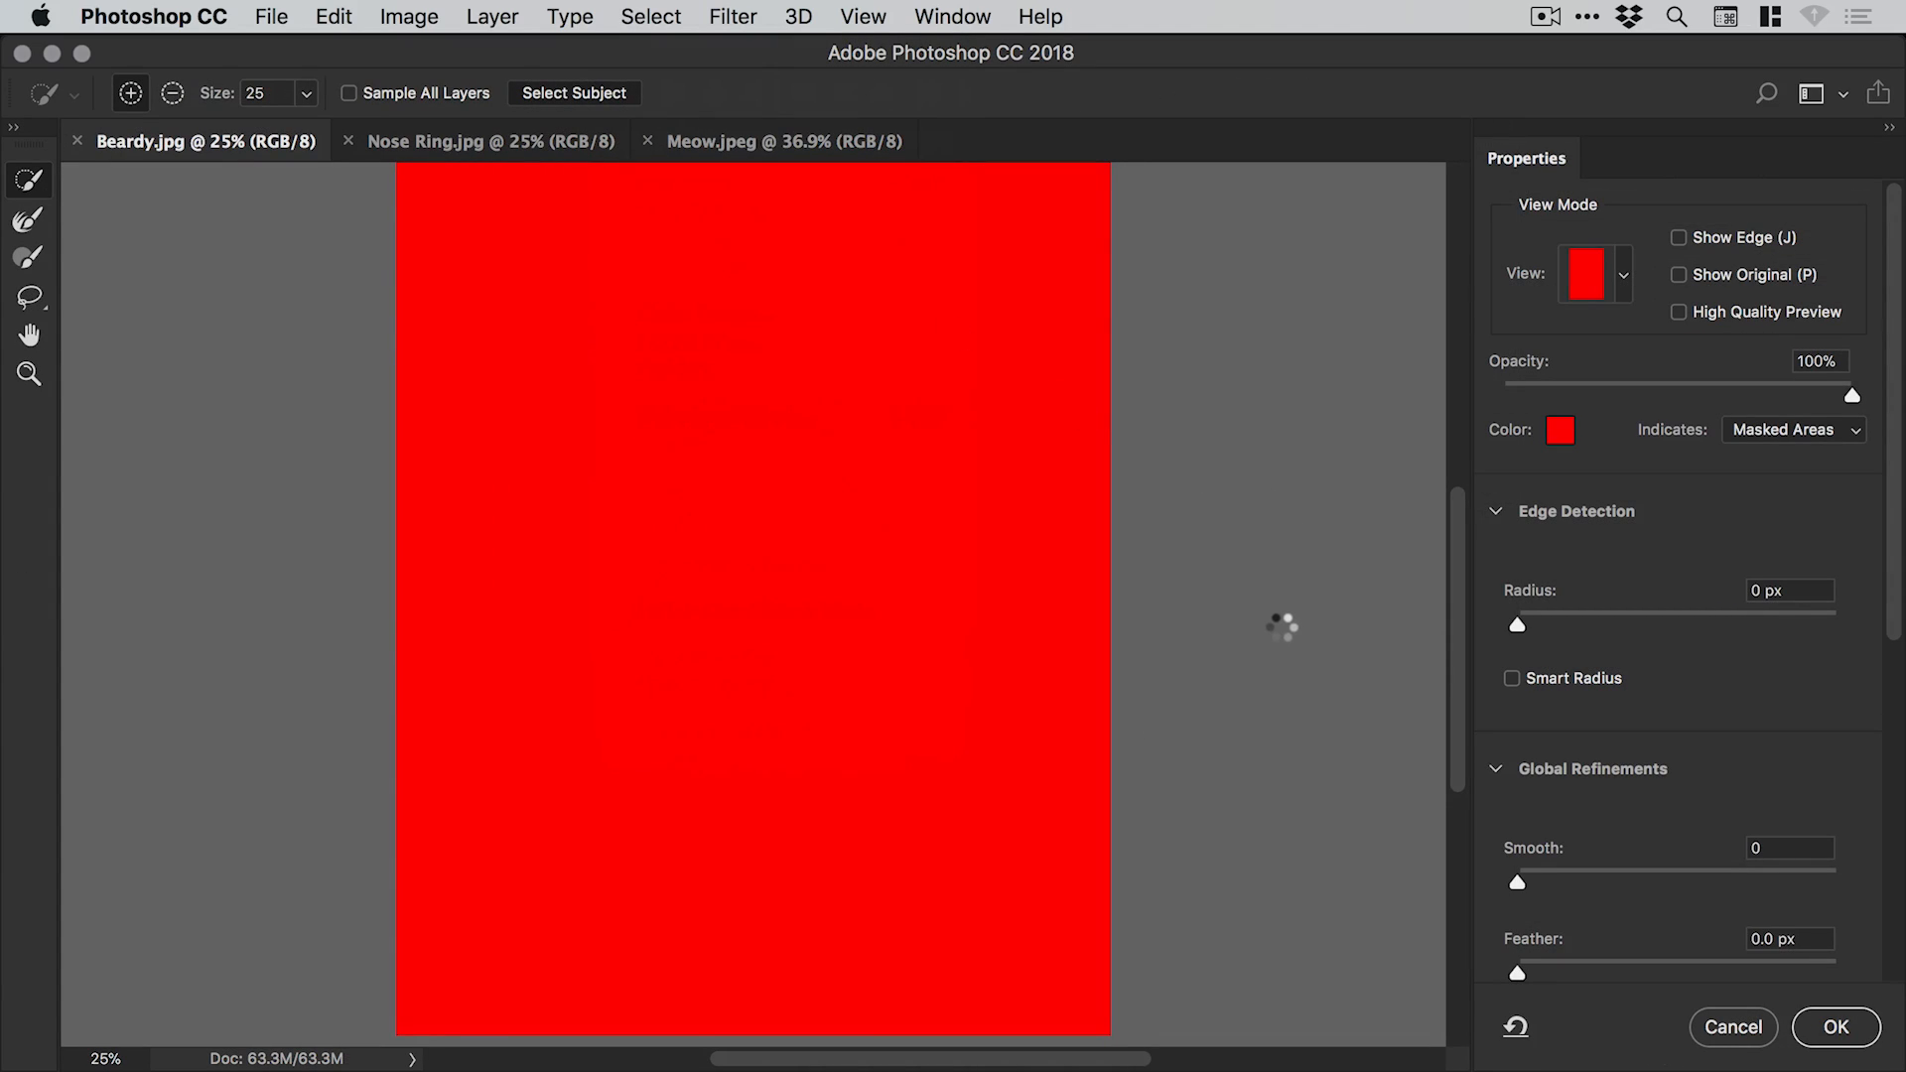
mouse_move(1277, 628)
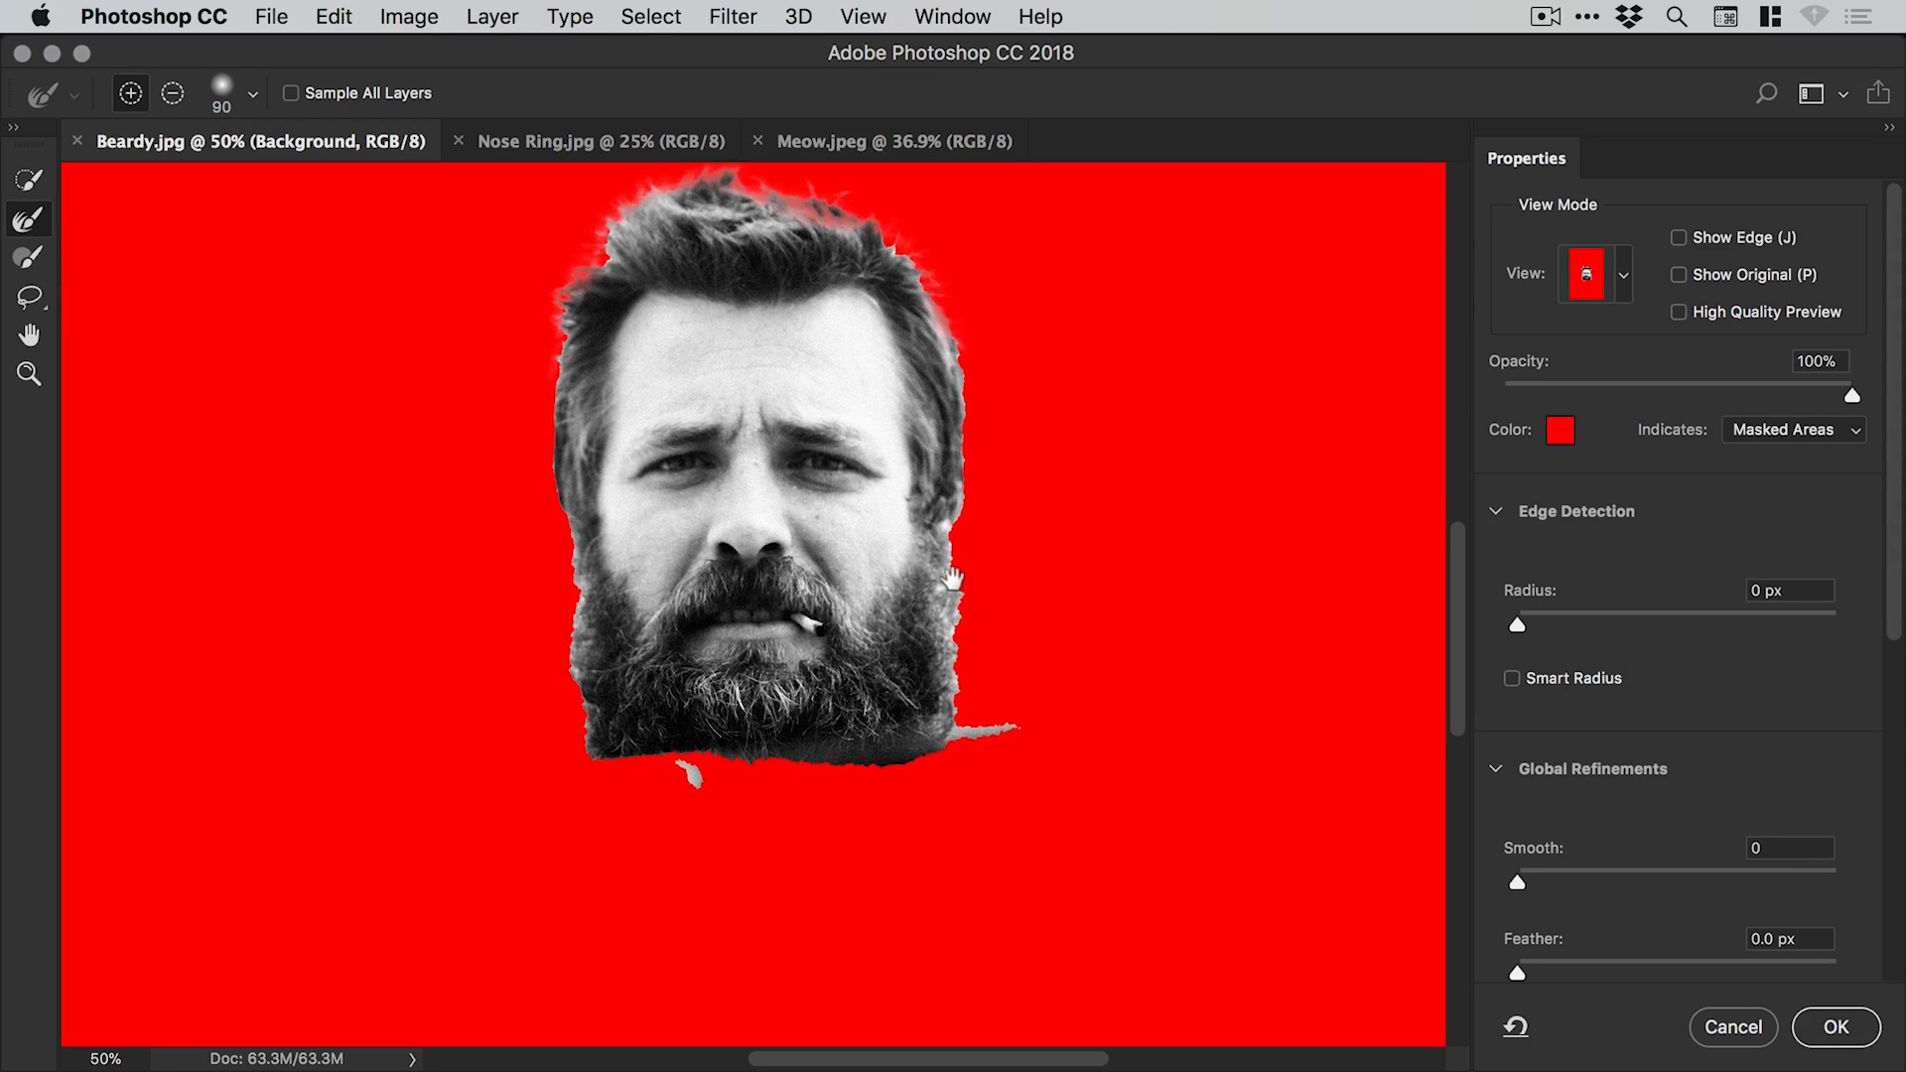
left_click(1834, 1027)
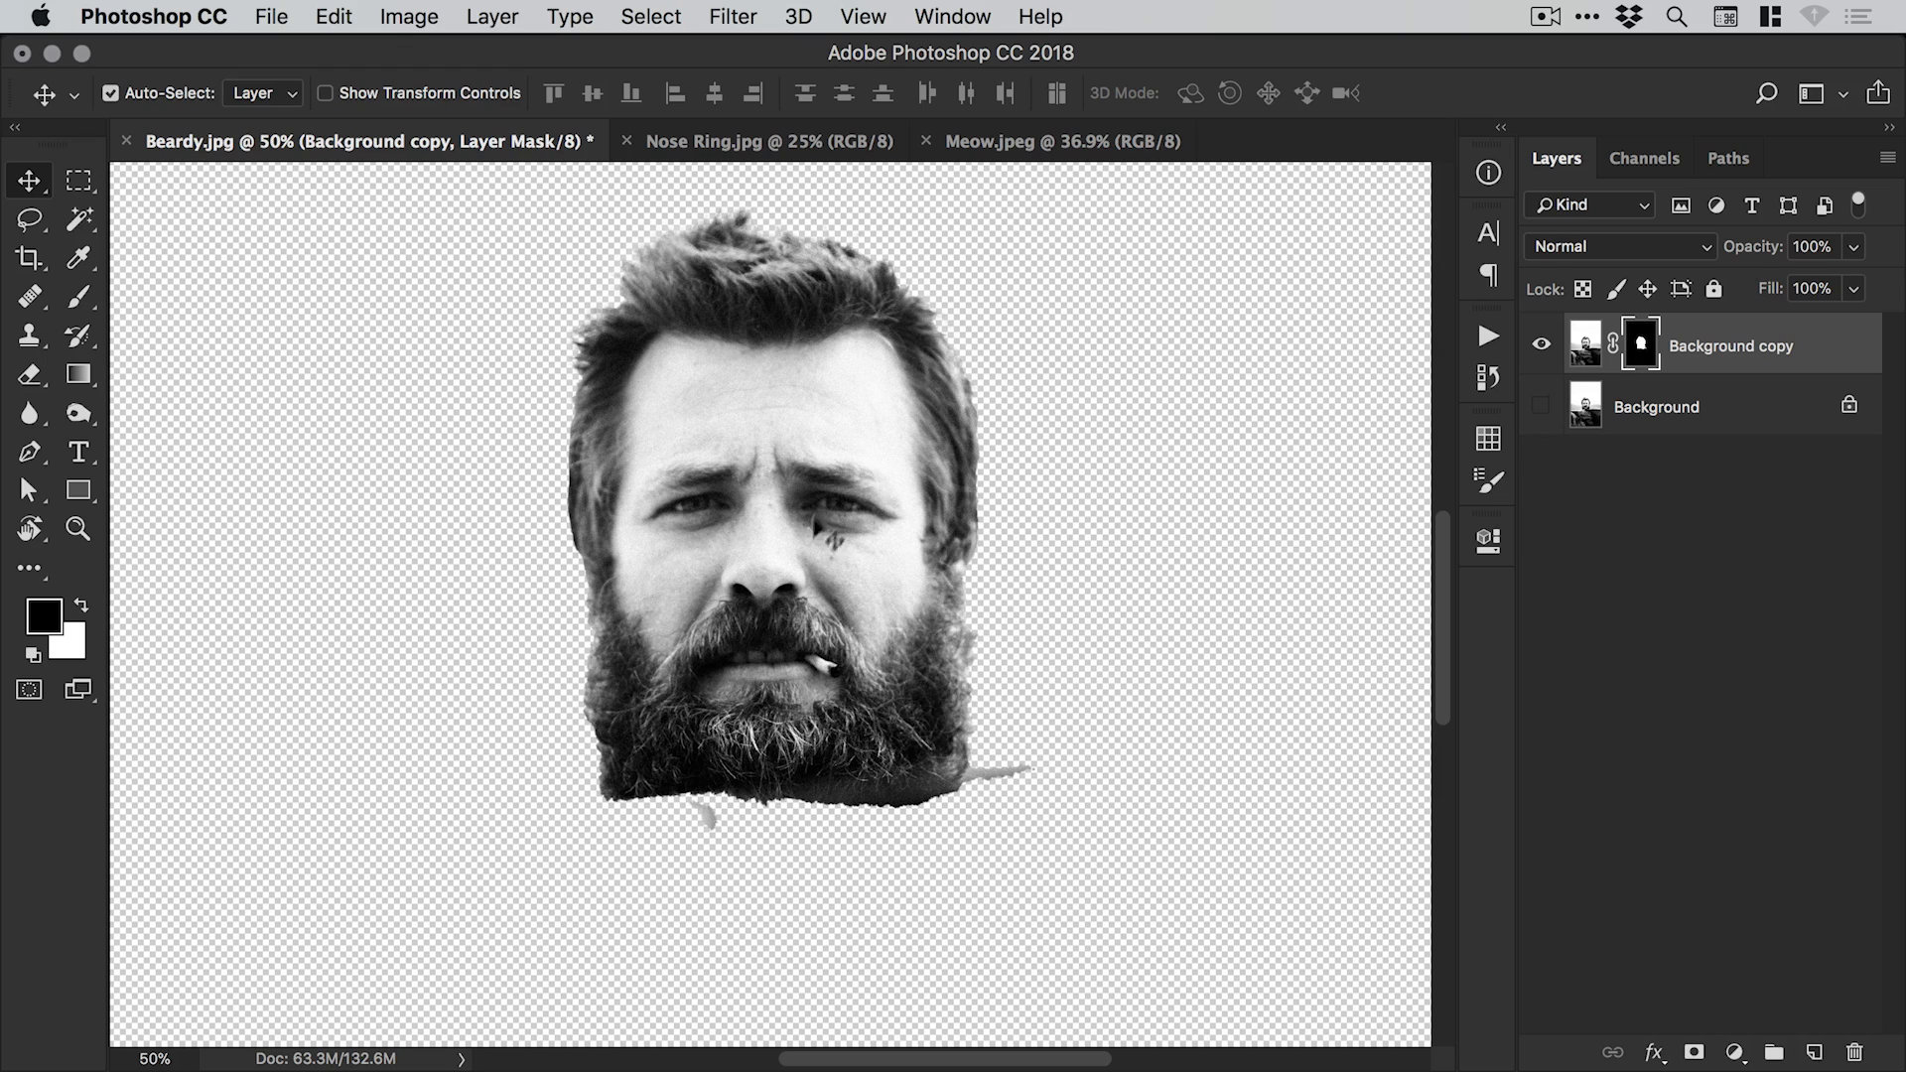
Toggle the Beardy cutout and background layers to compare, then close Beardy.jpg without saving.
left_click(1542, 405)
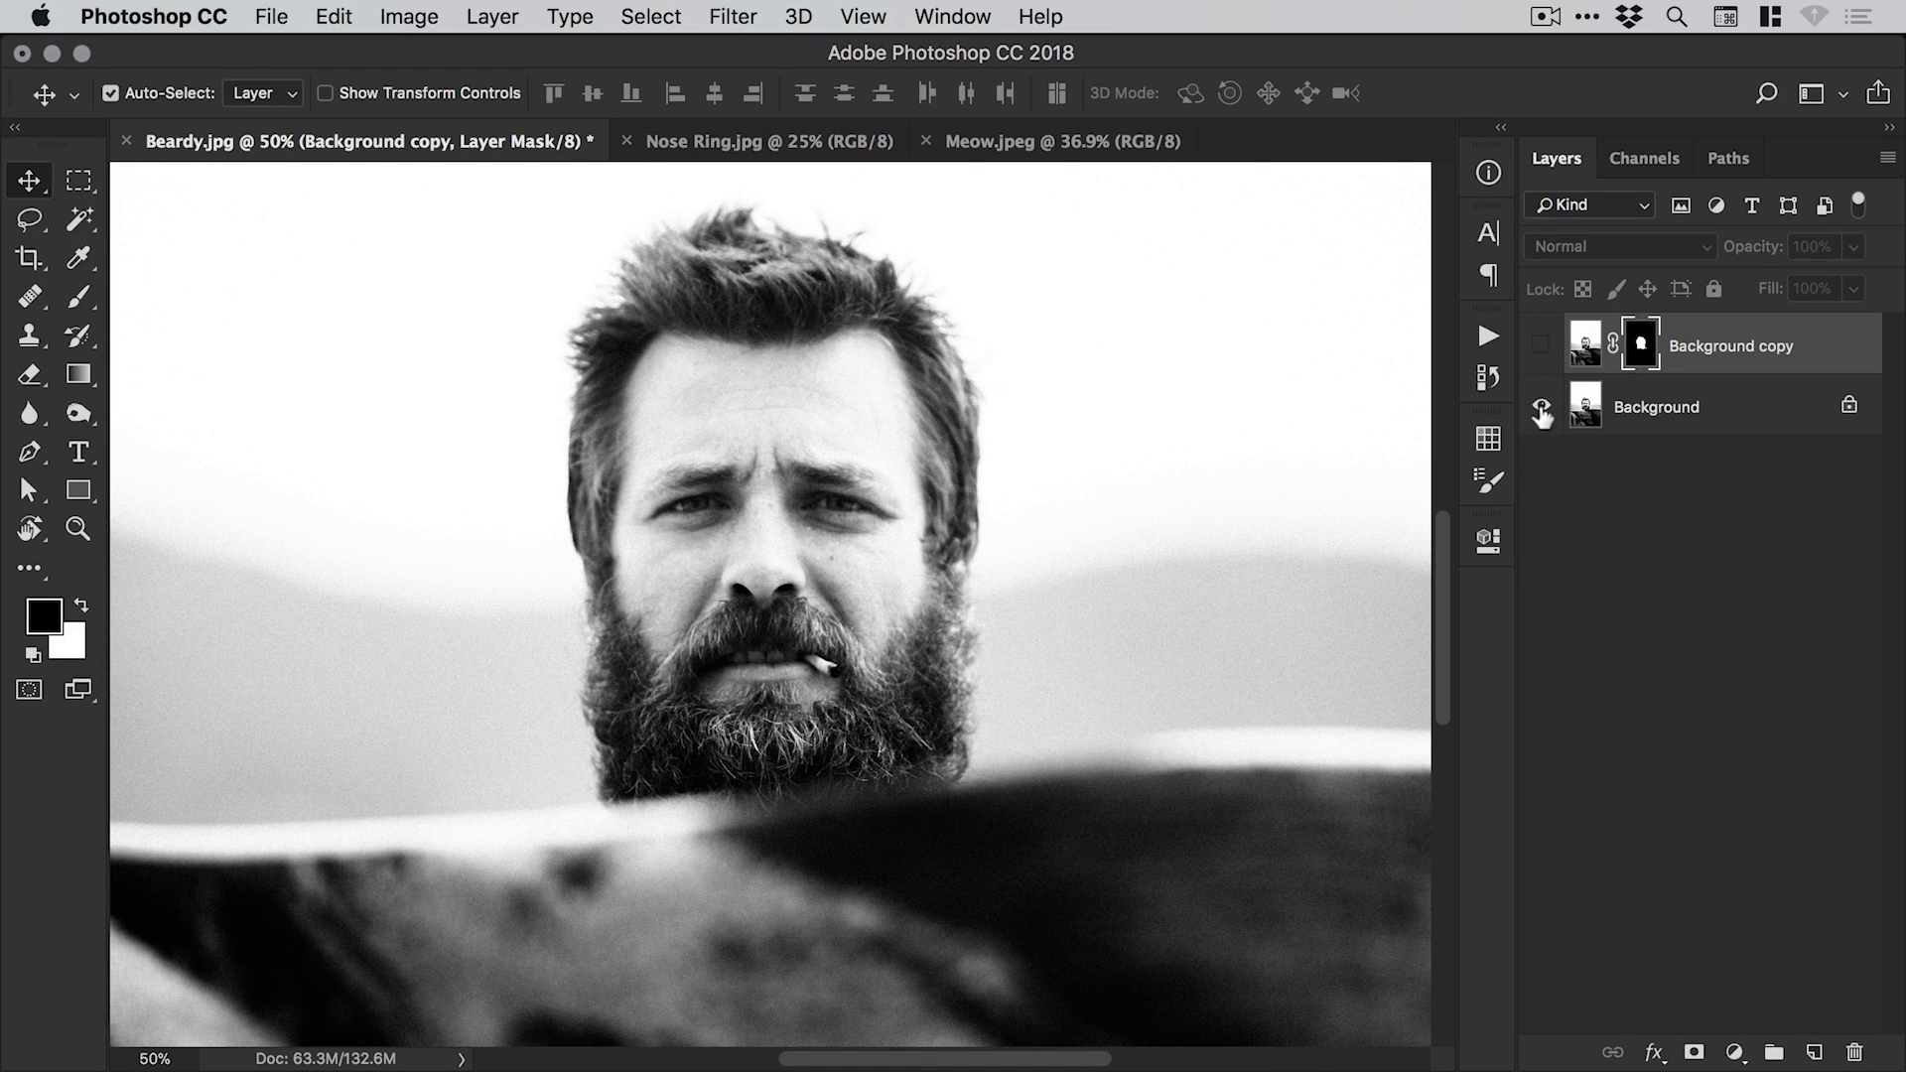
left_click(1540, 412)
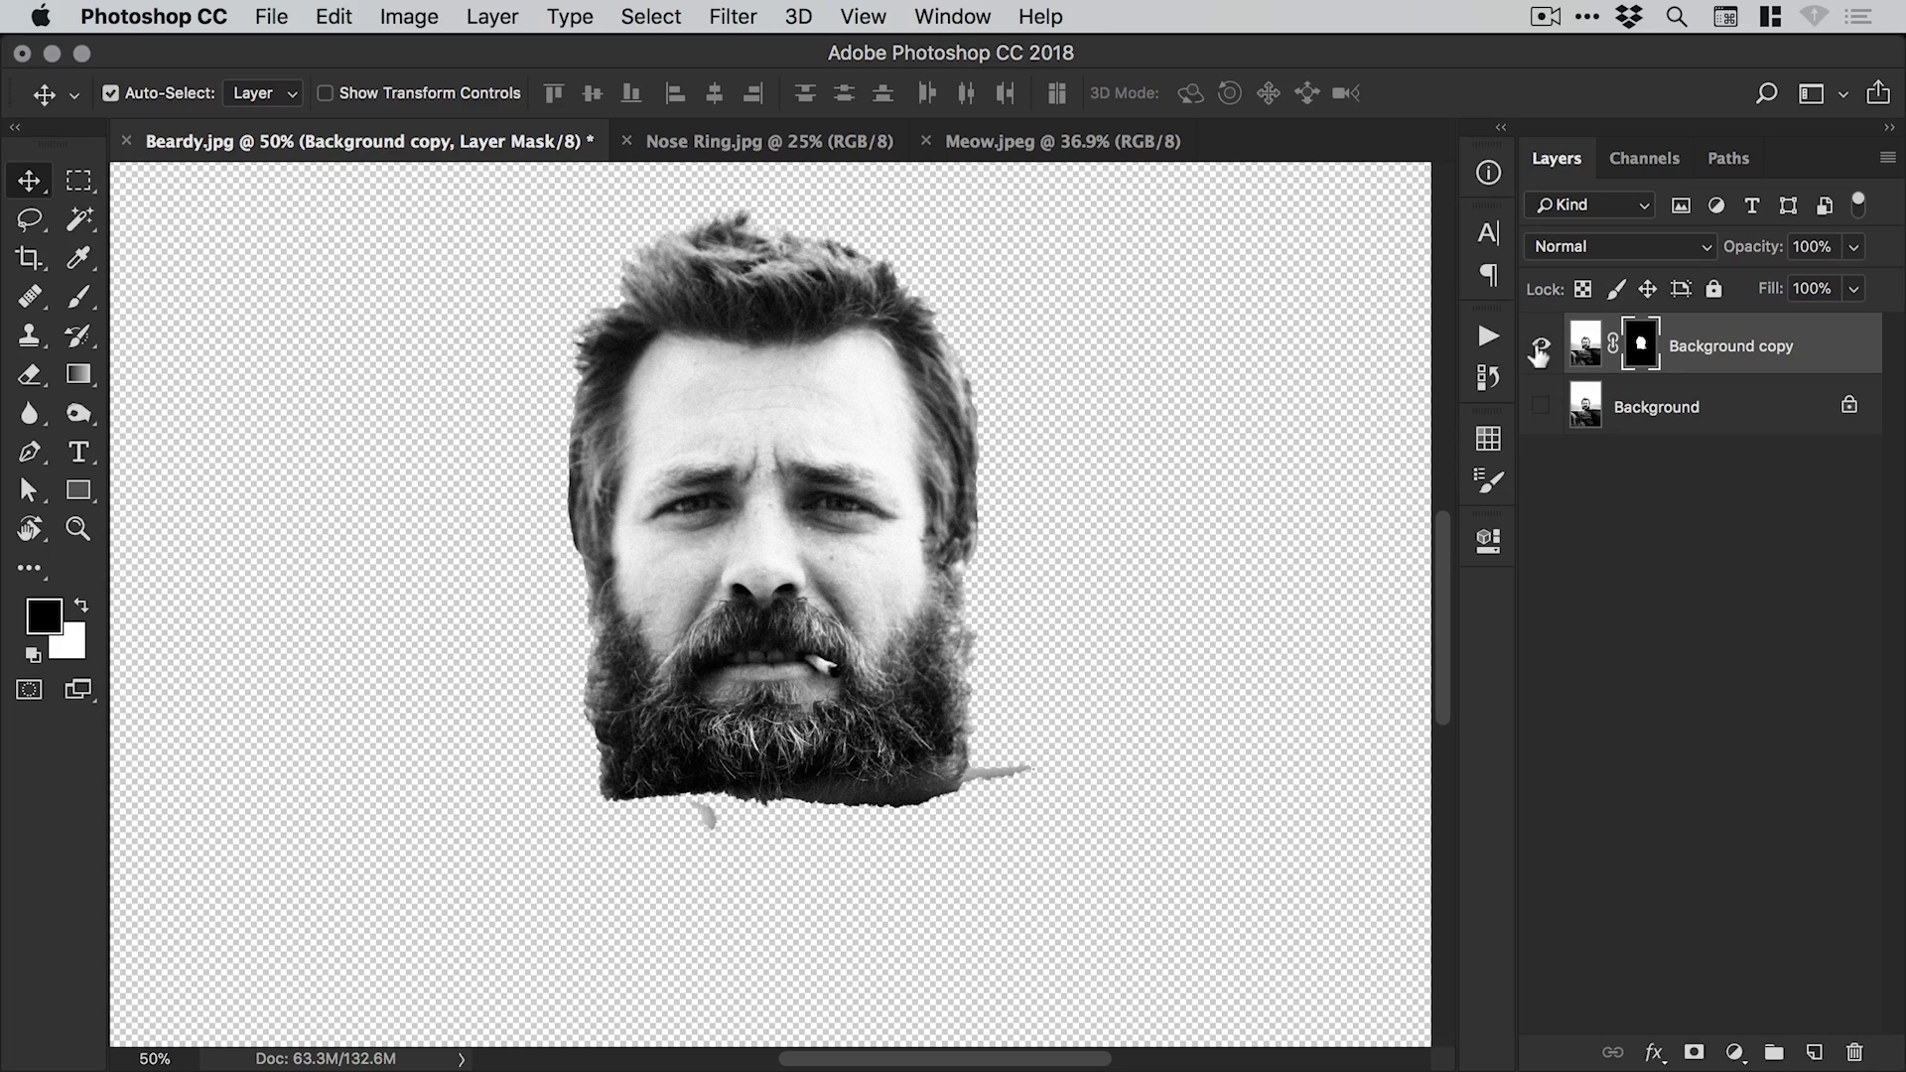
left_click(126, 141)
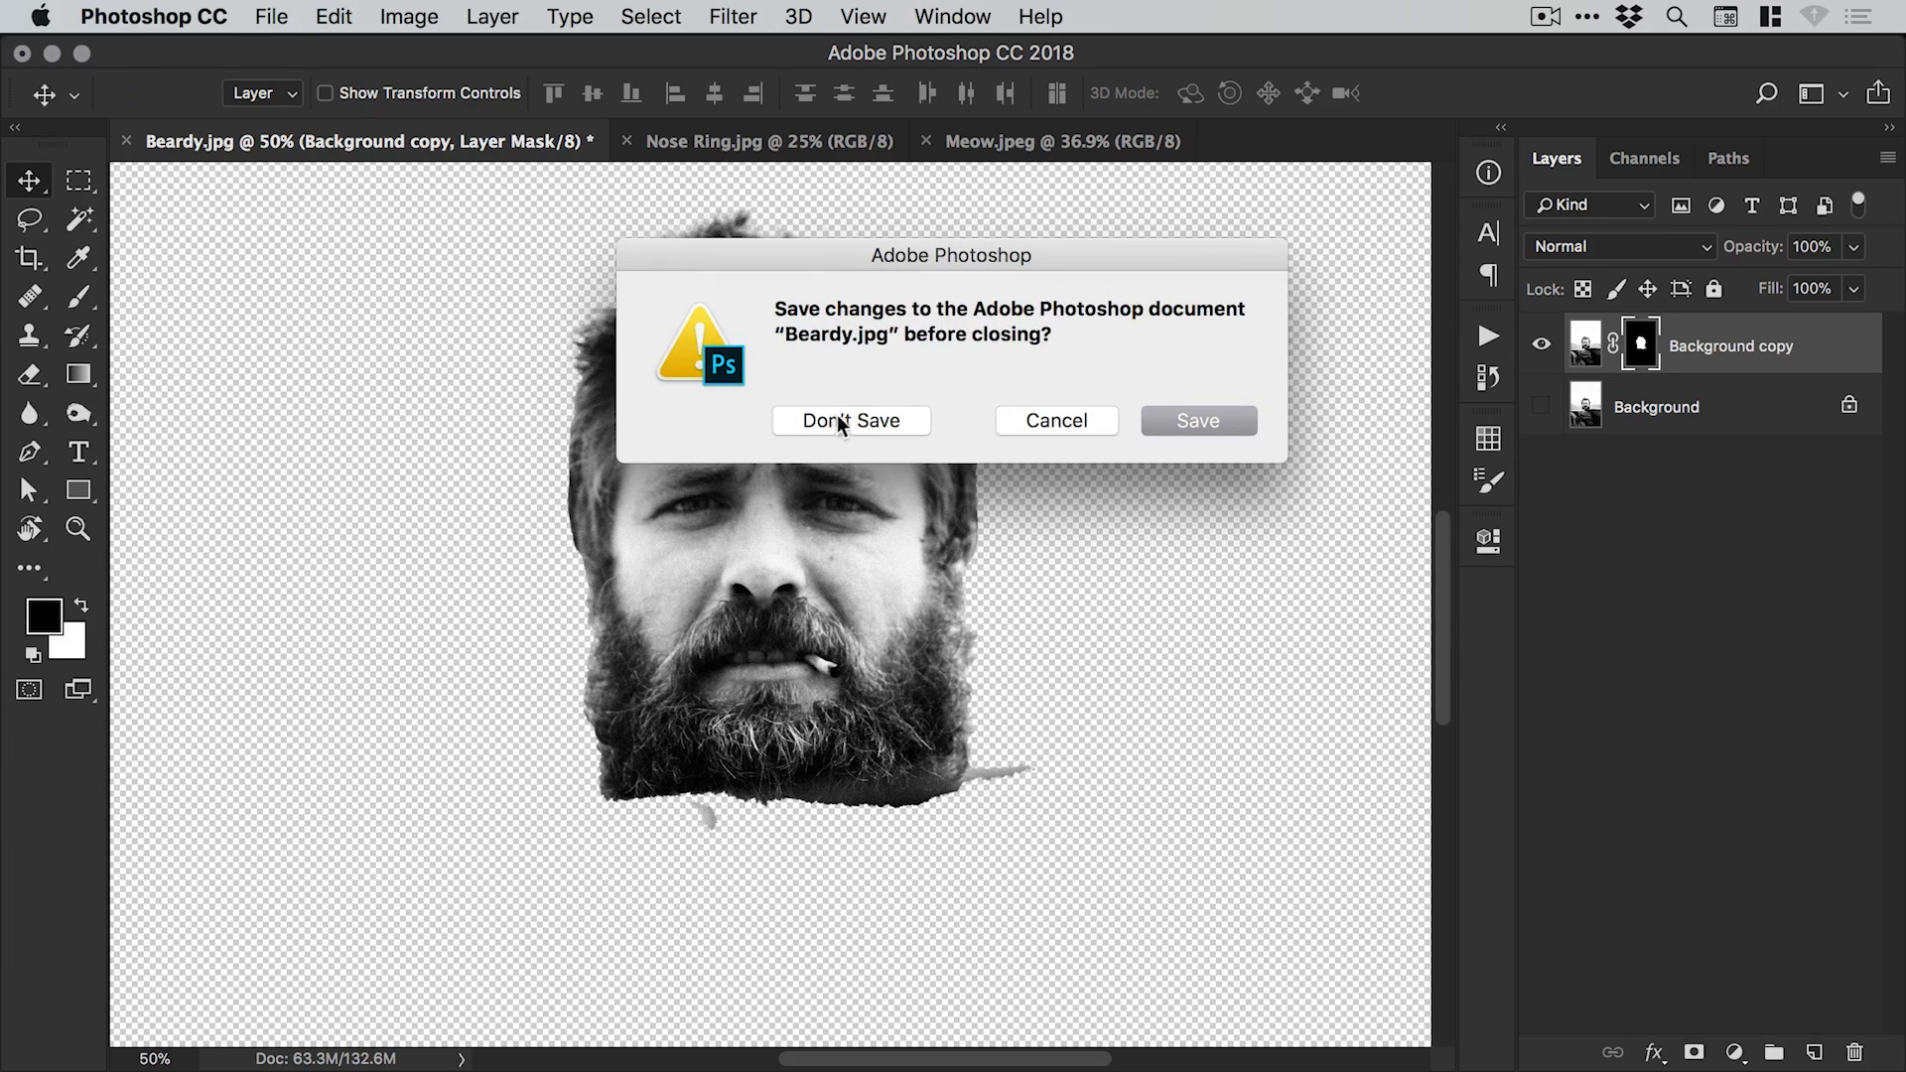
left_click(851, 421)
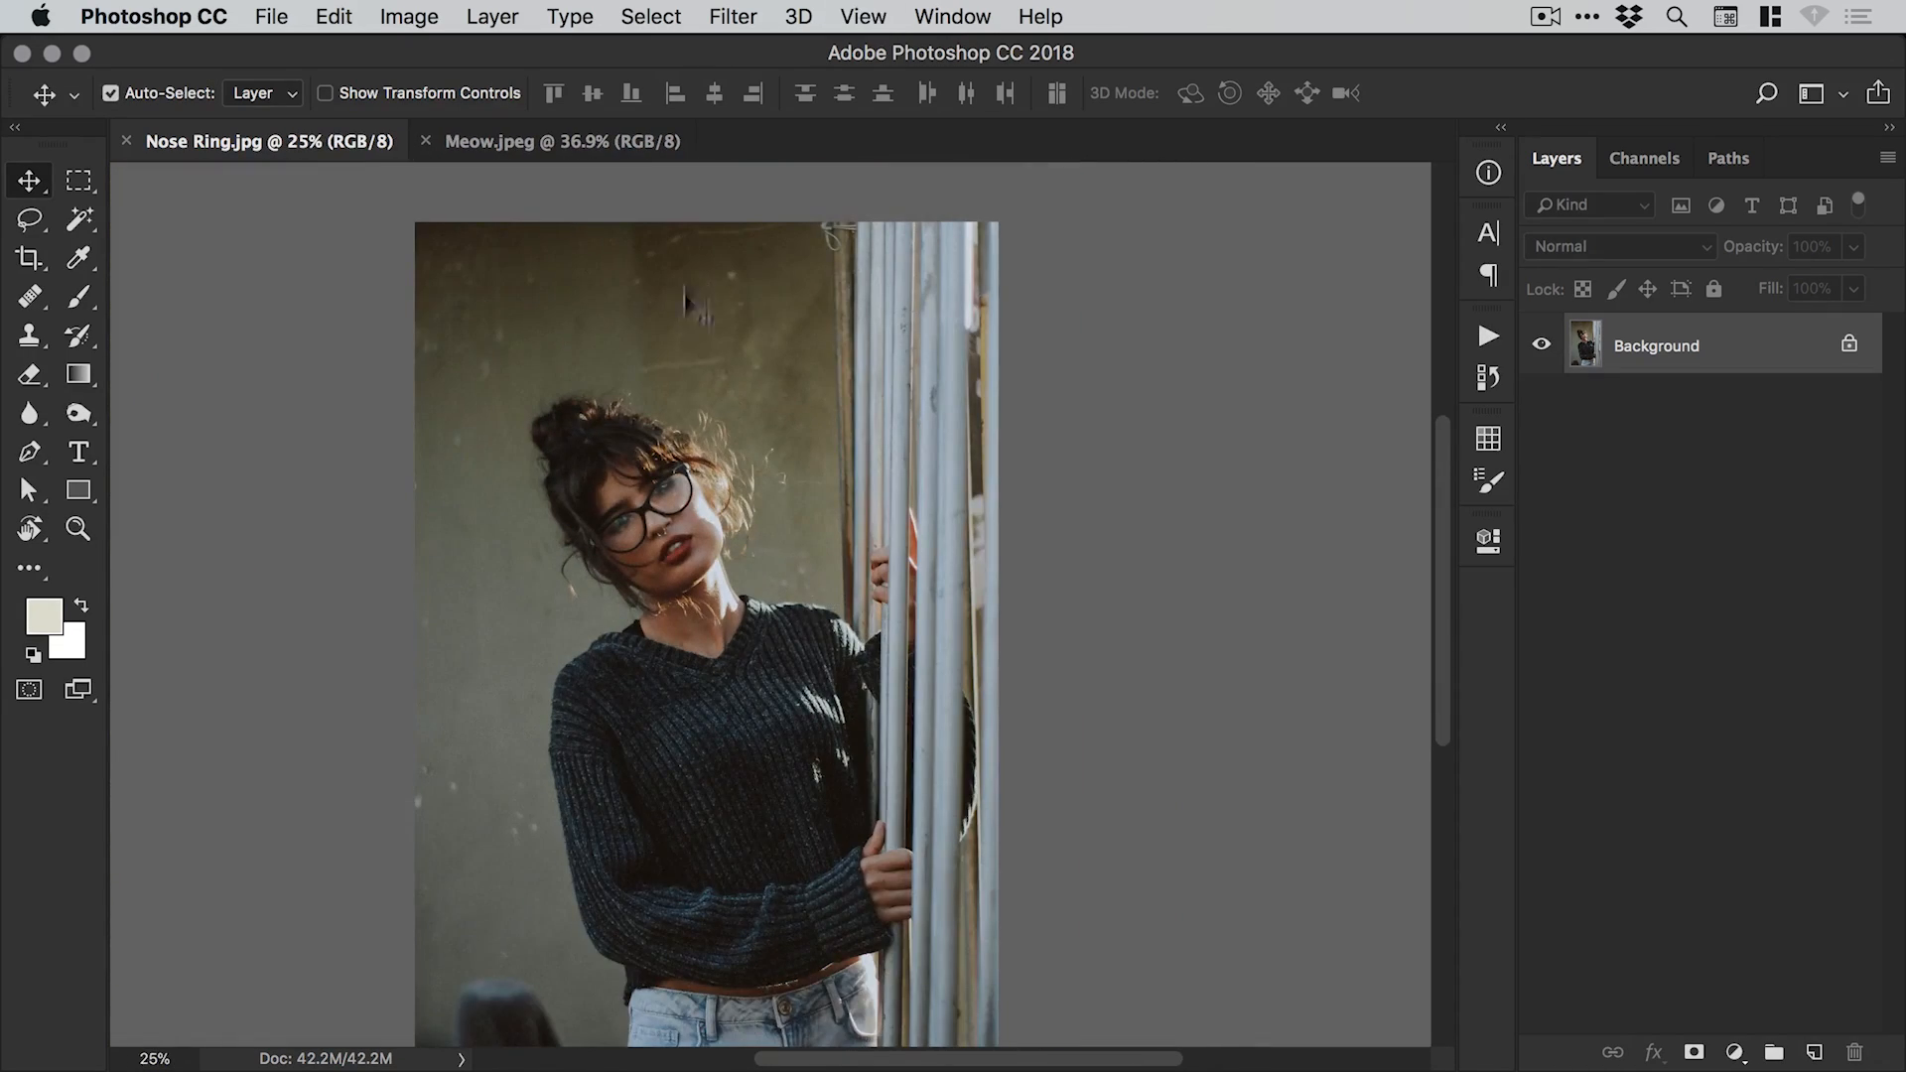
Open Select and Mask on the Nose Ring photo and run Select Subject.
left_click(652, 16)
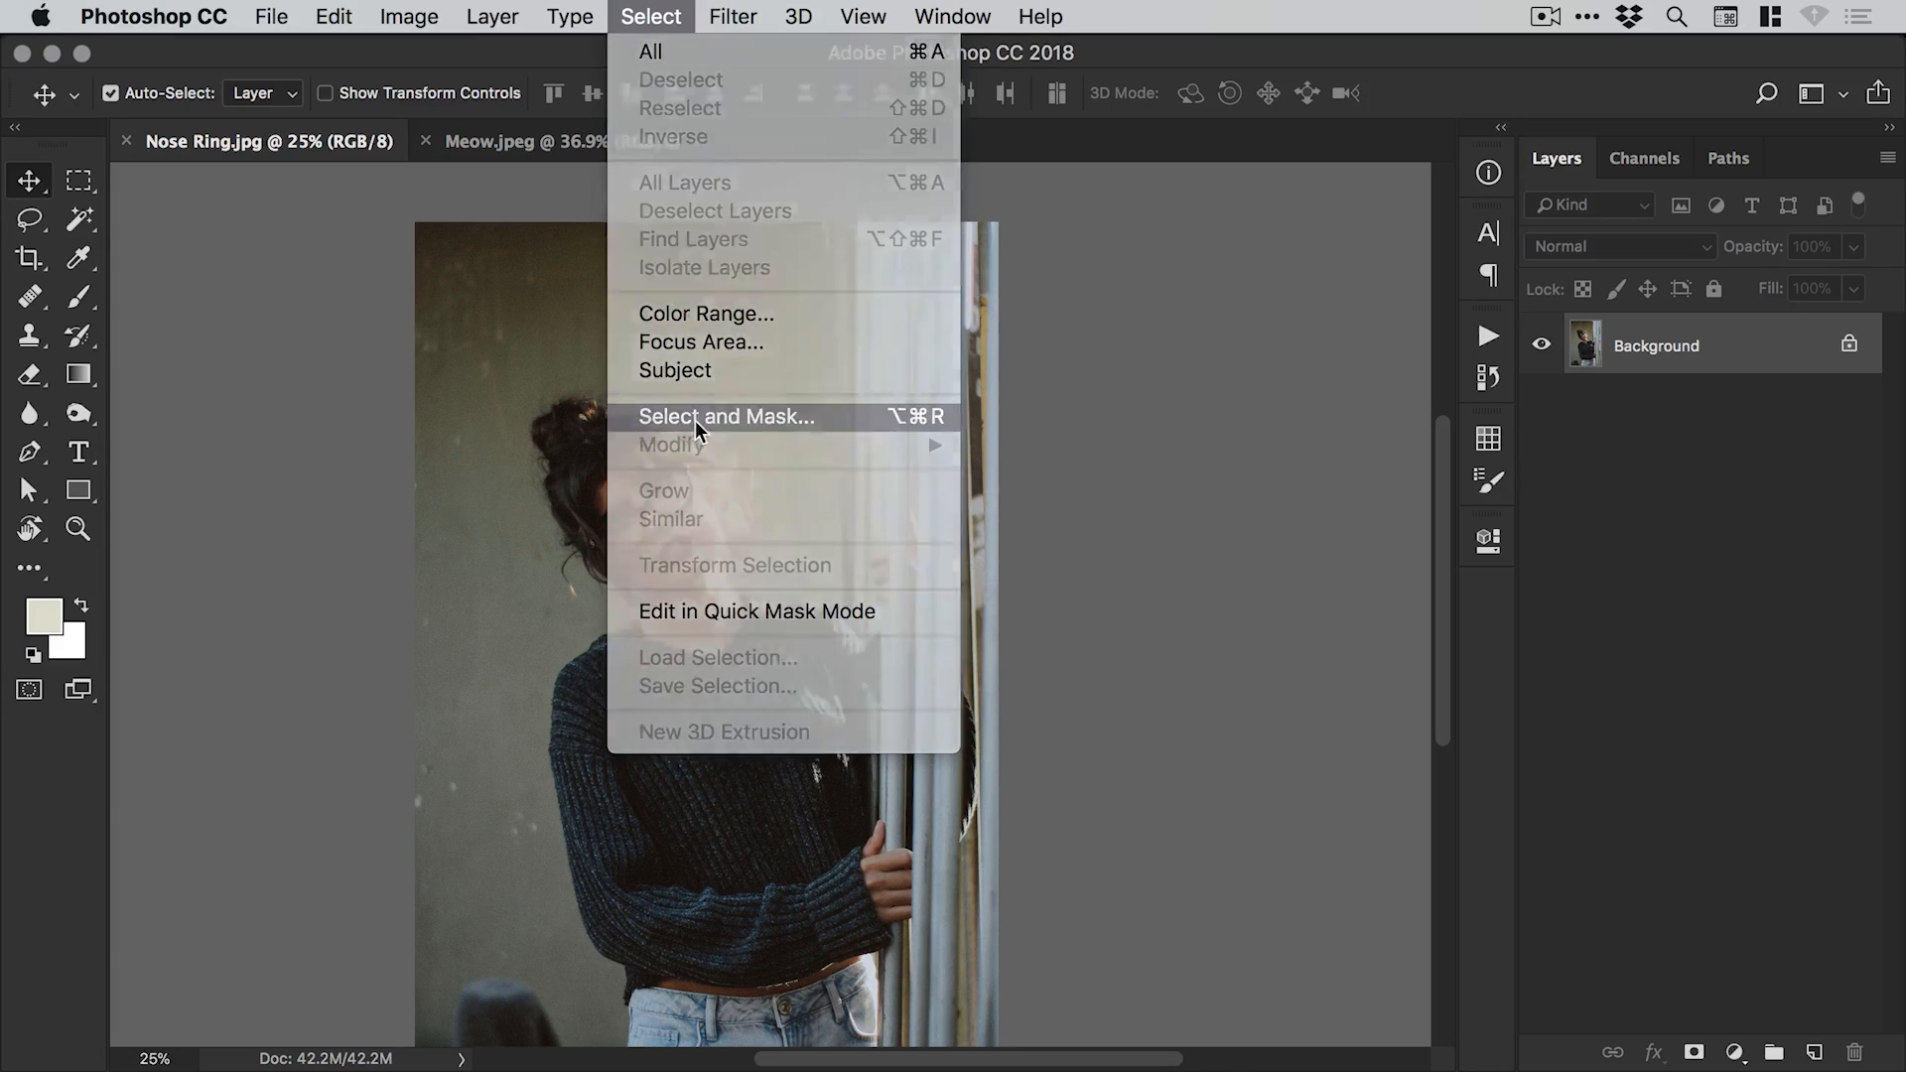
left_click(727, 416)
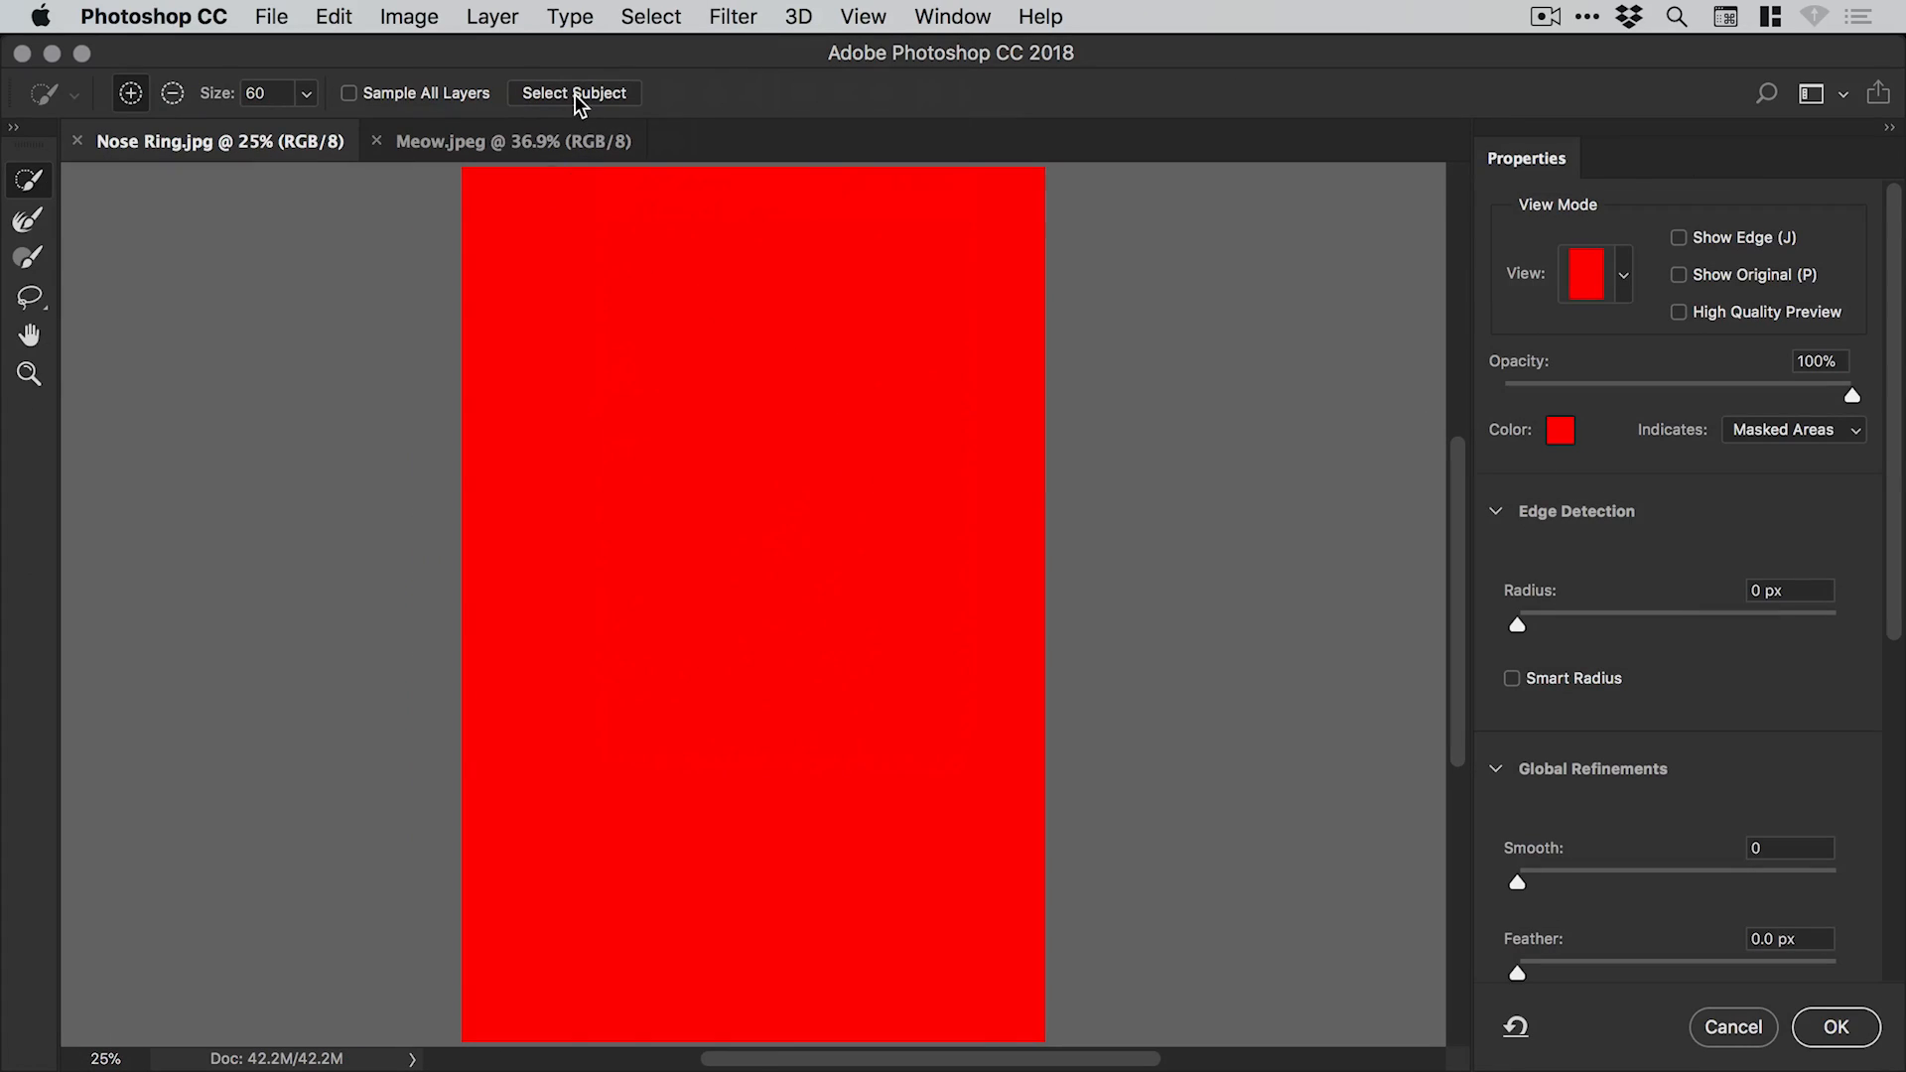
left_click(574, 92)
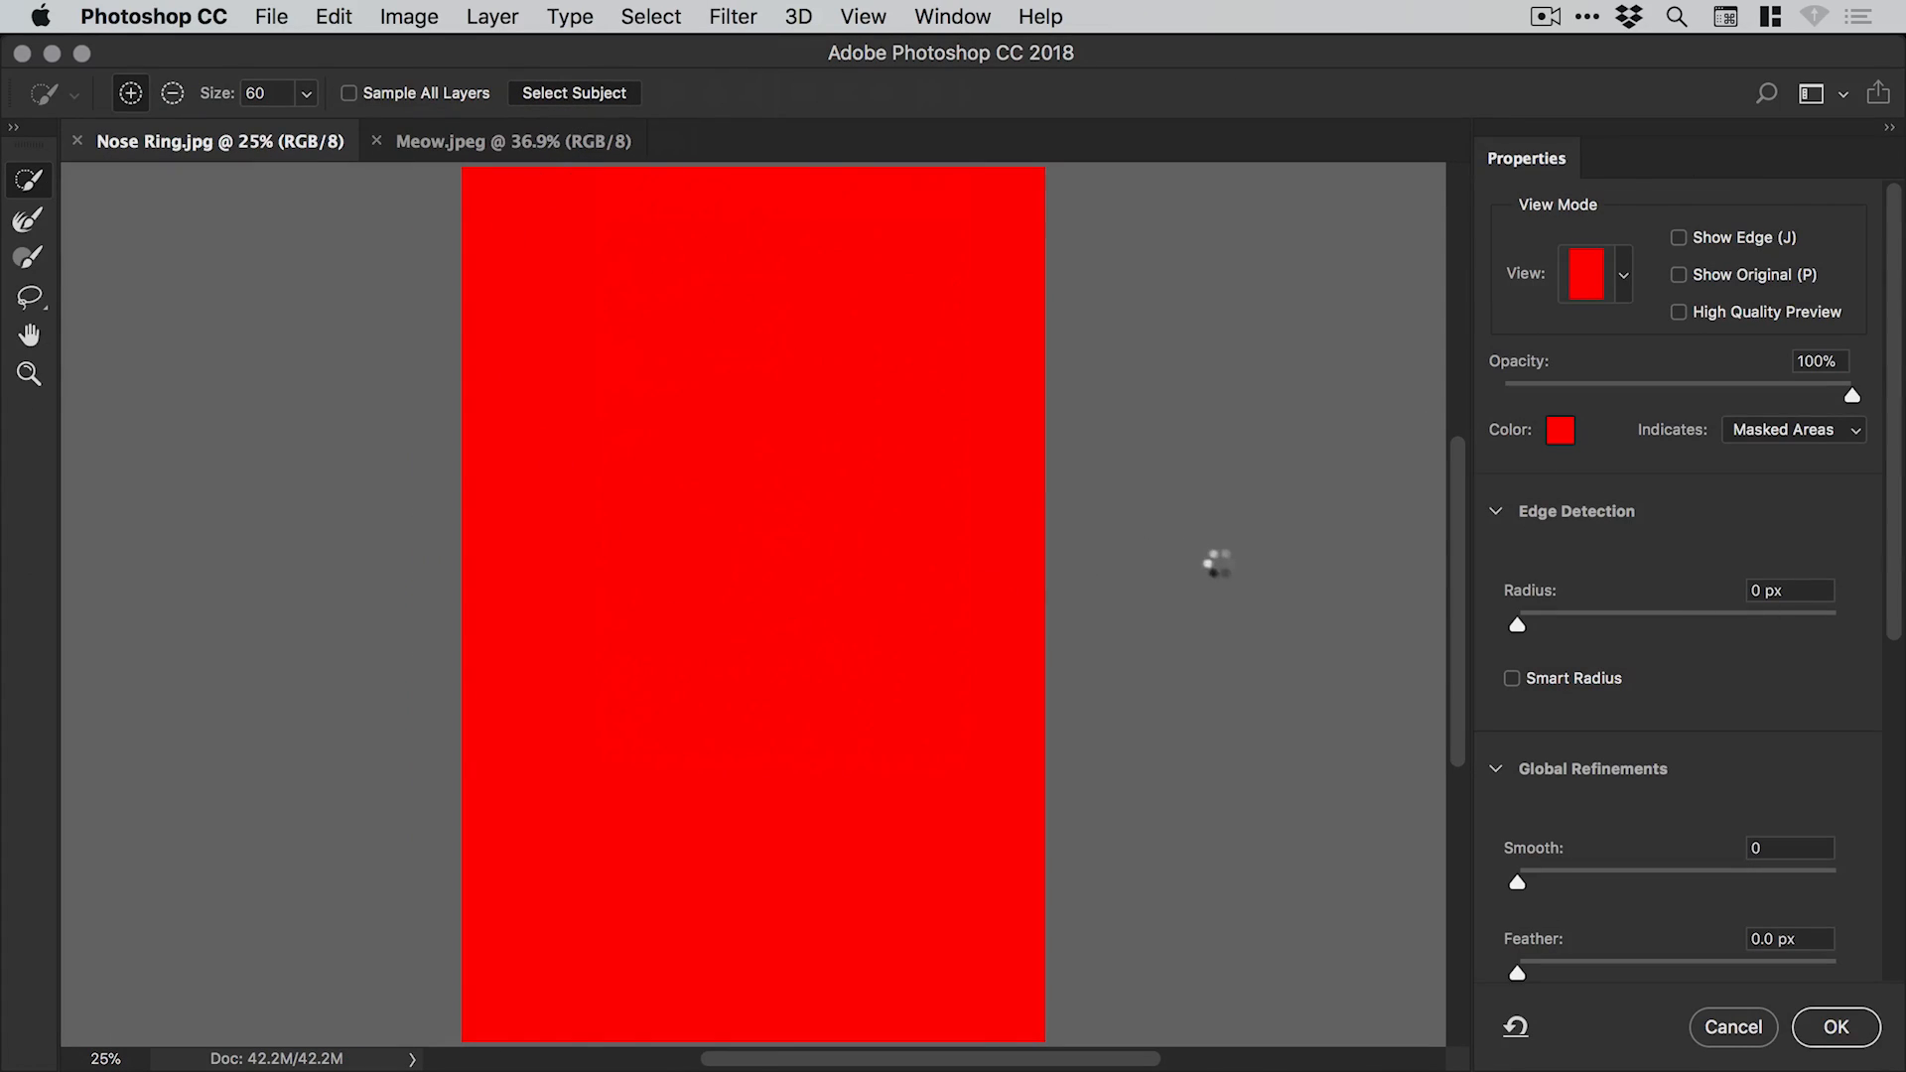
mouse_move(1246, 599)
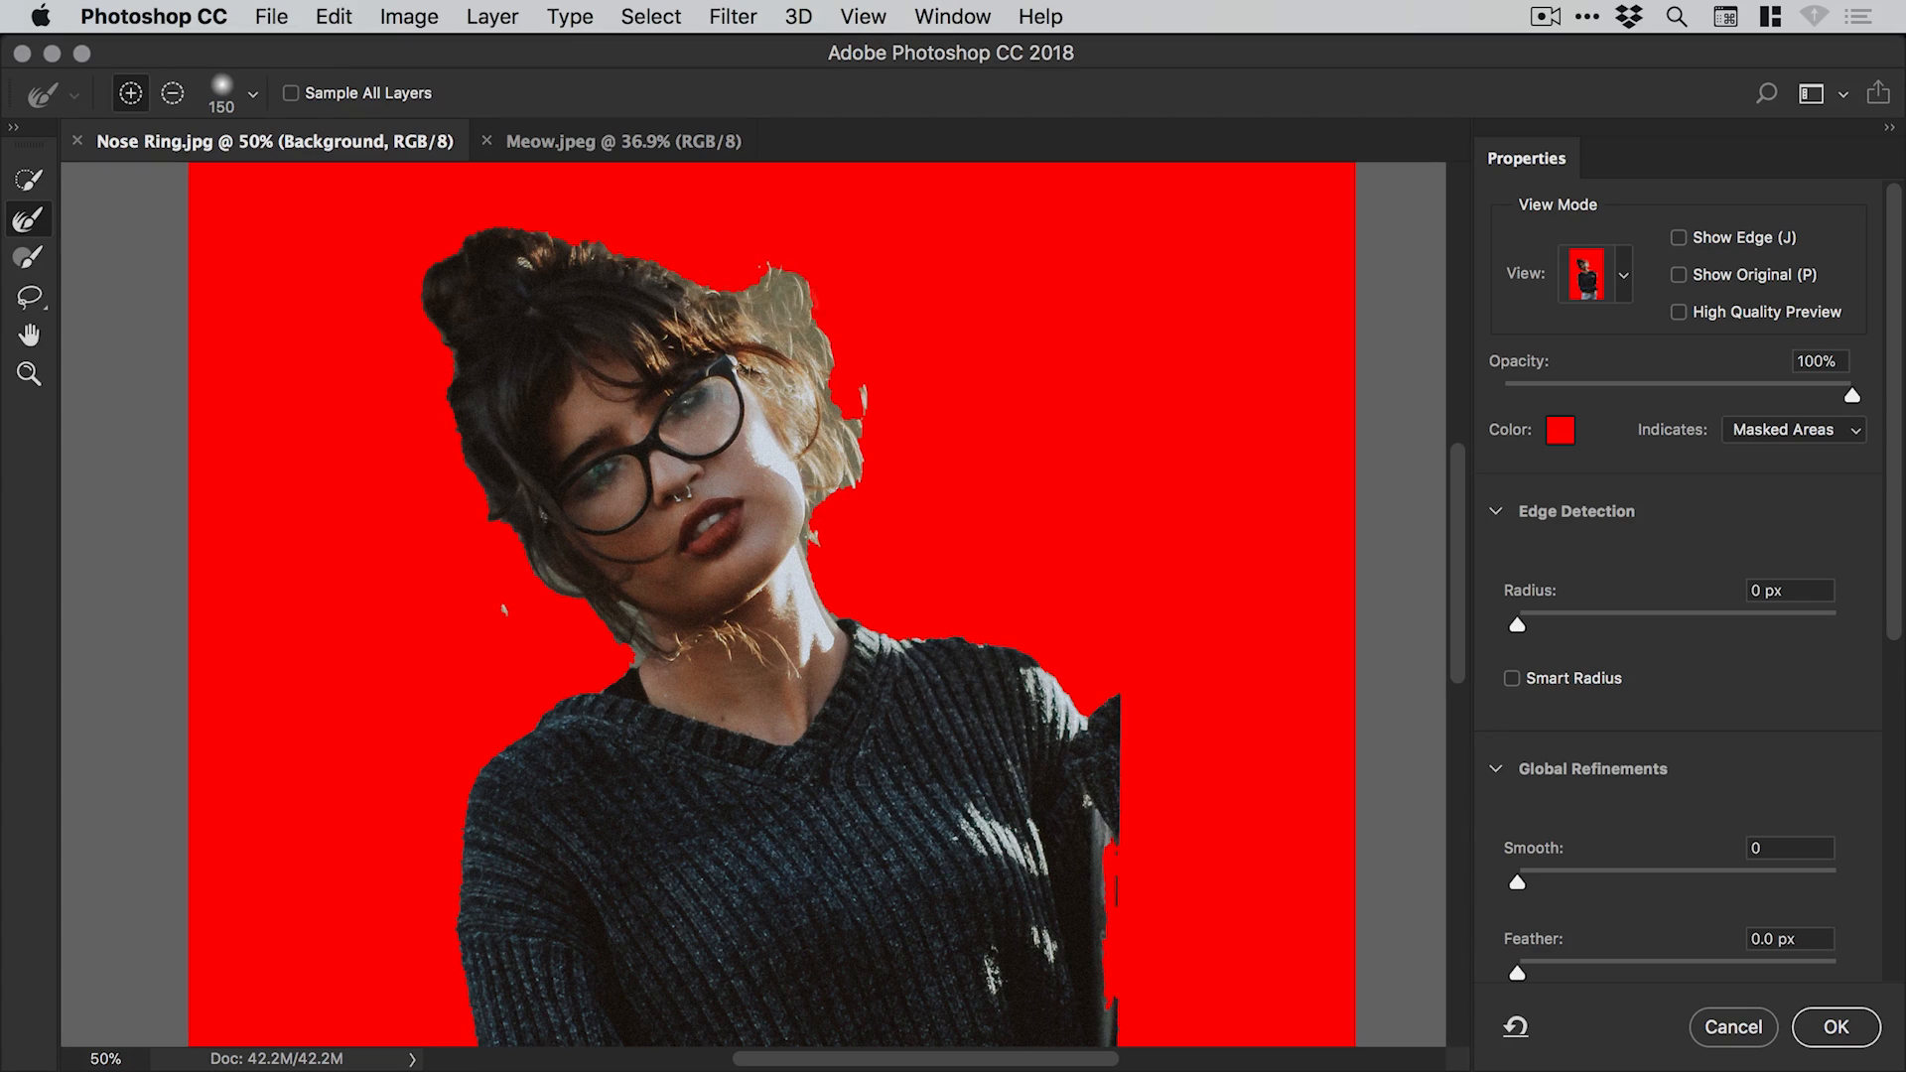
Refine the selection edges around the woman's hair and sweater.
left_click(28, 374)
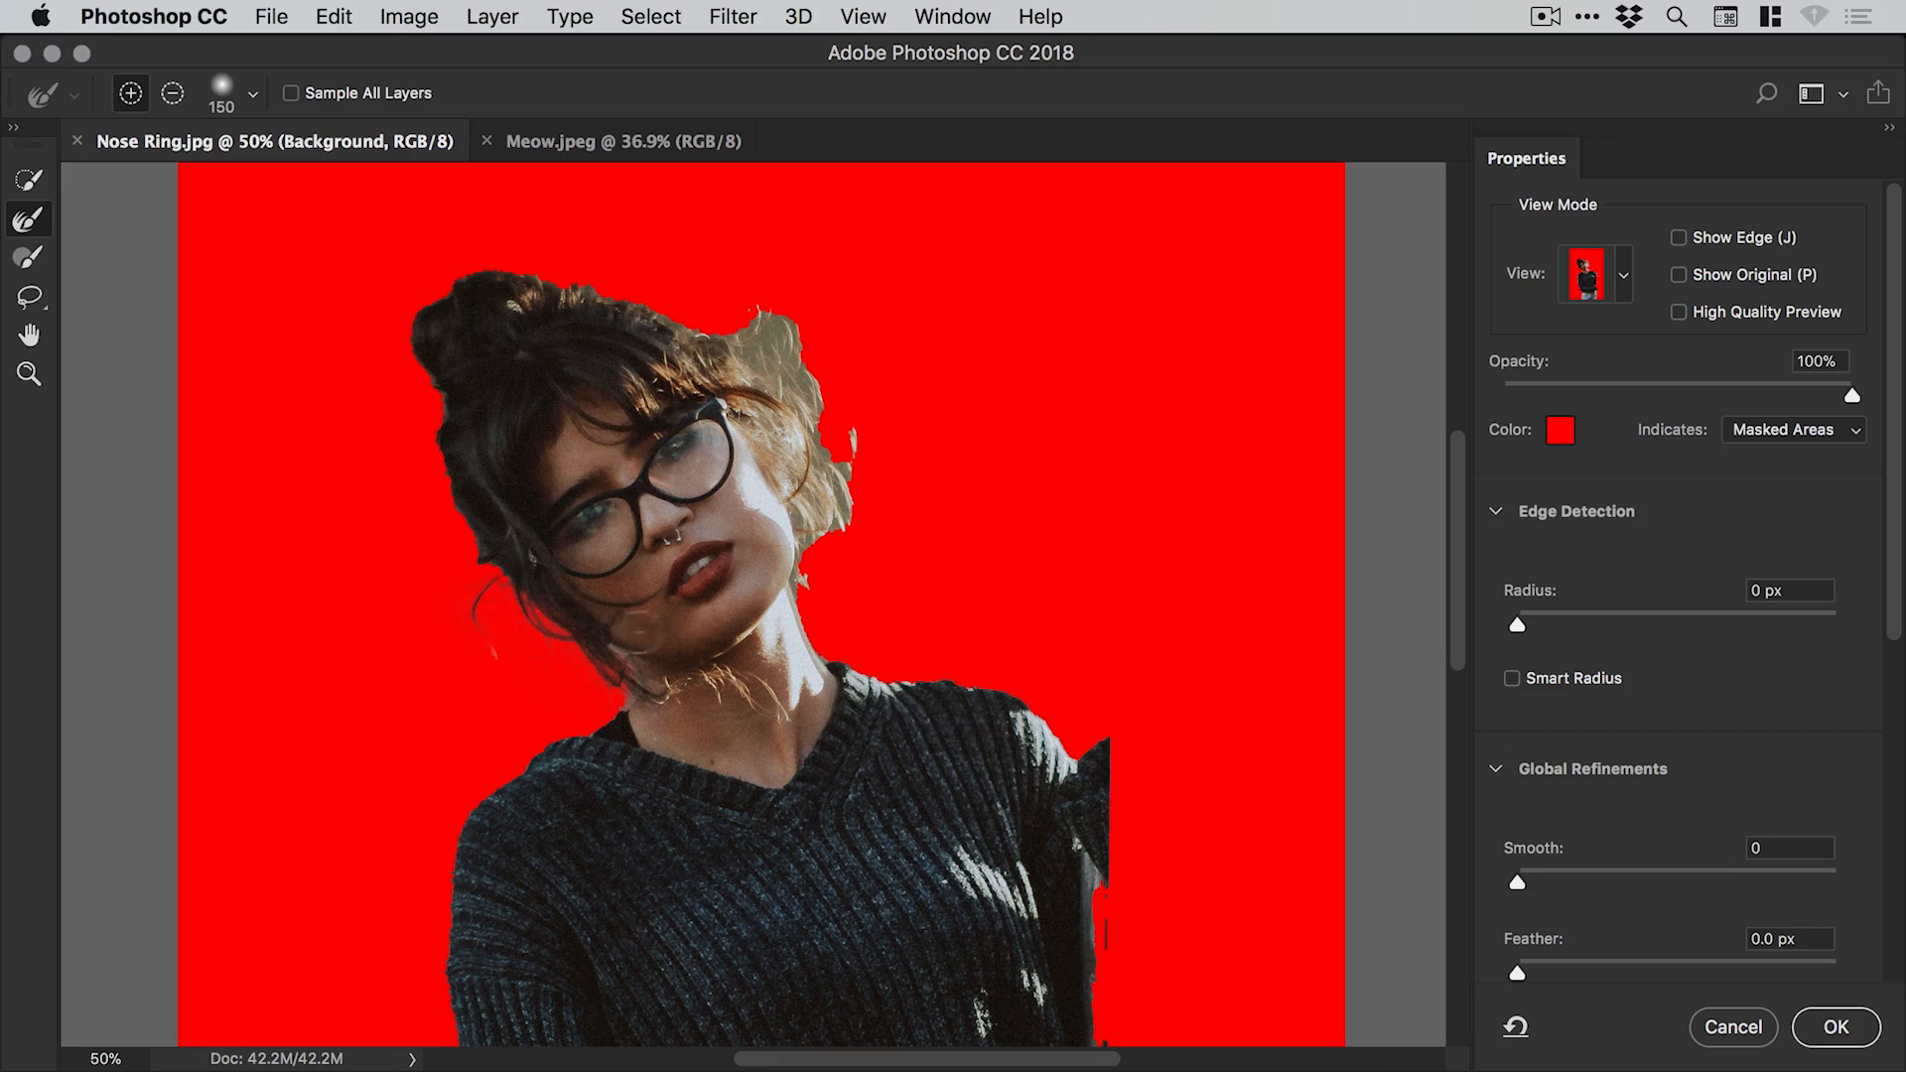
scroll("down", 3)
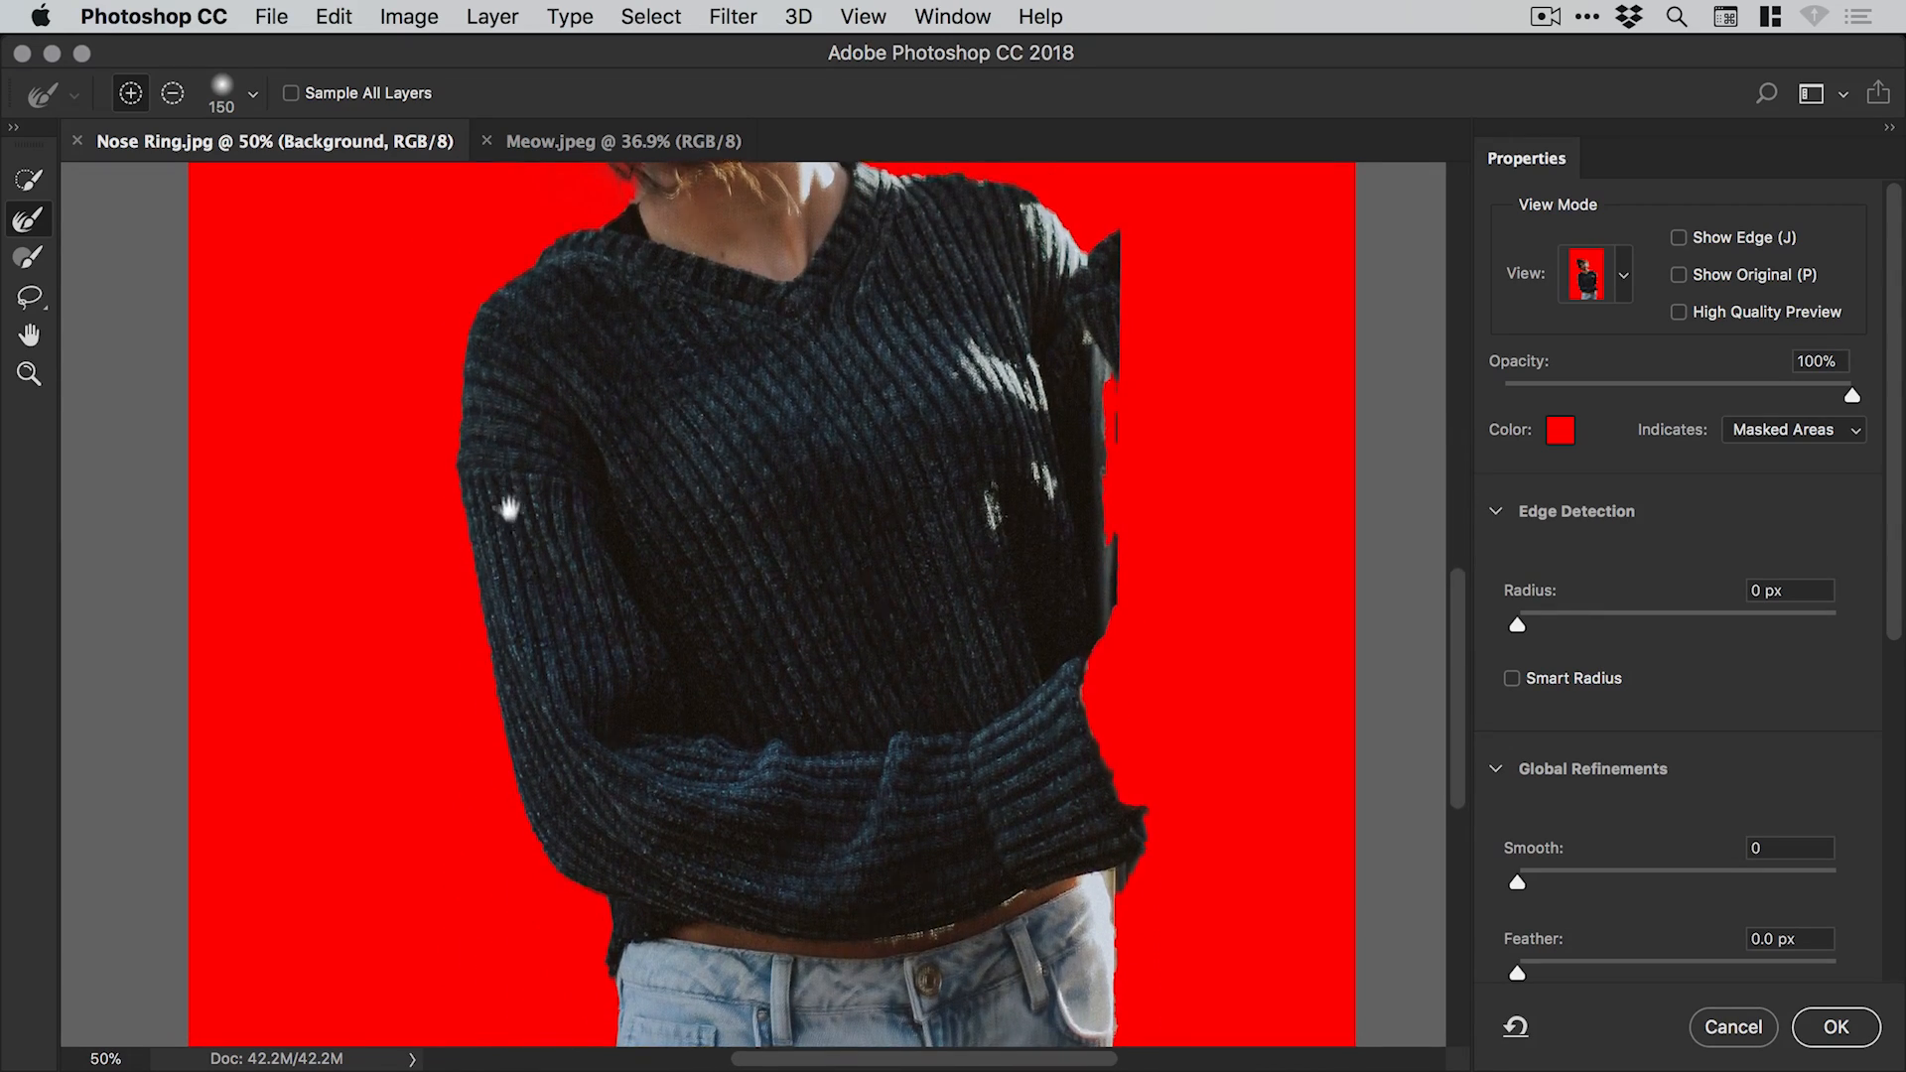
left_click(27, 374)
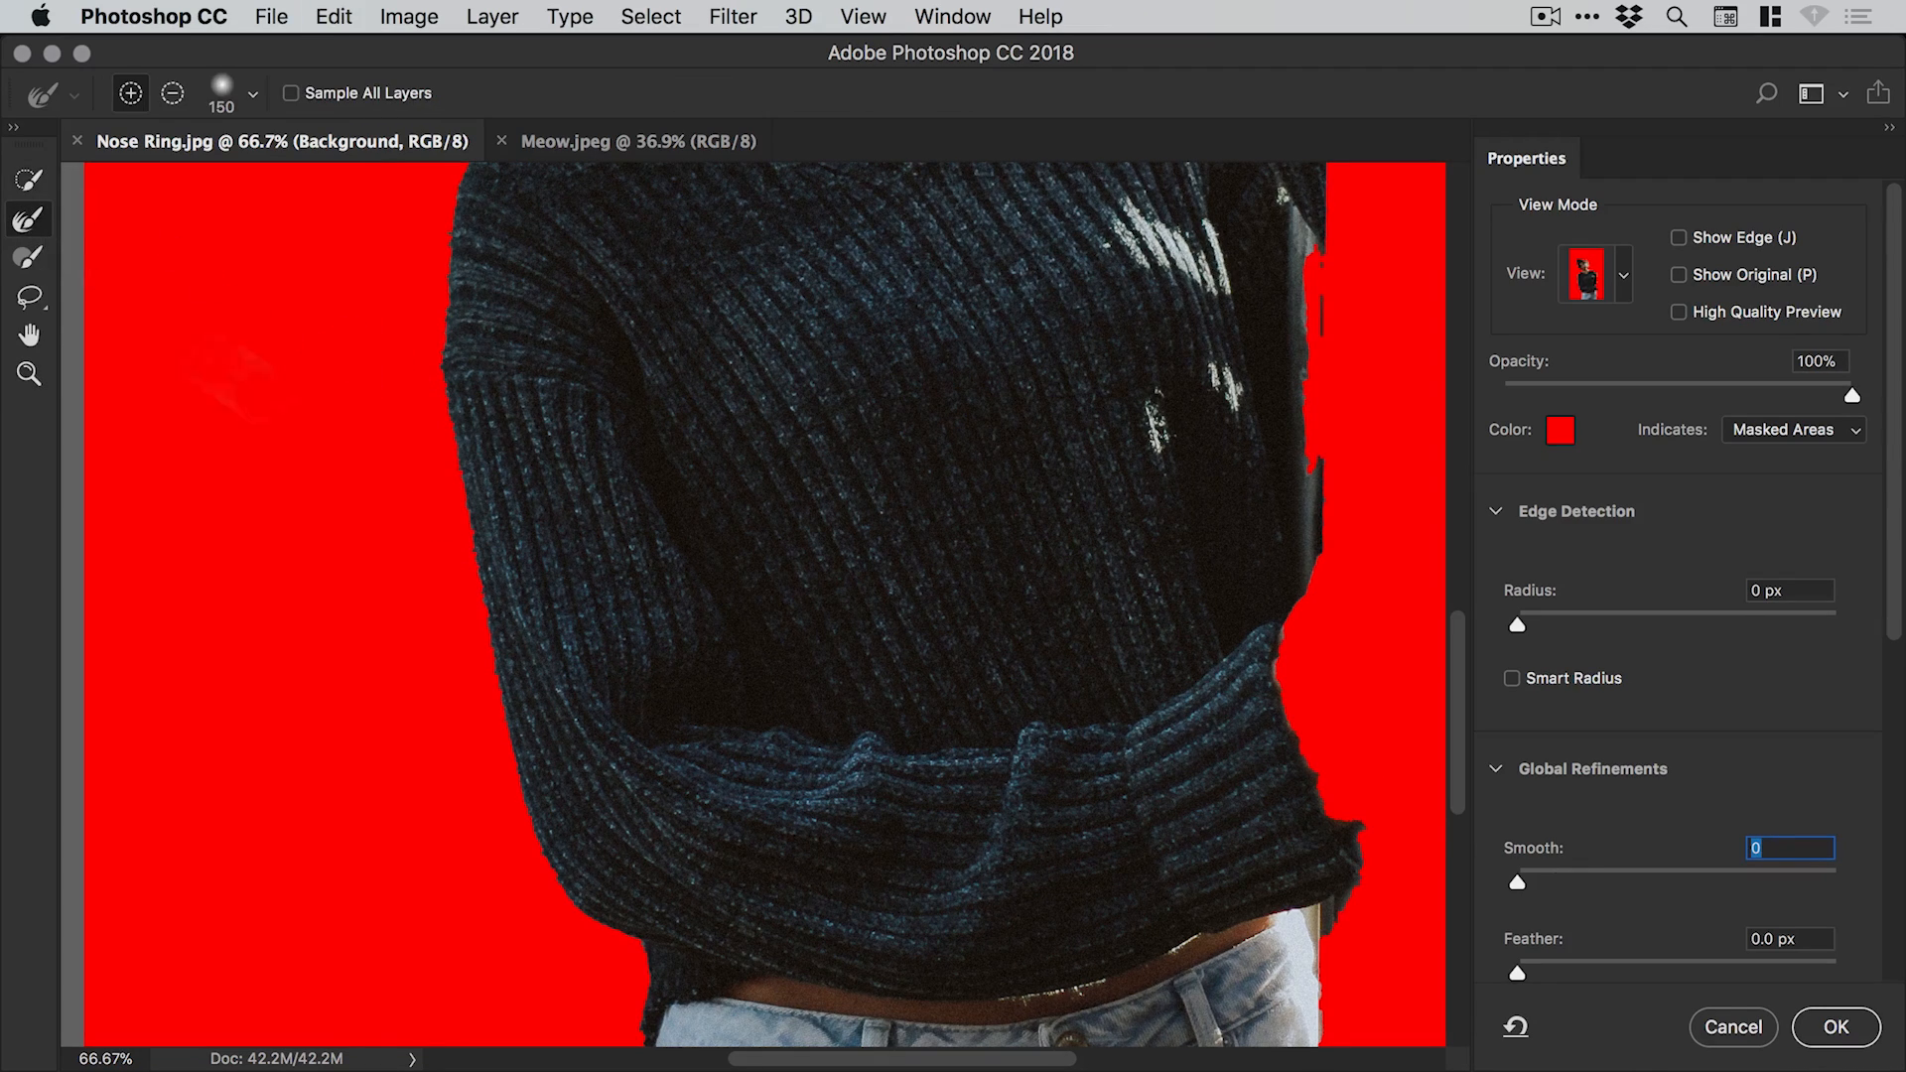
scroll("down", 3)
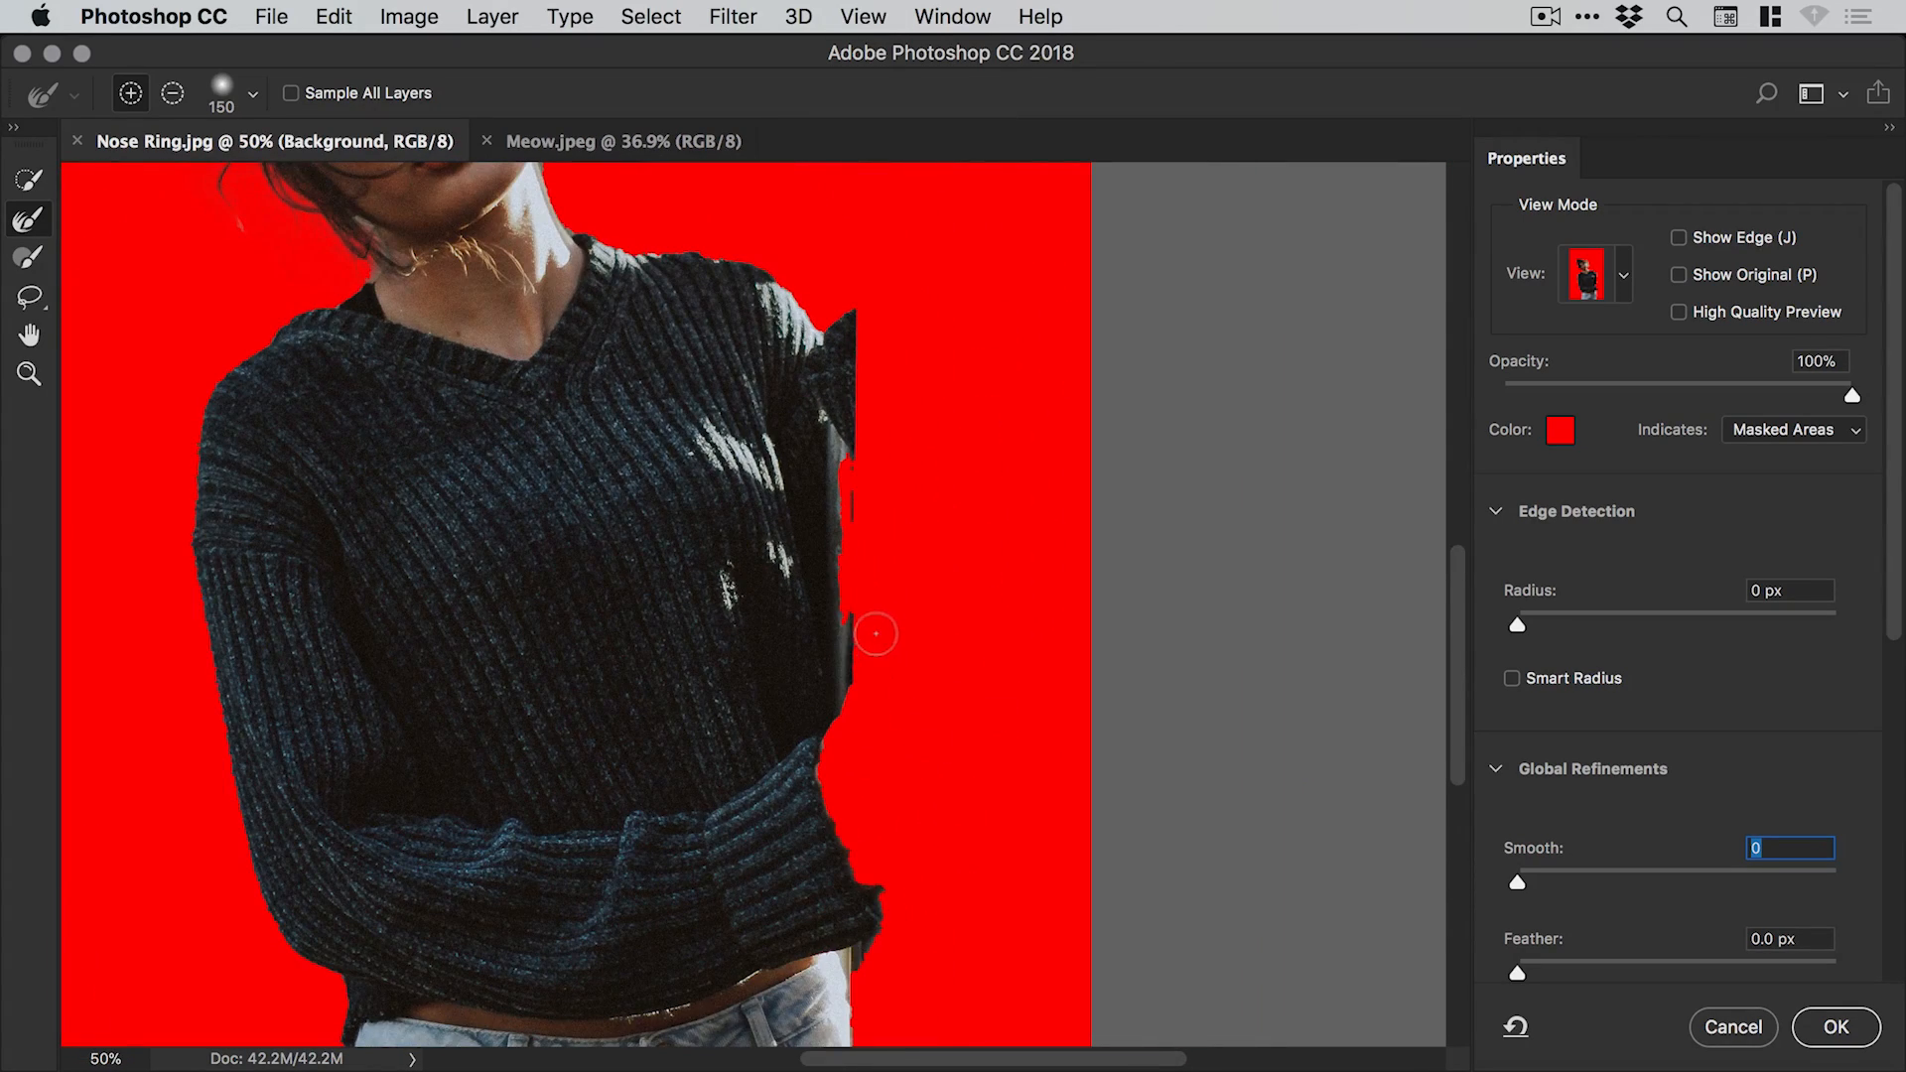
Output the woman's selection as a masked layer copy and compare it with the original.
left_click(1835, 1027)
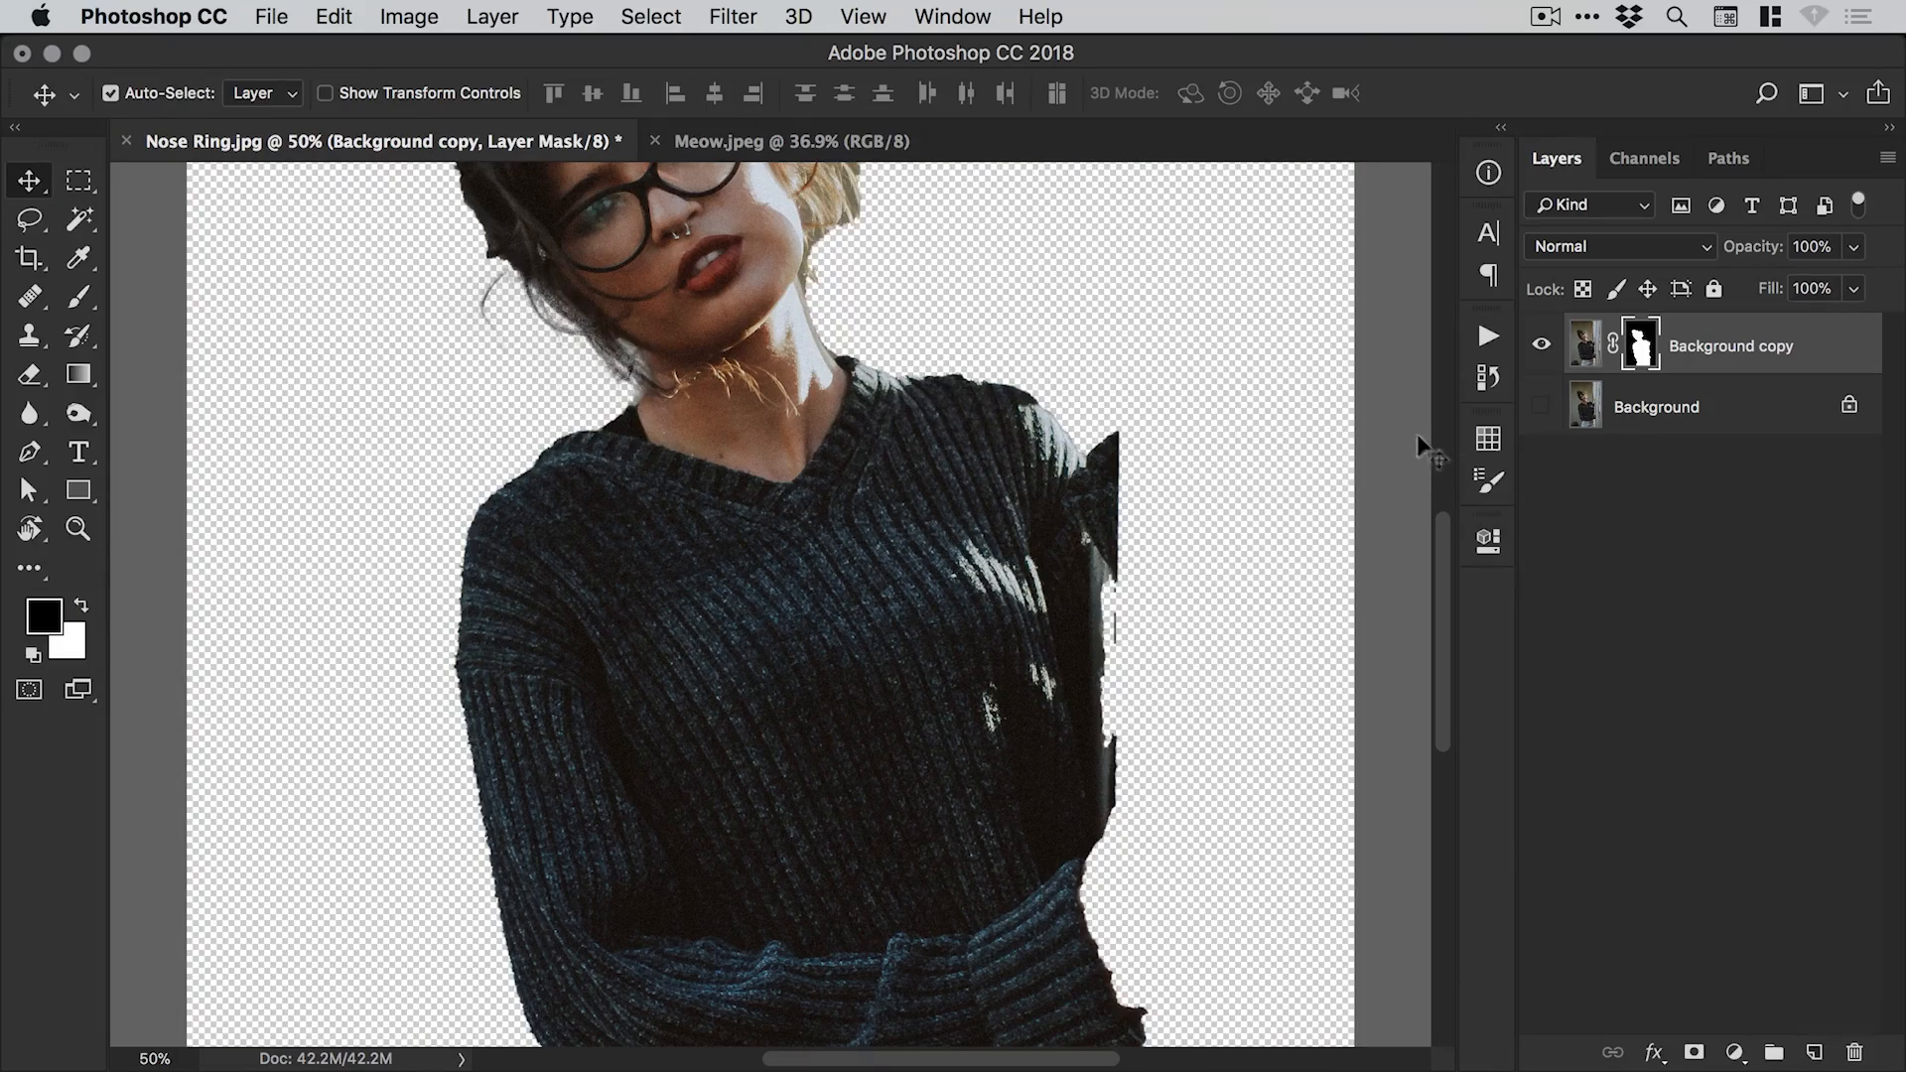
left_click(1541, 407)
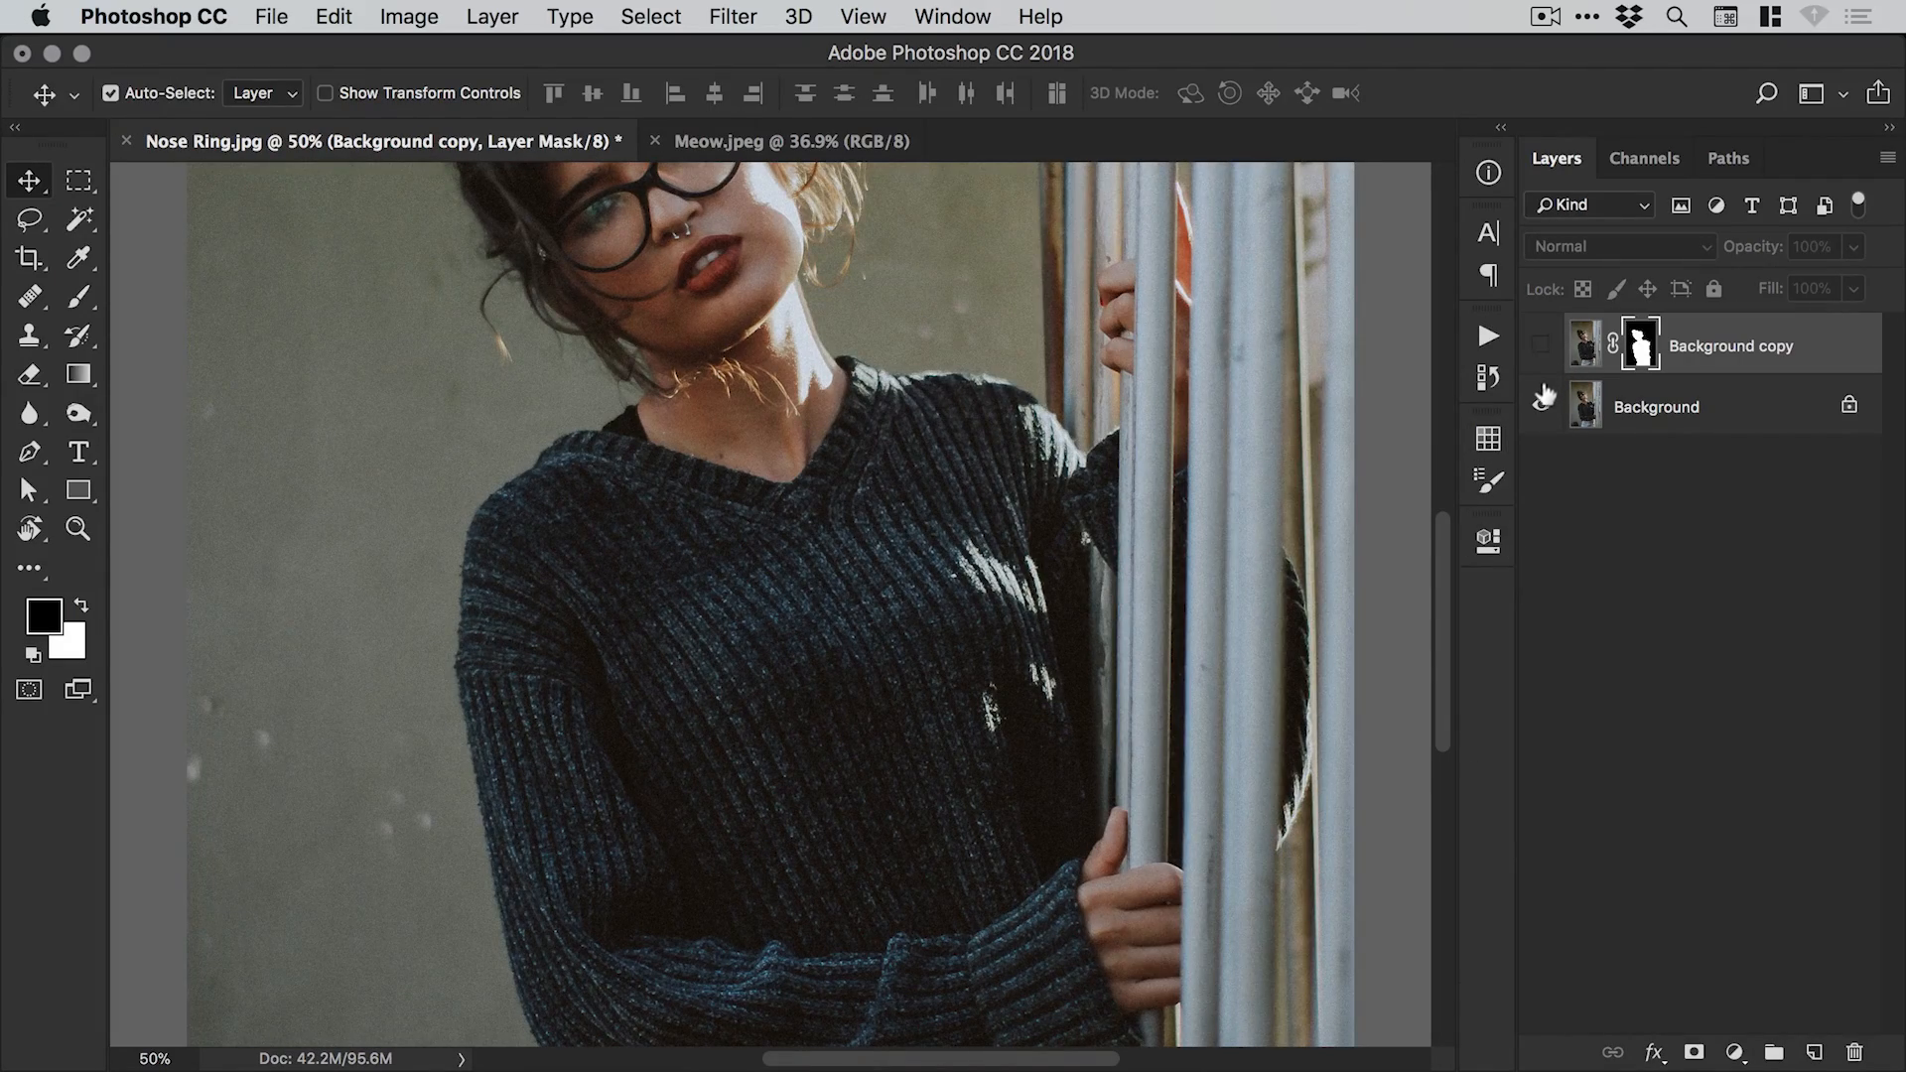
left_click(1540, 406)
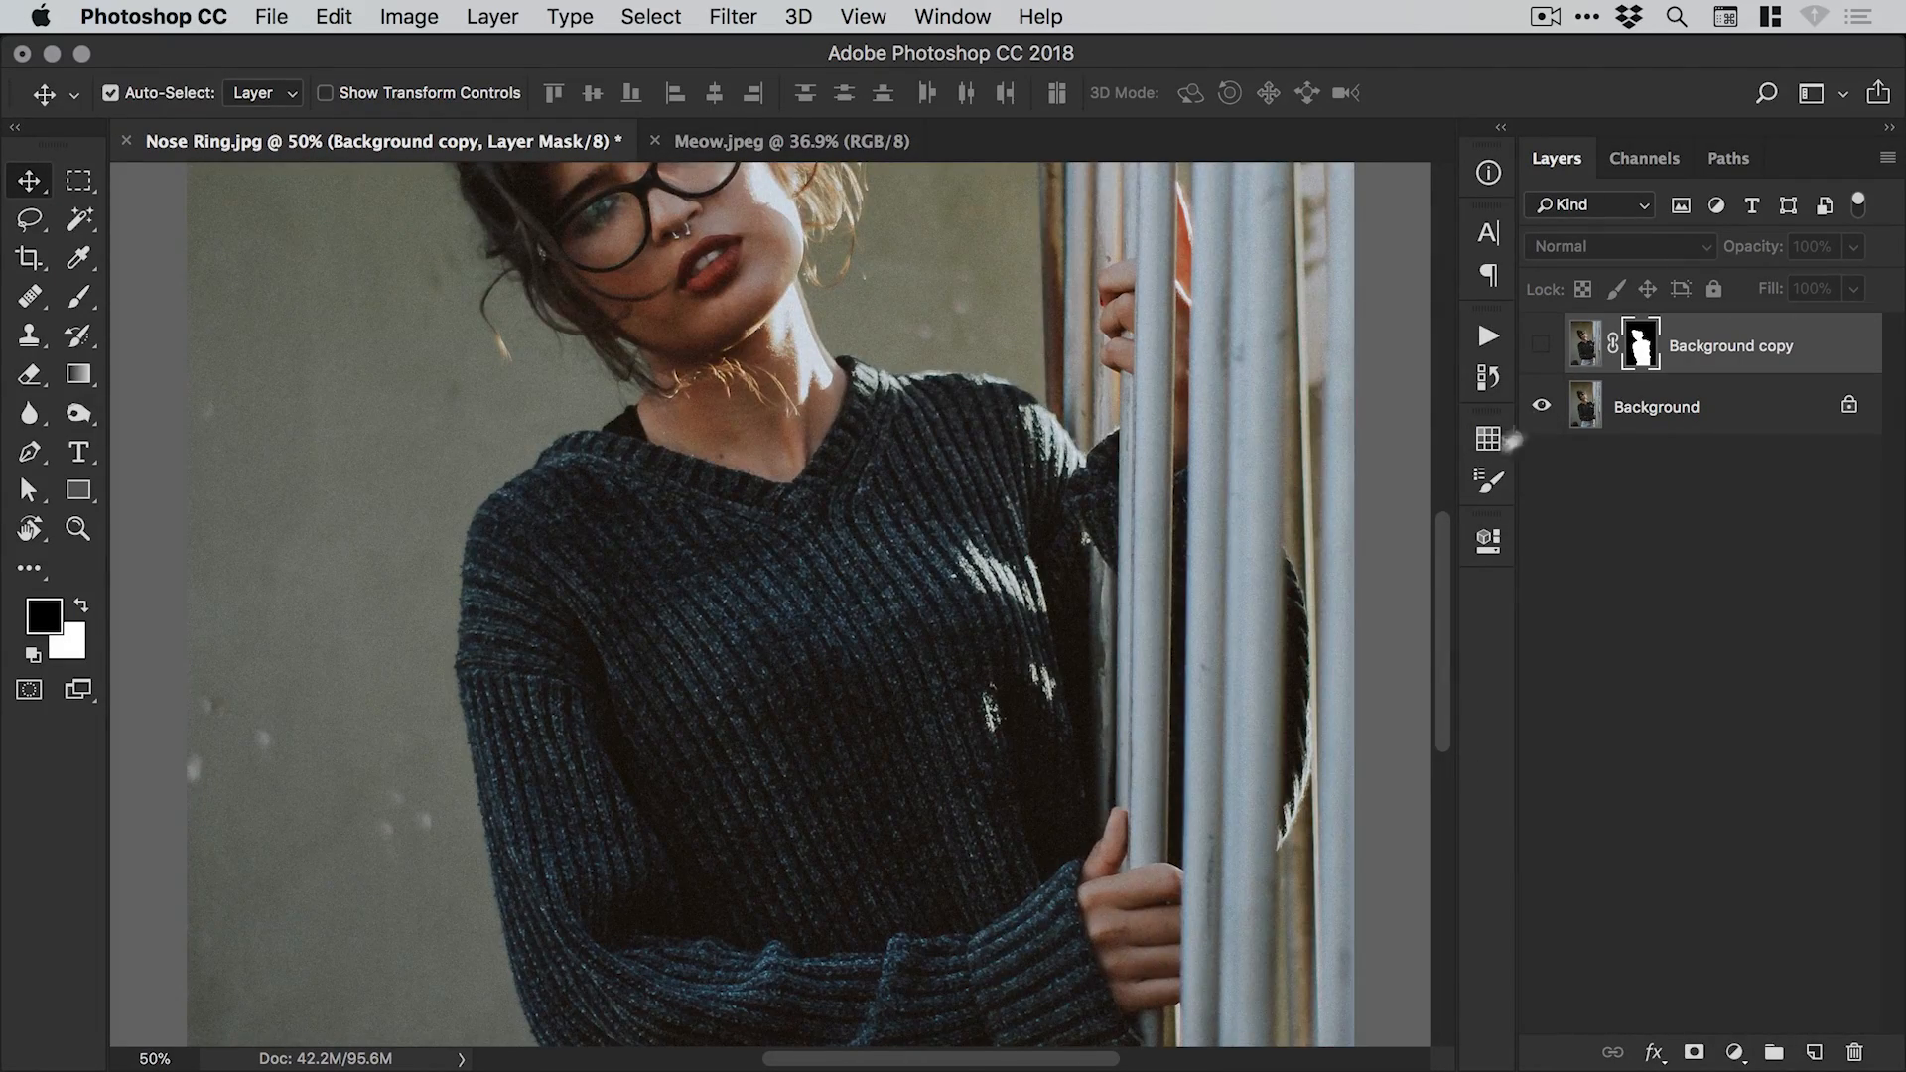
left_click(1542, 406)
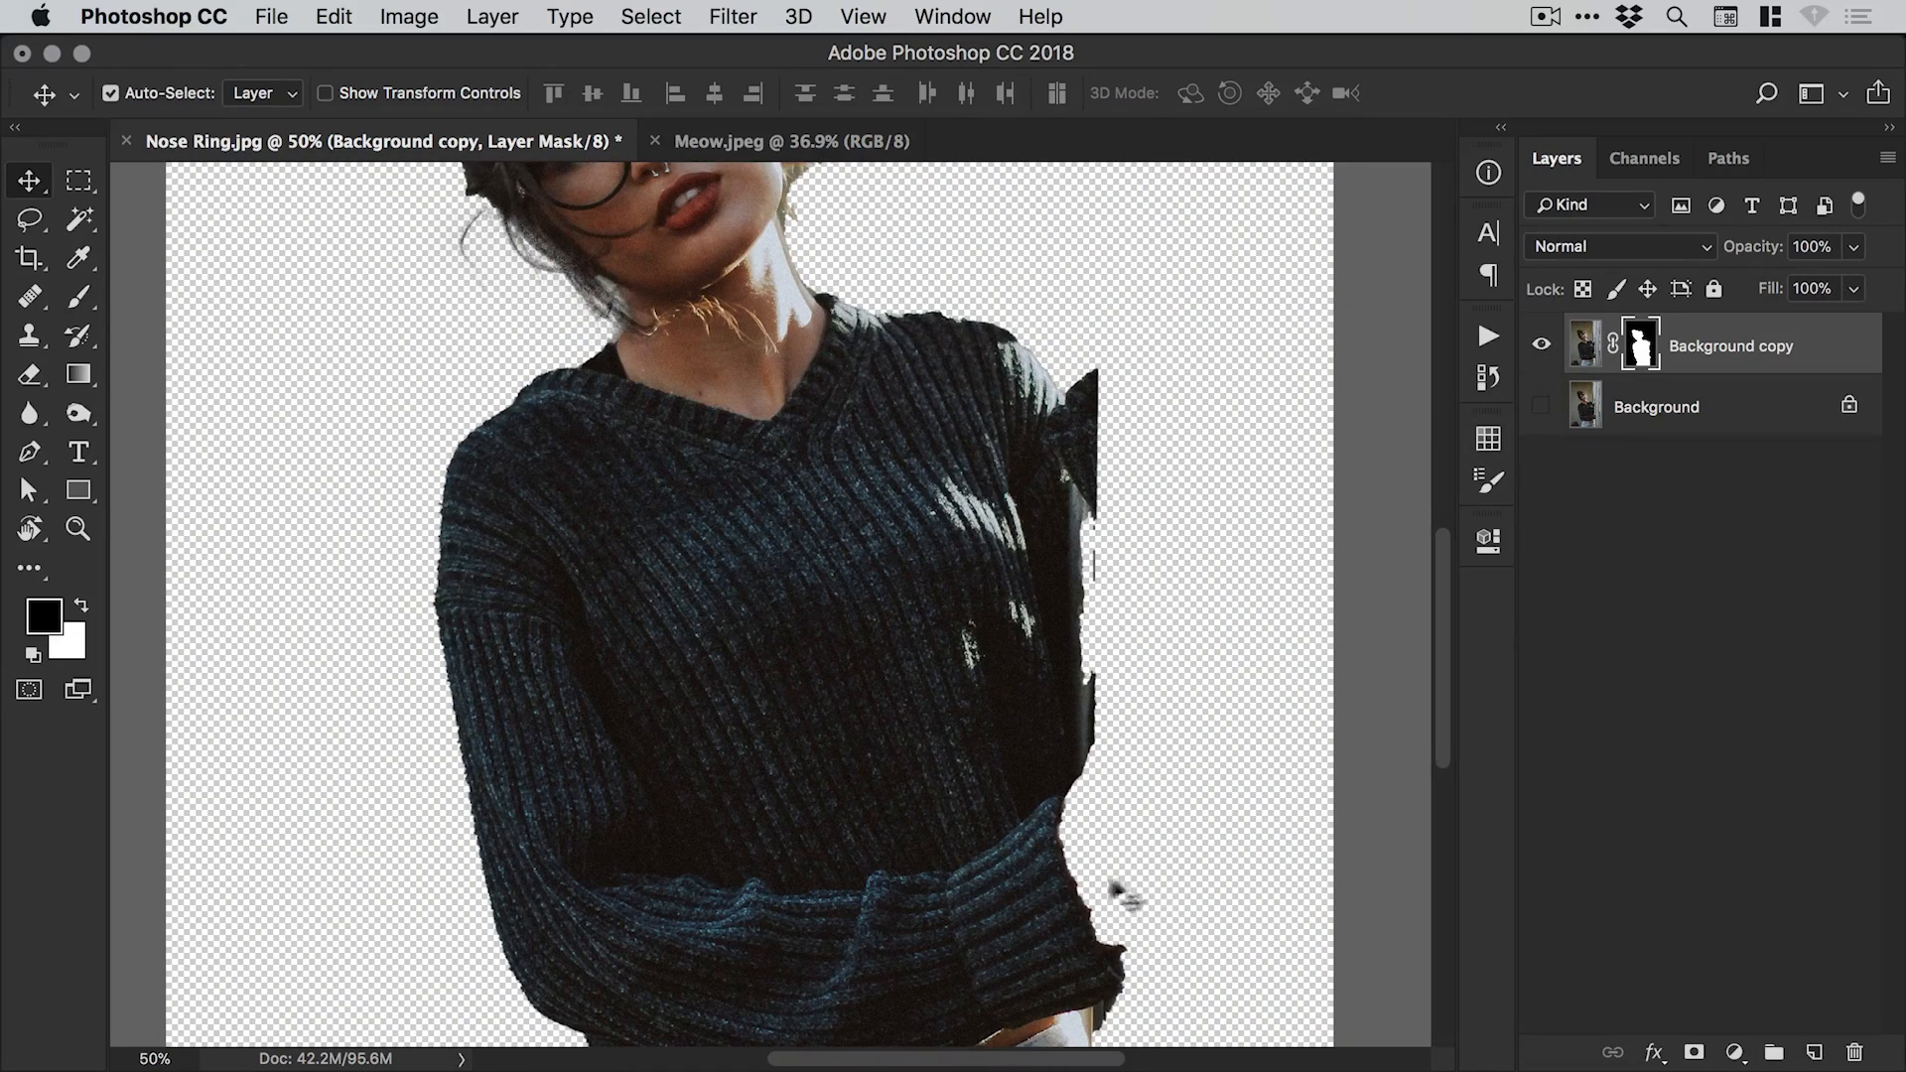
left_click(1542, 406)
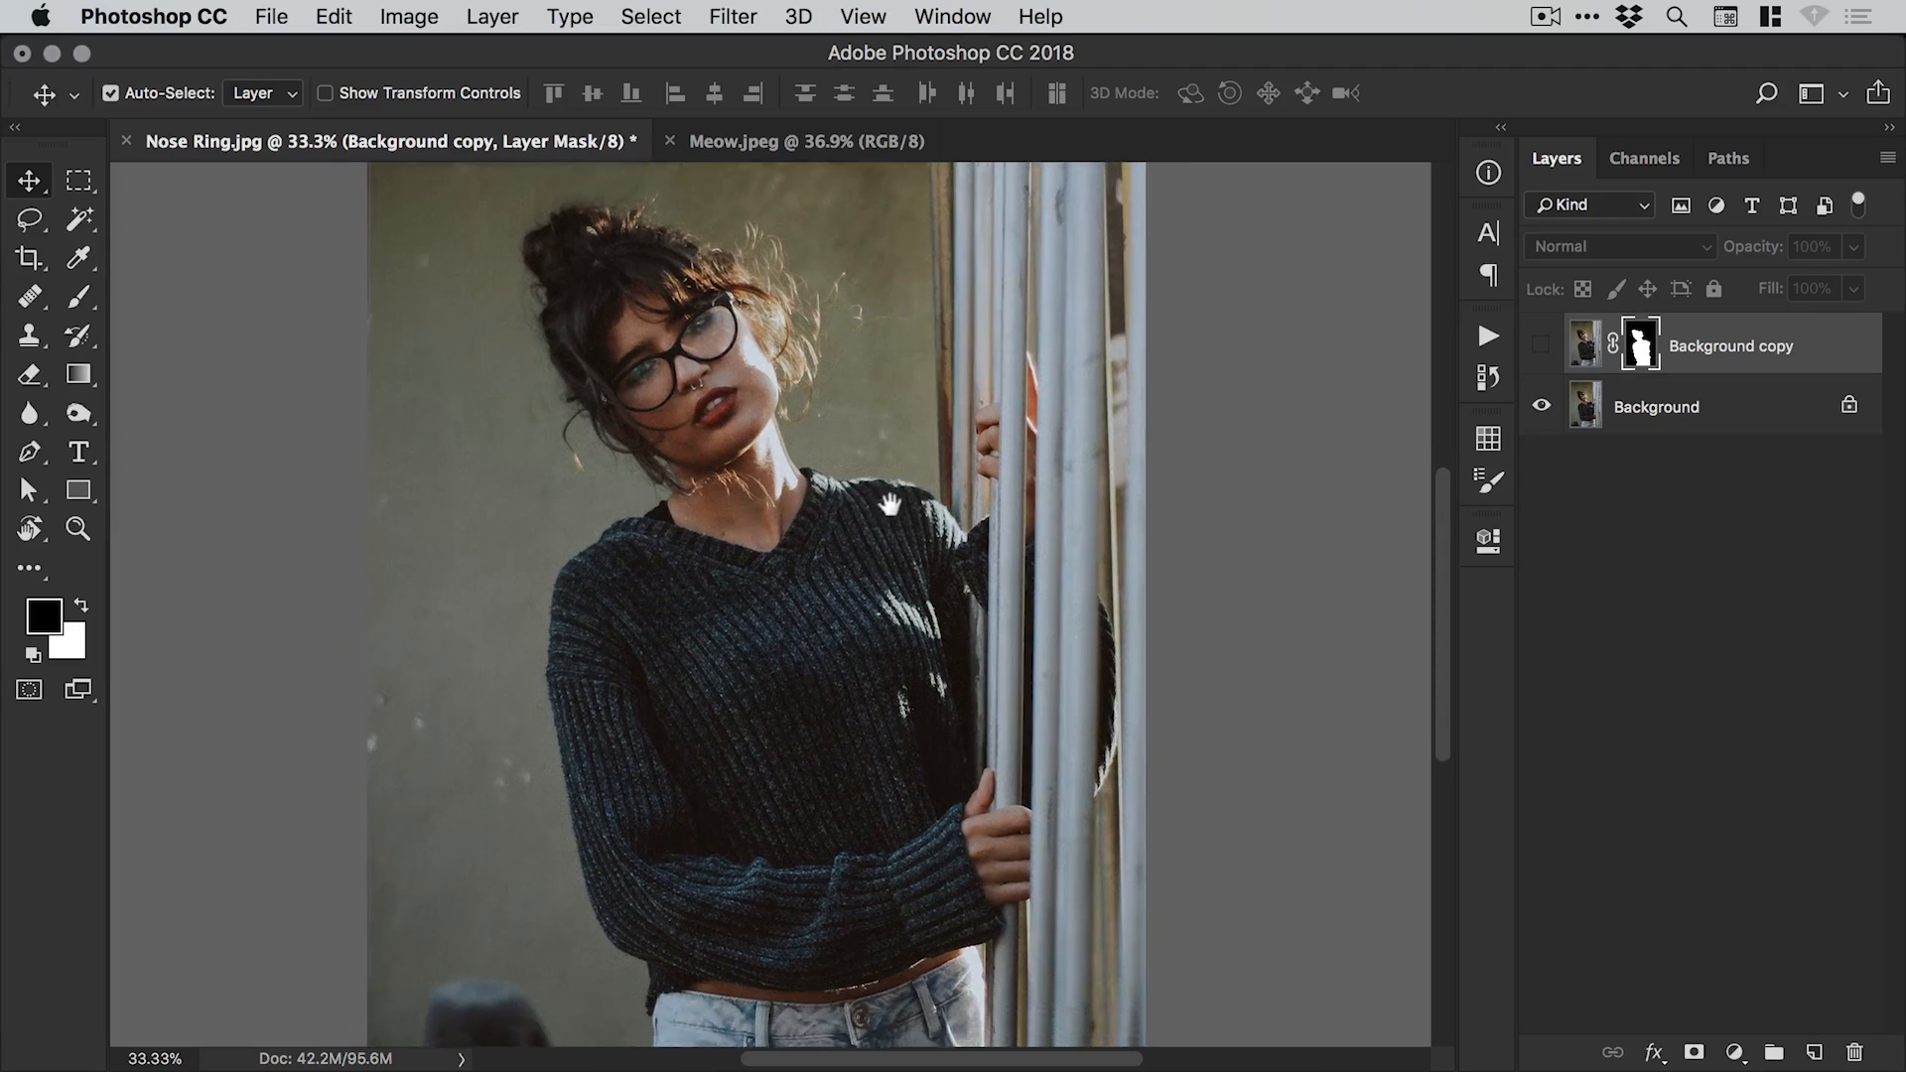
Show the masked cutout with the original photo layer hidden, then close Nose Ring.jpg.
left_click(1542, 345)
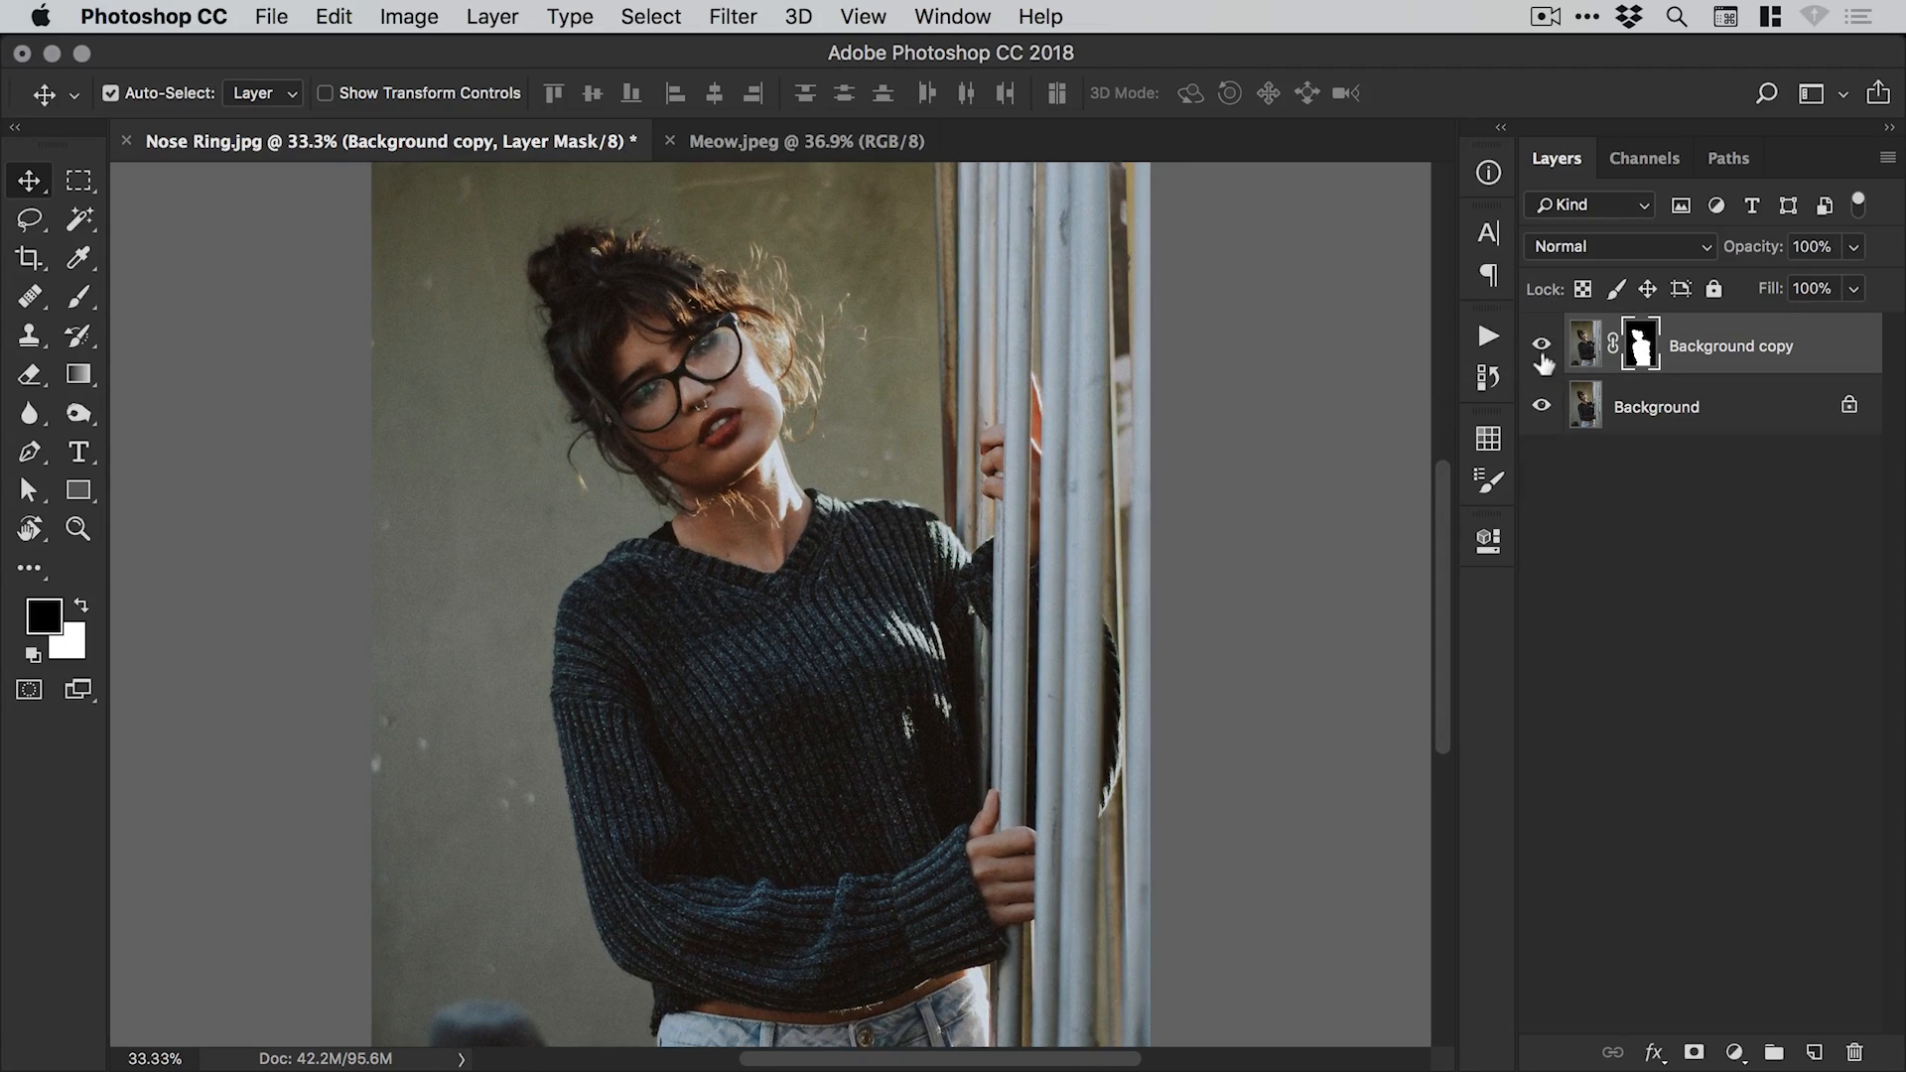
left_click(1542, 406)
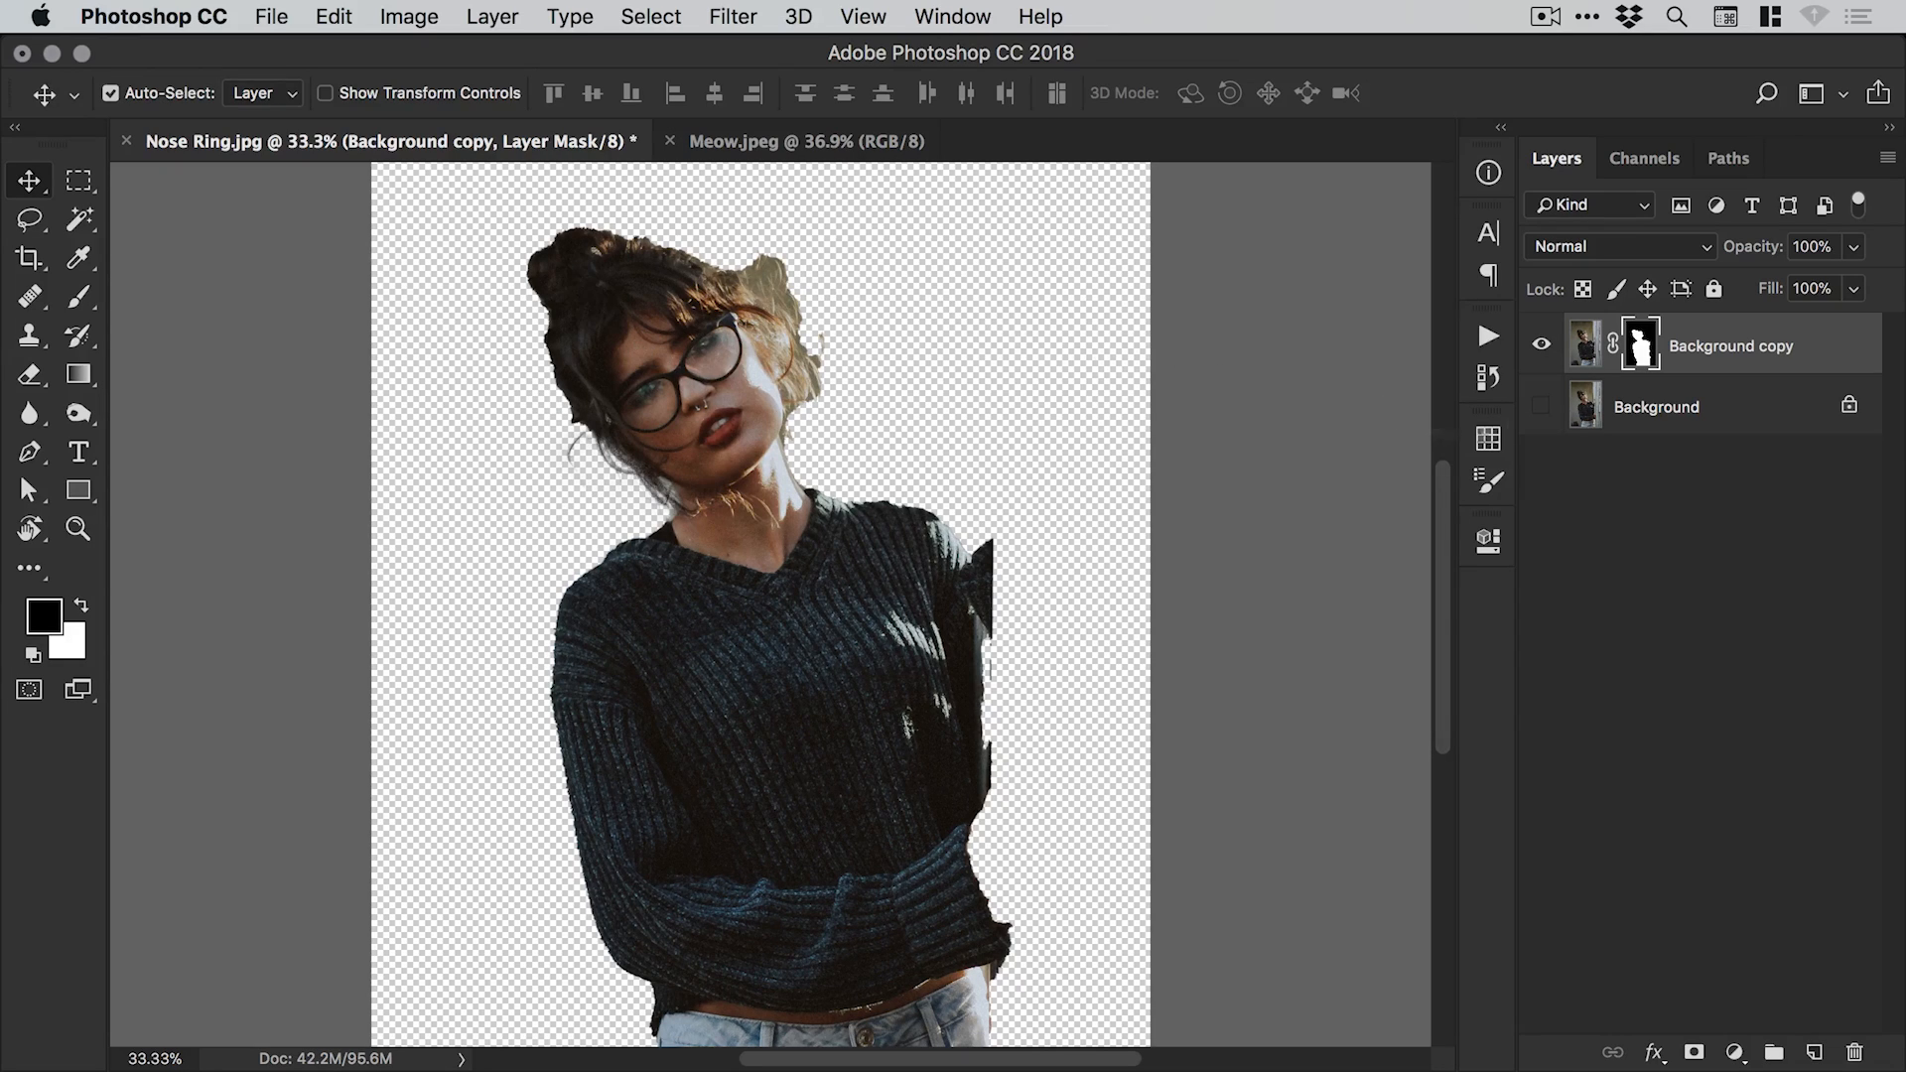
left_click(1541, 345)
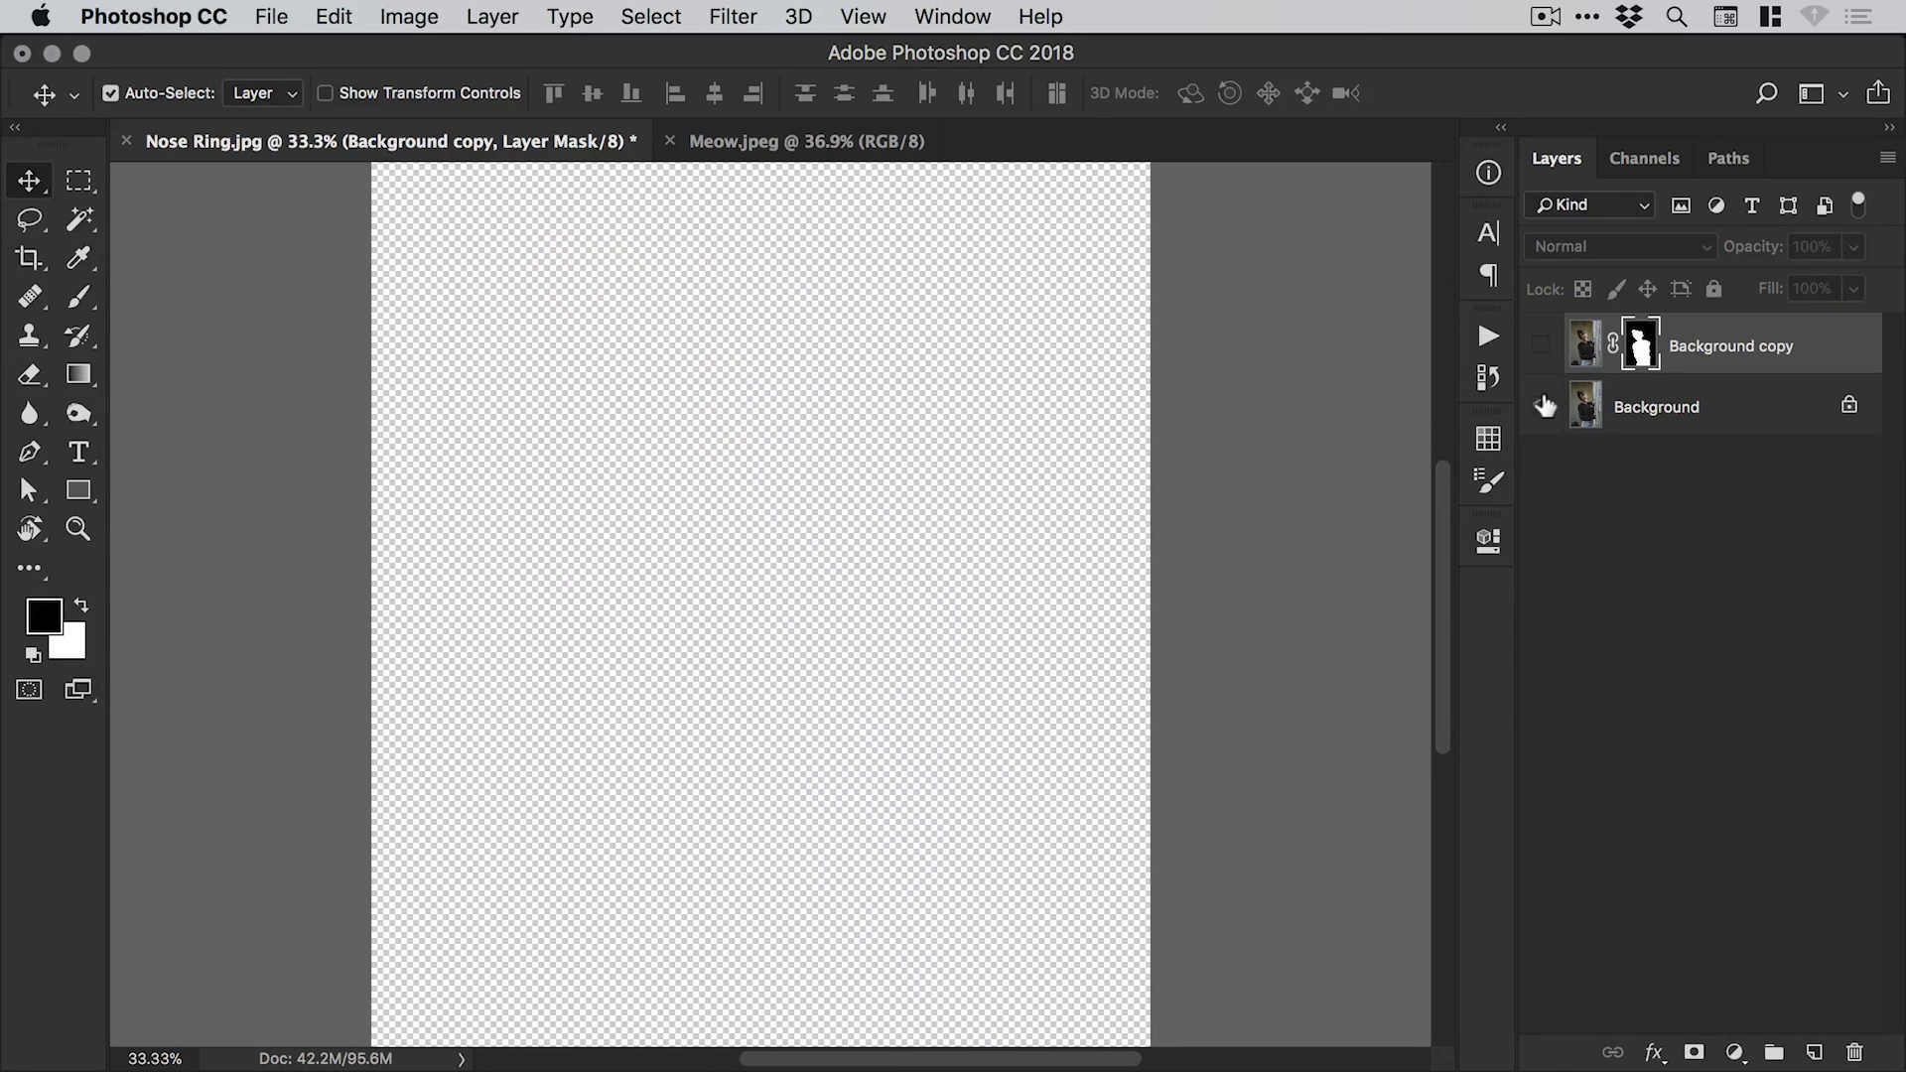
left_click(1540, 406)
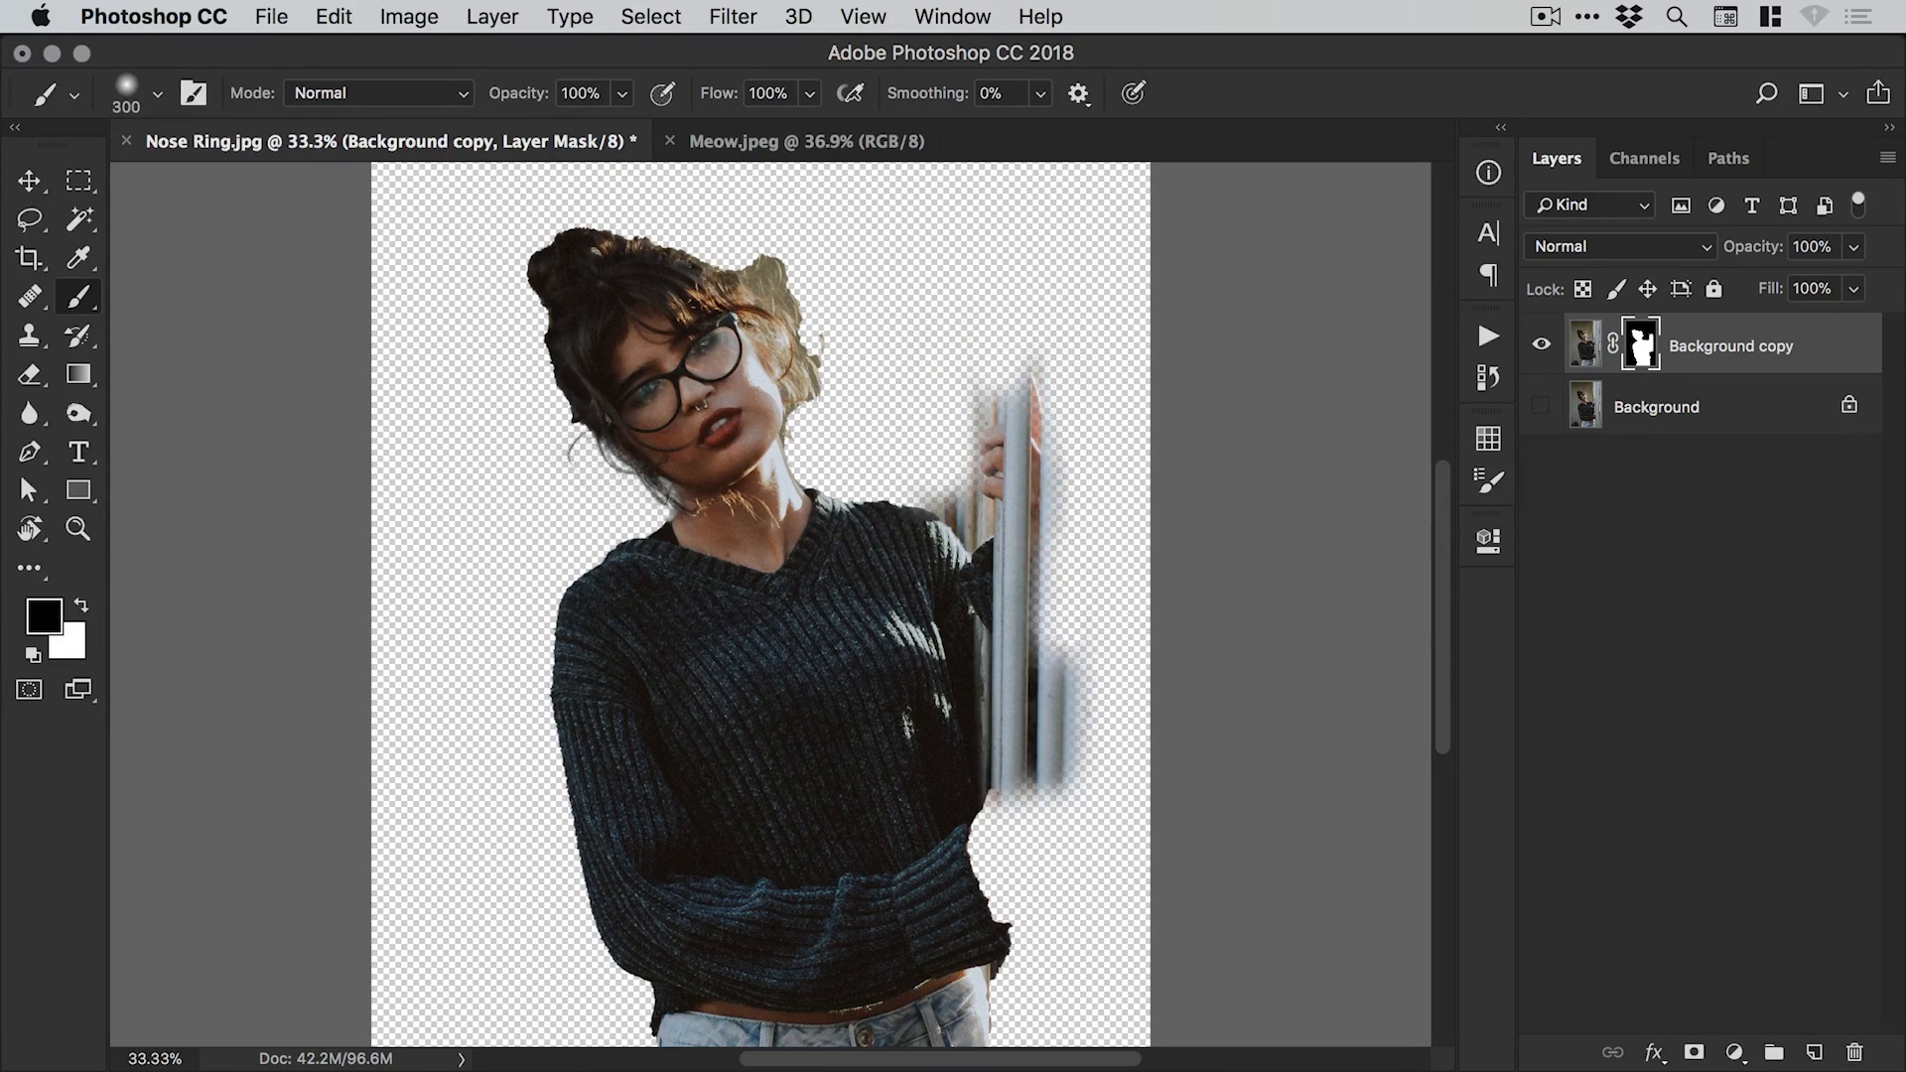
left_click(1022, 565)
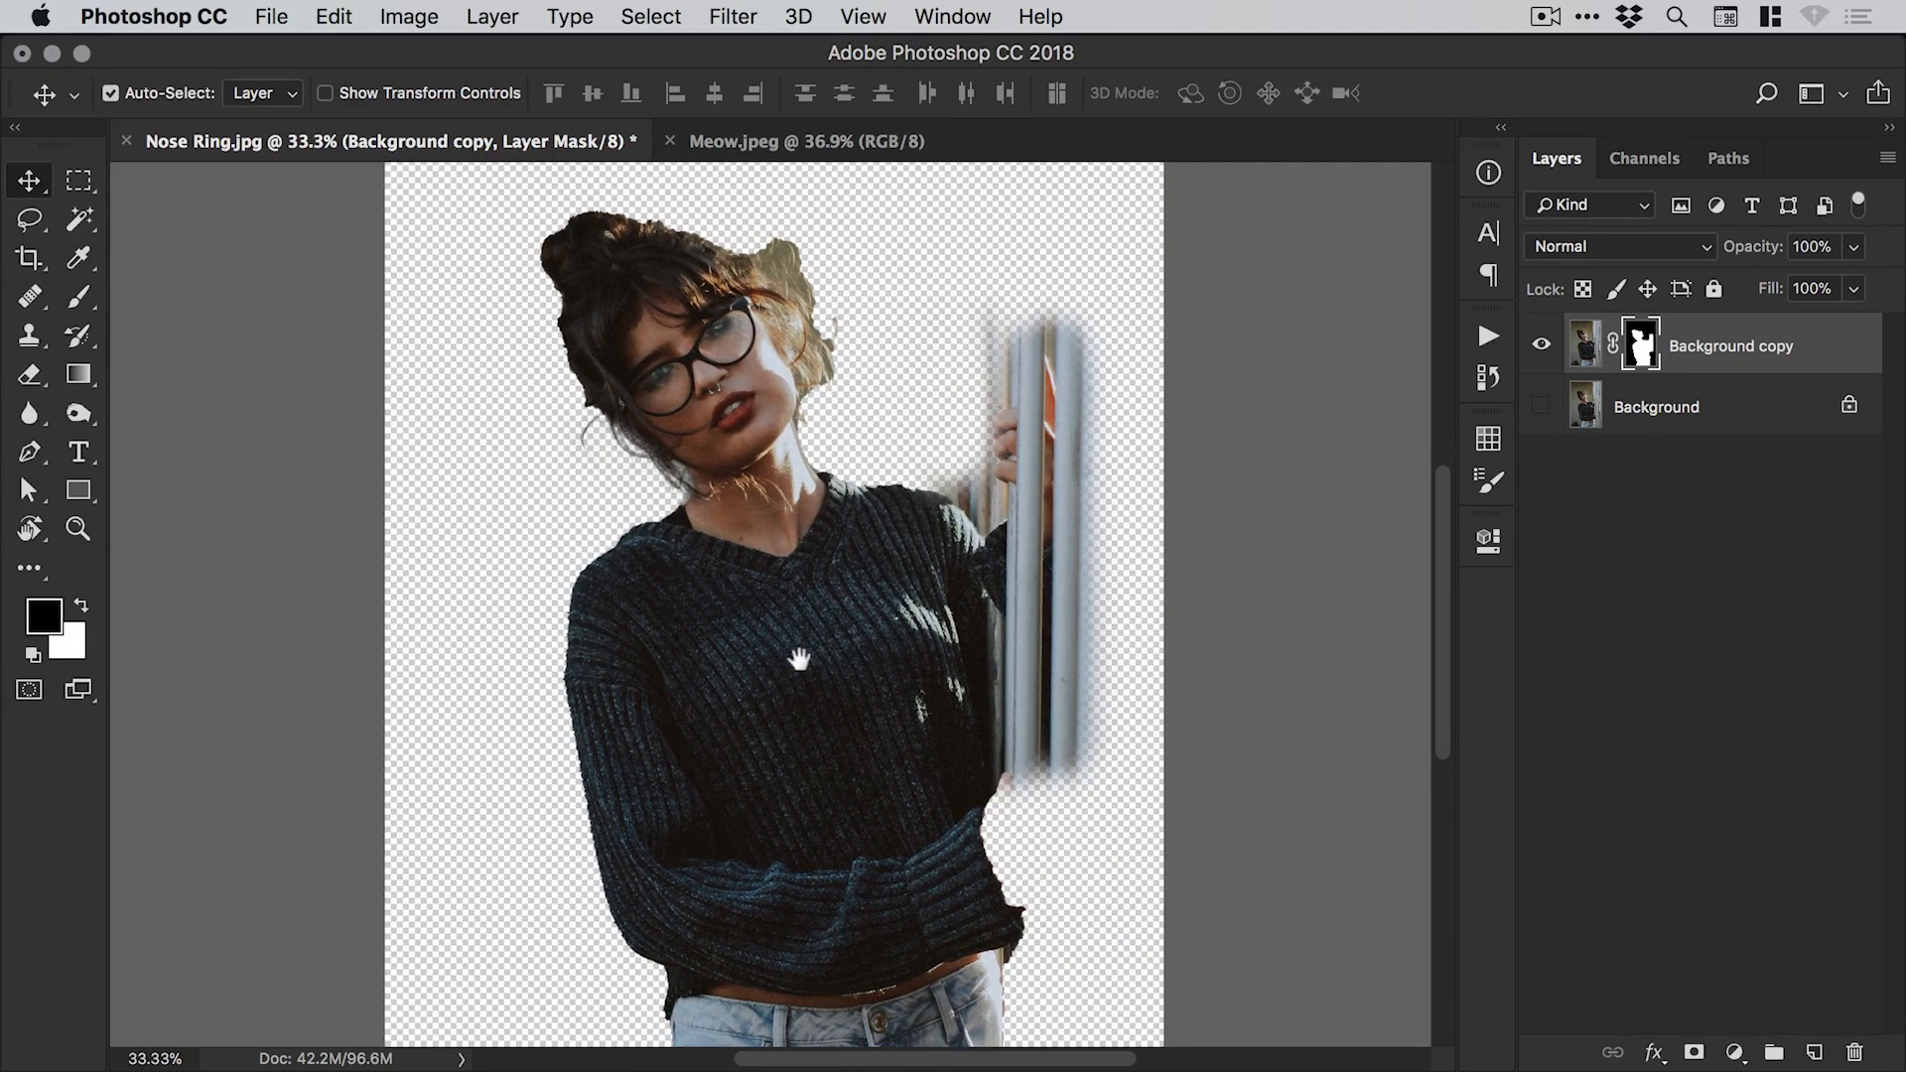
left_click(110, 93)
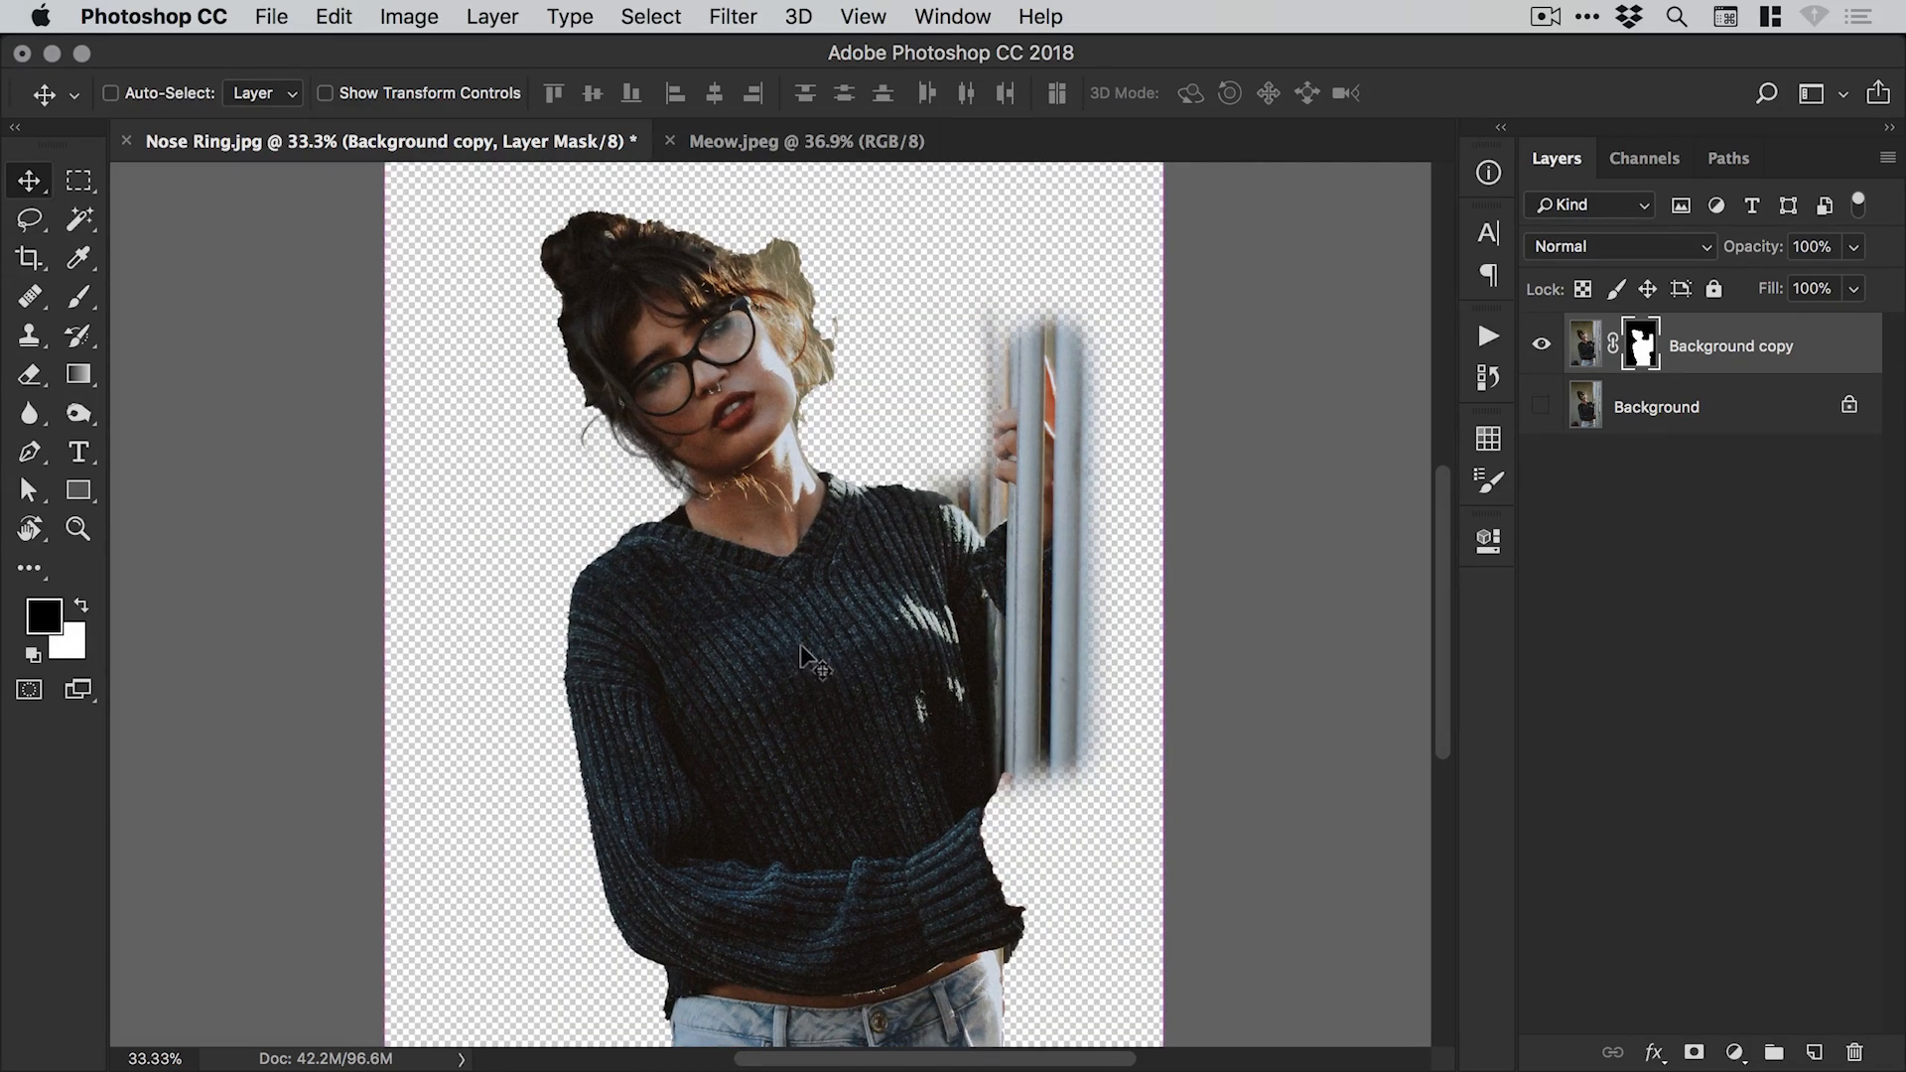
left_click(126, 141)
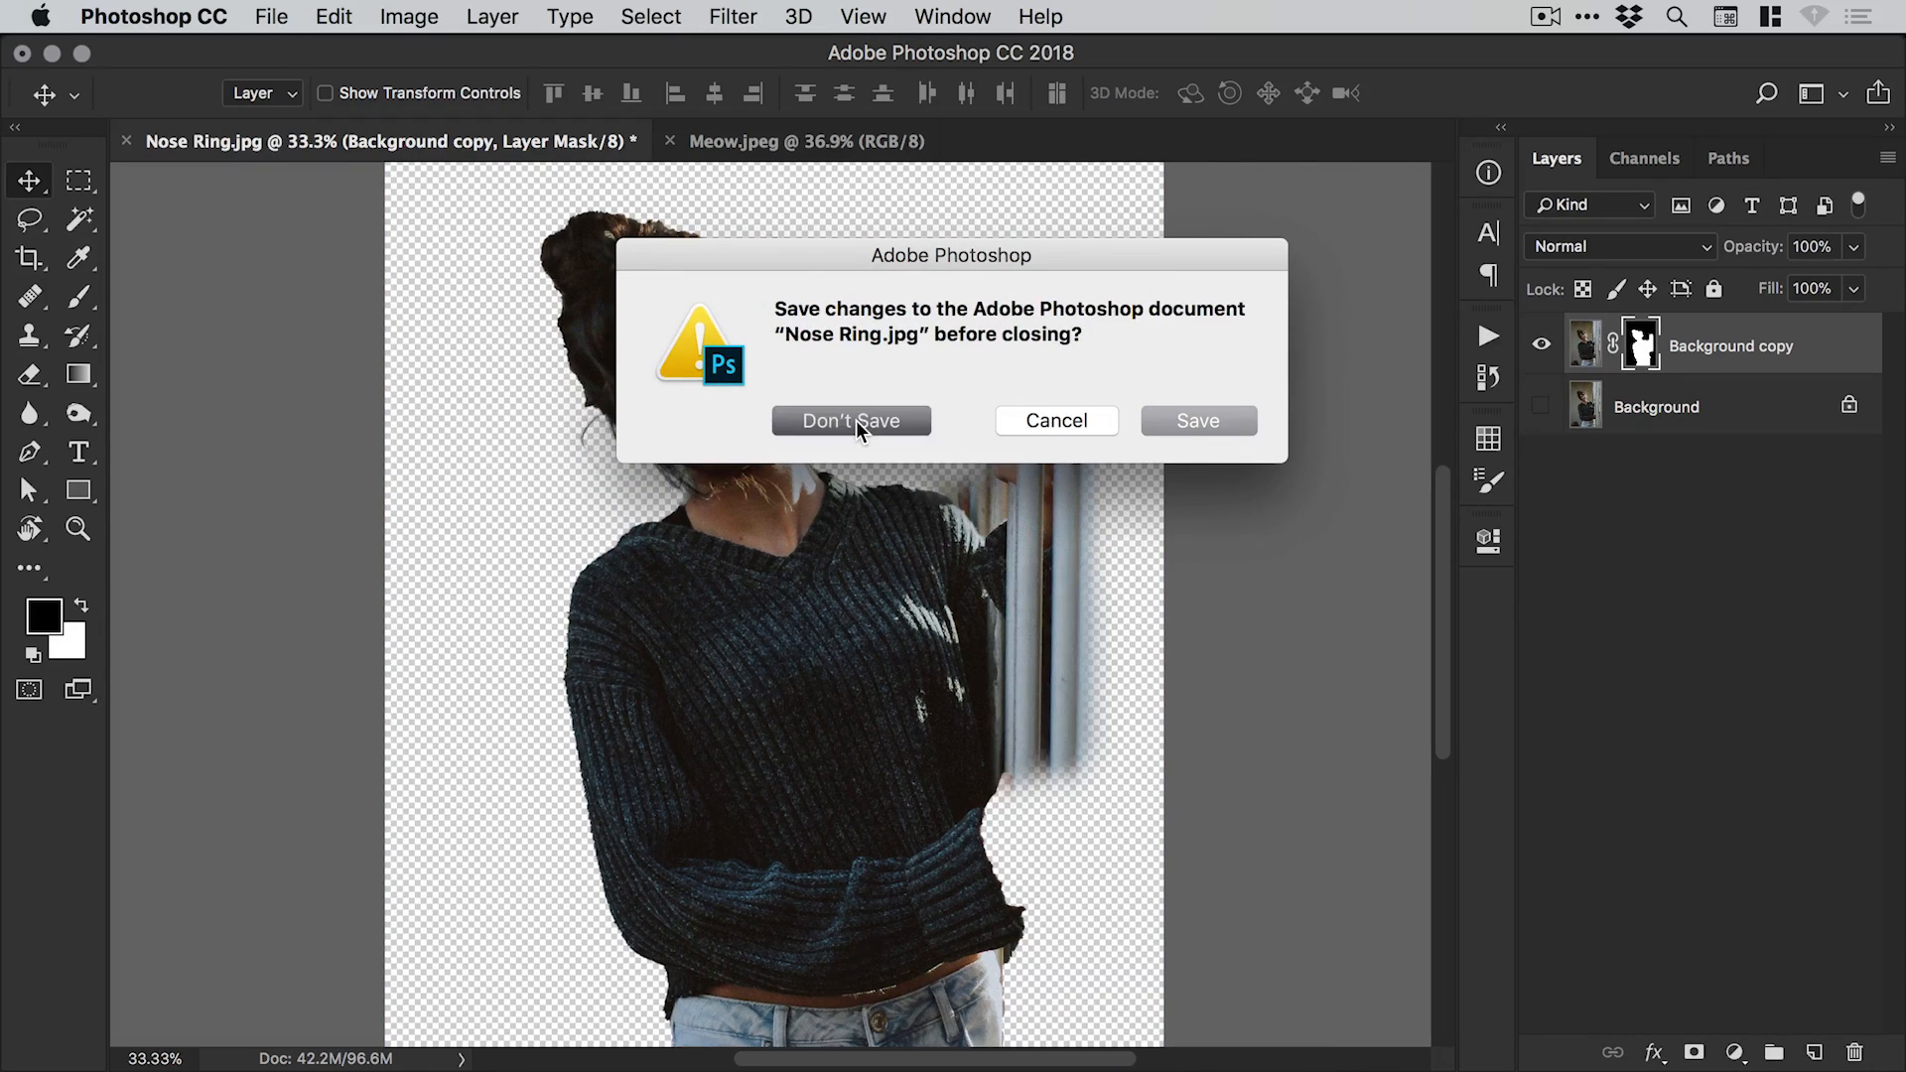
Discard changes to Nose Ring.jpg, then zoom out on the Meow cat photo.
left_click(851, 419)
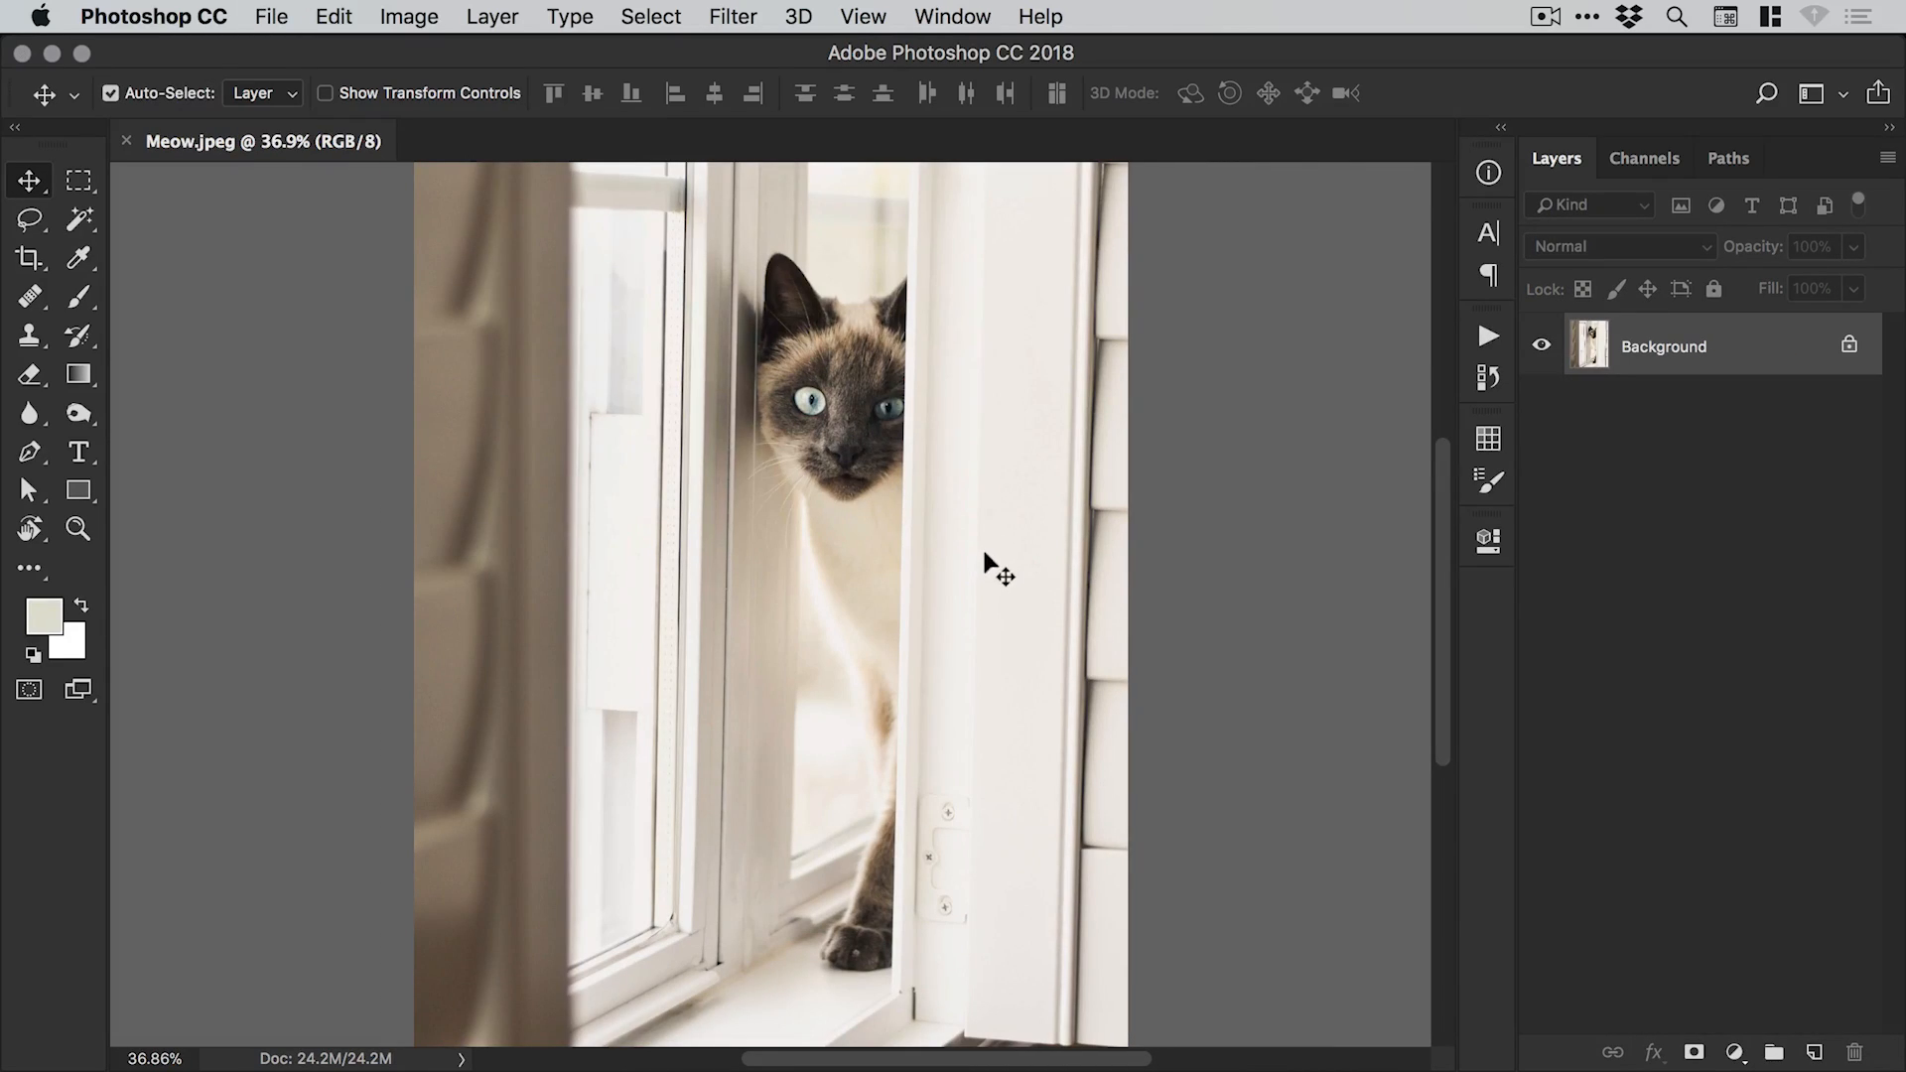
mouse_move(989, 596)
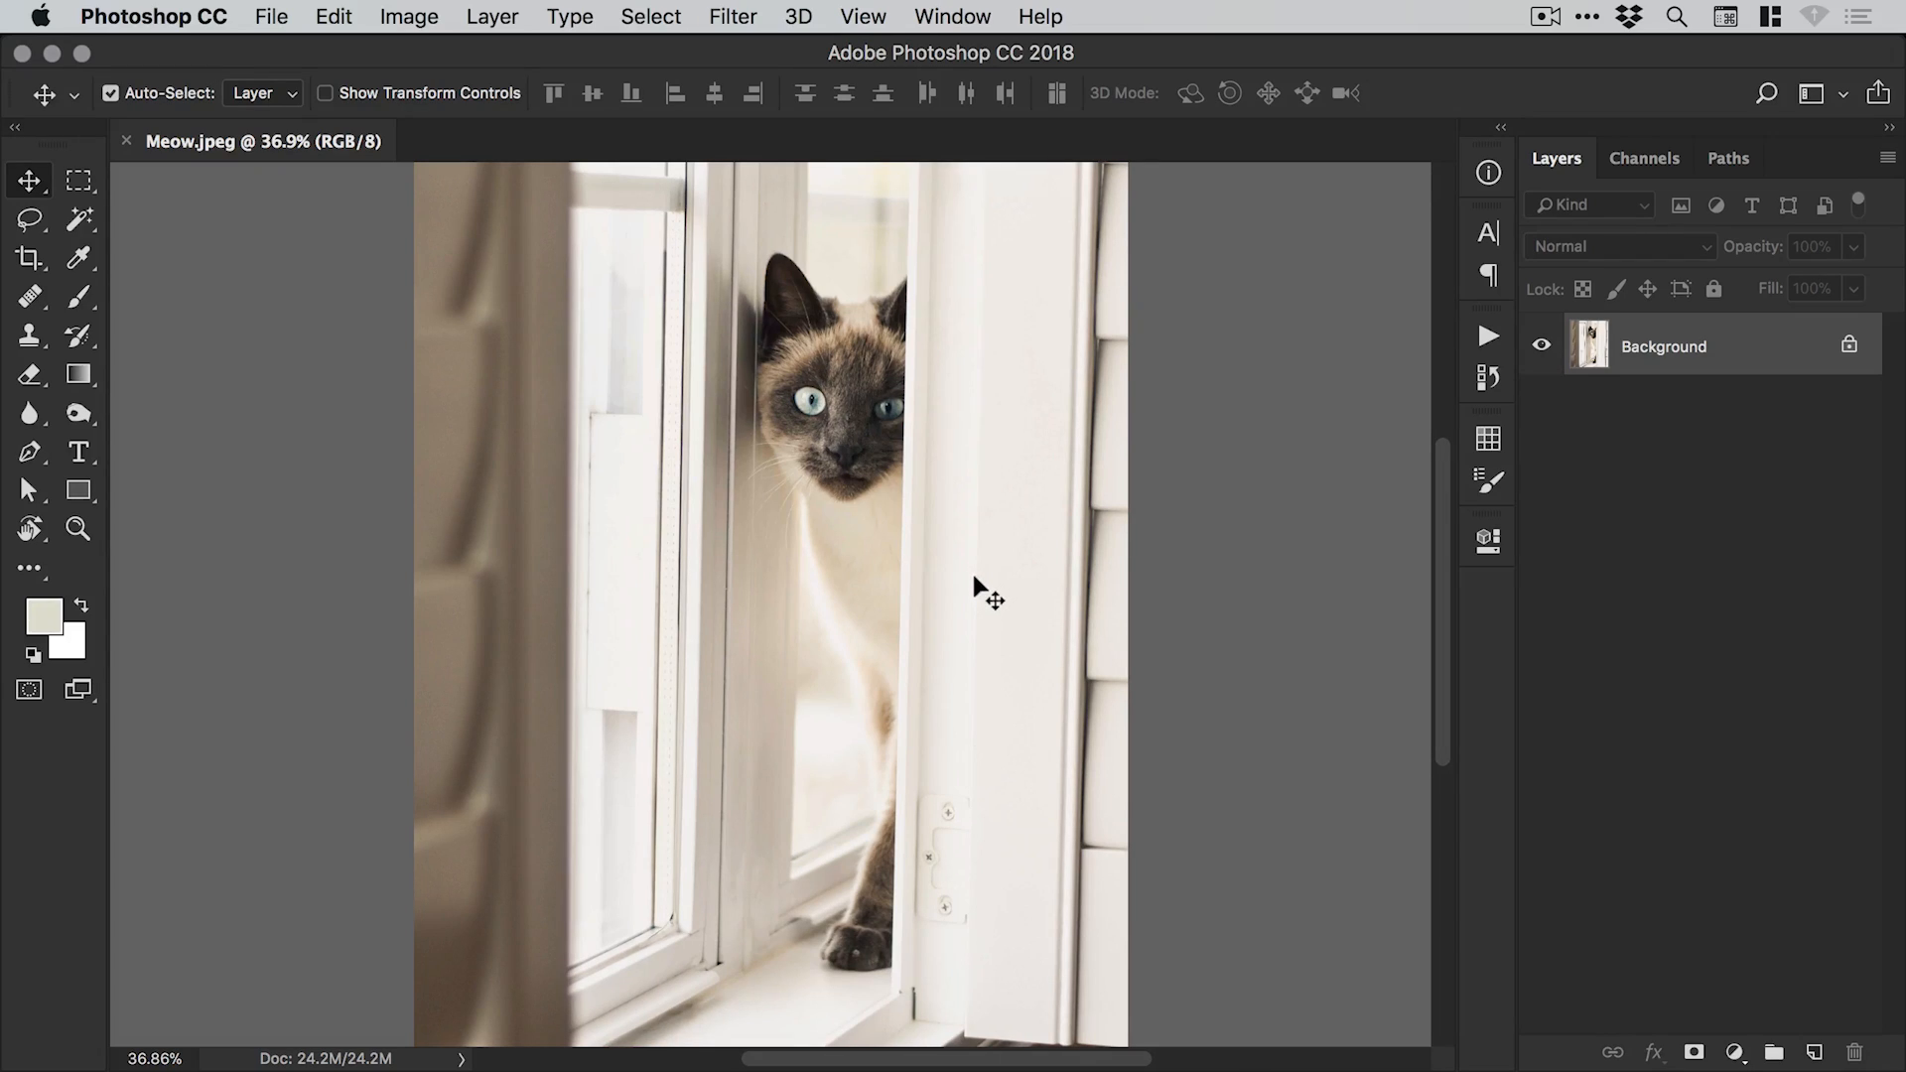
mouse_move(995, 600)
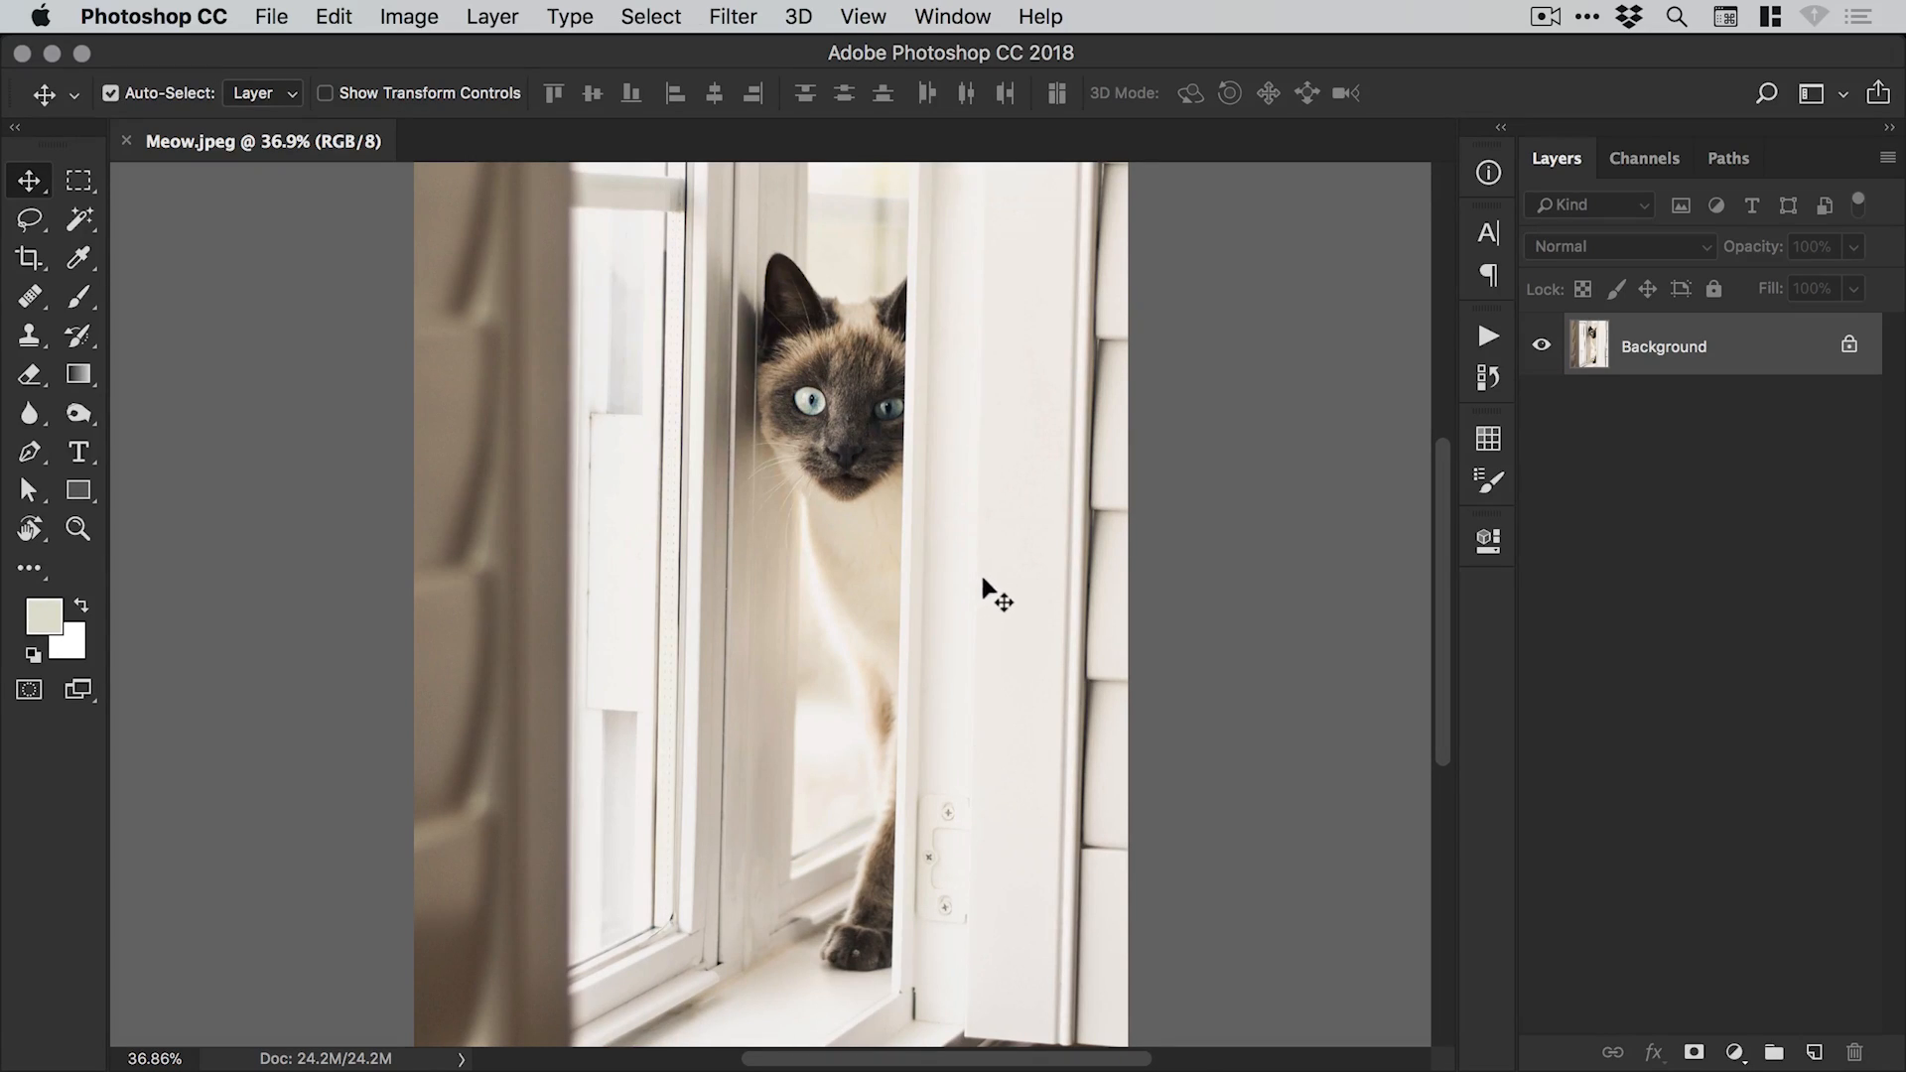
mouse_move(995, 605)
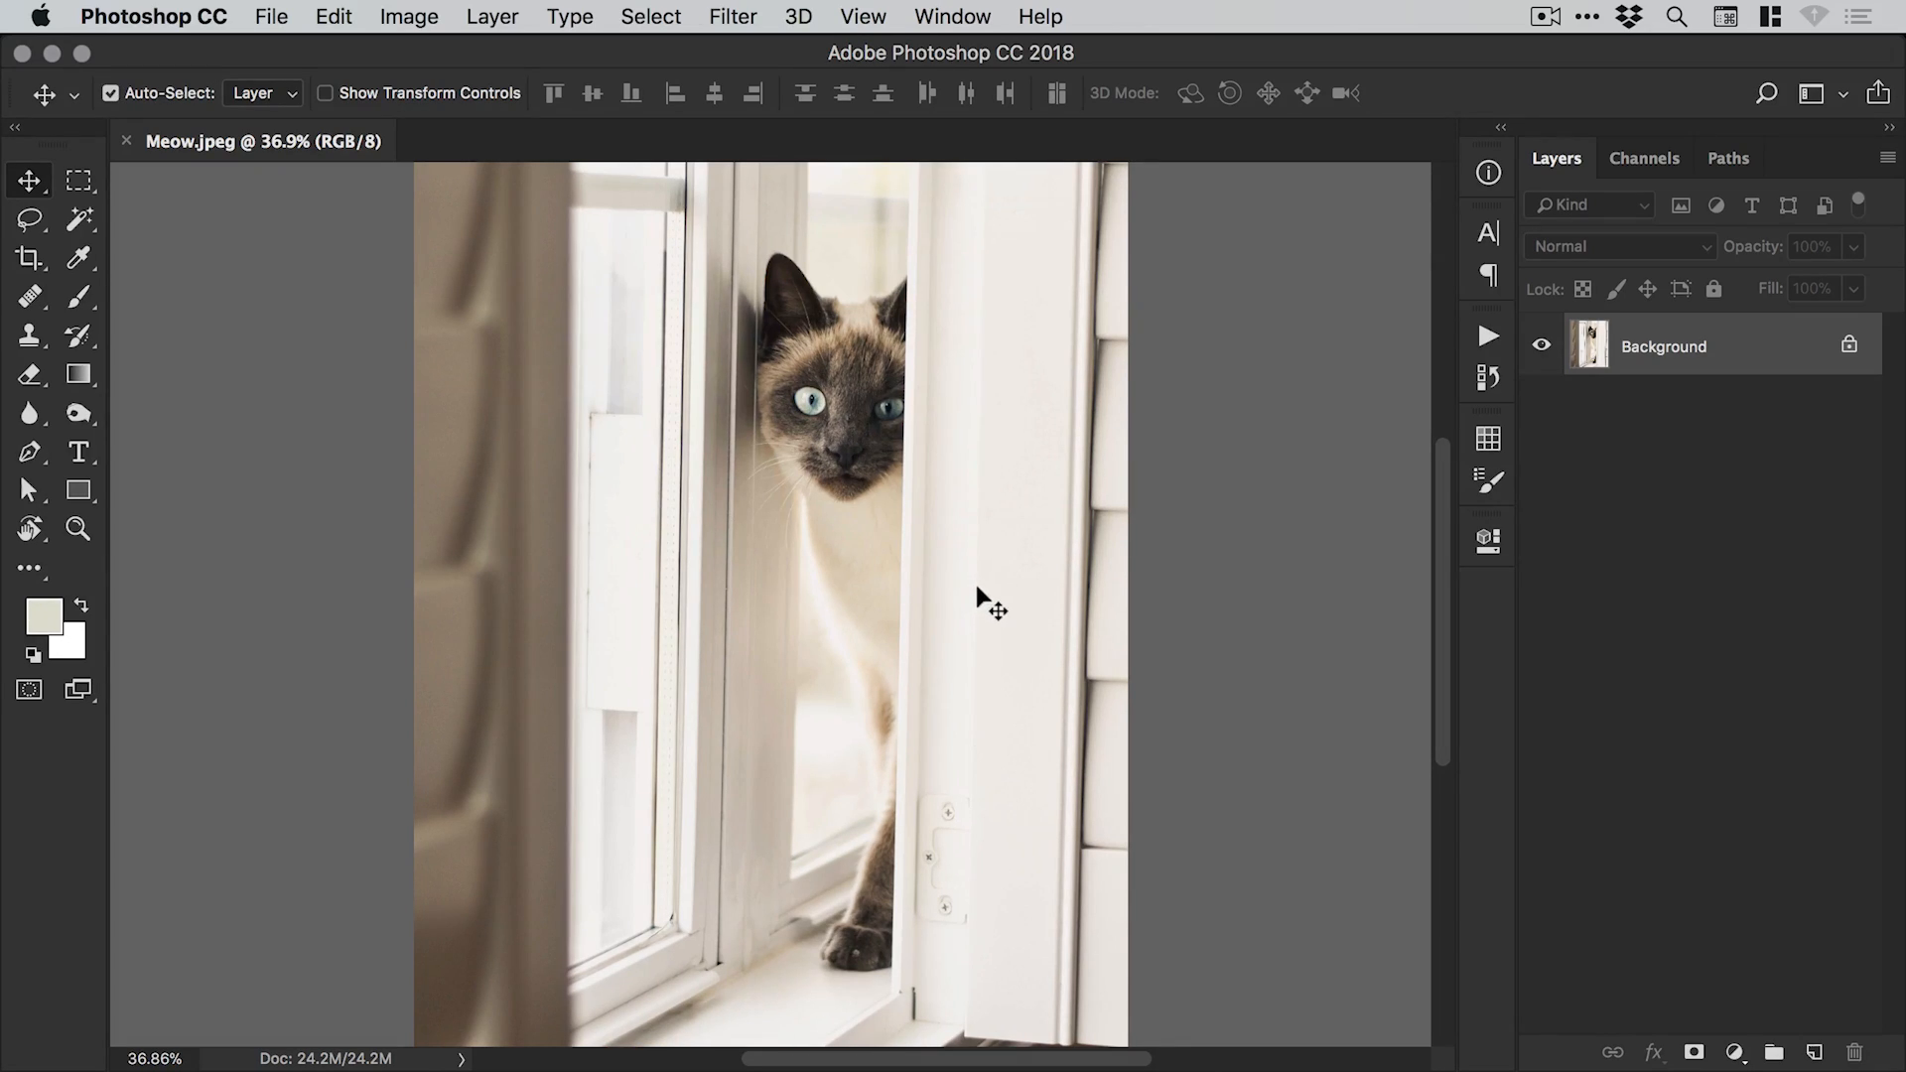
mouse_move(990, 605)
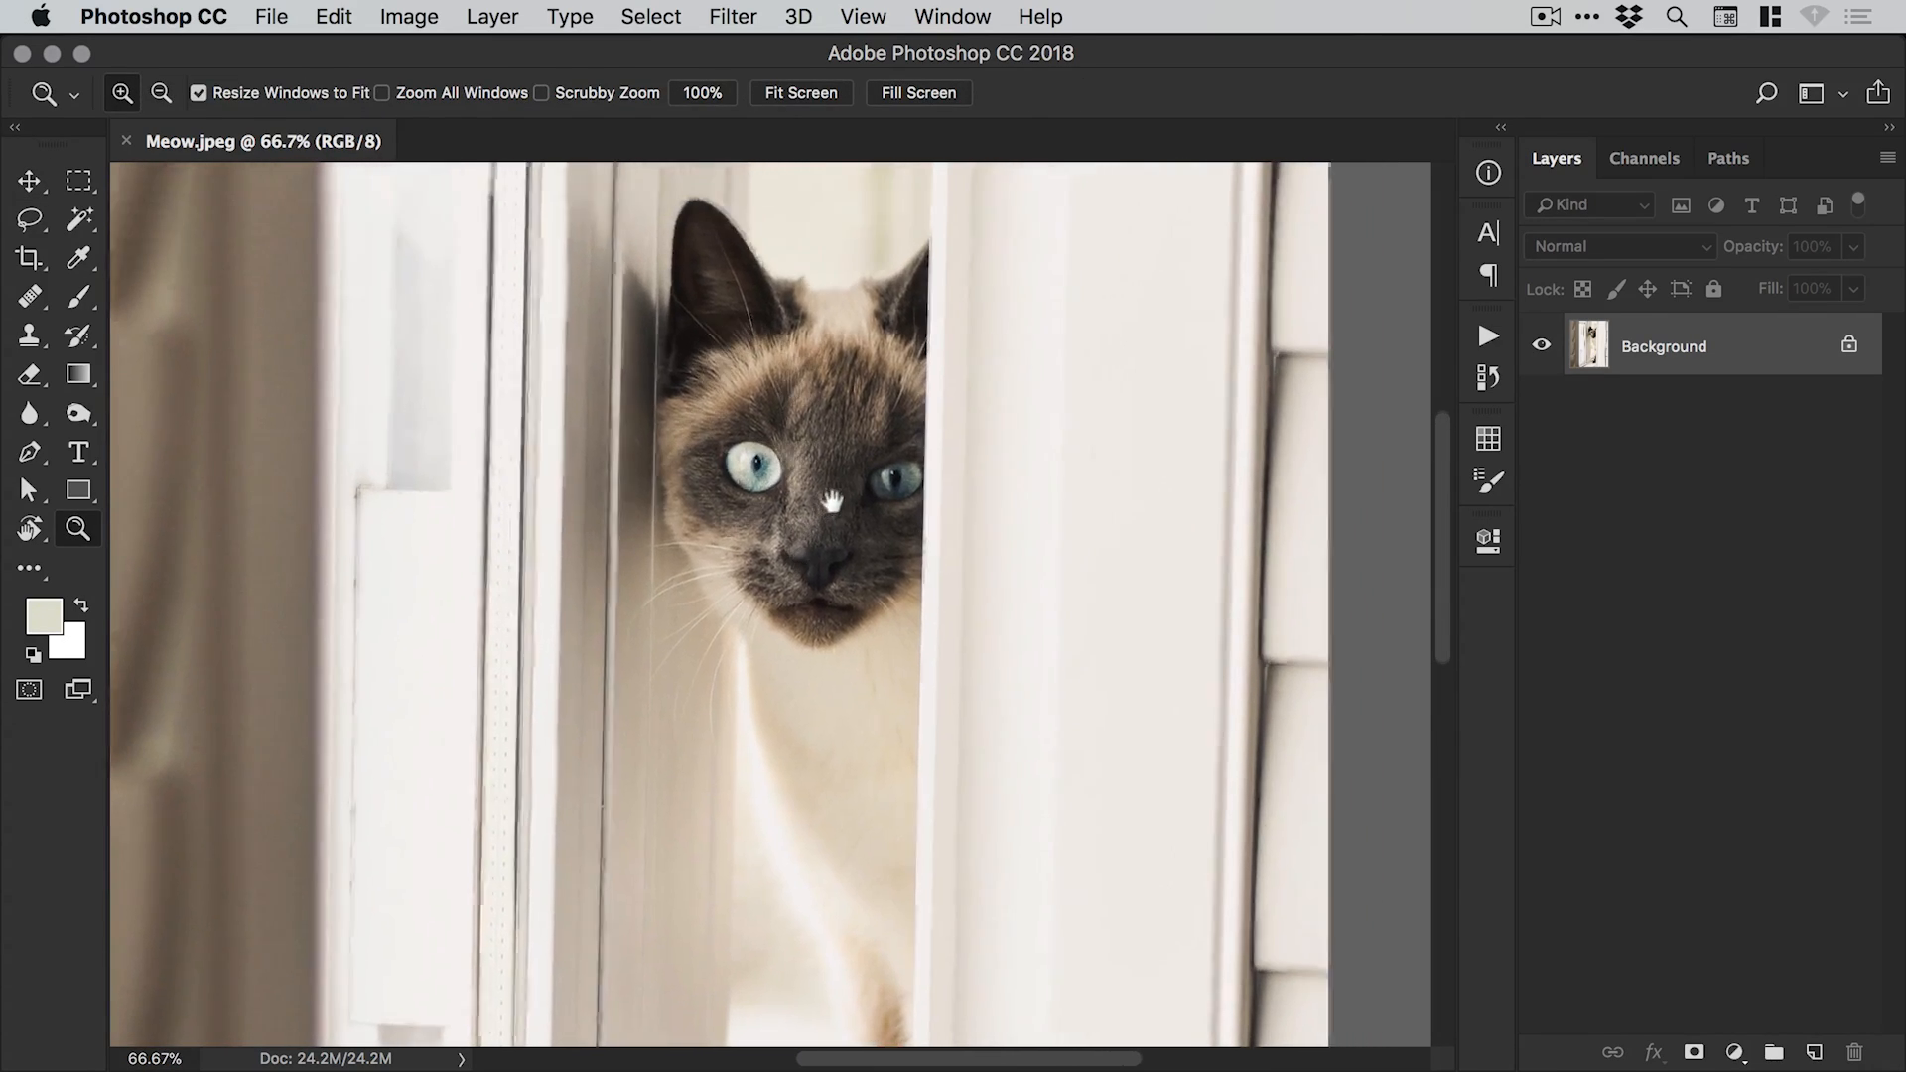
left_click(29, 180)
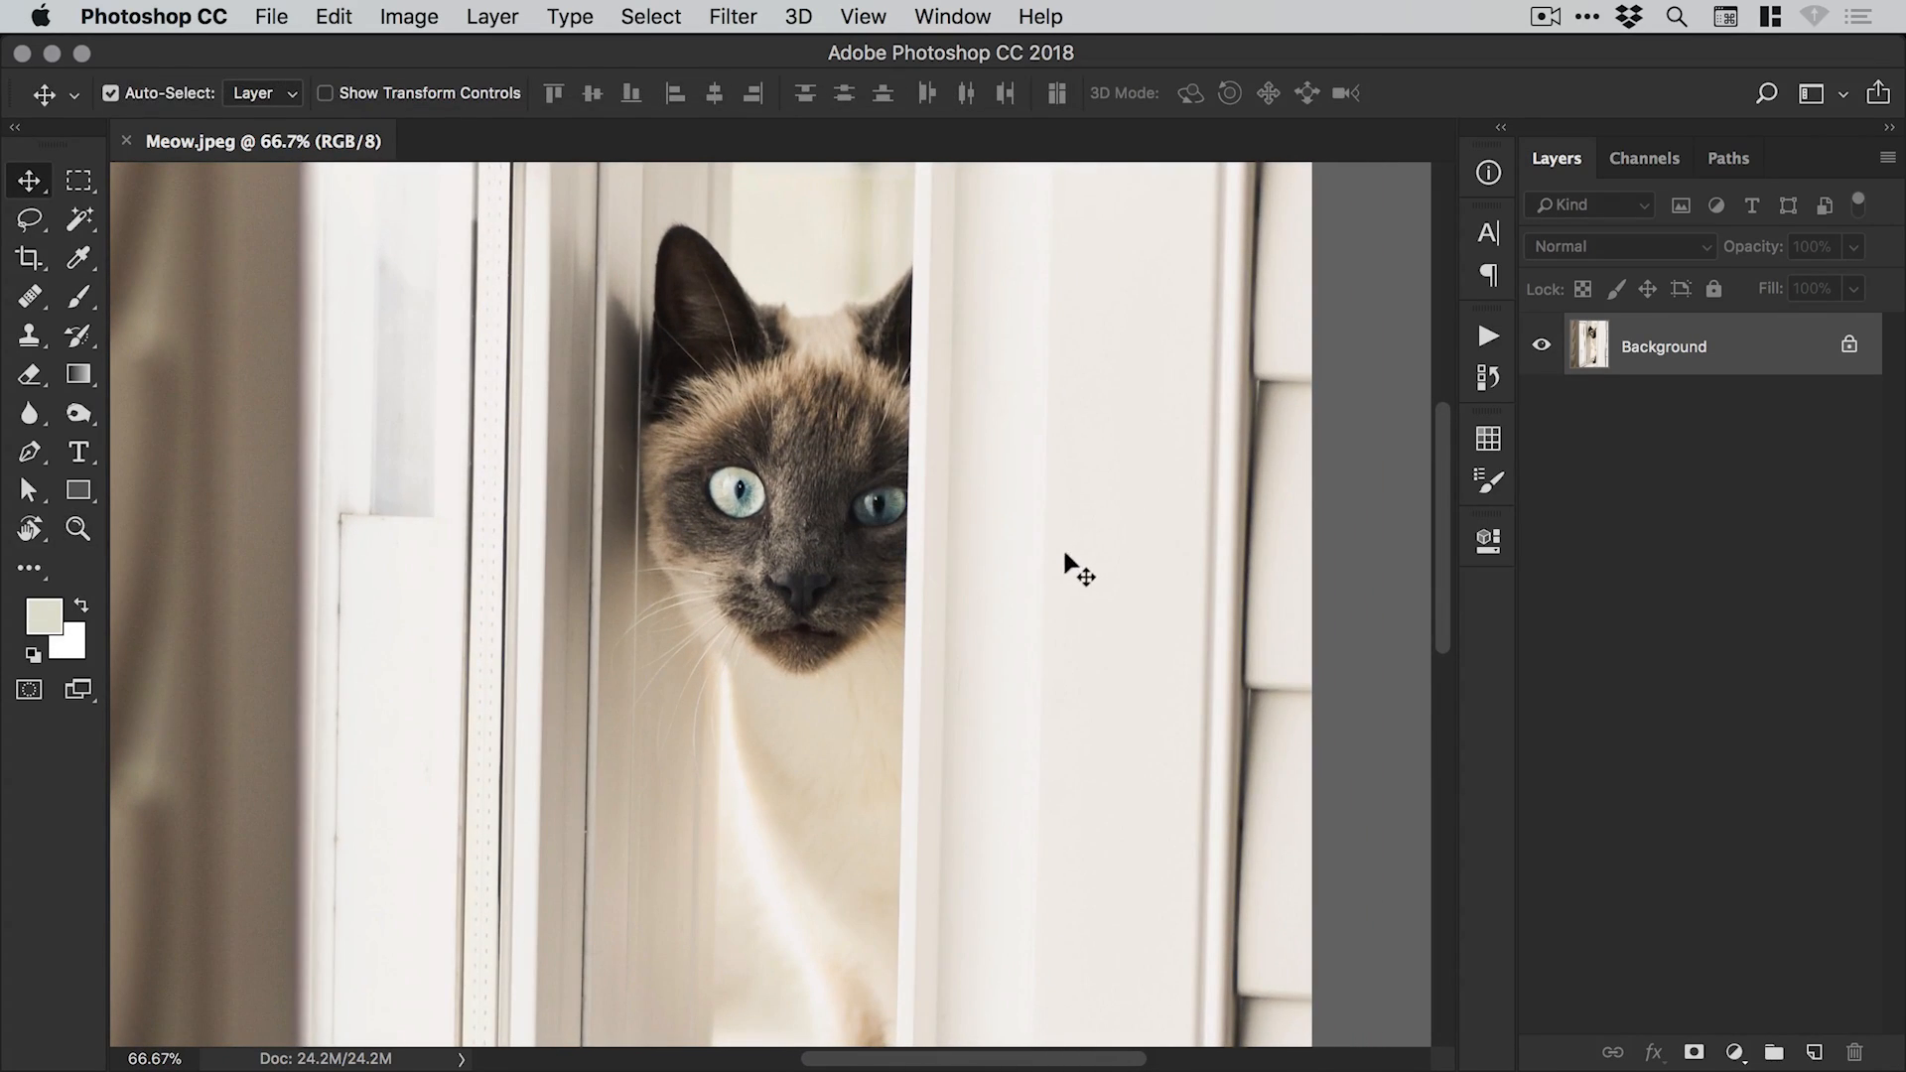
mouse_move(1067, 596)
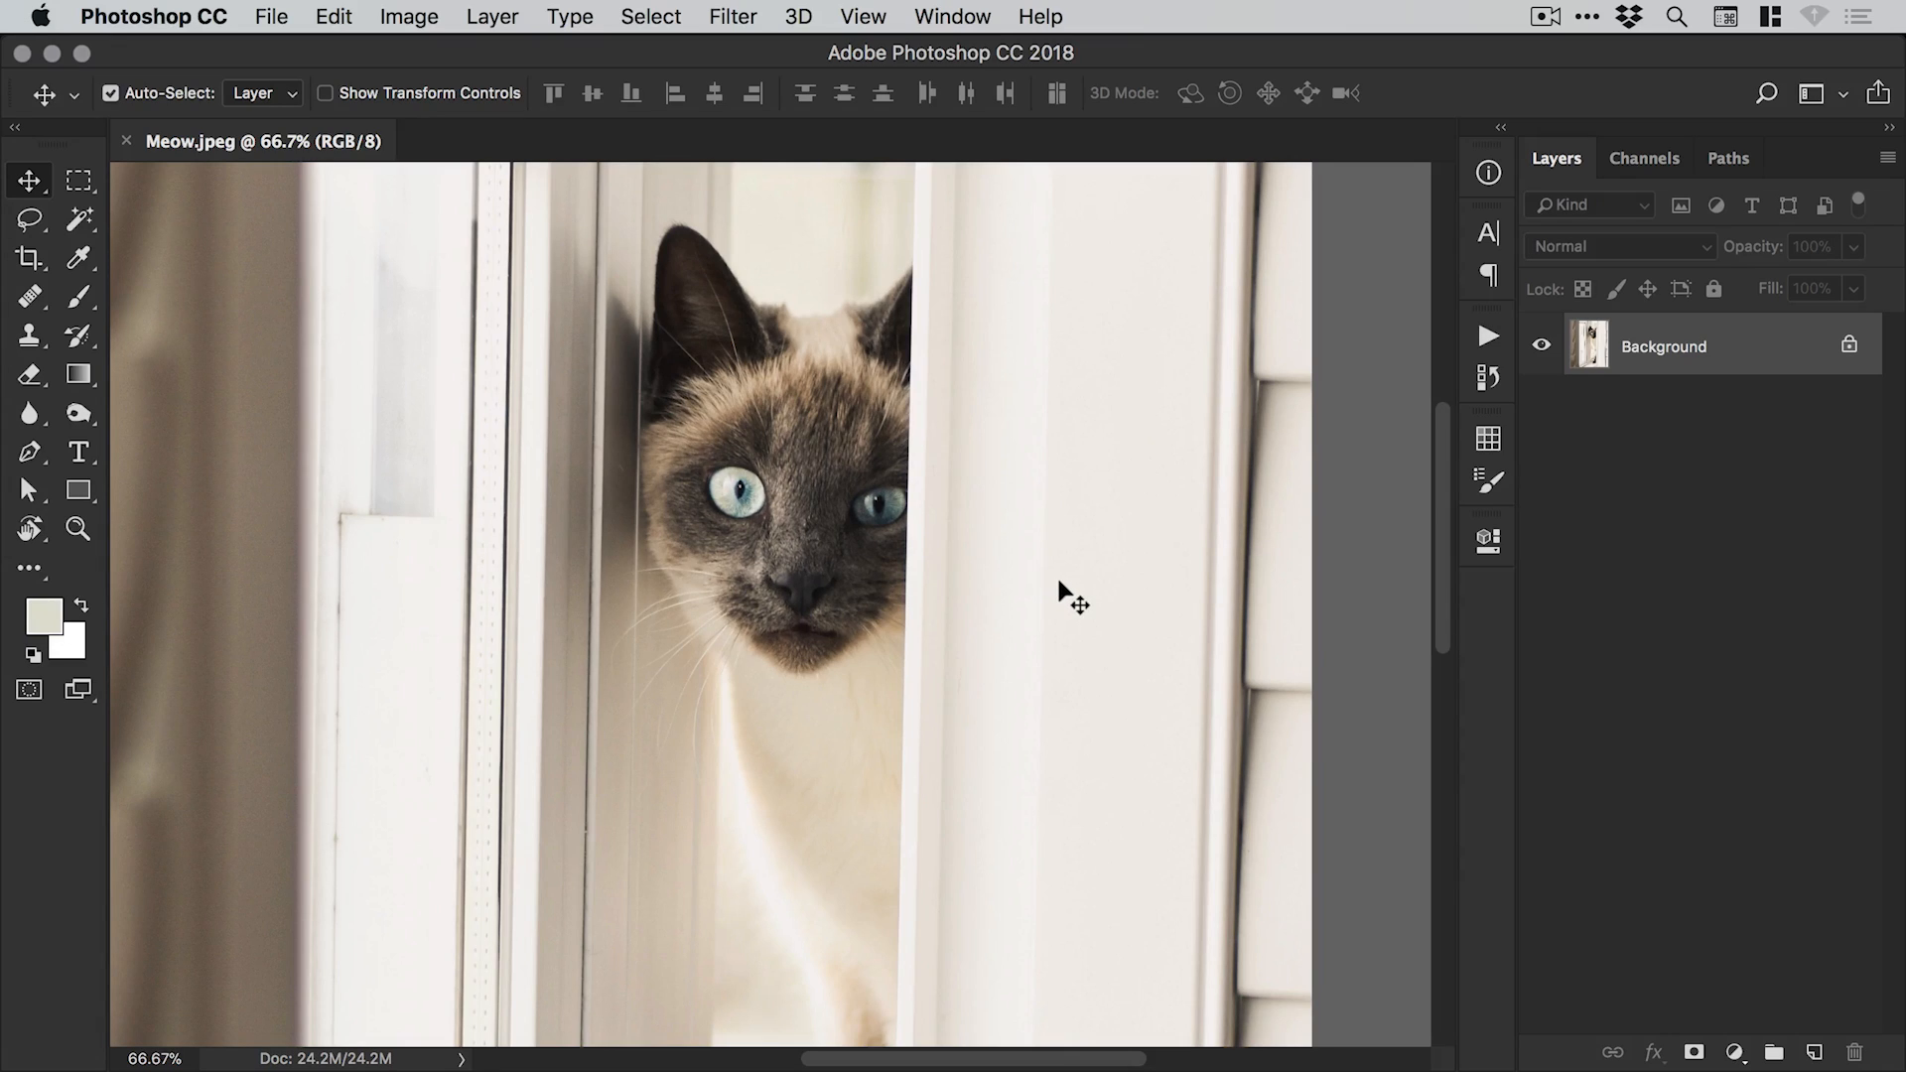
left_click(109, 93)
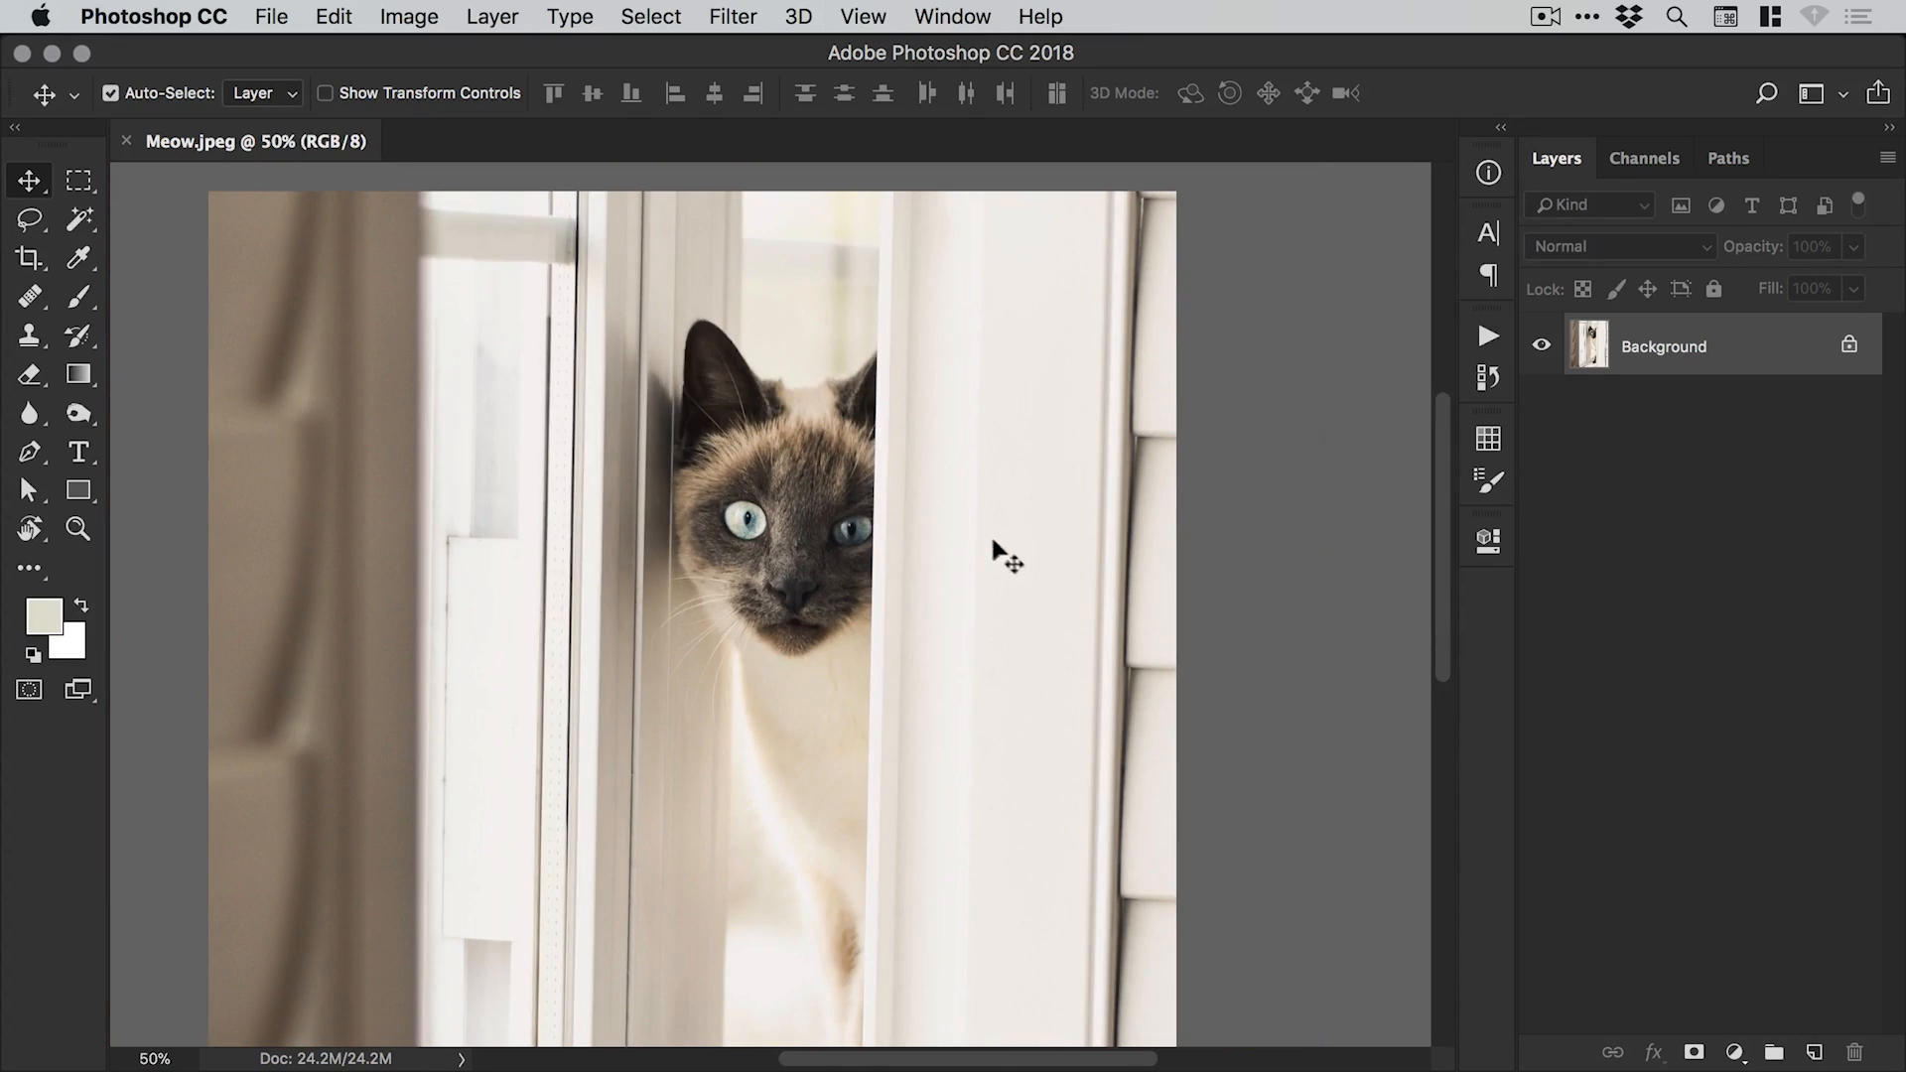
Use Select and Mask on Meow.jpeg to output the cat as a masked layer.
left_click(649, 16)
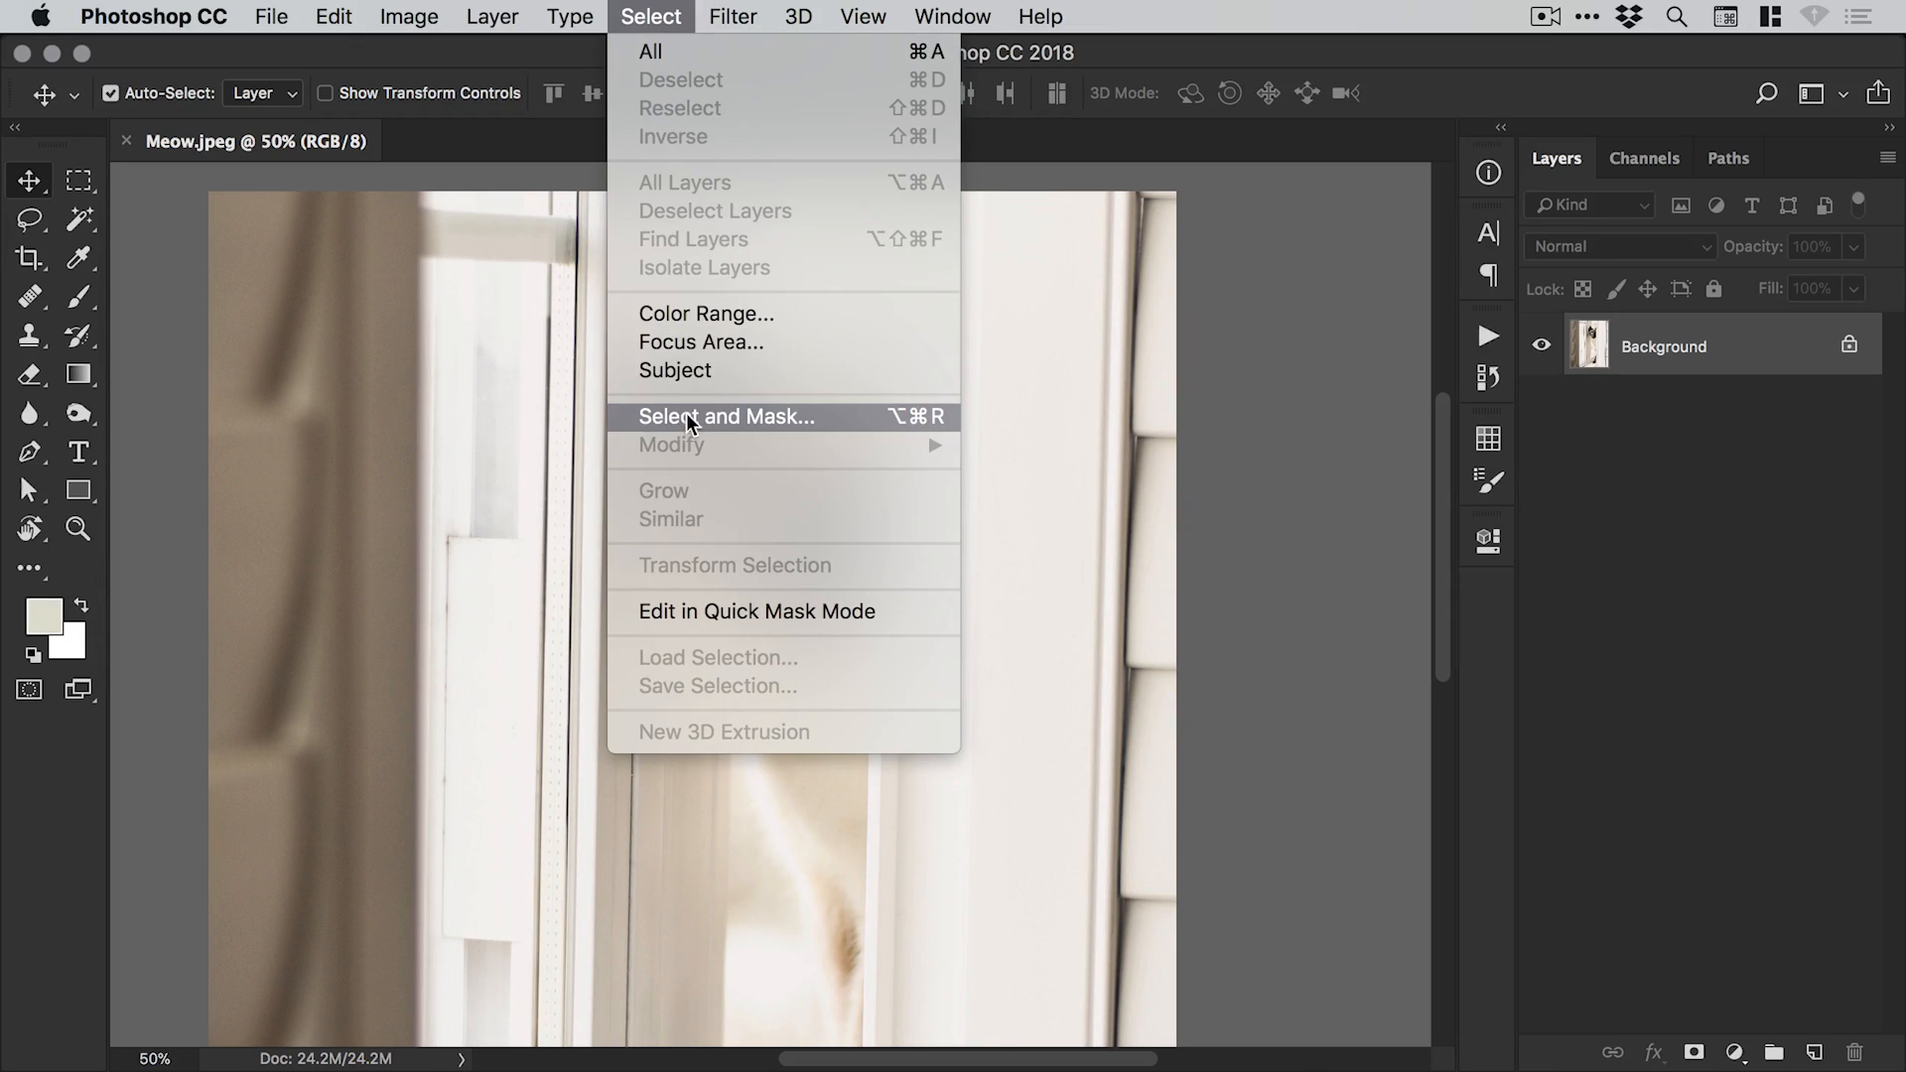
left_click(726, 416)
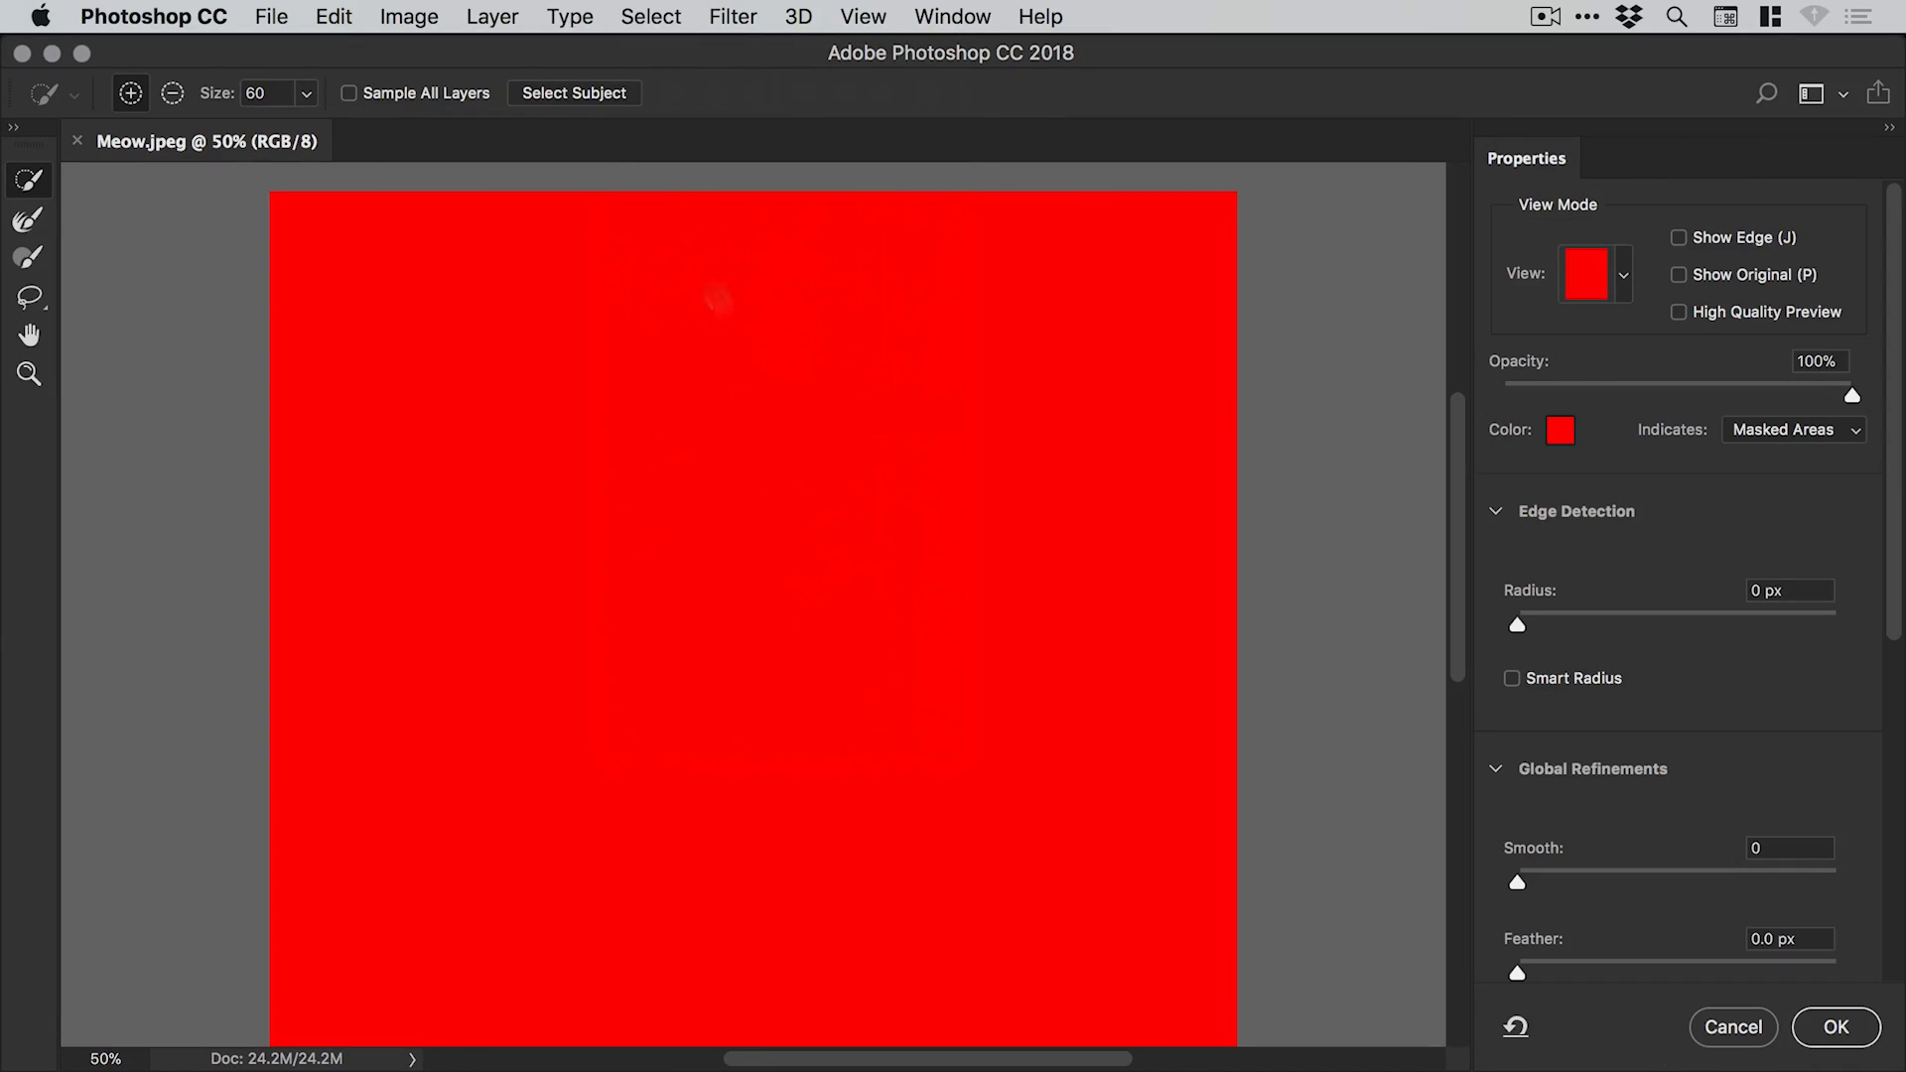
mouse_move(1375, 603)
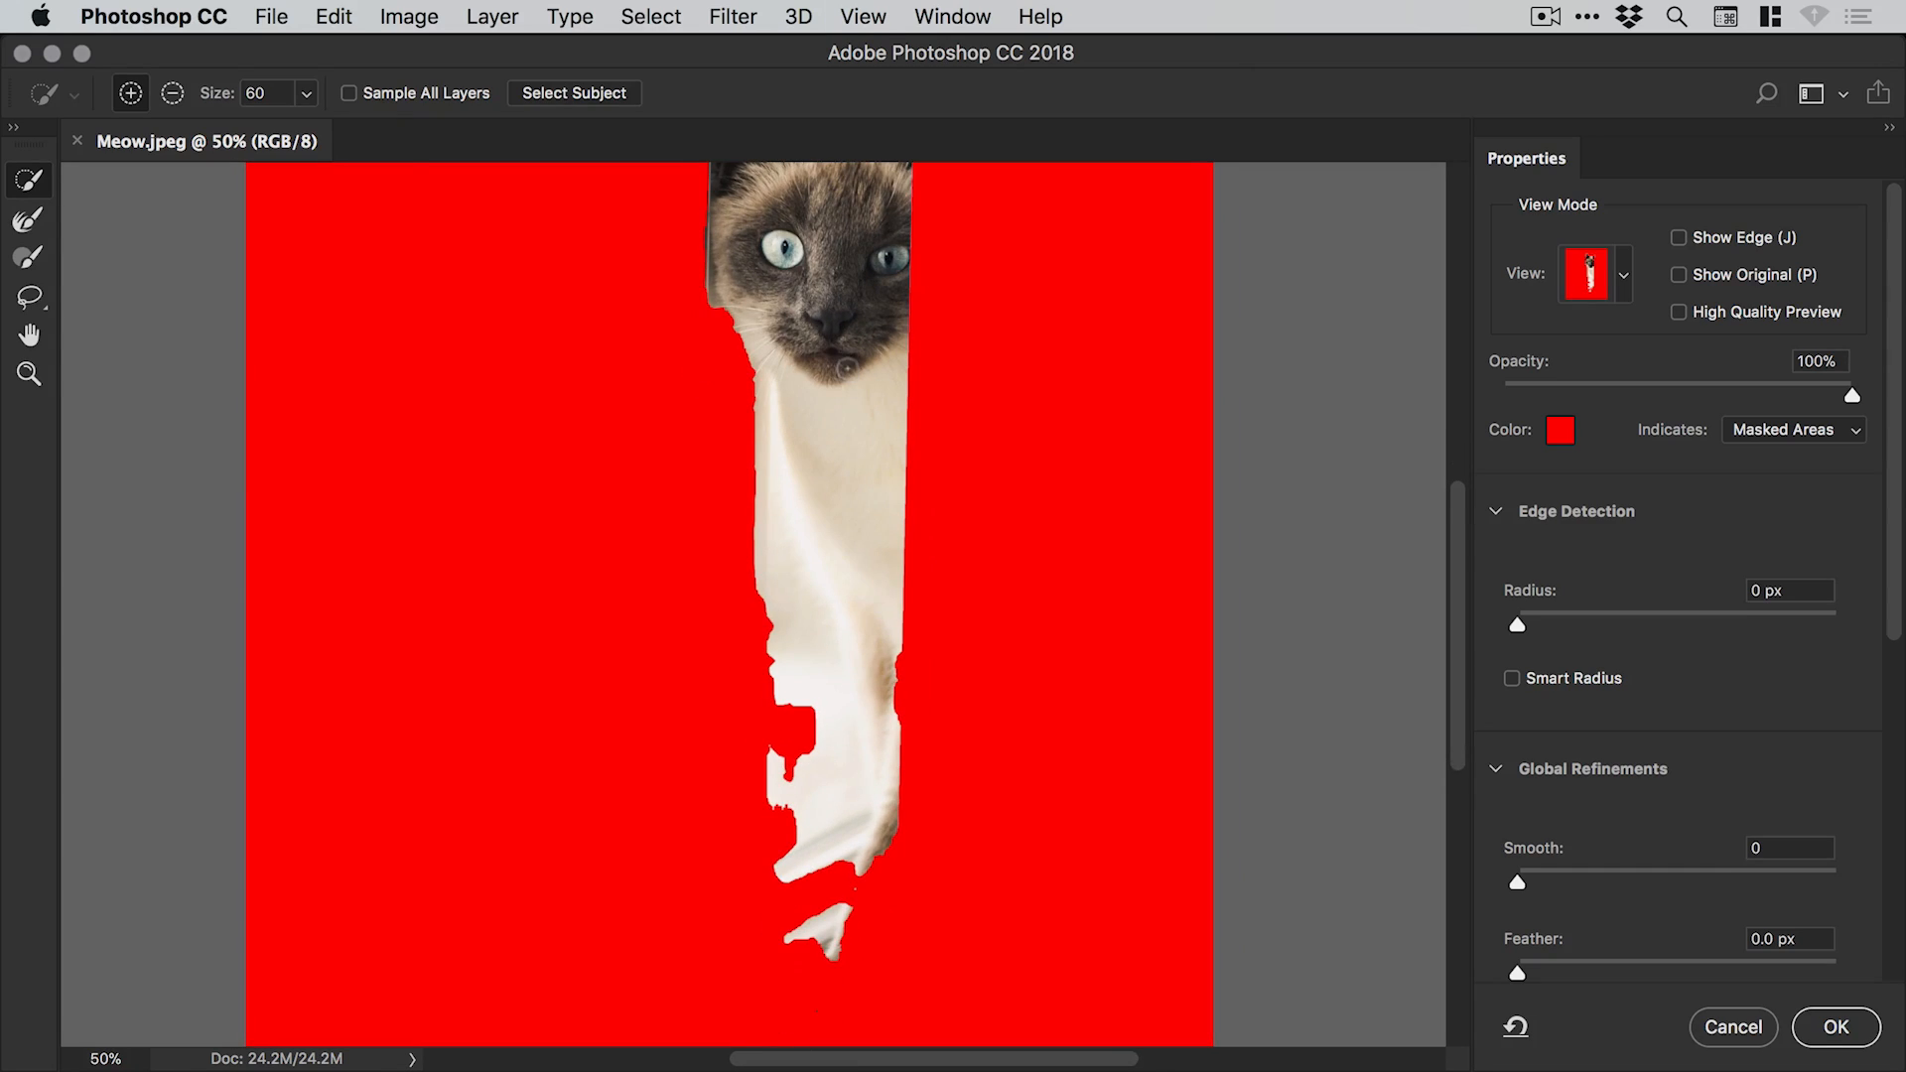
left_click(1834, 1027)
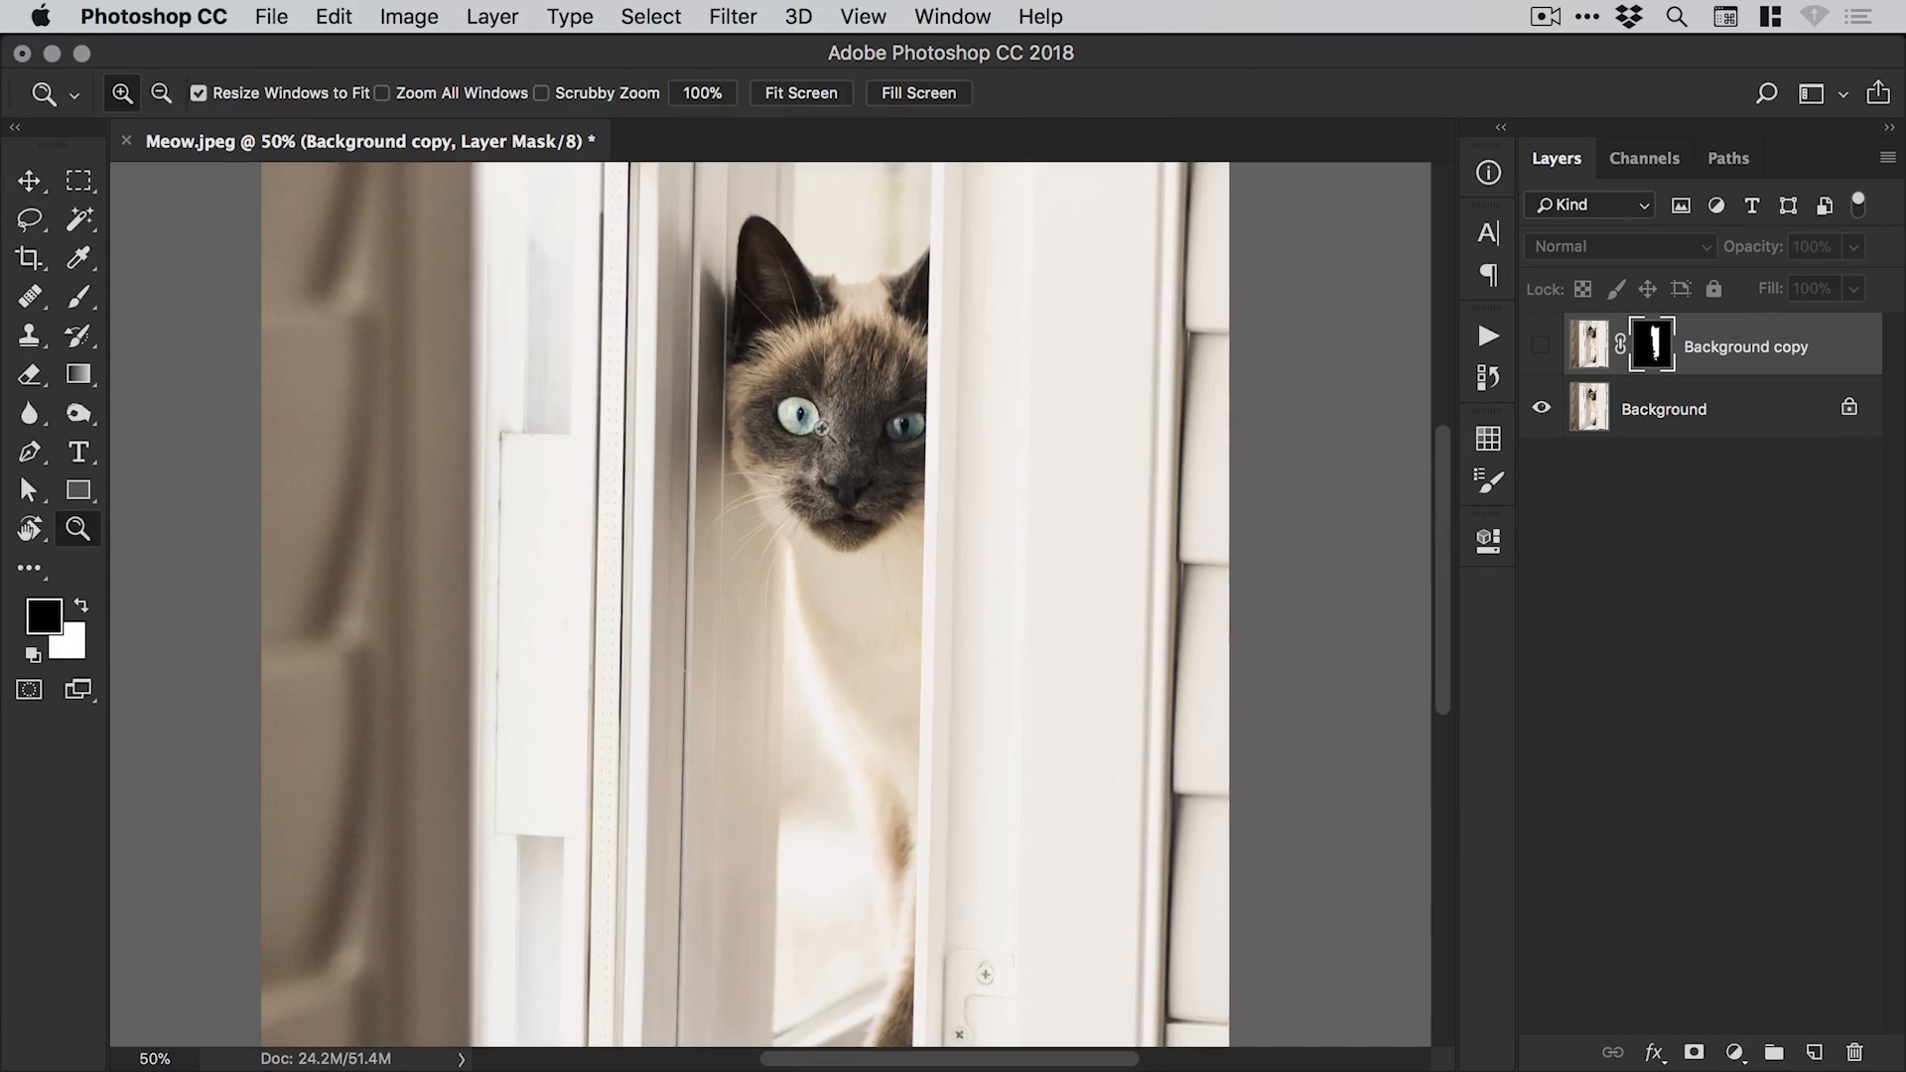
Zoom around the cat cutout, hide Background to inspect the mask, then show Background again.
left_click(29, 180)
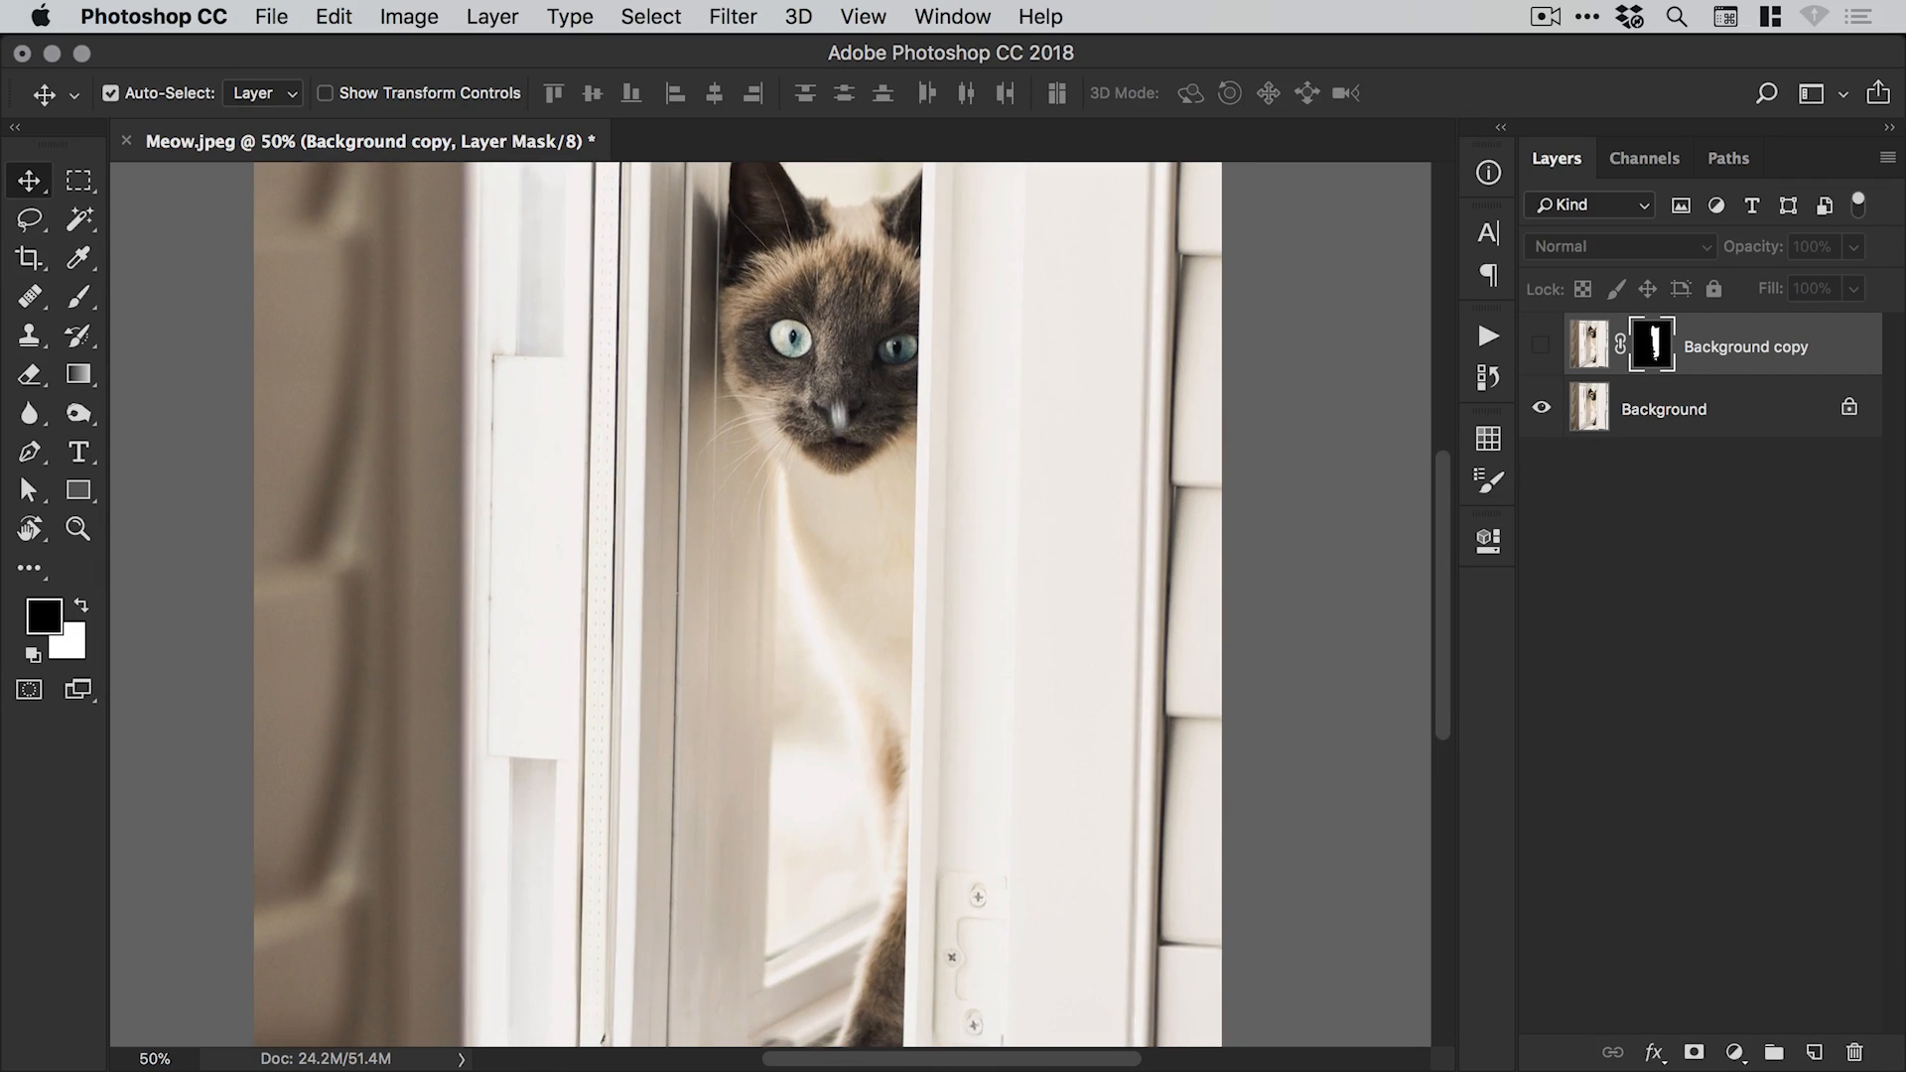
scroll("down", 3)
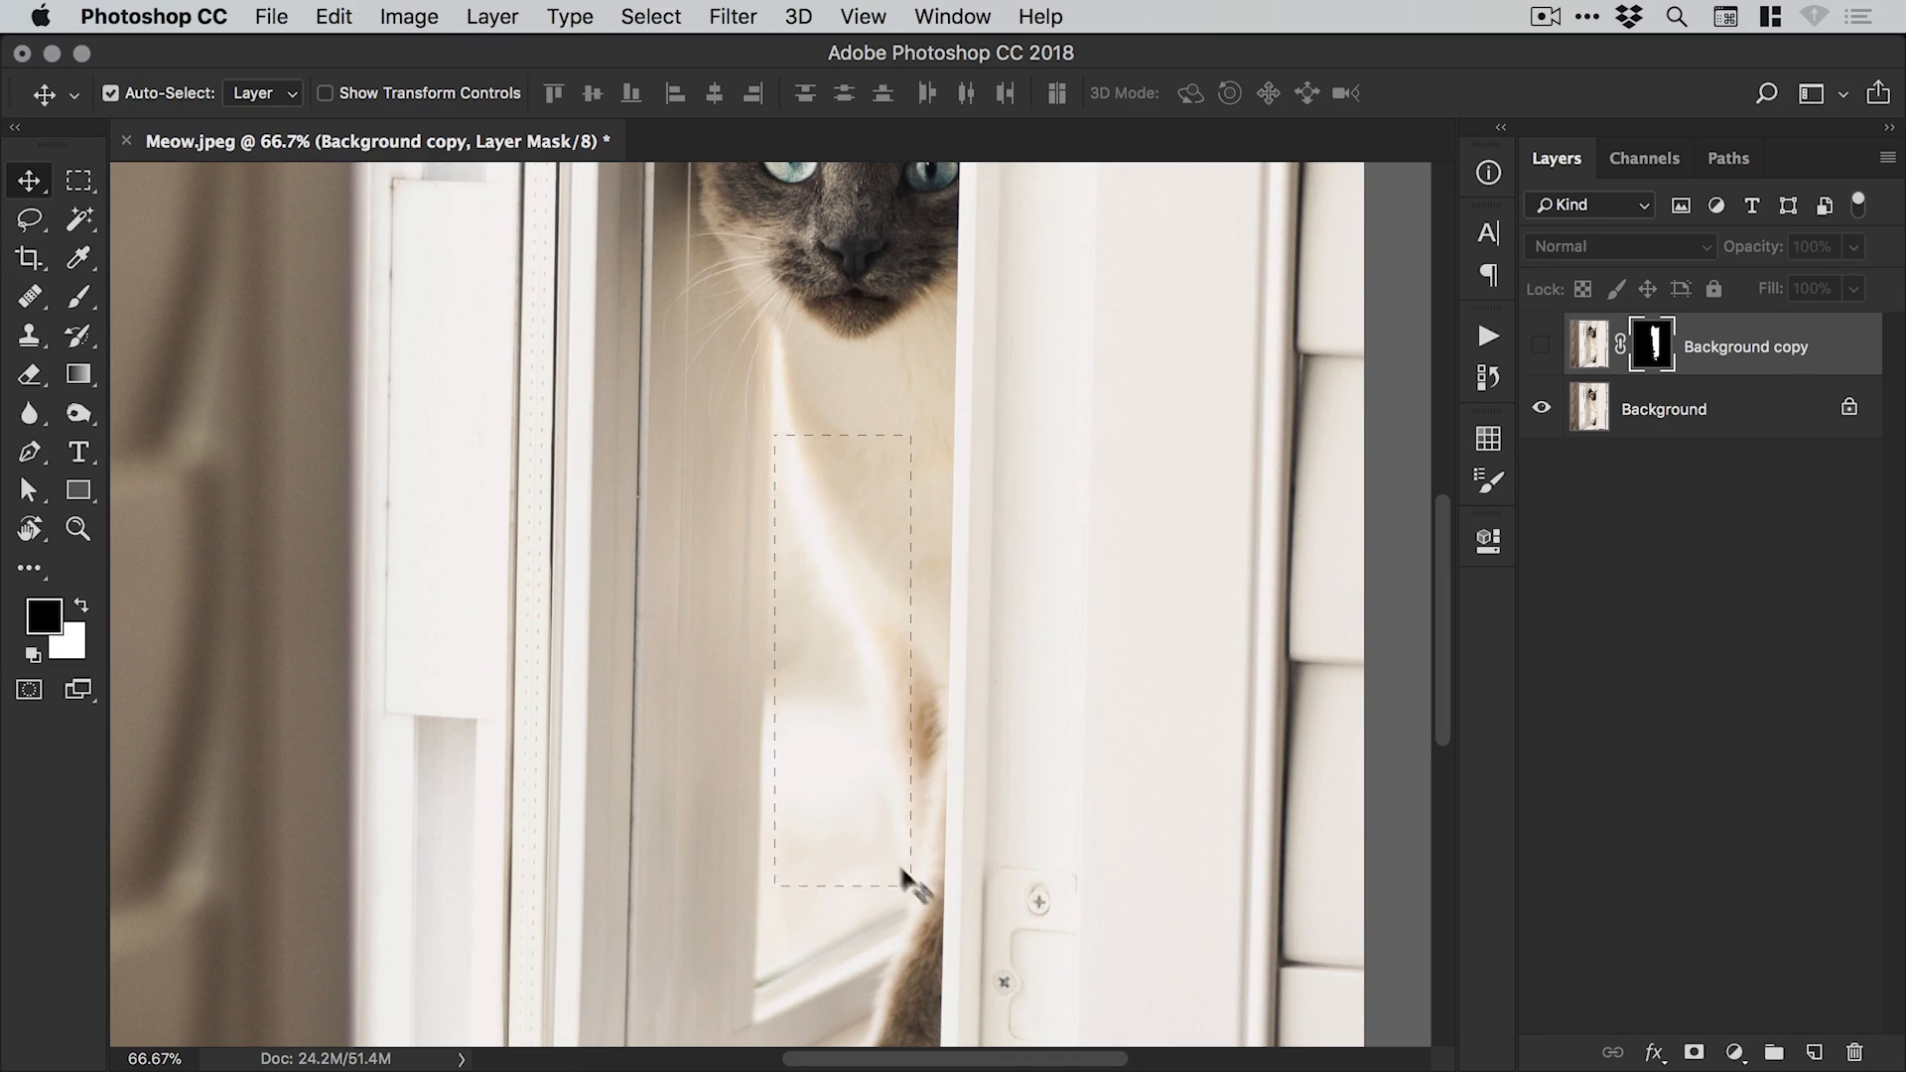
left_click(29, 218)
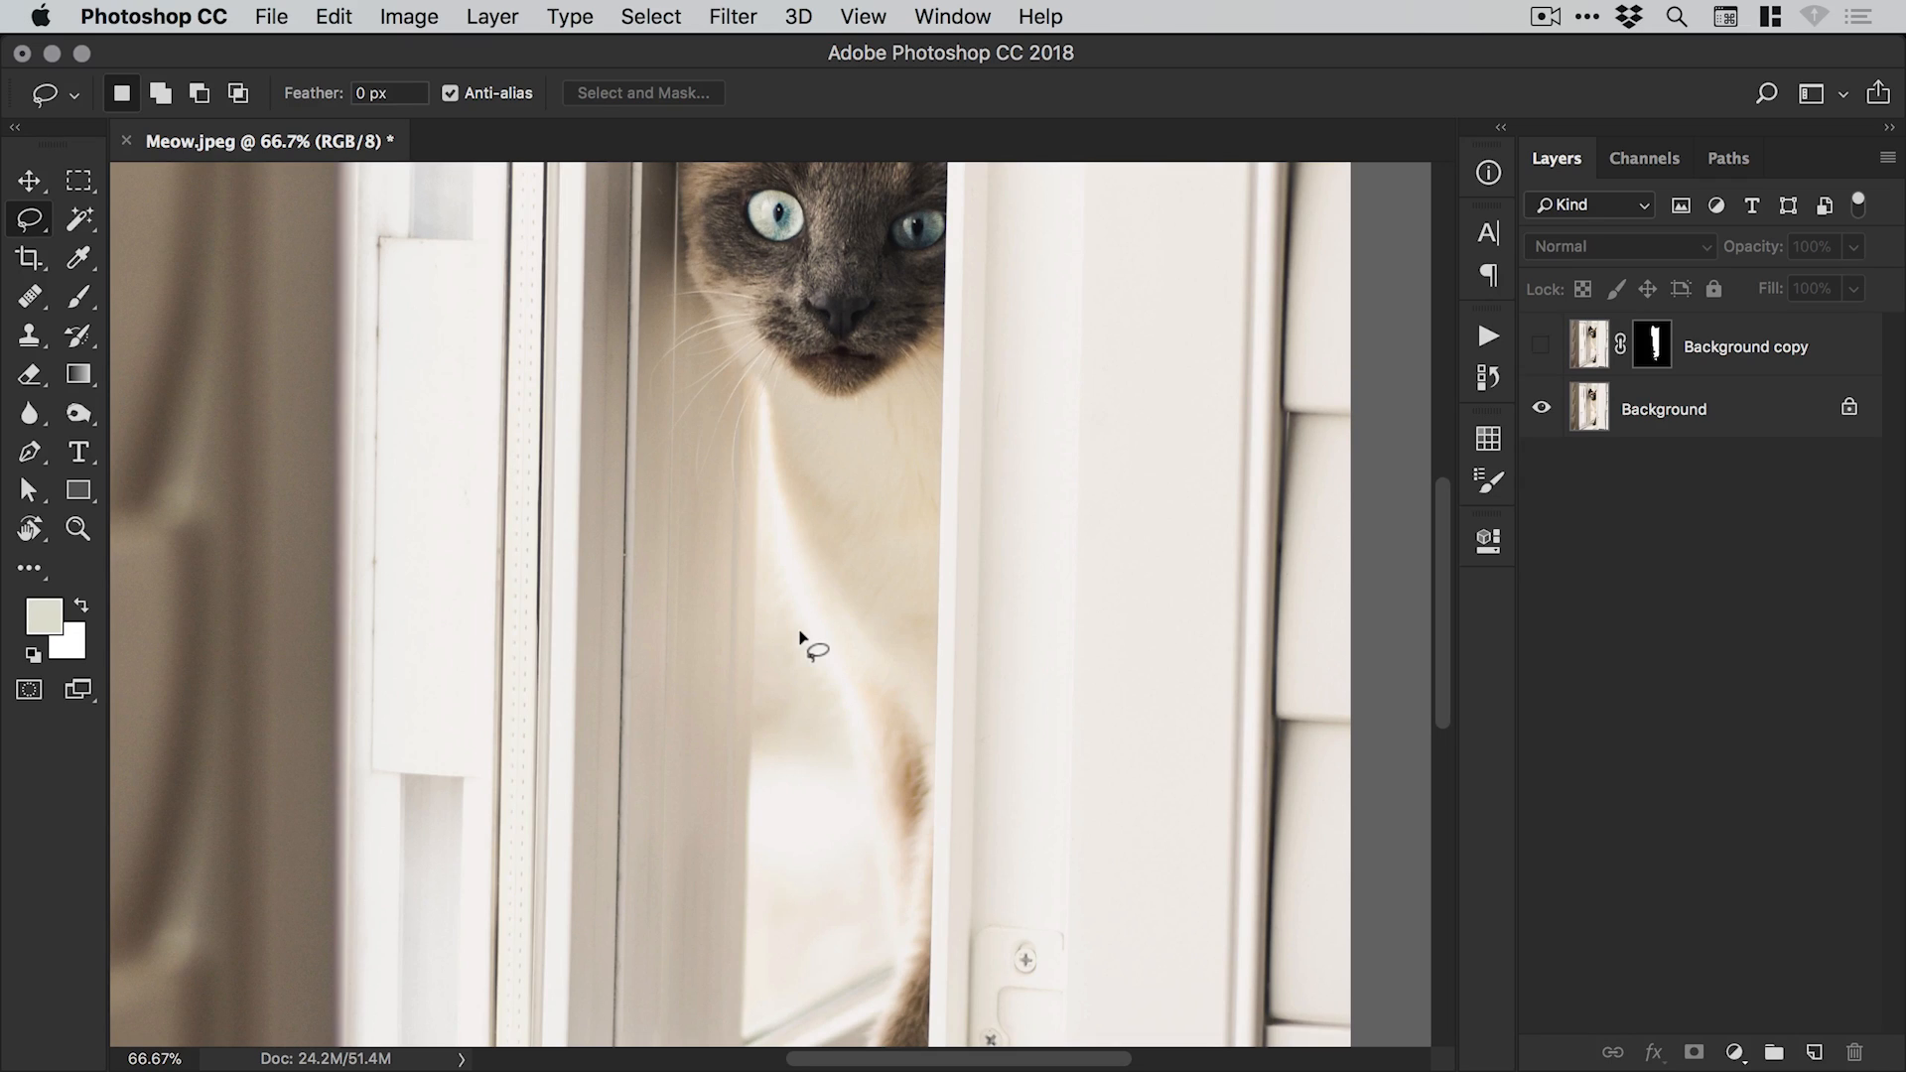
left_click(29, 180)
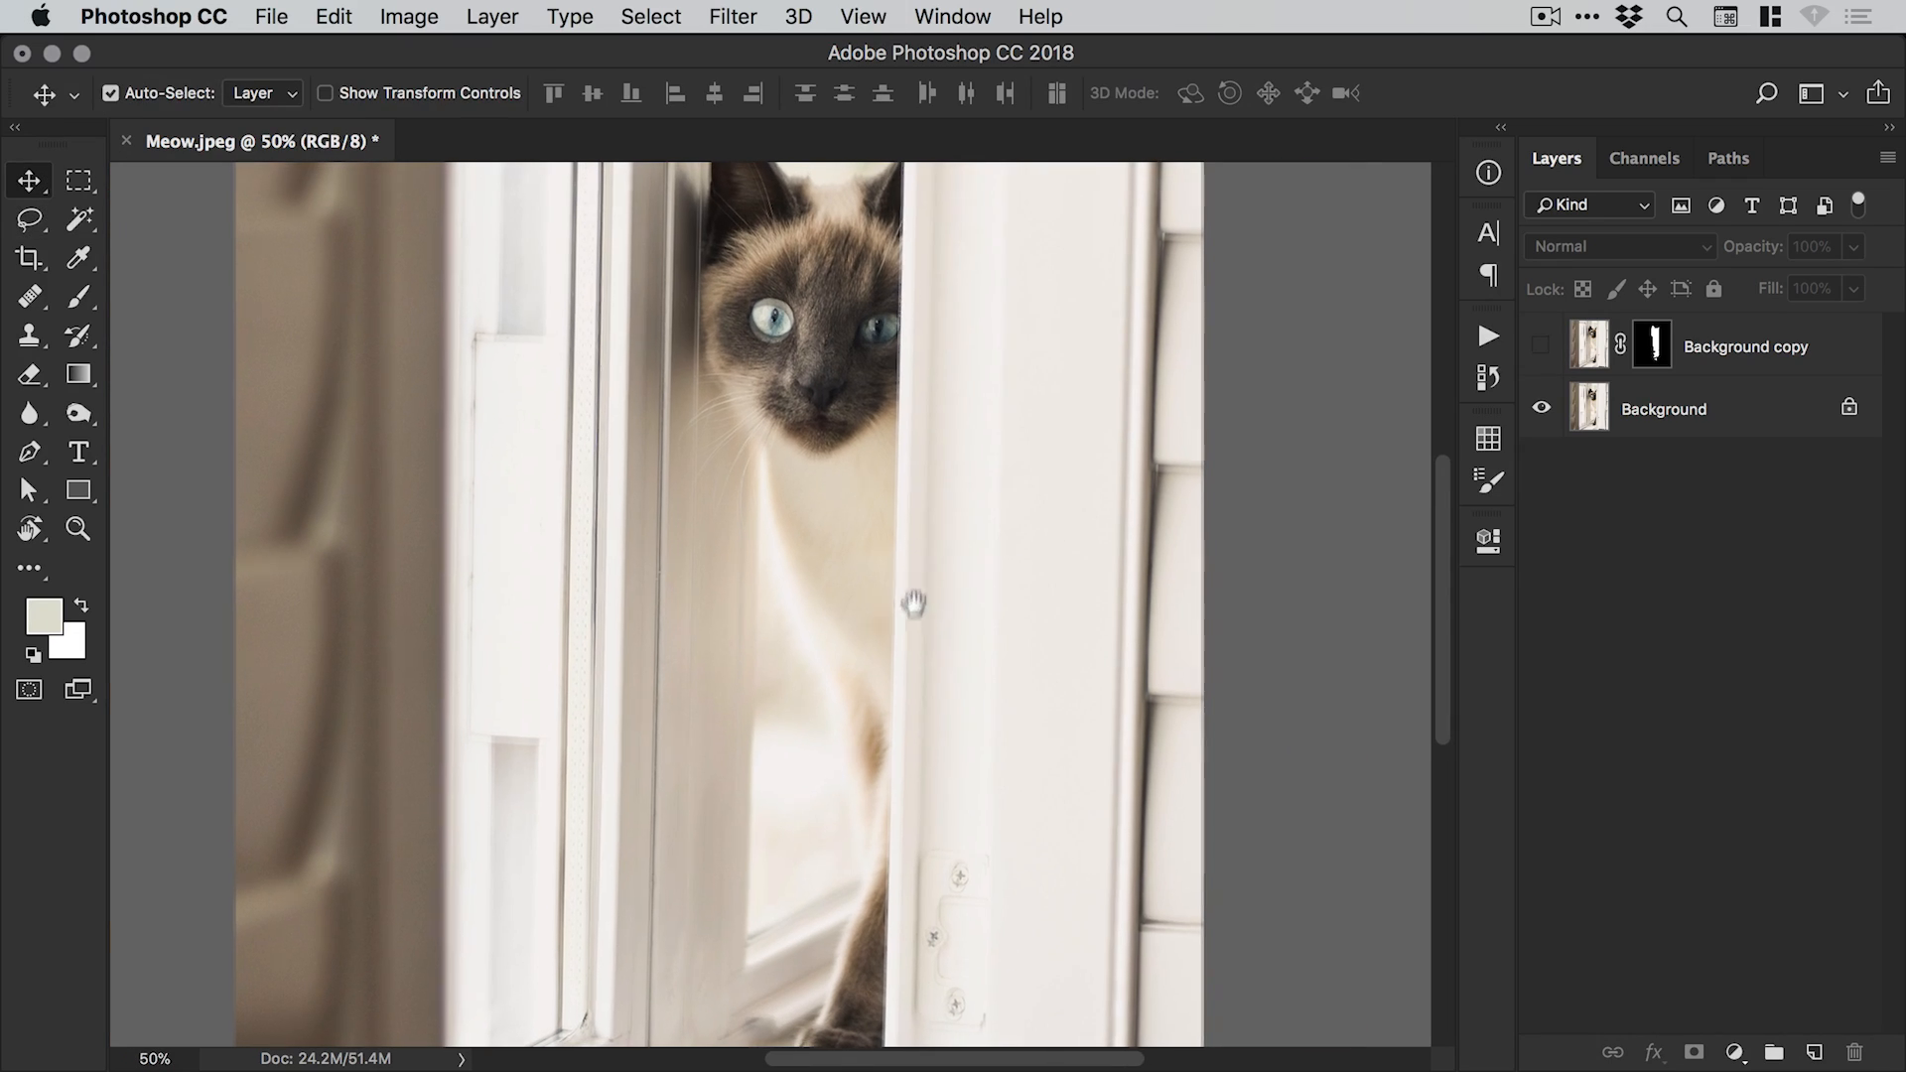
left_click(1540, 345)
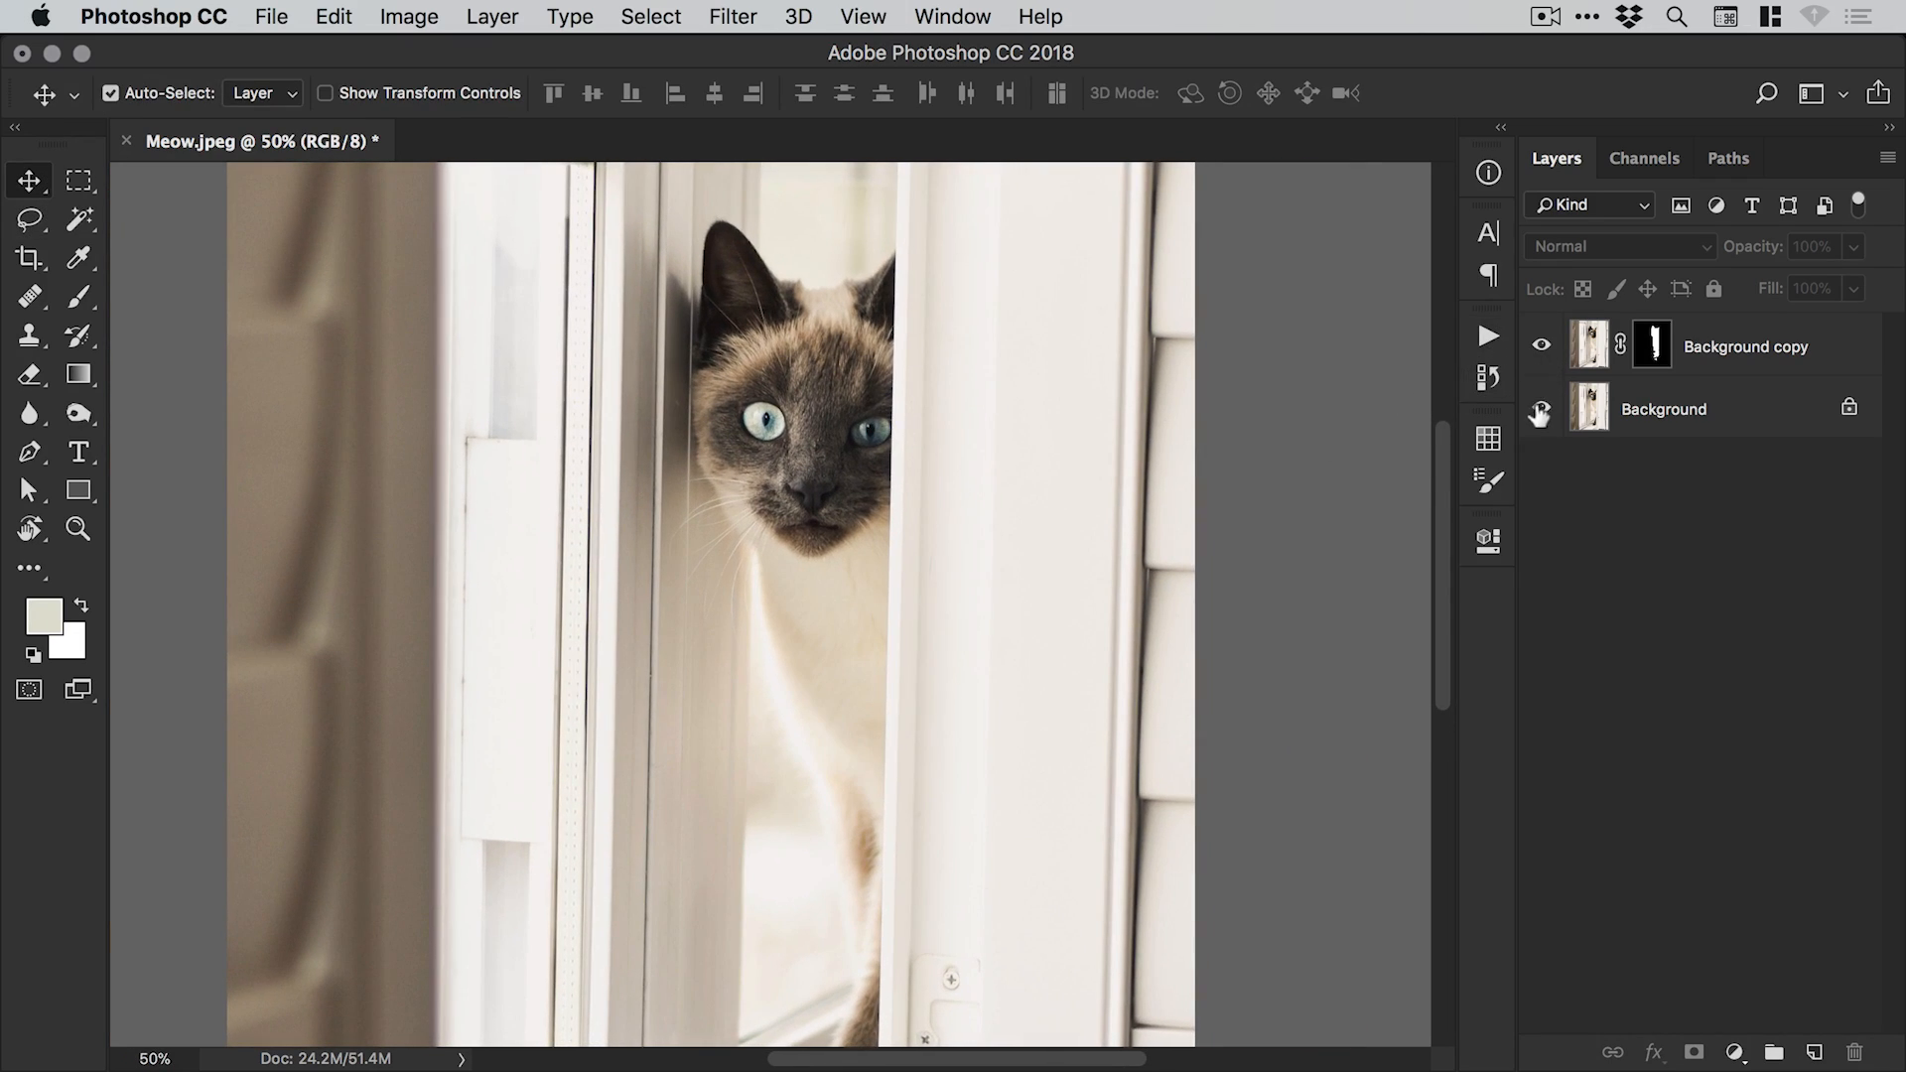
left_click(1542, 408)
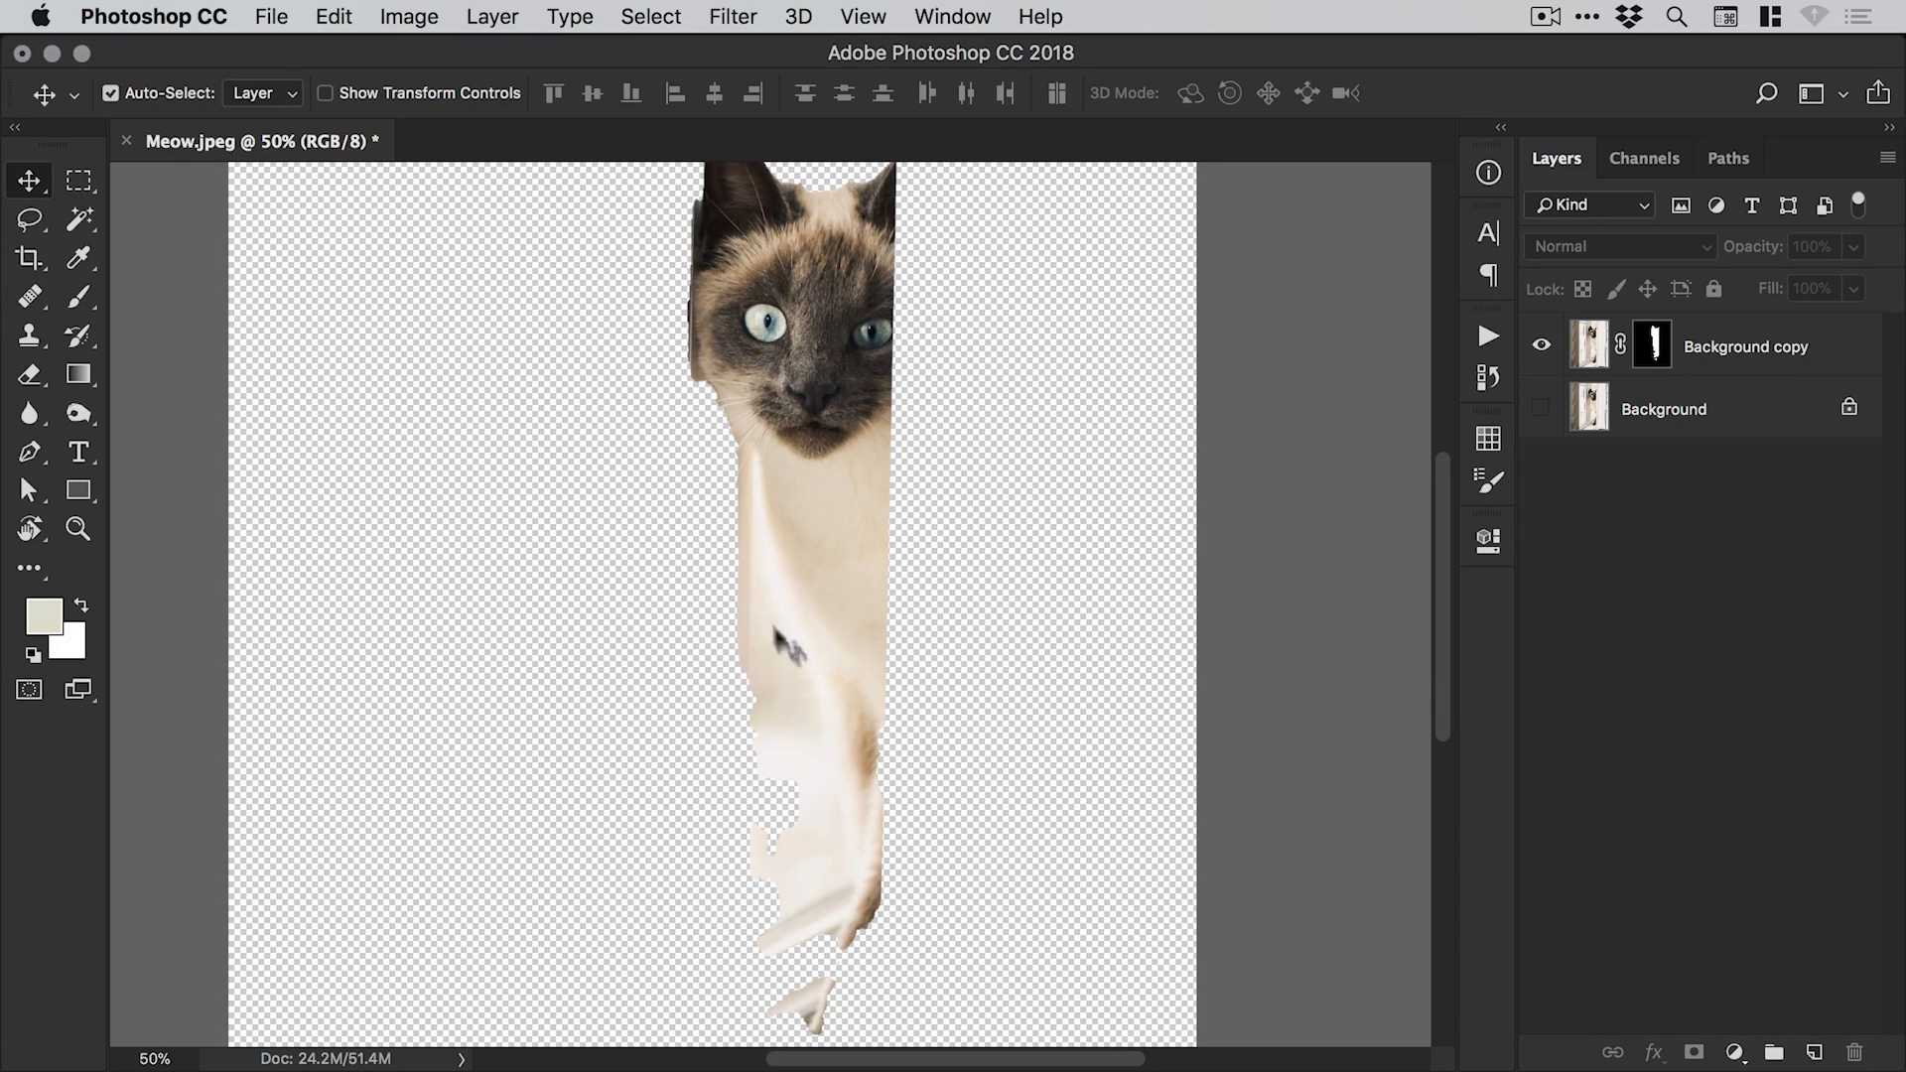
mouse_move(785, 626)
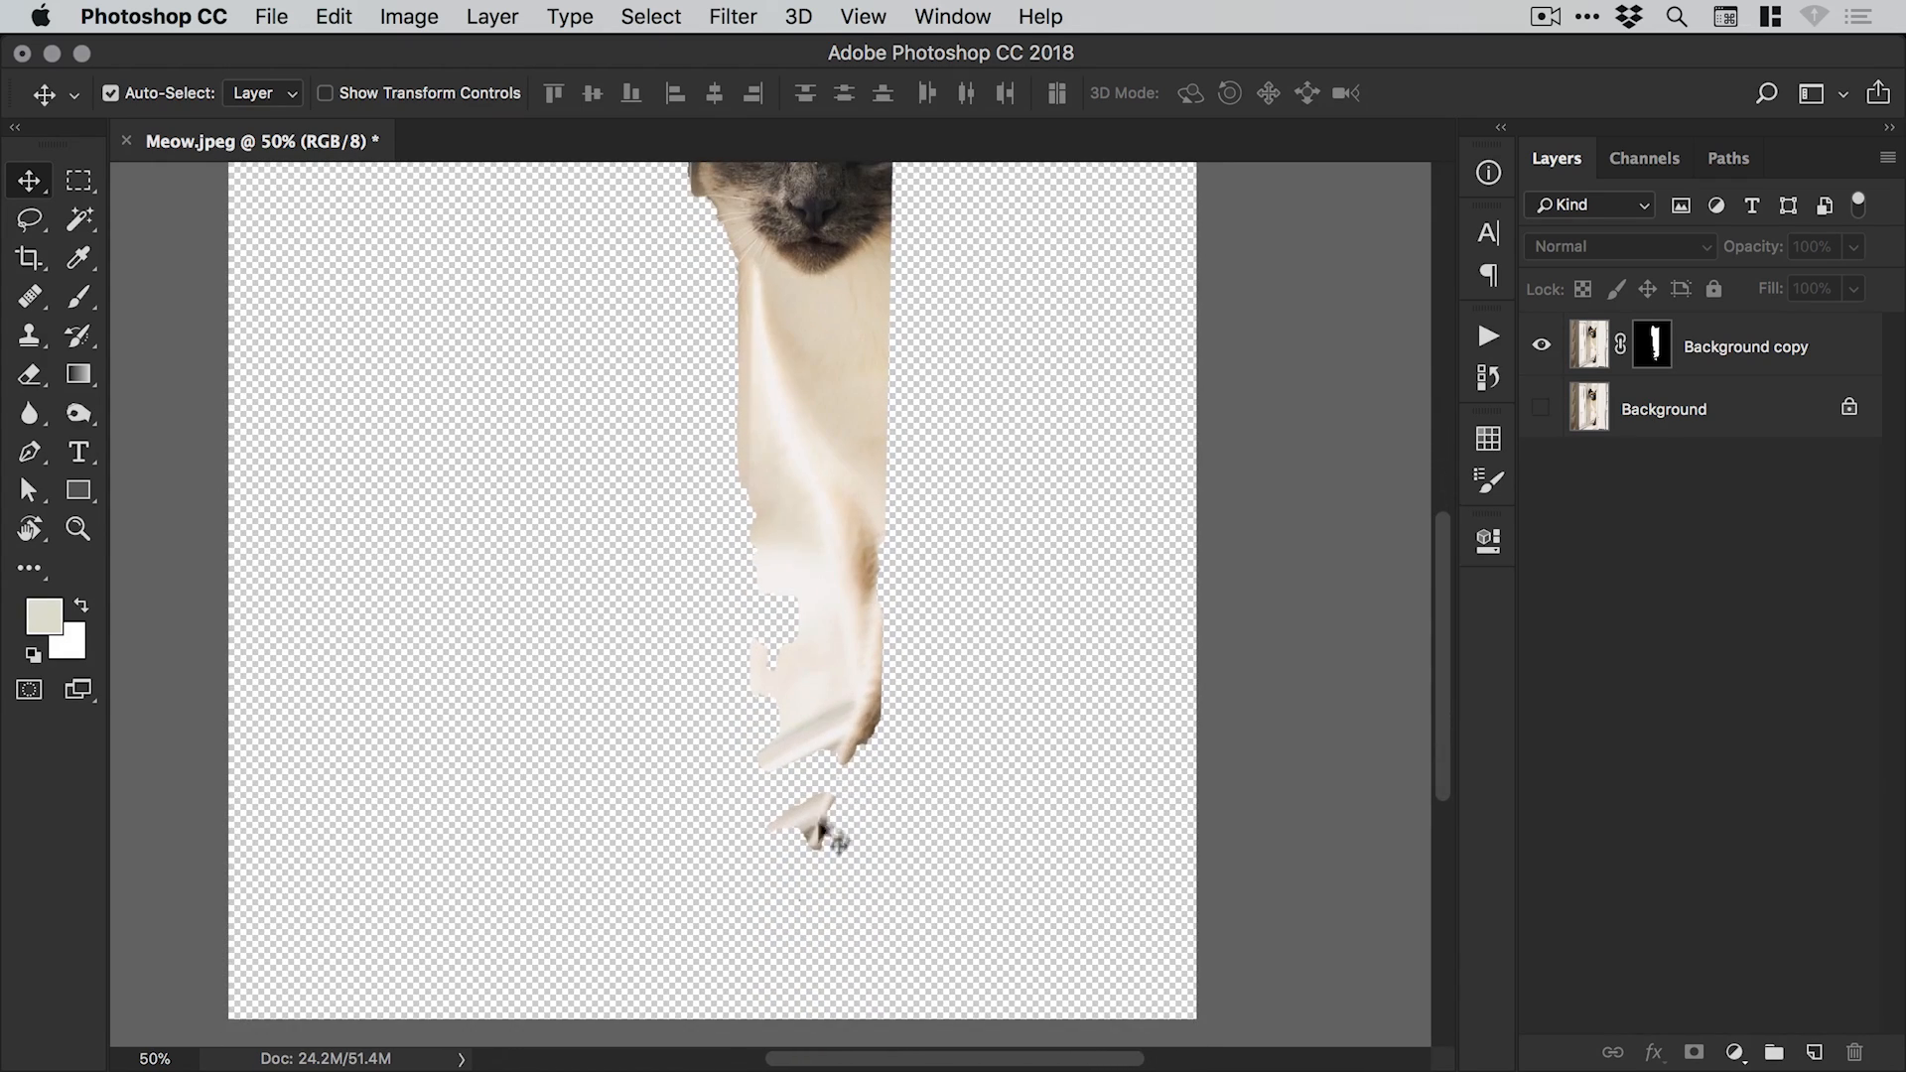
left_click(1539, 408)
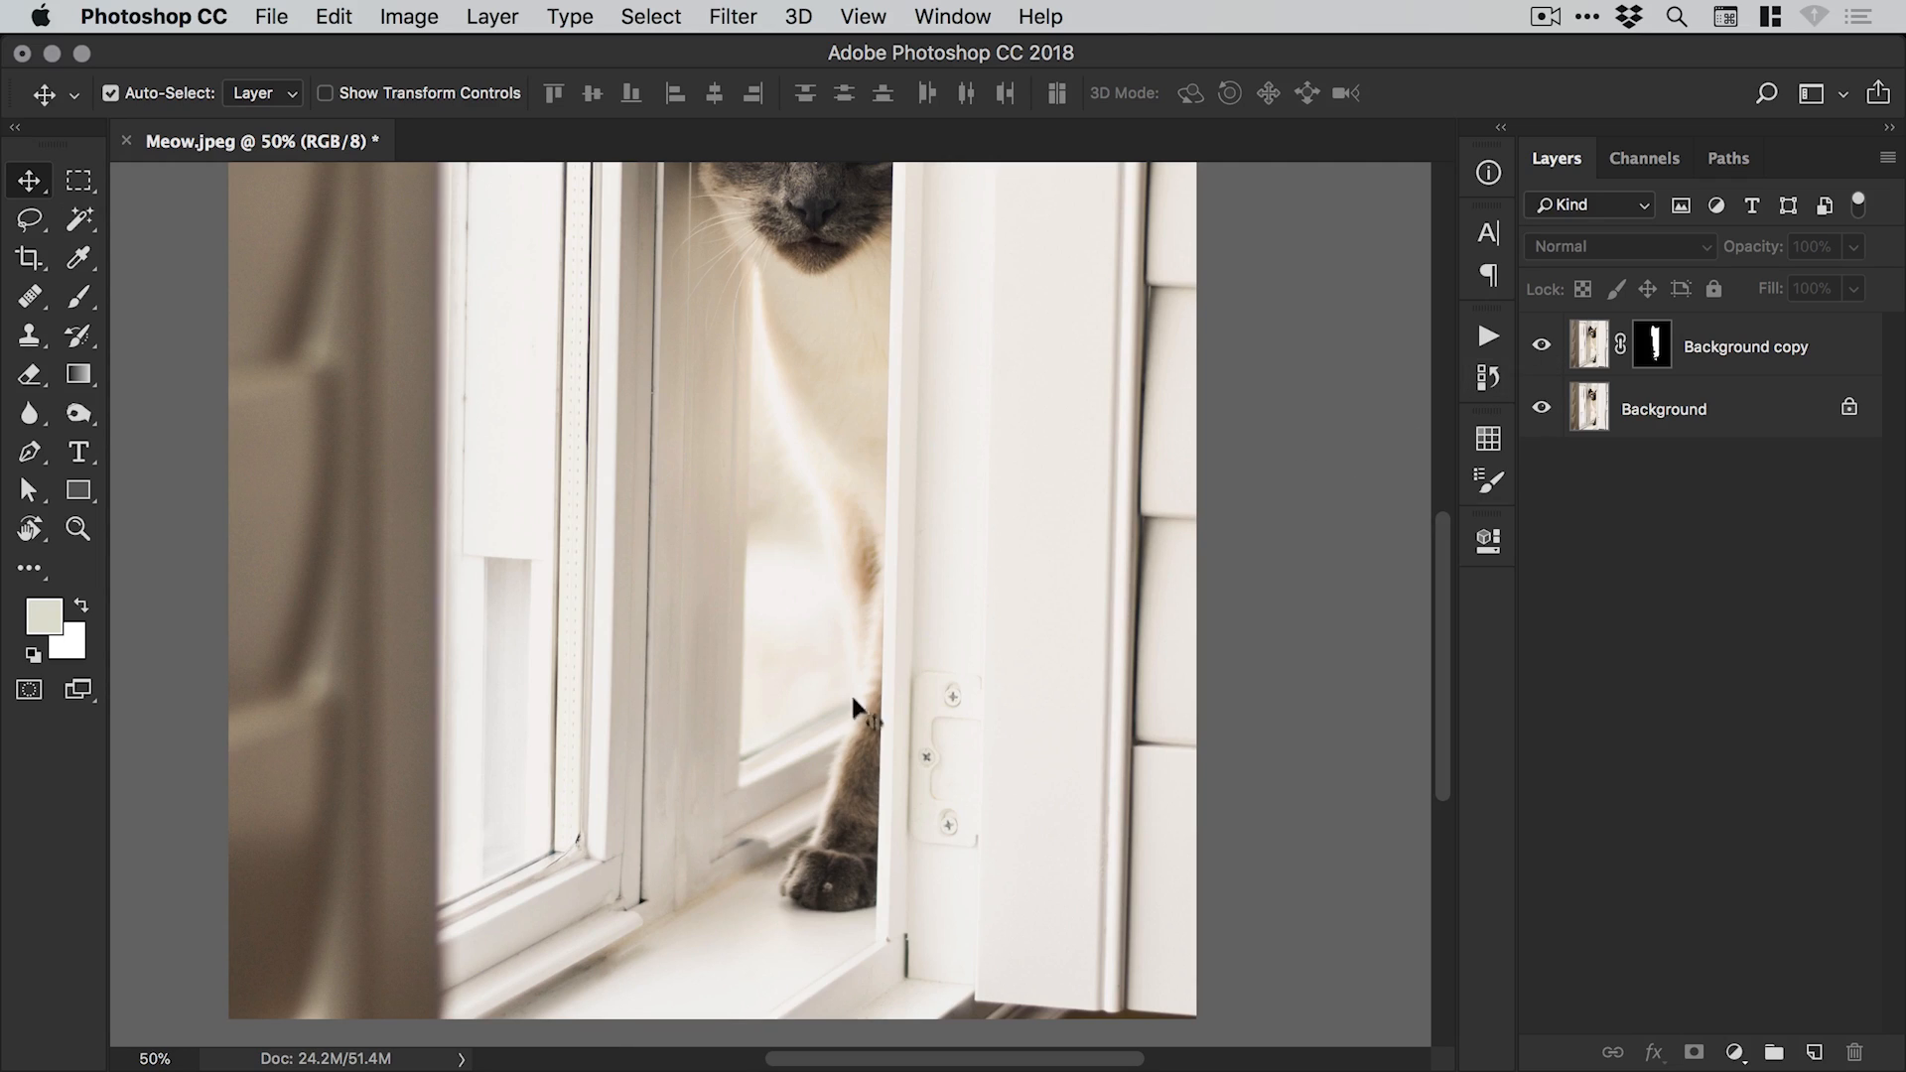
mouse_move(875, 617)
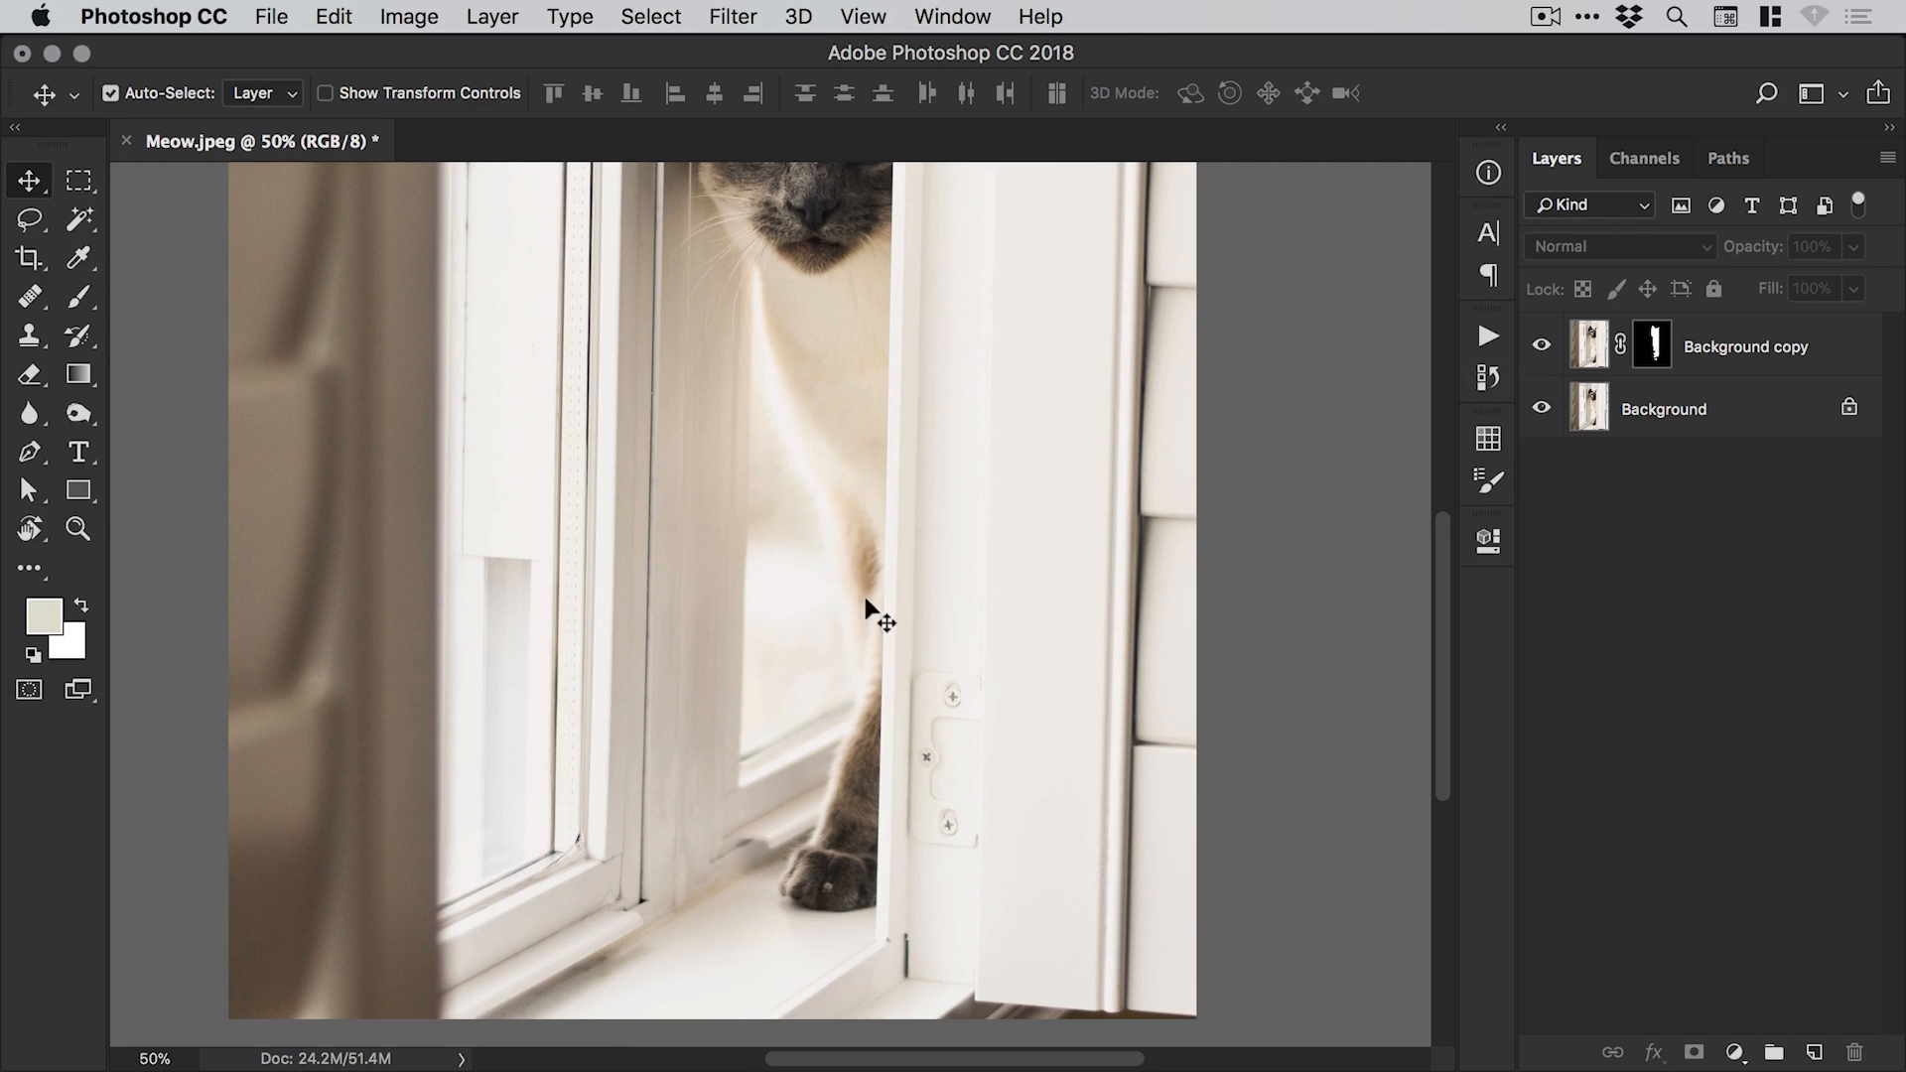
mouse_move(899, 694)
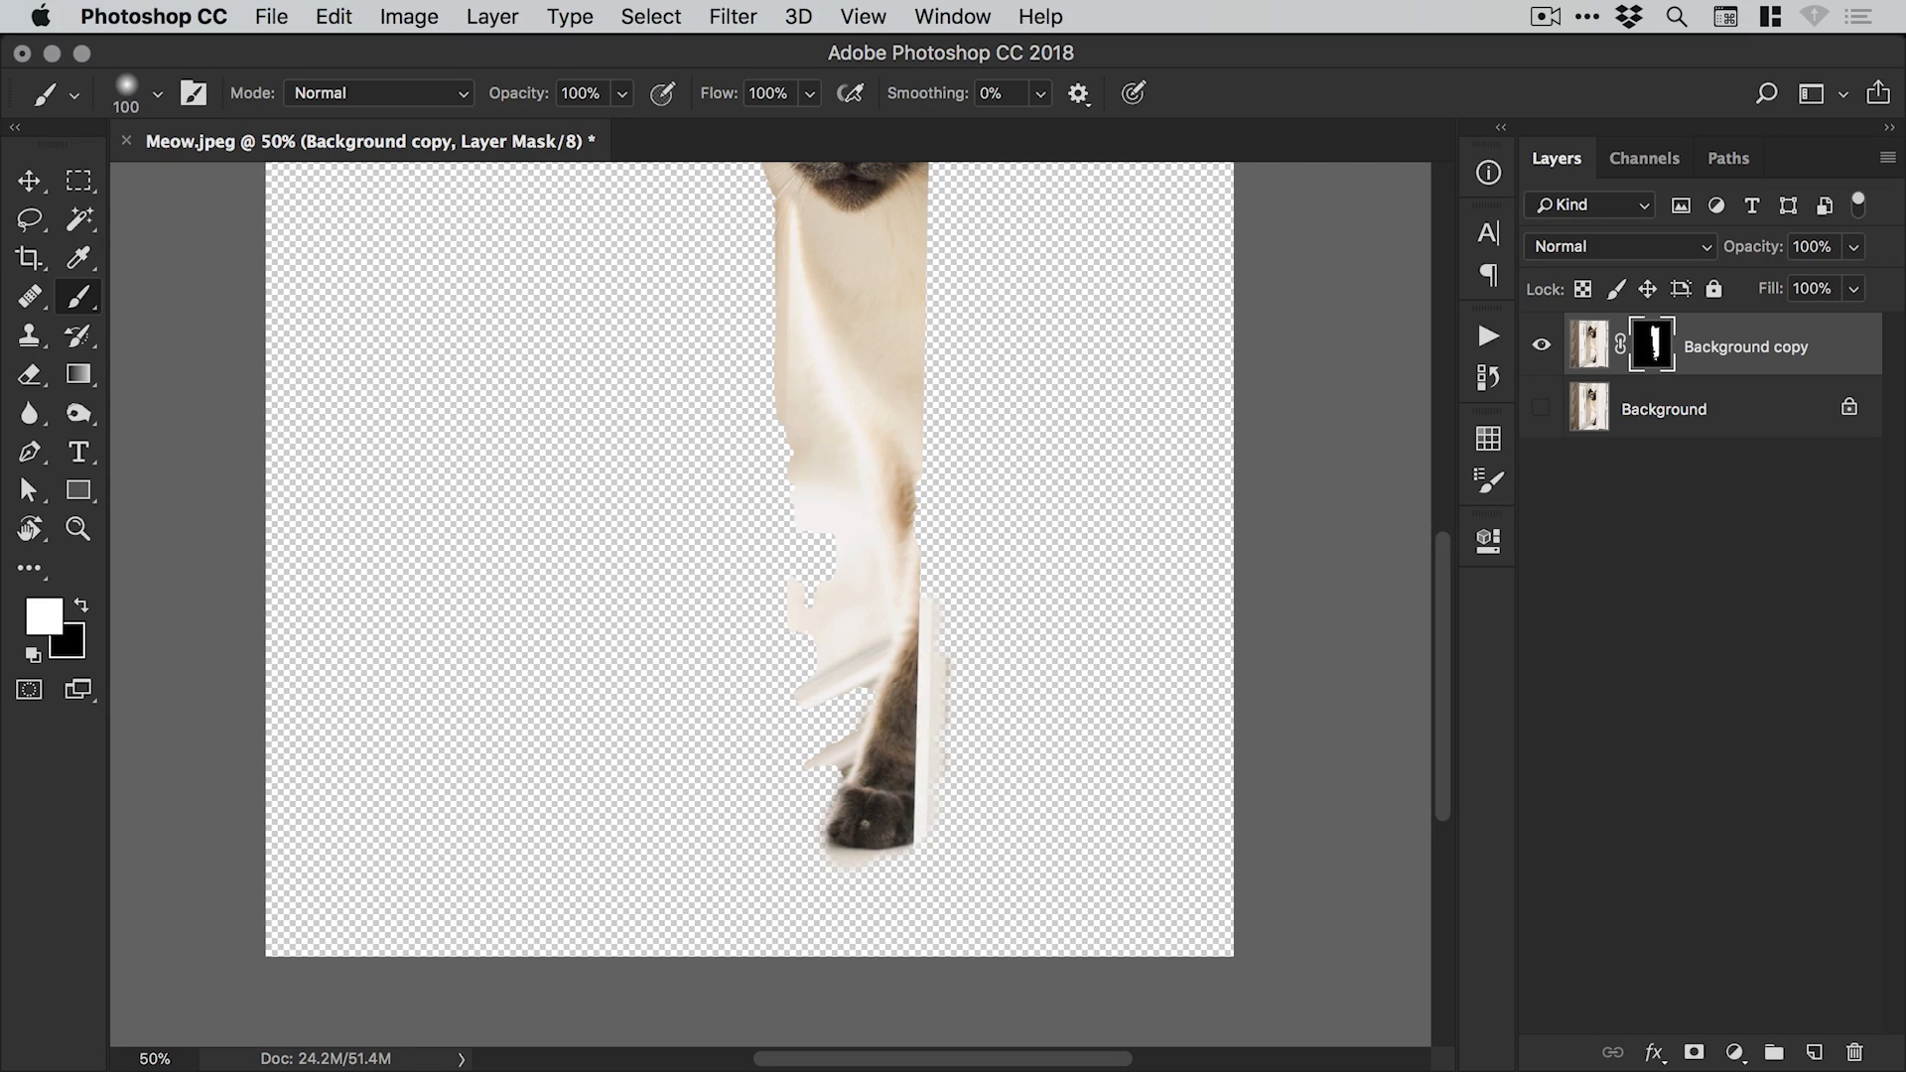
Zoom out and hide the Background copy to view the original cat photo.
left_click(29, 180)
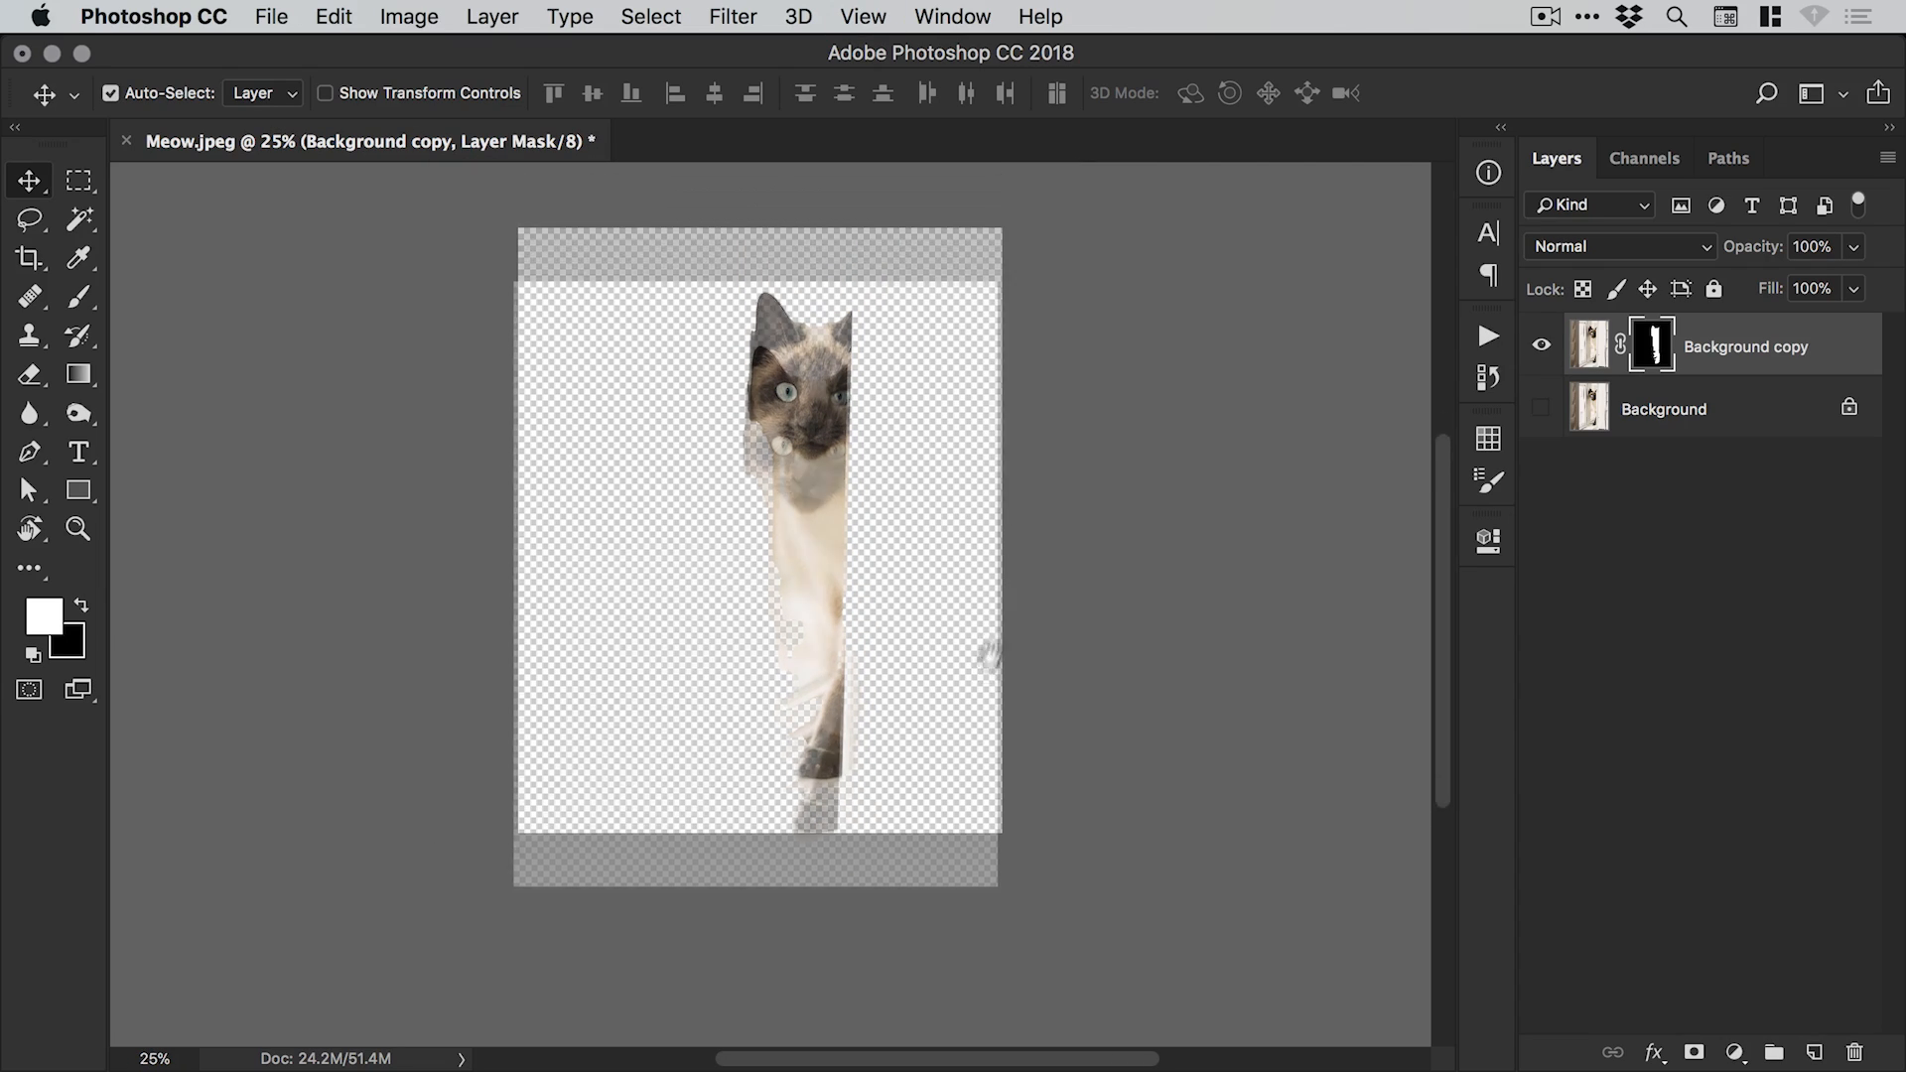
left_click(1542, 346)
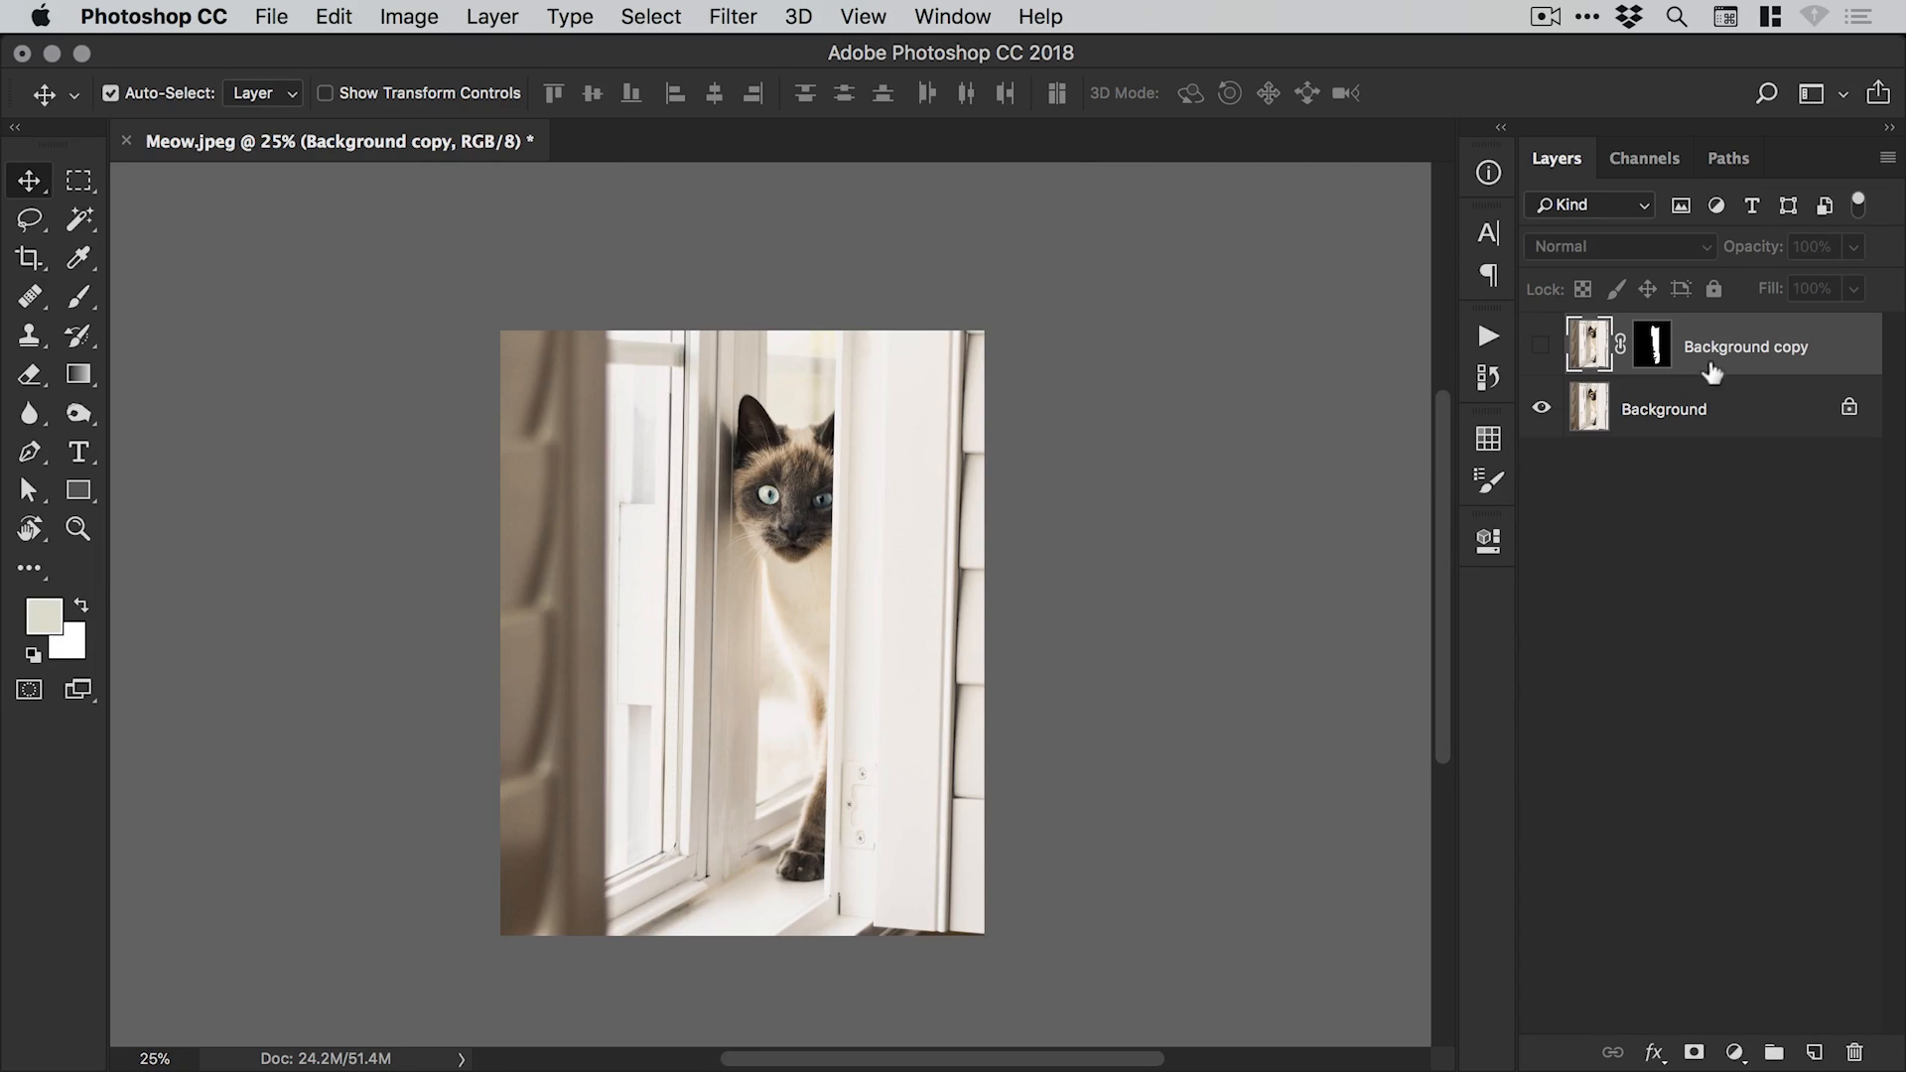